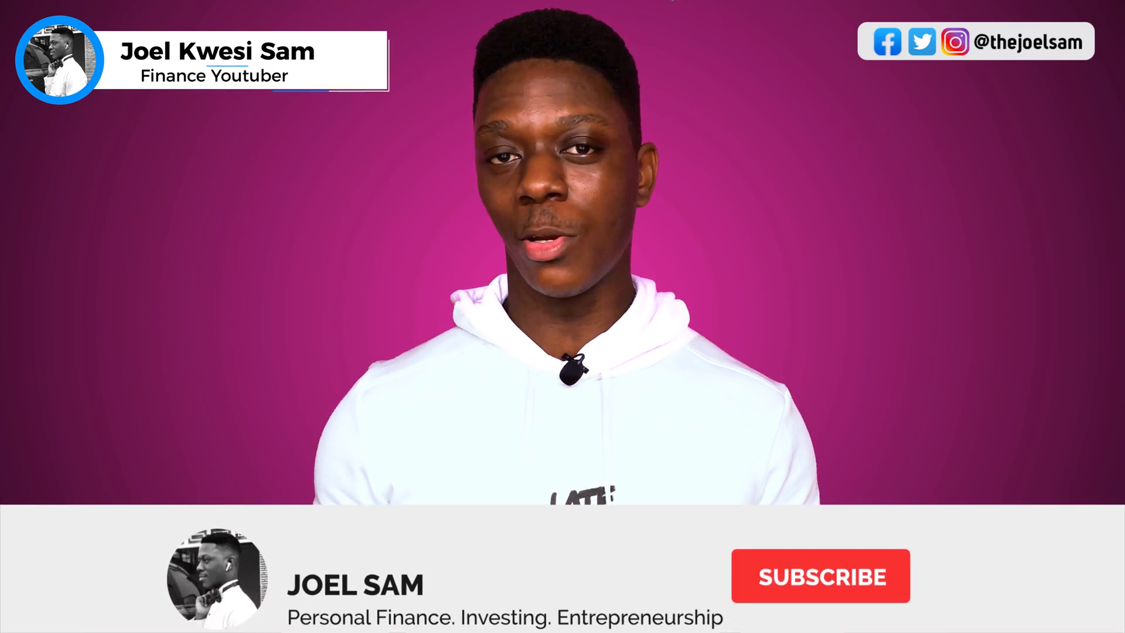
Start a new Skrill account via Register on the skrill.com homepage.
left_click(820, 575)
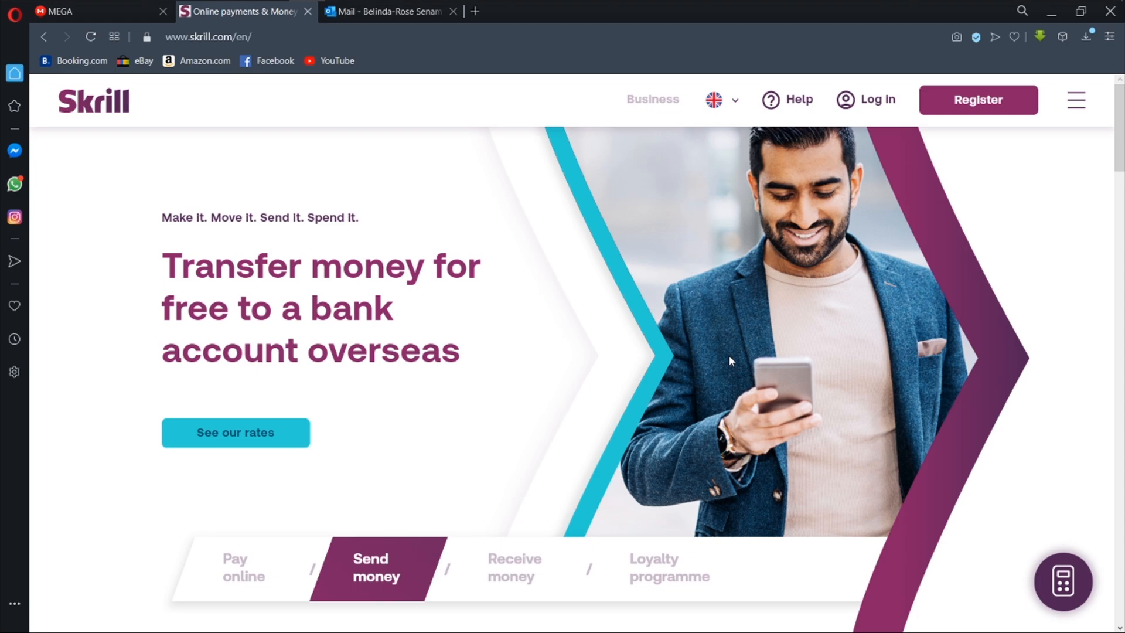
mouse_move(531, 327)
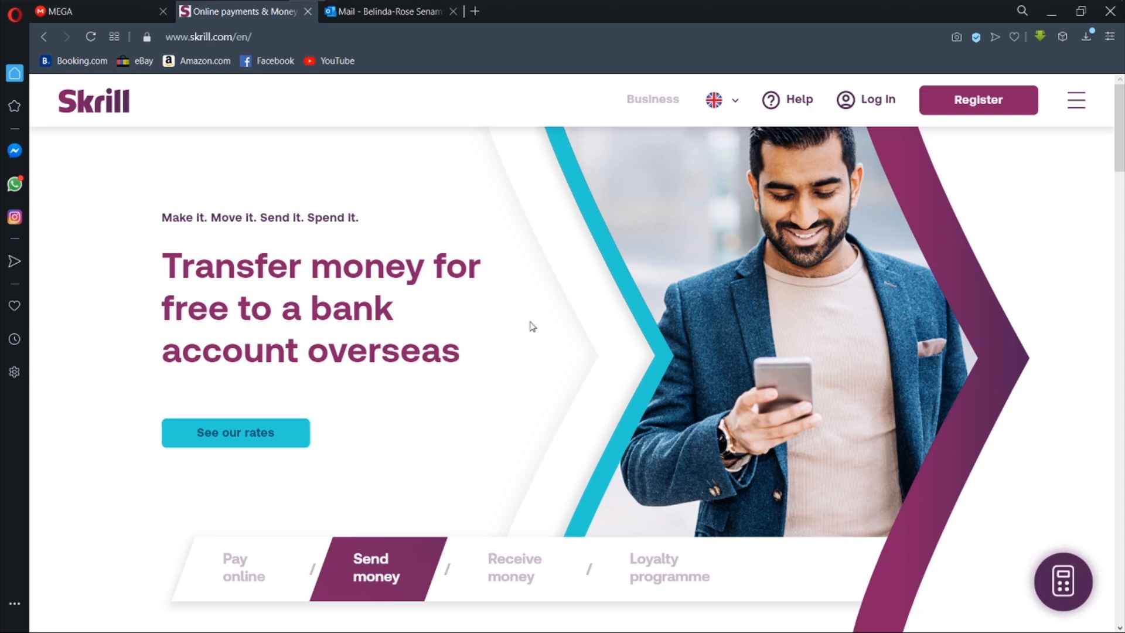
mouse_move(963, 116)
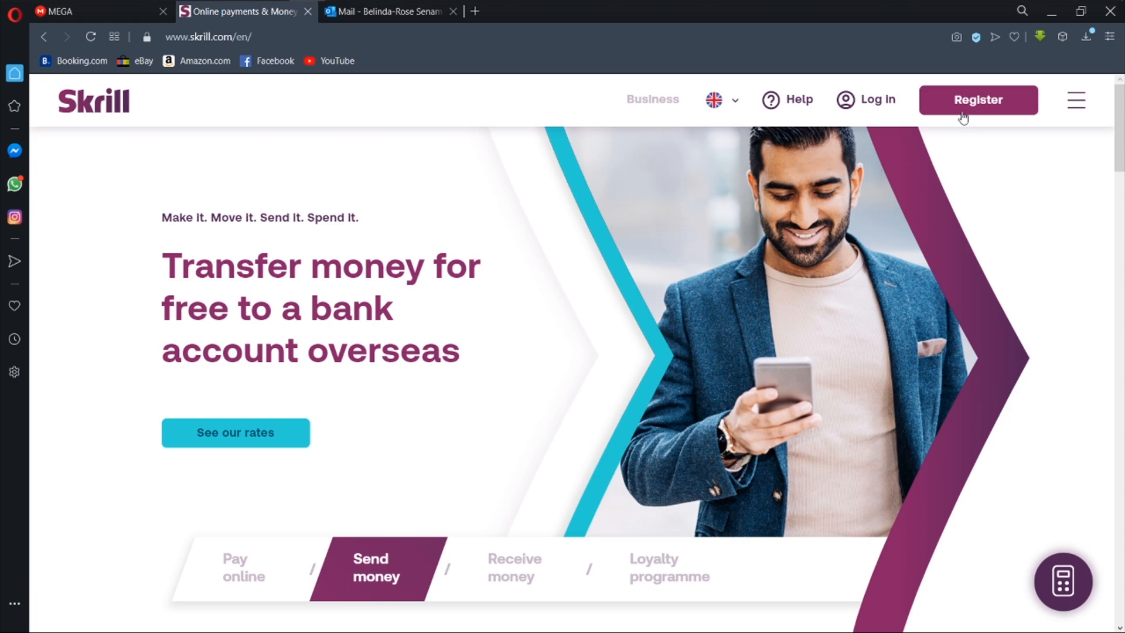
left_click(978, 100)
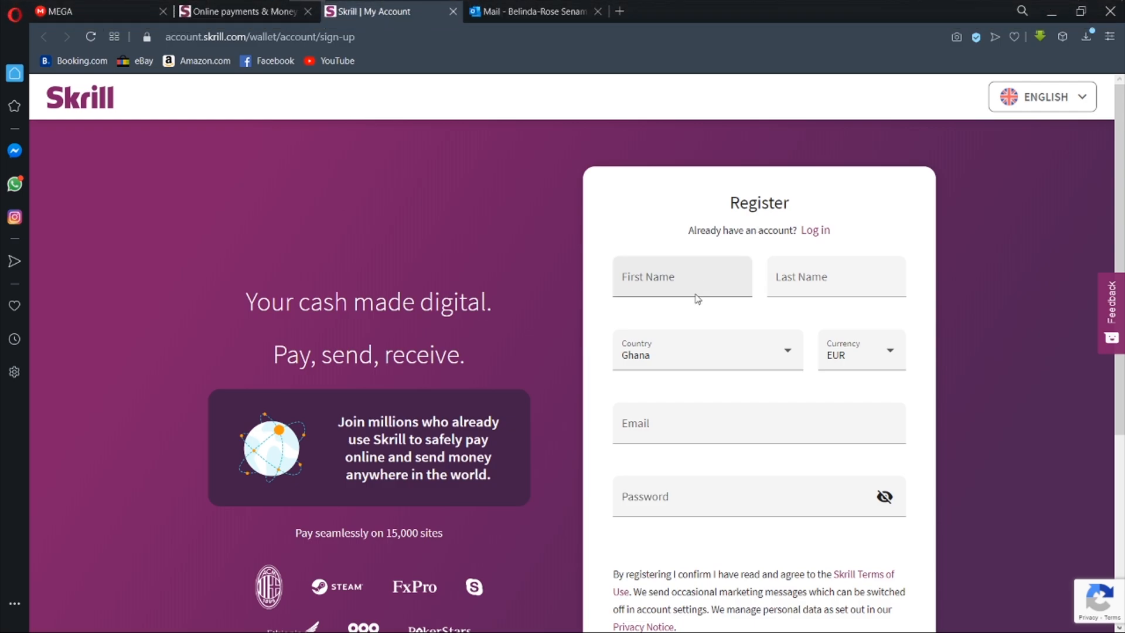
mouse_move(763, 330)
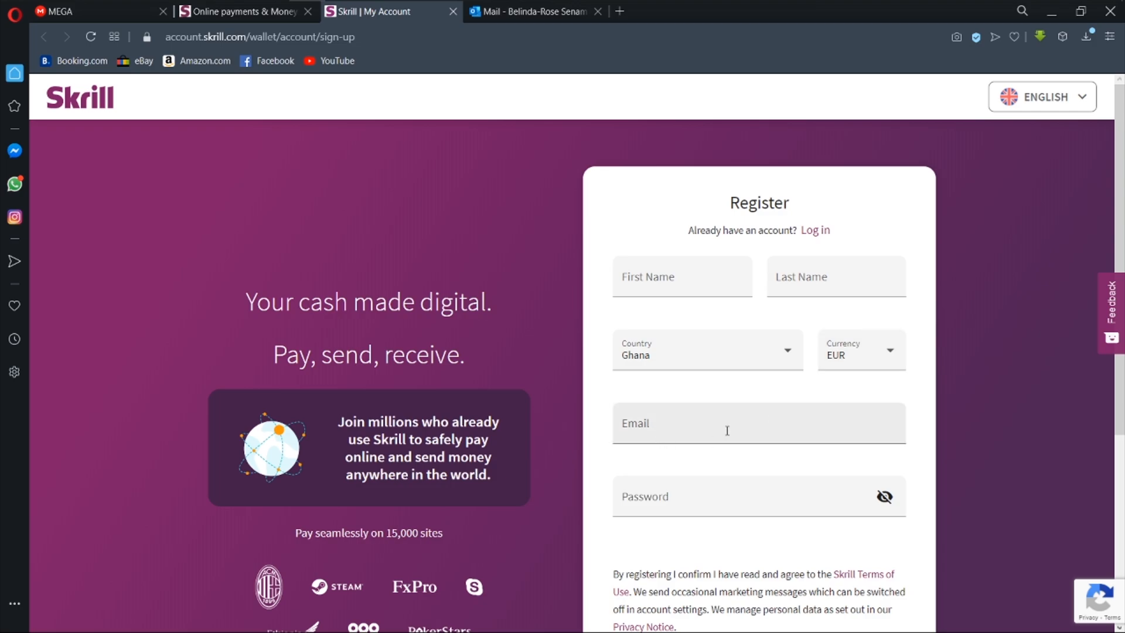
mouse_move(712, 425)
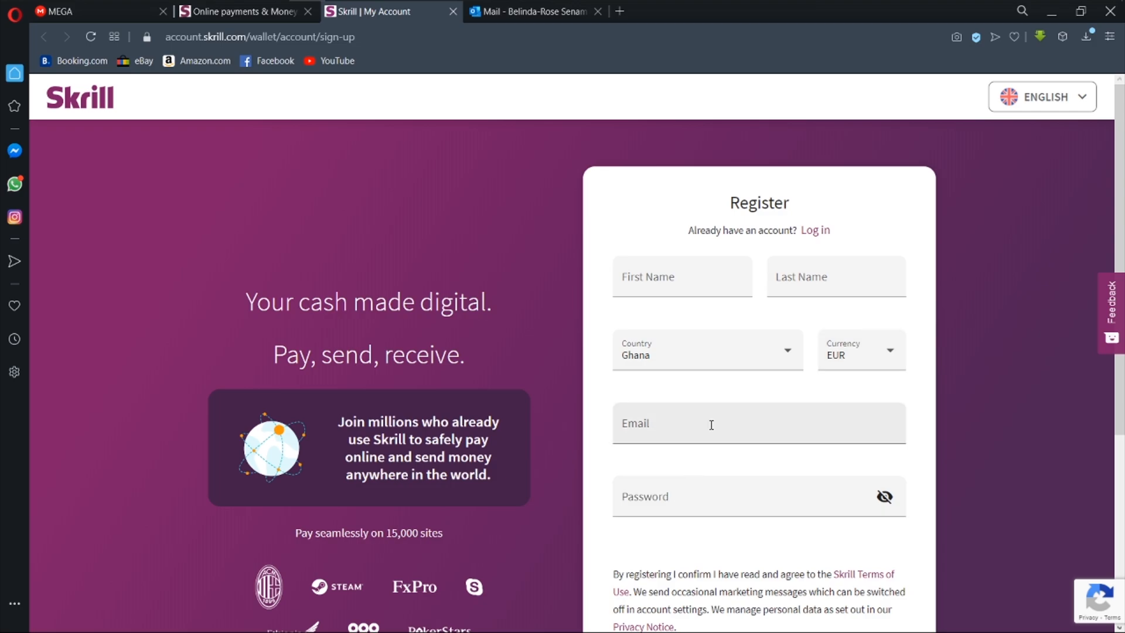
Enter first name Kwesi and choose GBP as the wallet currency.
left_click(682, 277)
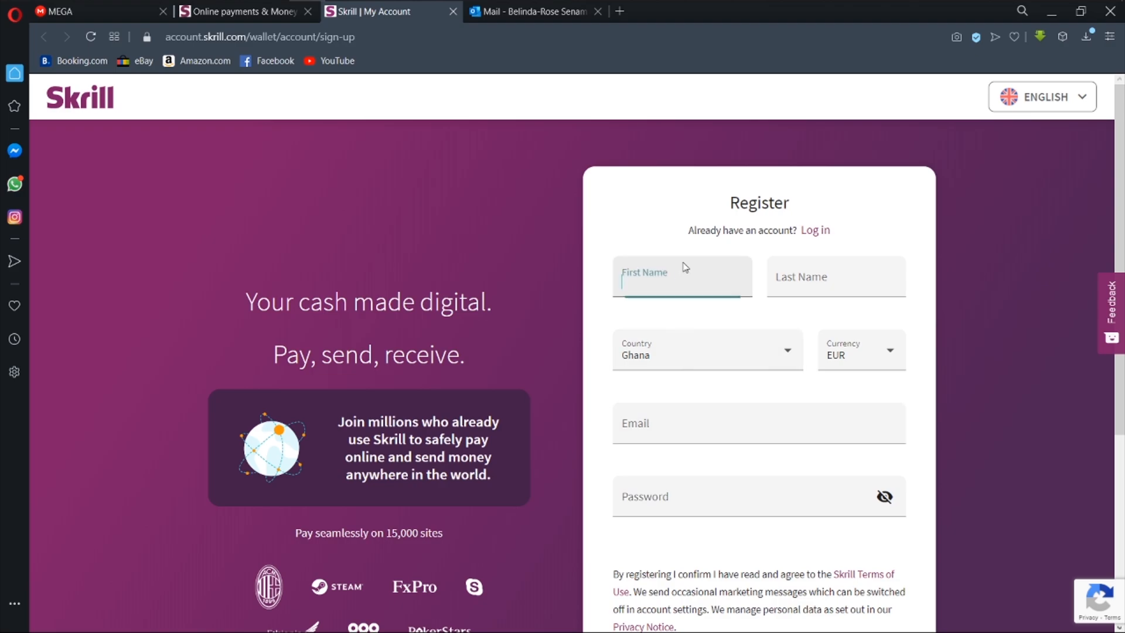
left_click(682, 276)
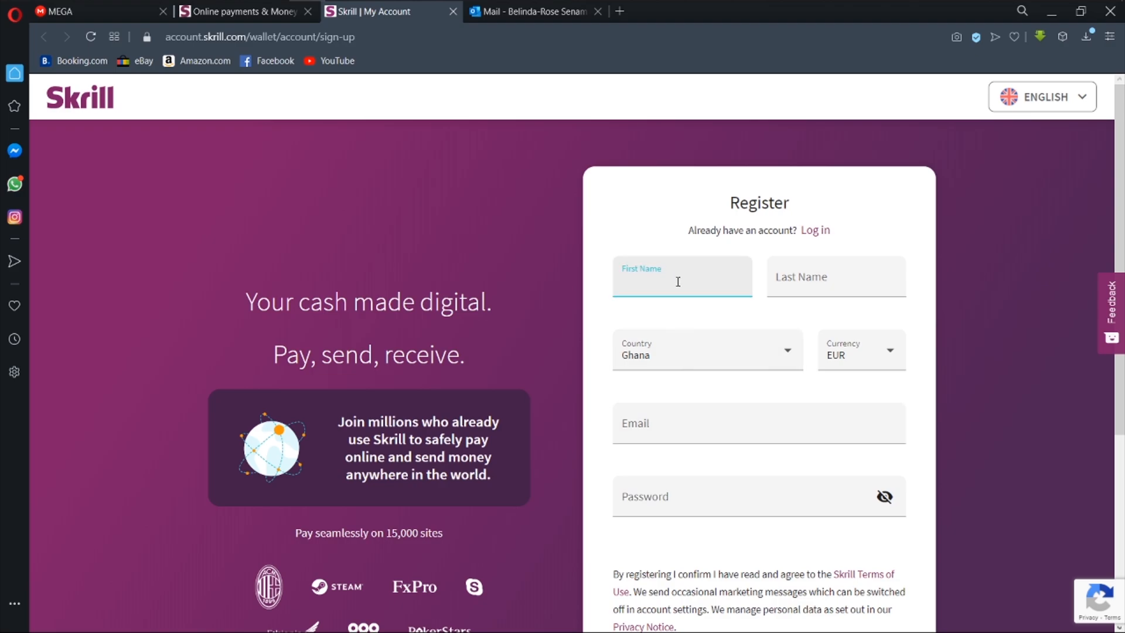
type("Kwesi")
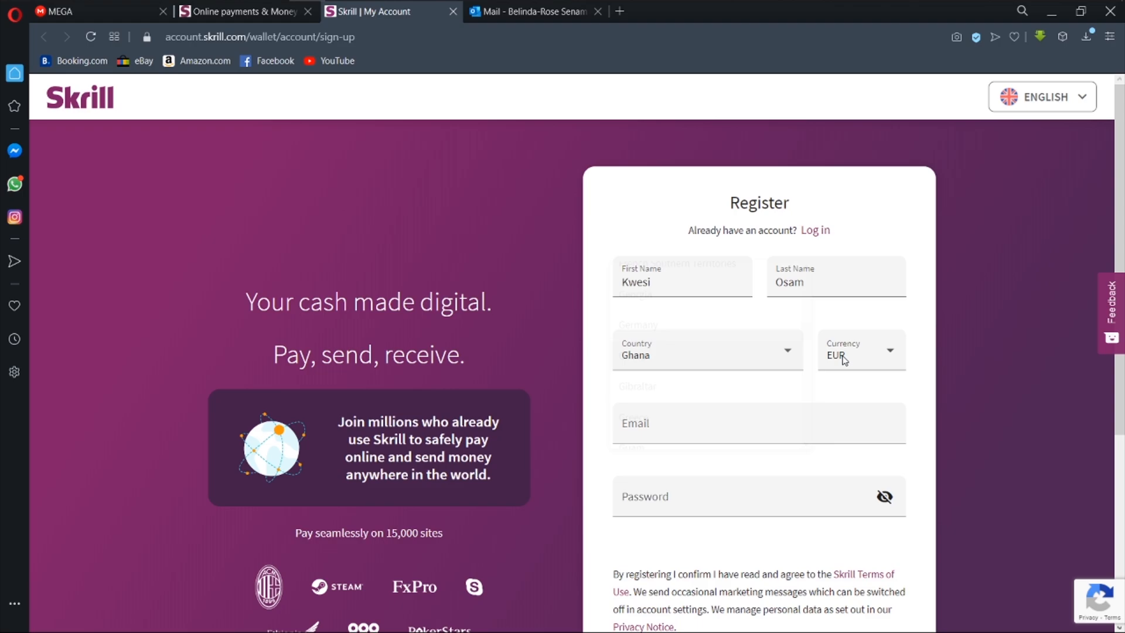
left_click(861, 350)
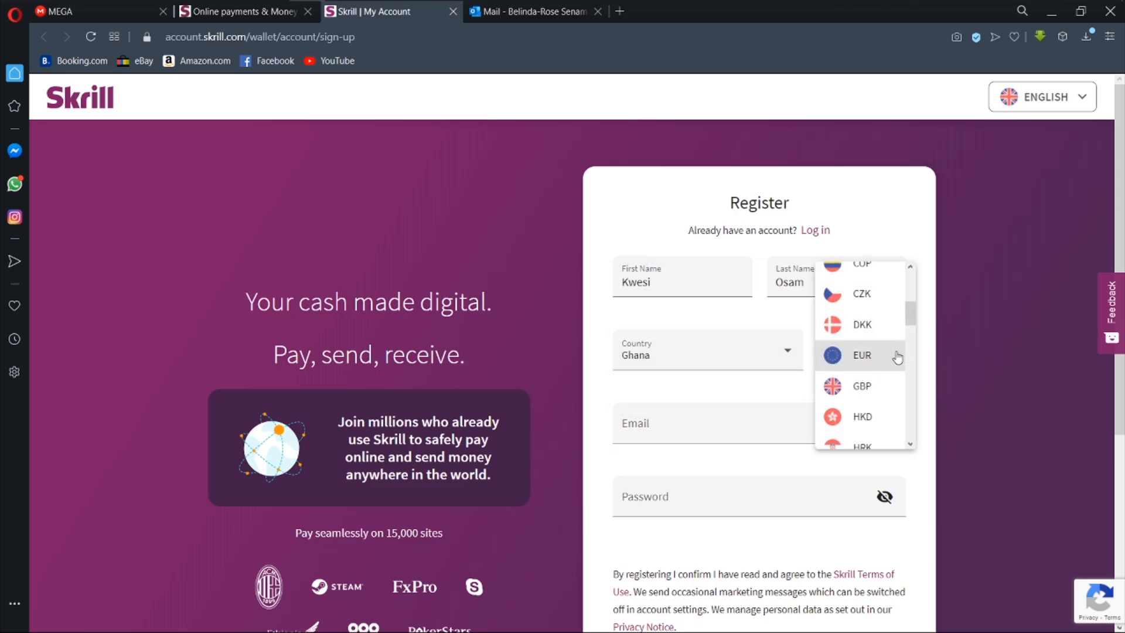
left_click(861, 385)
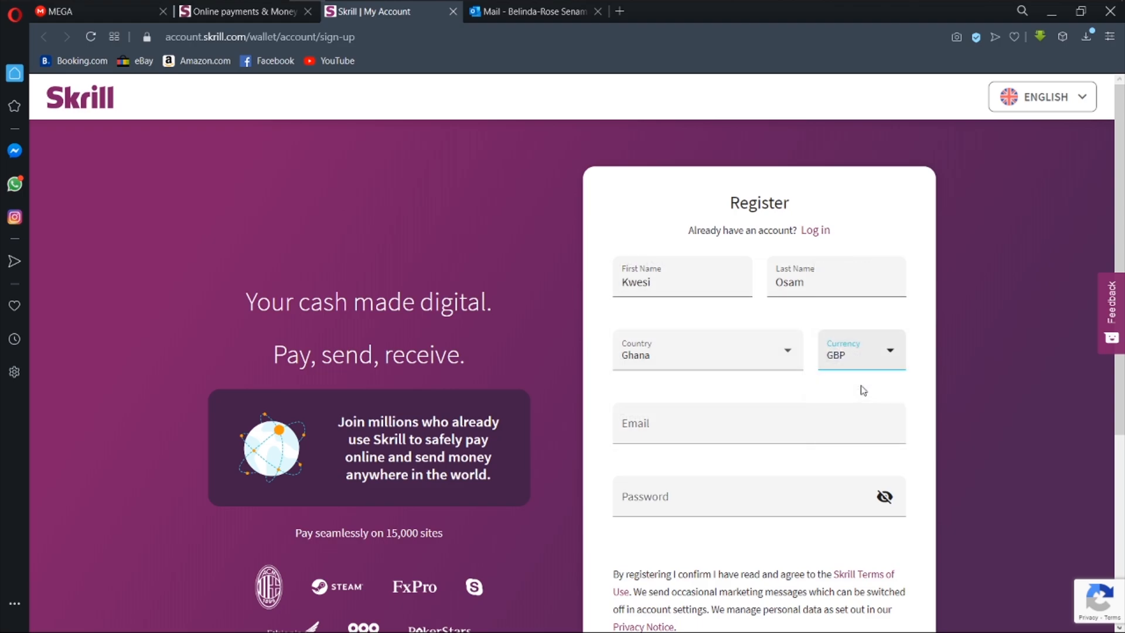
Enter the email and password, then submit the registration form.
left_click(758, 423)
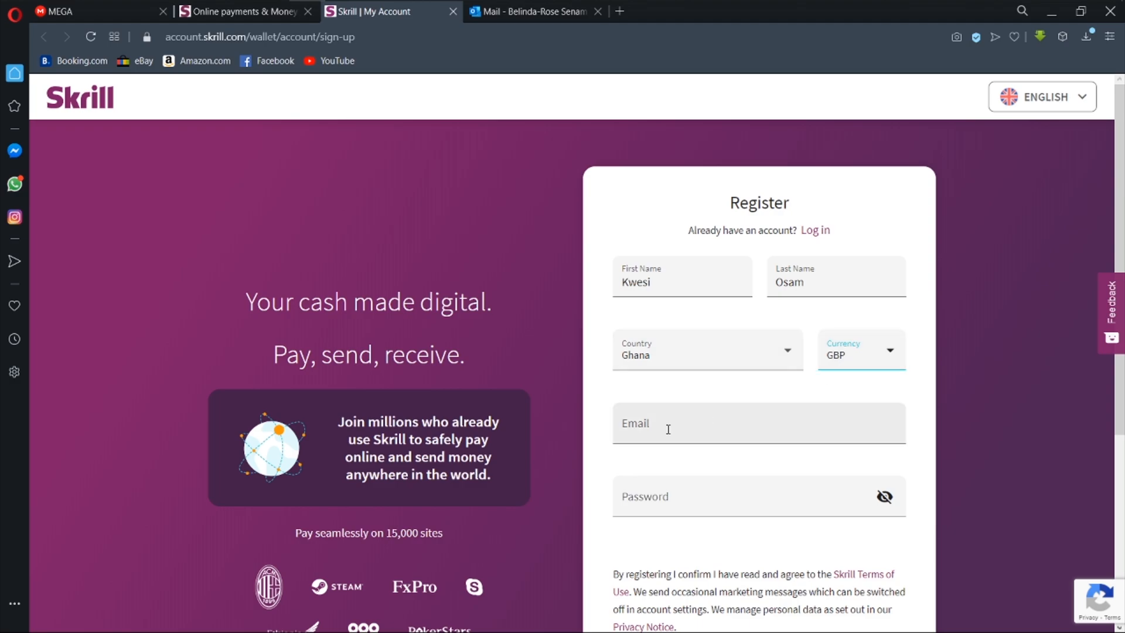
left_click(758, 423)
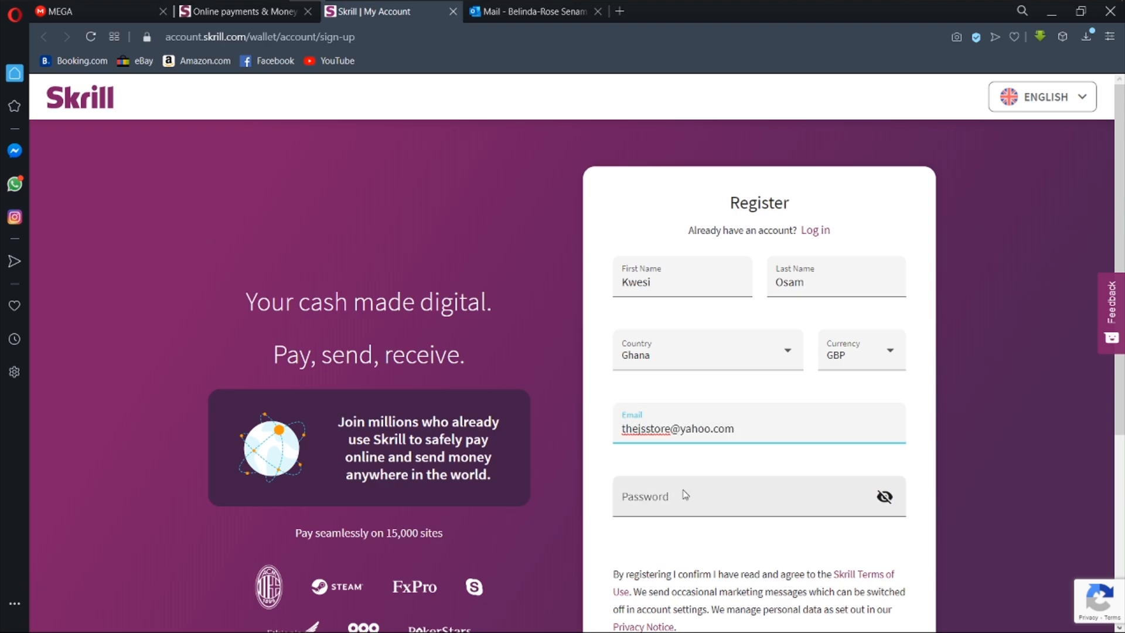
left_click(717, 496)
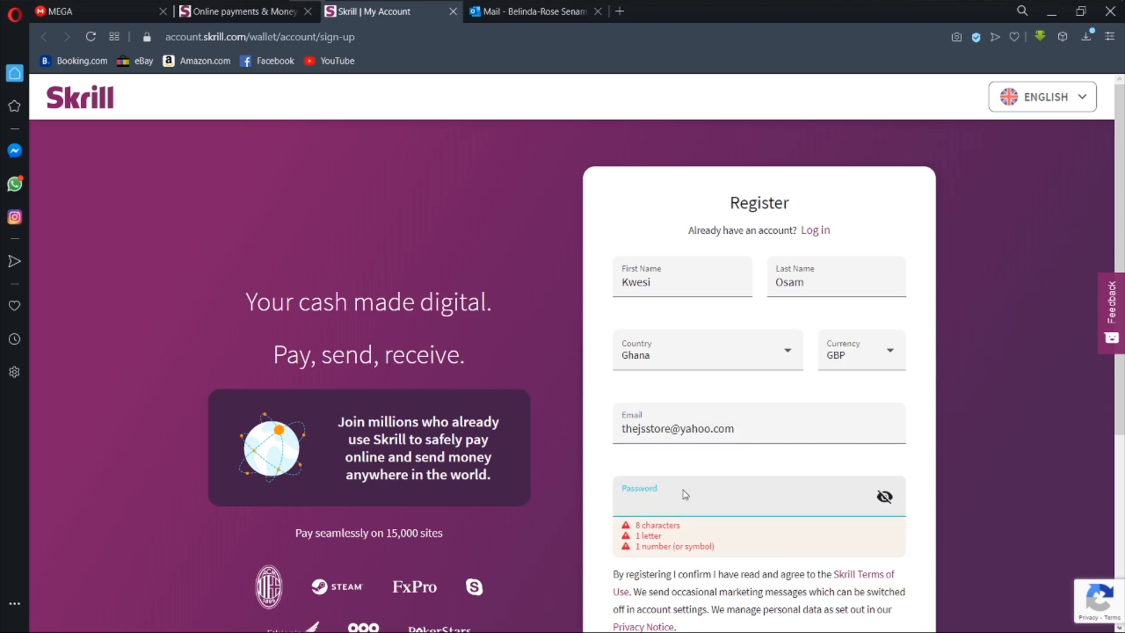
scroll("down", 3)
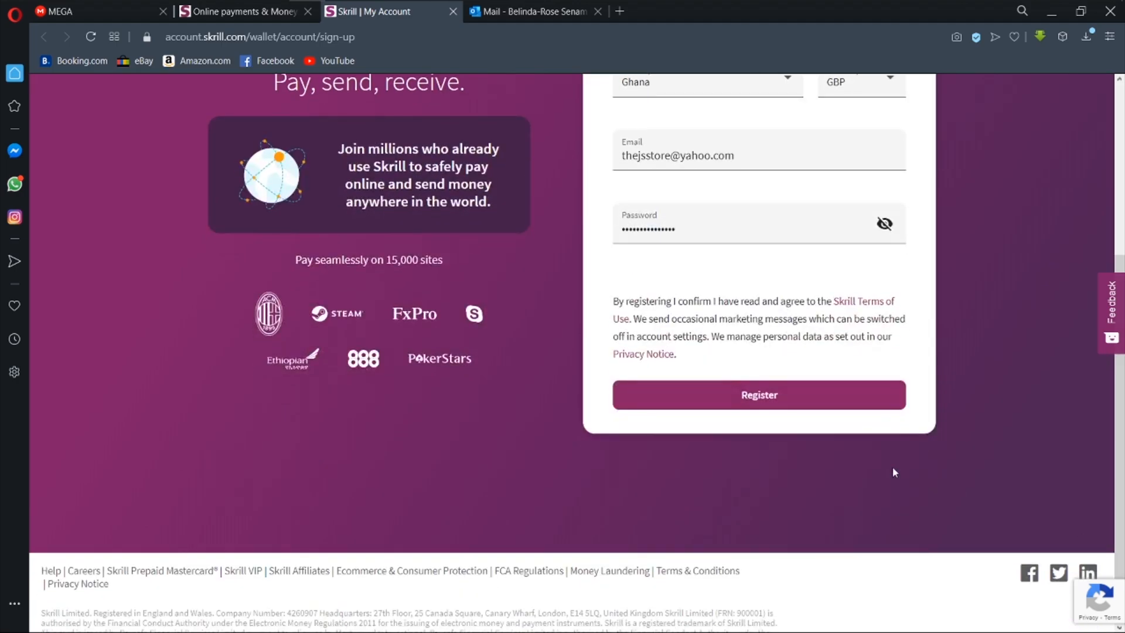
left_click(758, 395)
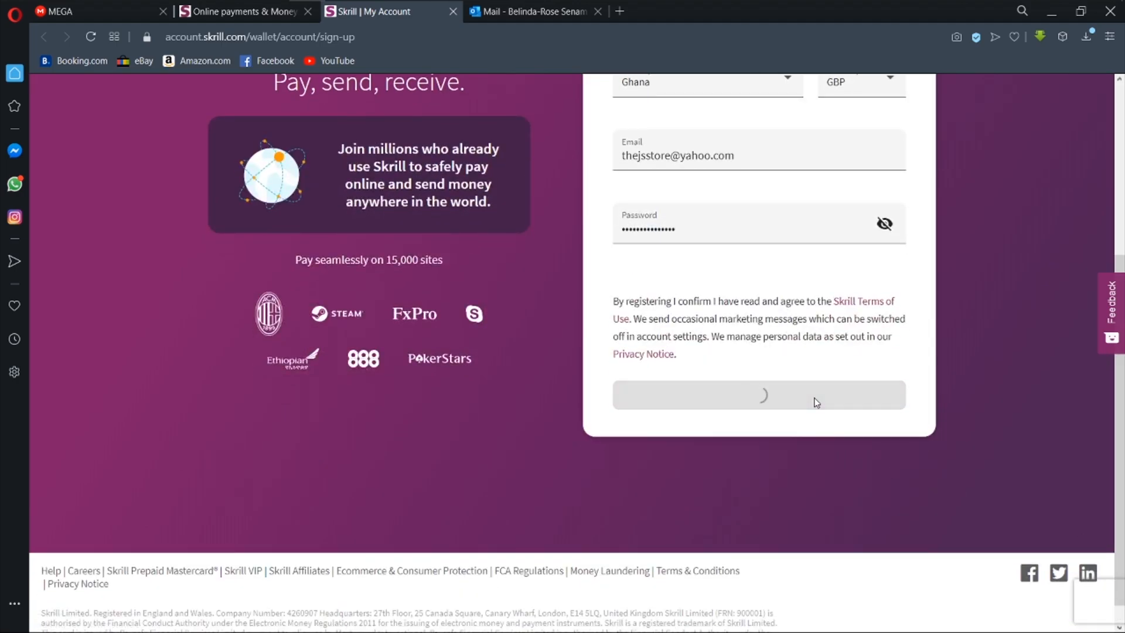
Let registration complete and land on the Welcome to Skrill dashboard with GBP 0.00 balance.
left_click(758, 395)
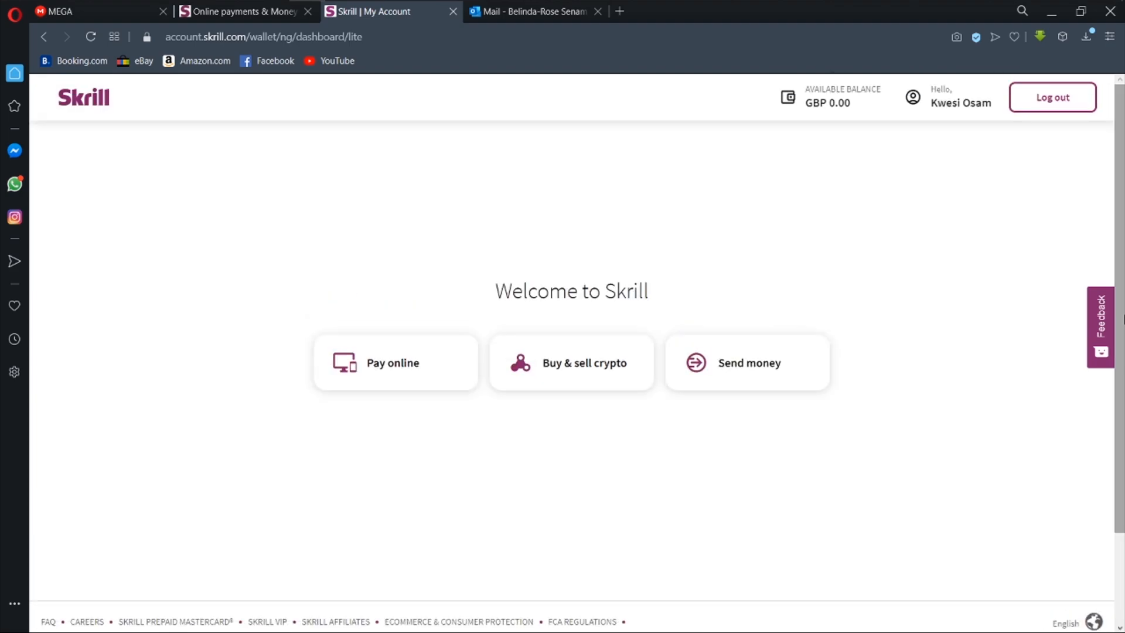
mouse_move(1067, 338)
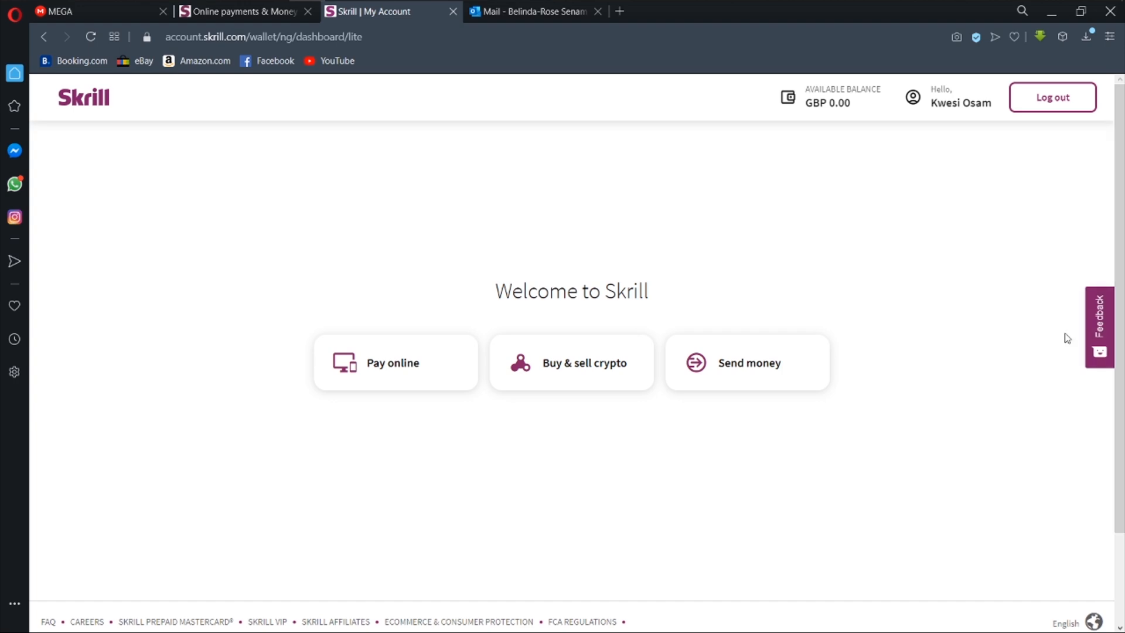
mouse_move(736, 394)
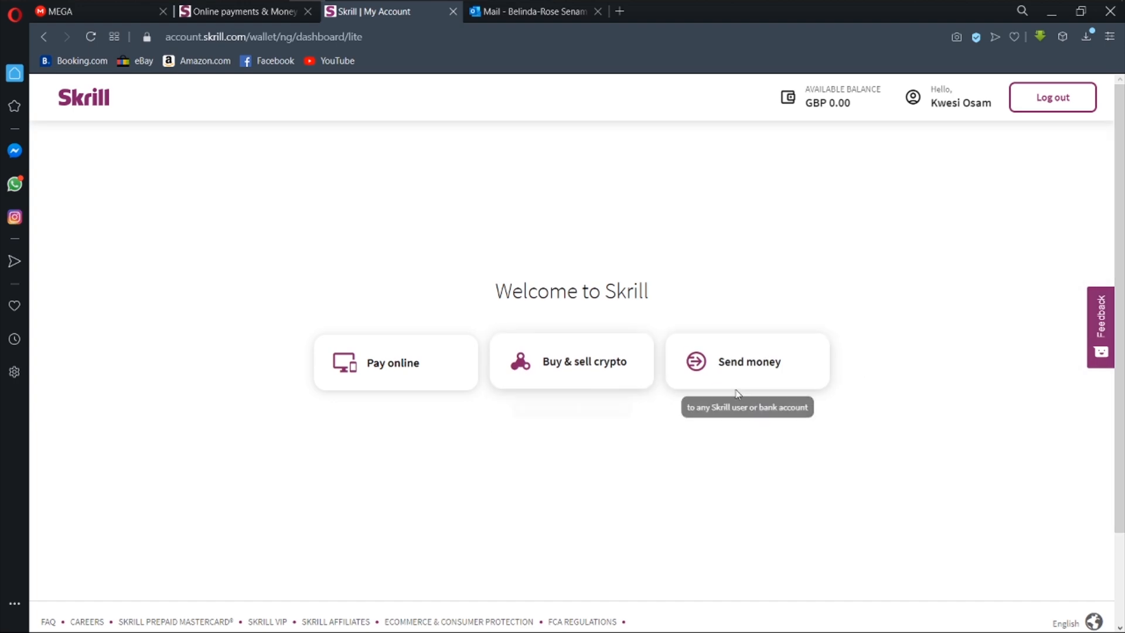
mouse_move(795, 397)
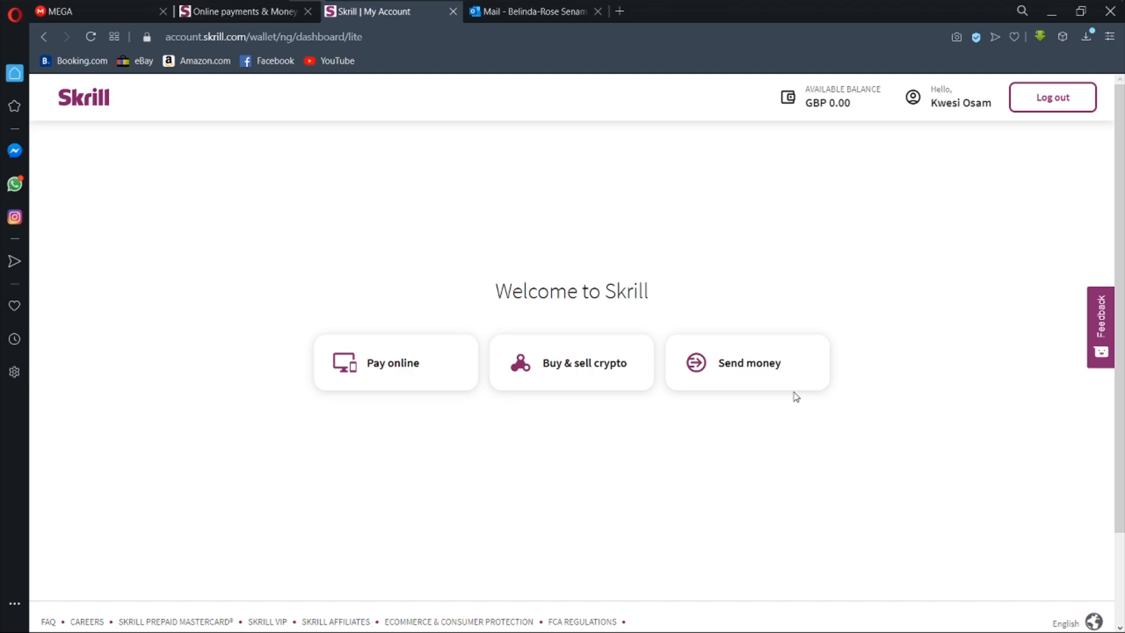
mouse_move(599, 462)
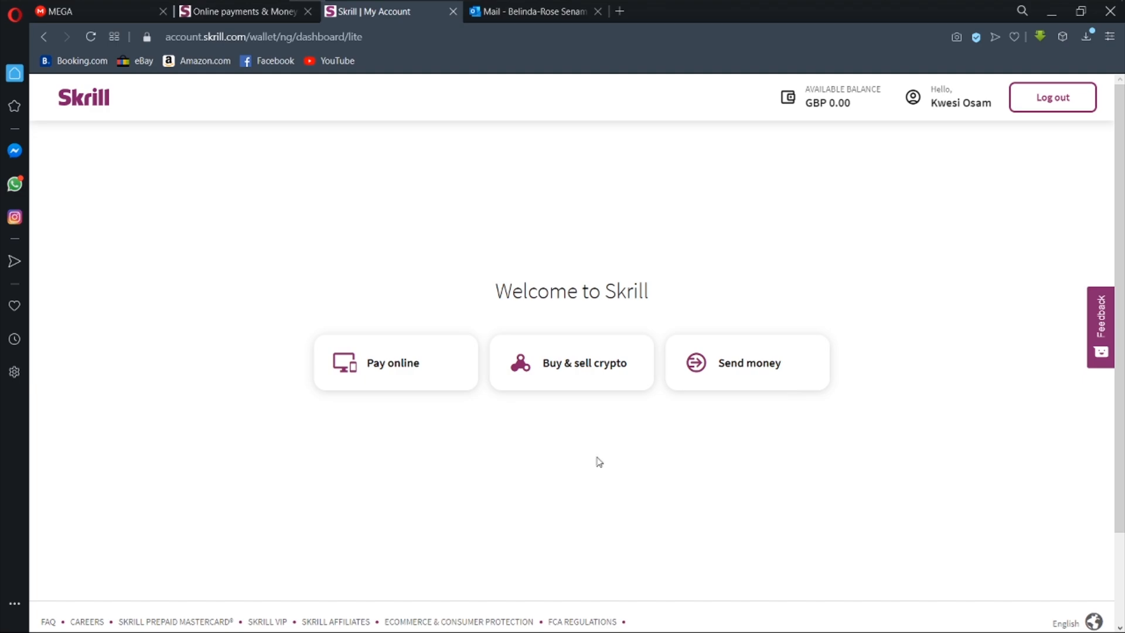
mouse_move(563, 416)
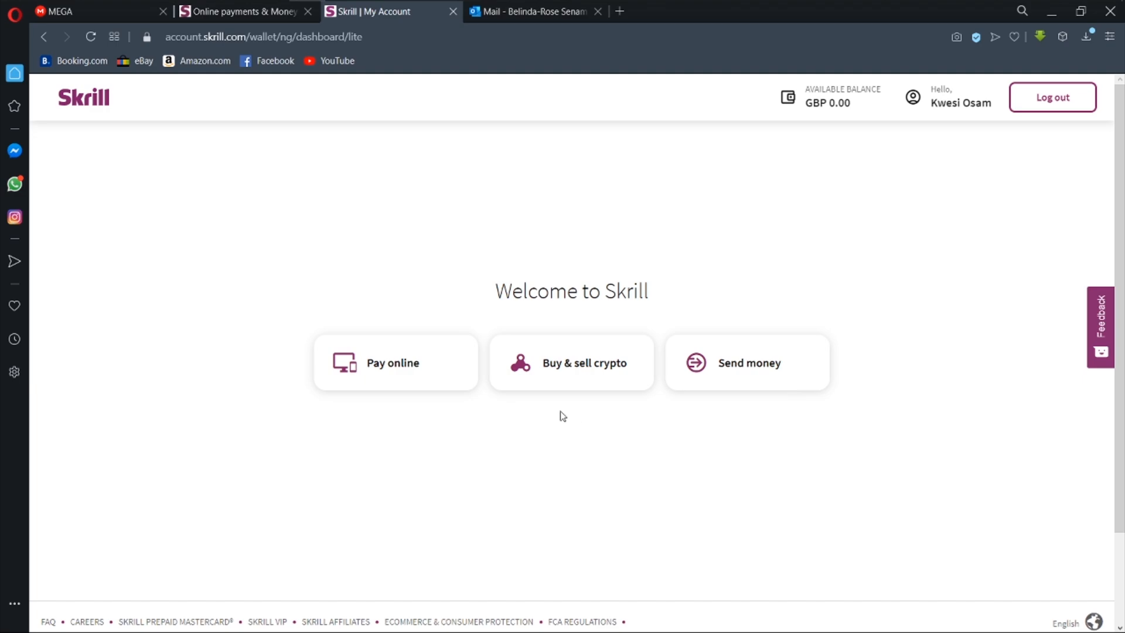
mouse_move(656, 420)
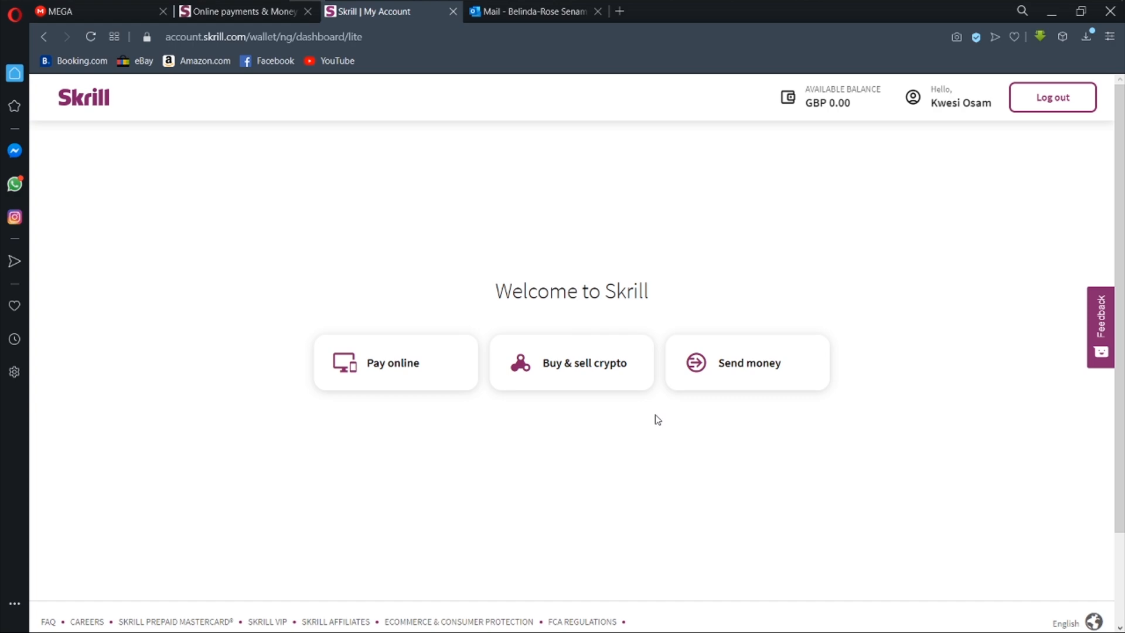
mouse_move(458, 436)
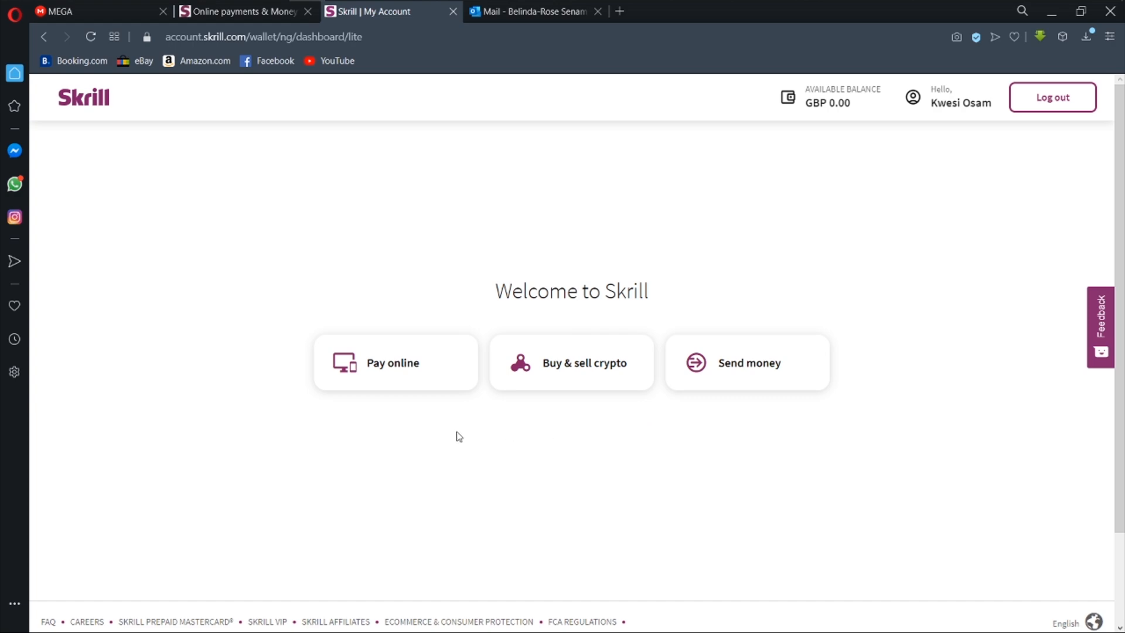
mouse_move(400, 408)
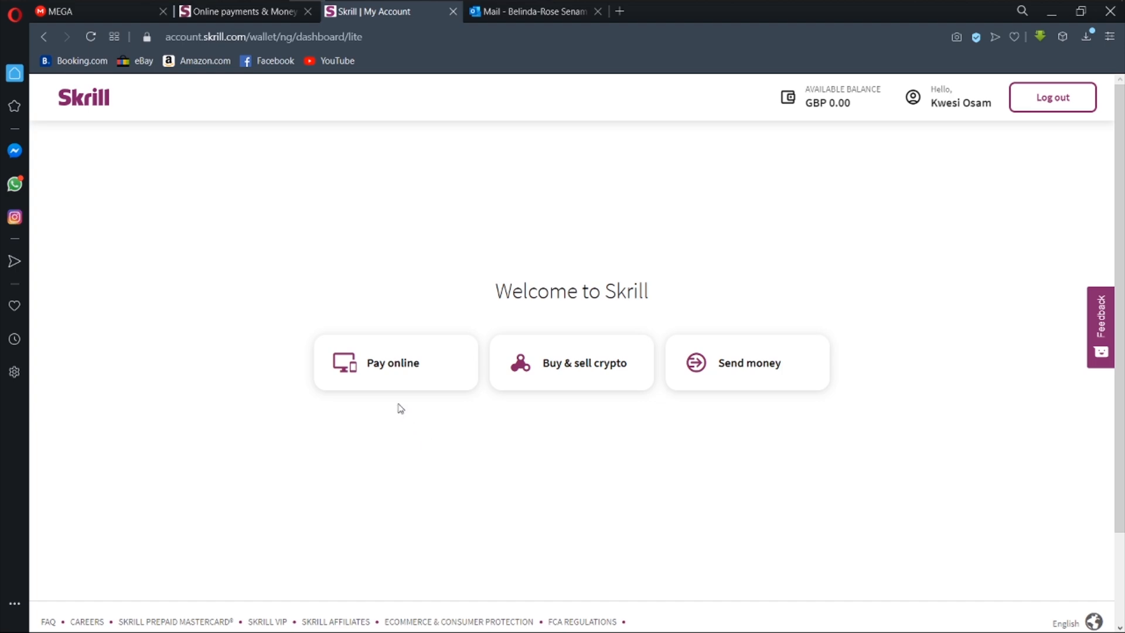
mouse_move(436, 382)
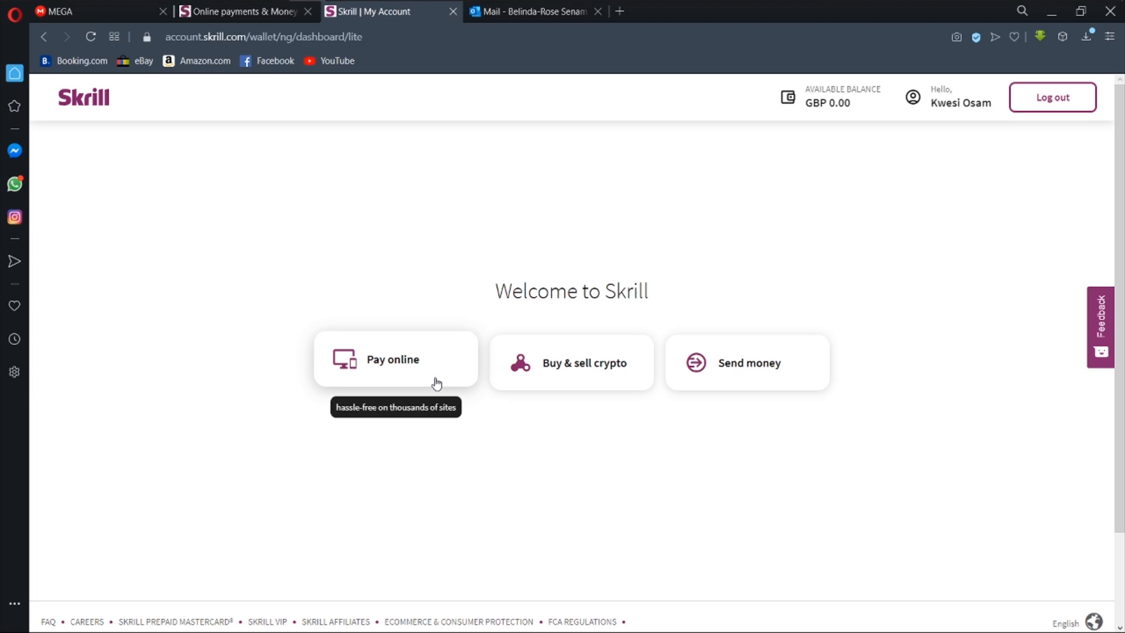
Select the Pay online feature and begin its Get Started guide.
left_click(395, 359)
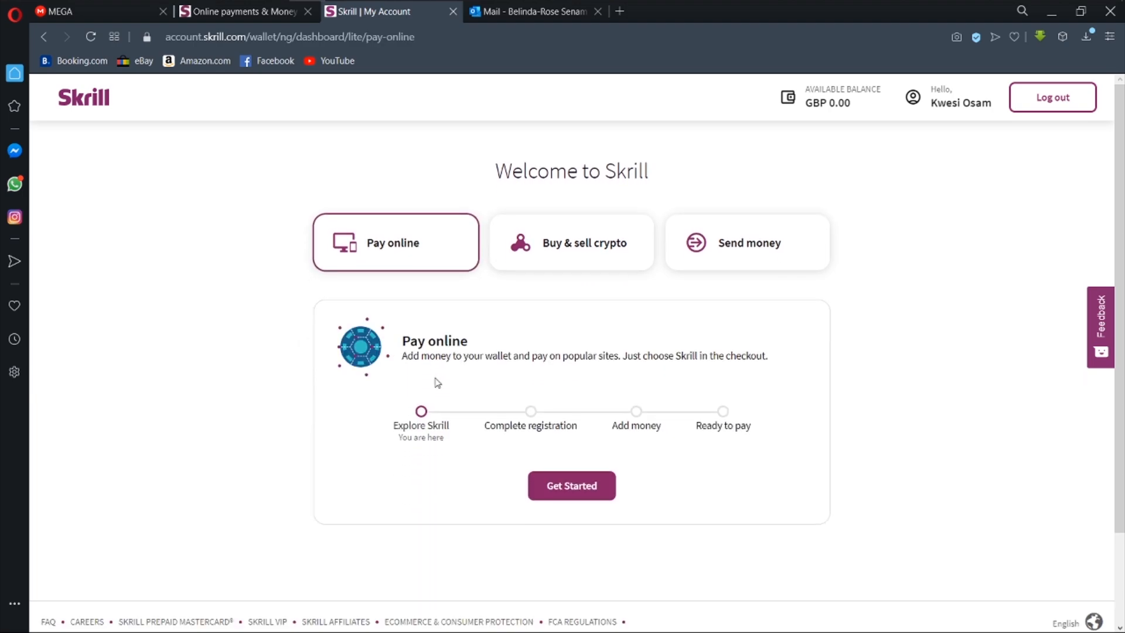
mouse_move(420, 446)
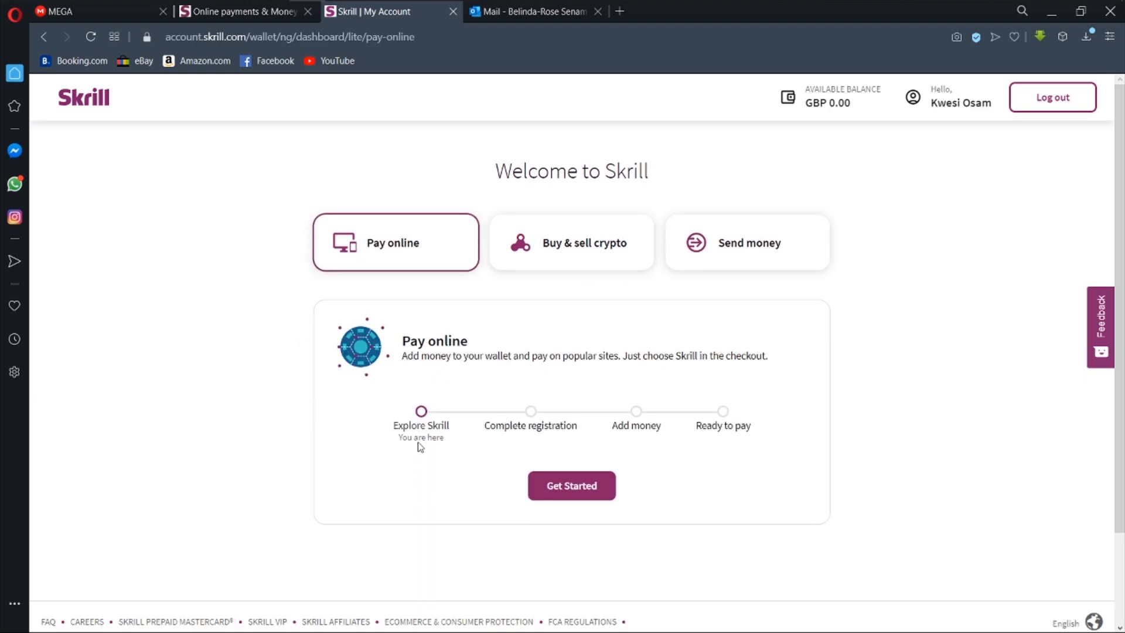
mouse_move(561, 423)
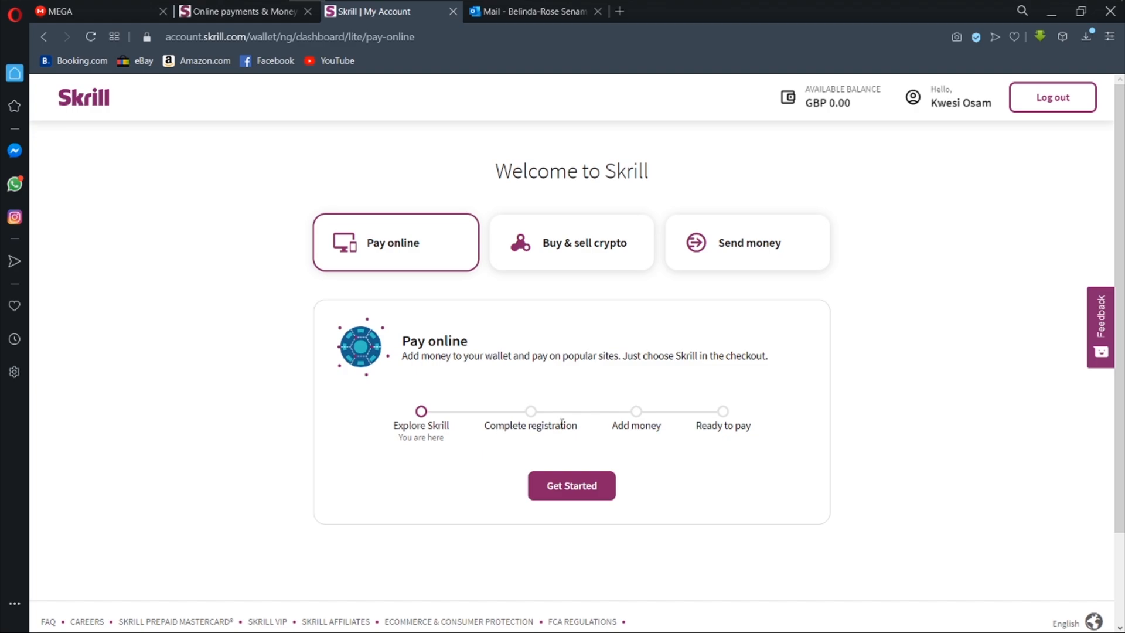
mouse_move(773, 442)
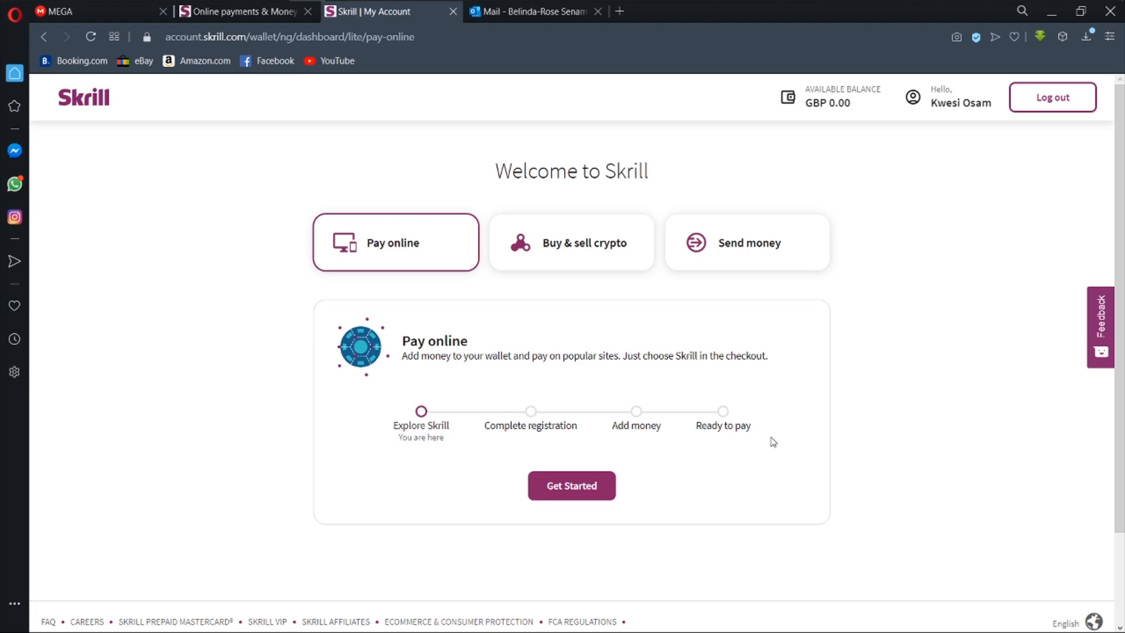
mouse_move(602, 469)
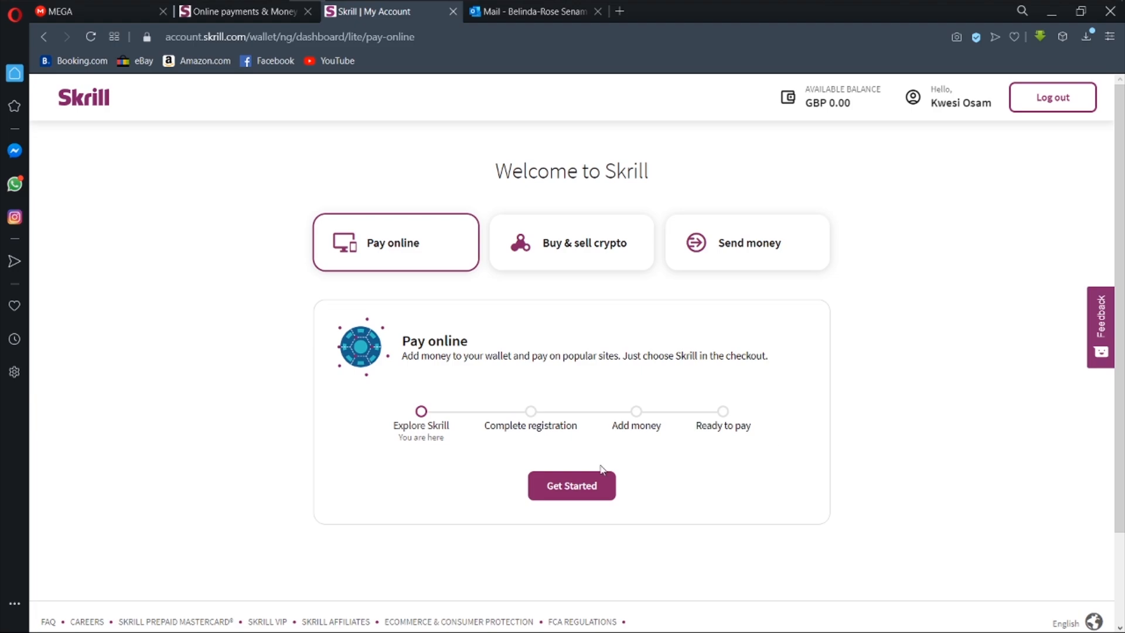
left_click(571, 486)
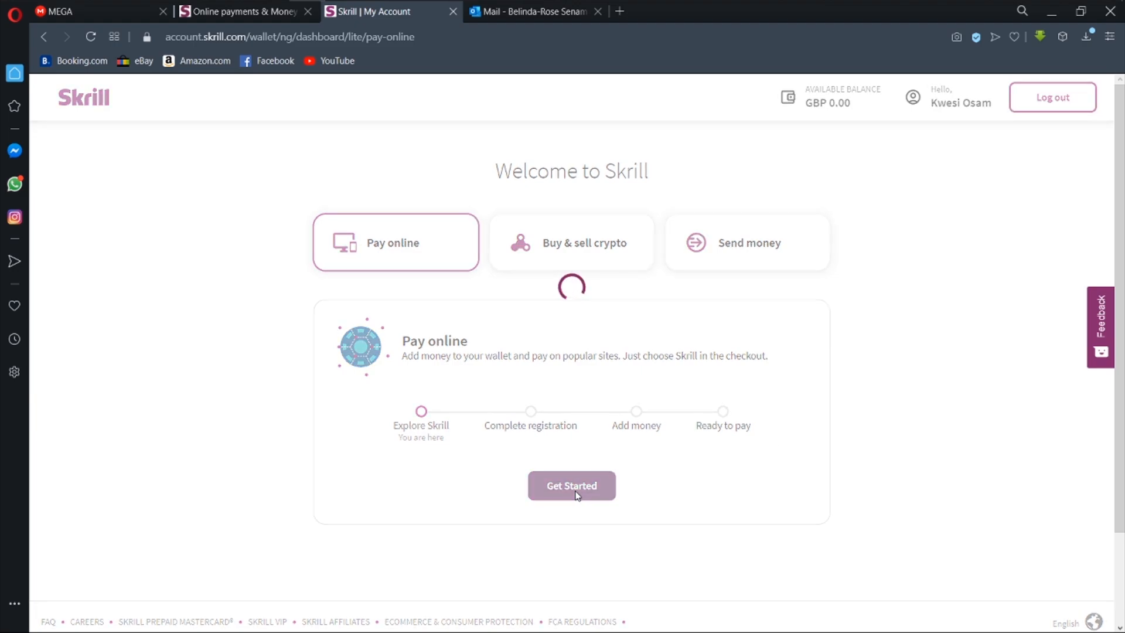
left_click(570, 485)
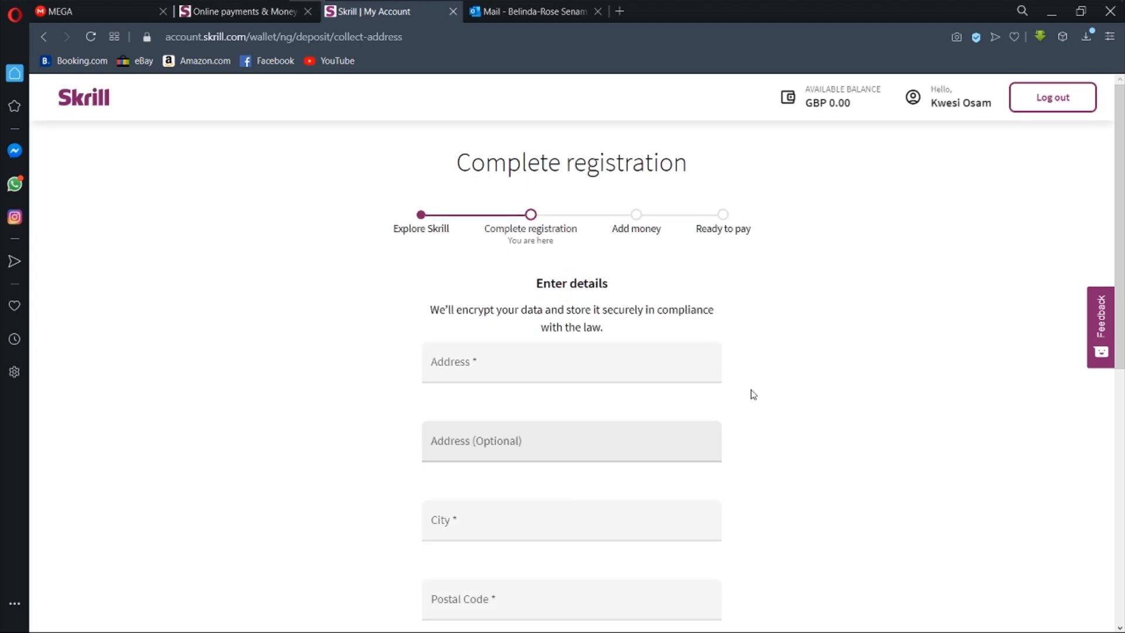
scroll("down", 3)
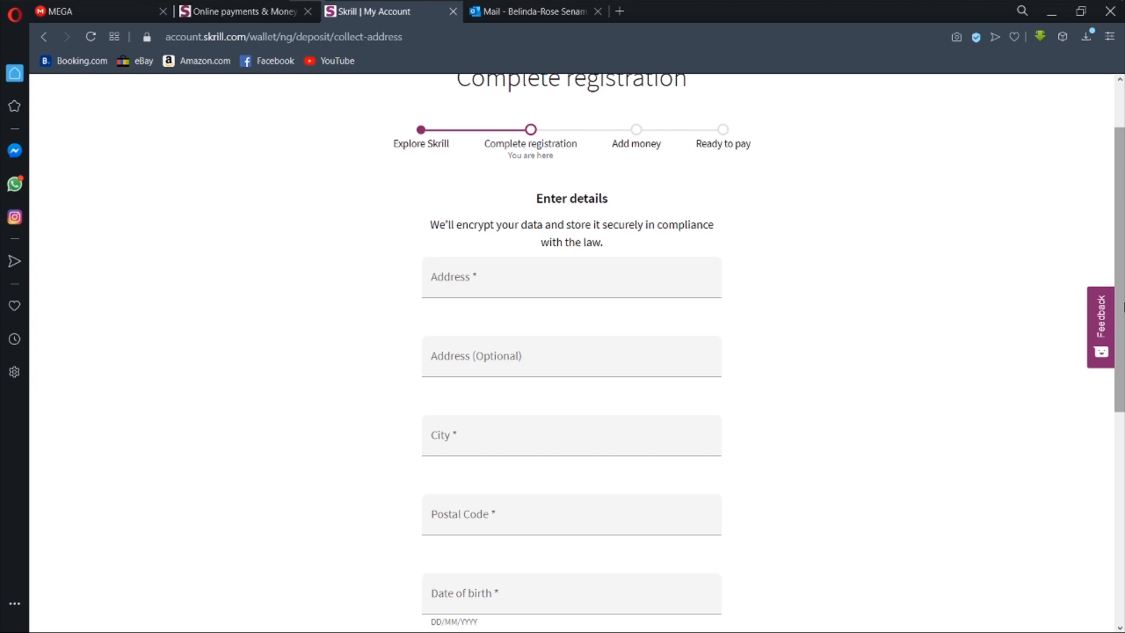
left_click(571, 277)
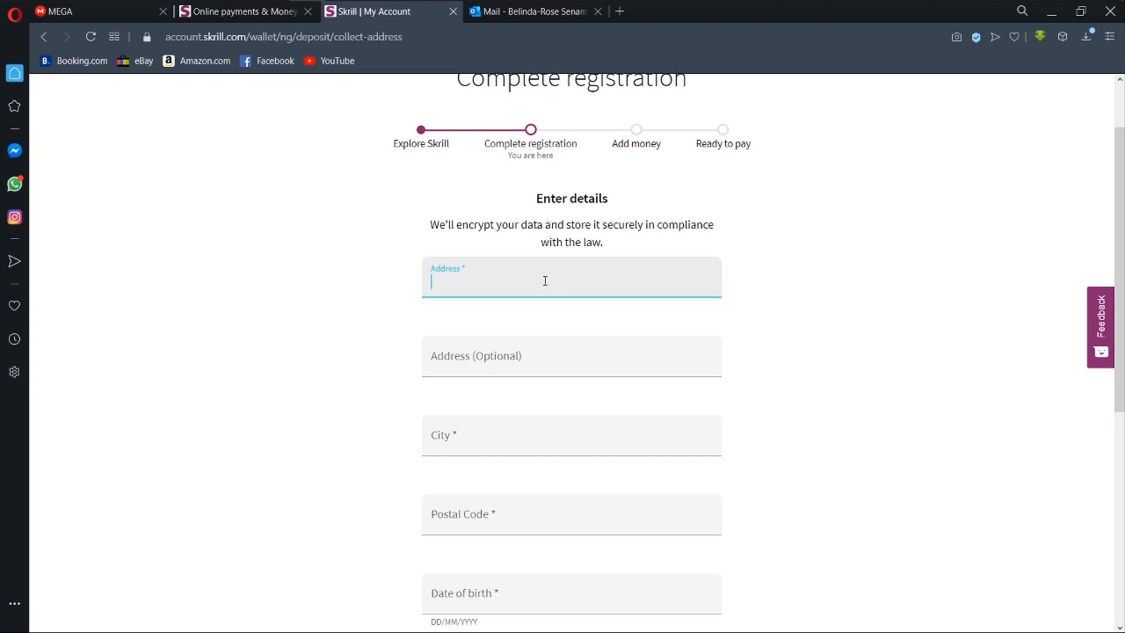
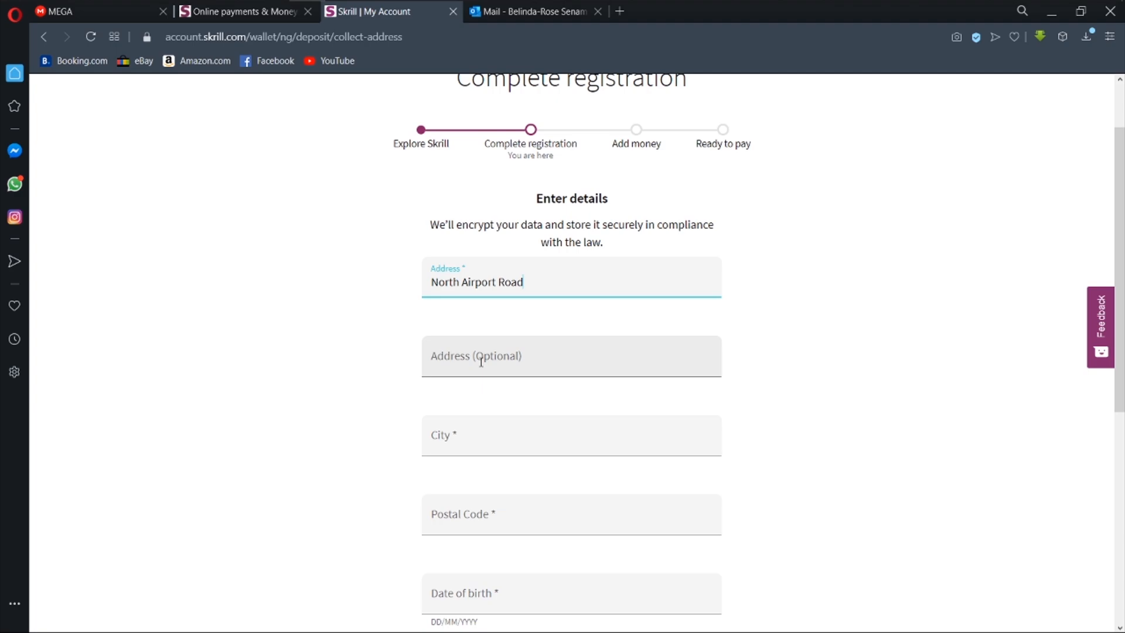
type("Airport We")
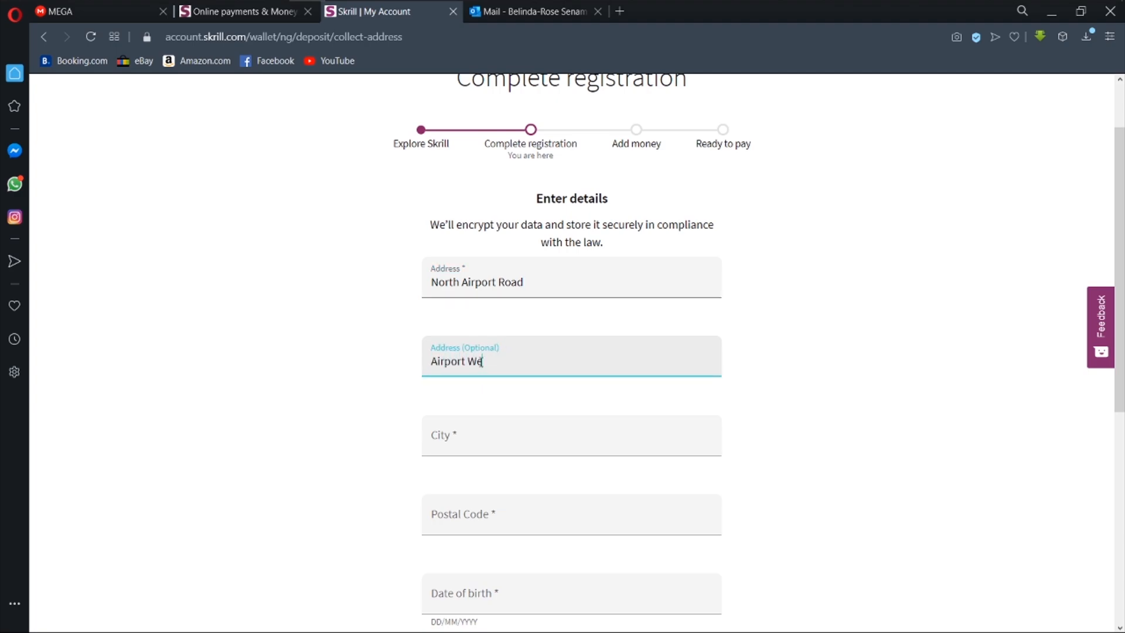
left_click(571, 434)
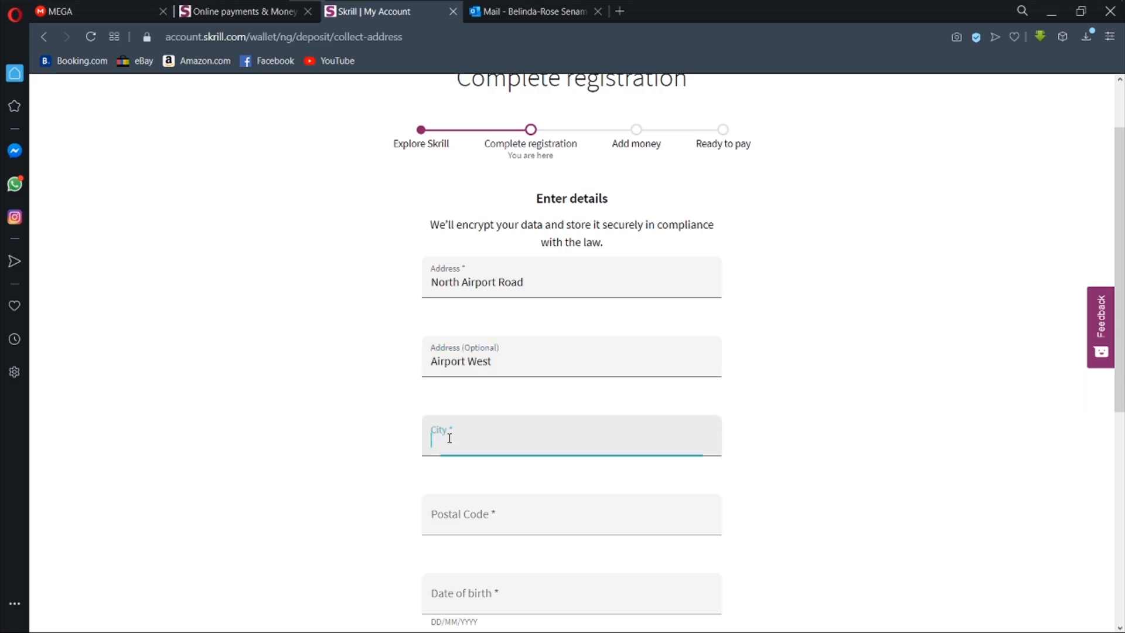
type("Accra")
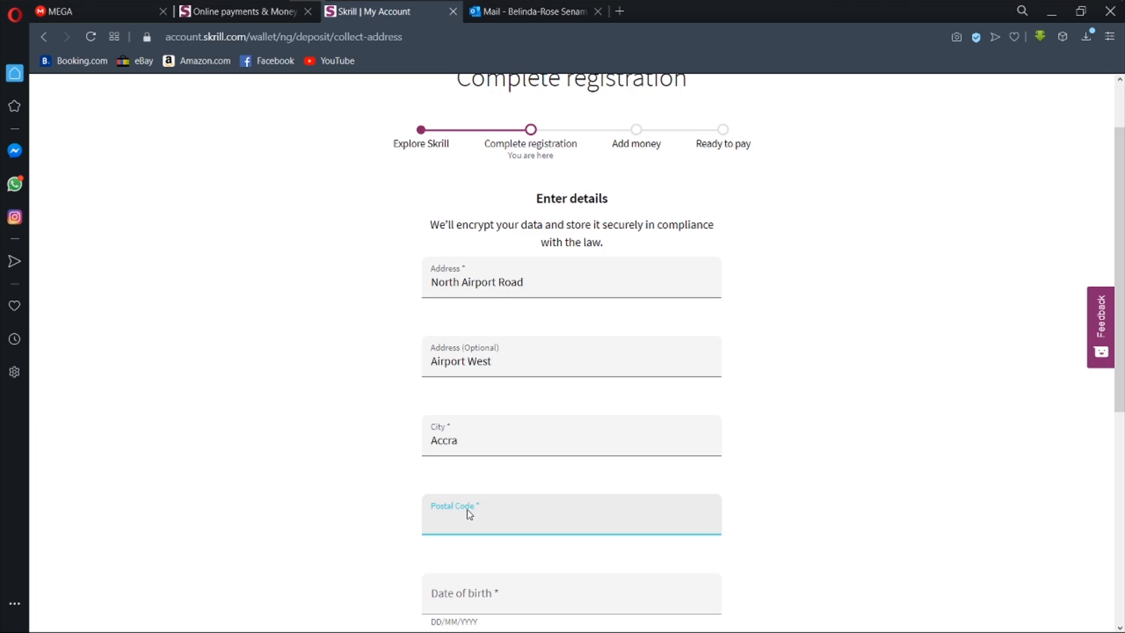
type("00233")
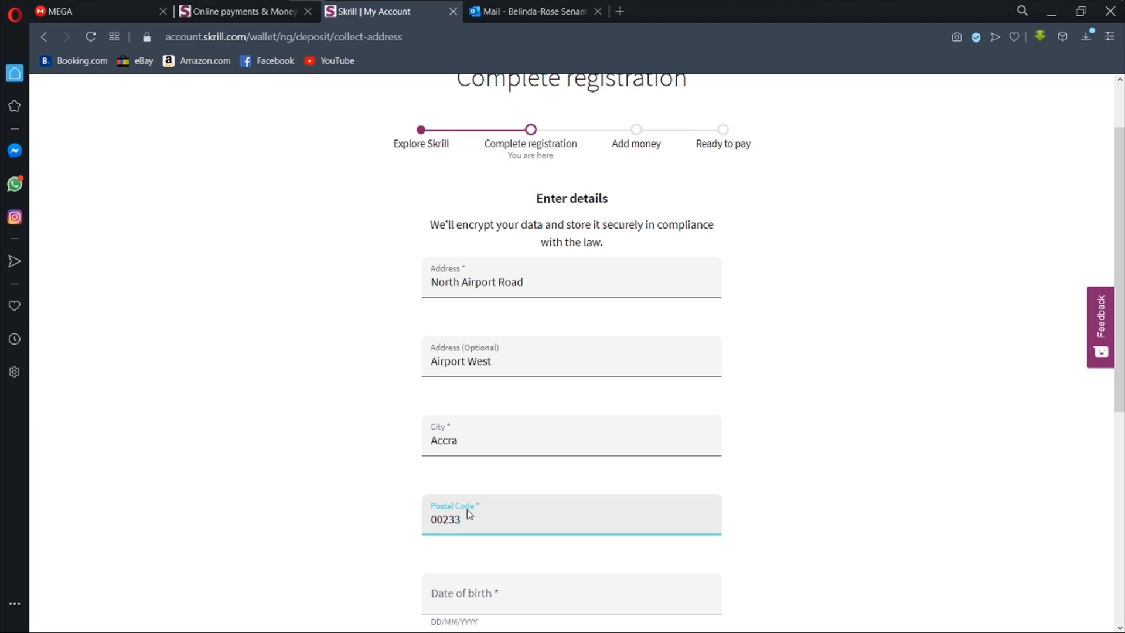
scroll("down", 3)
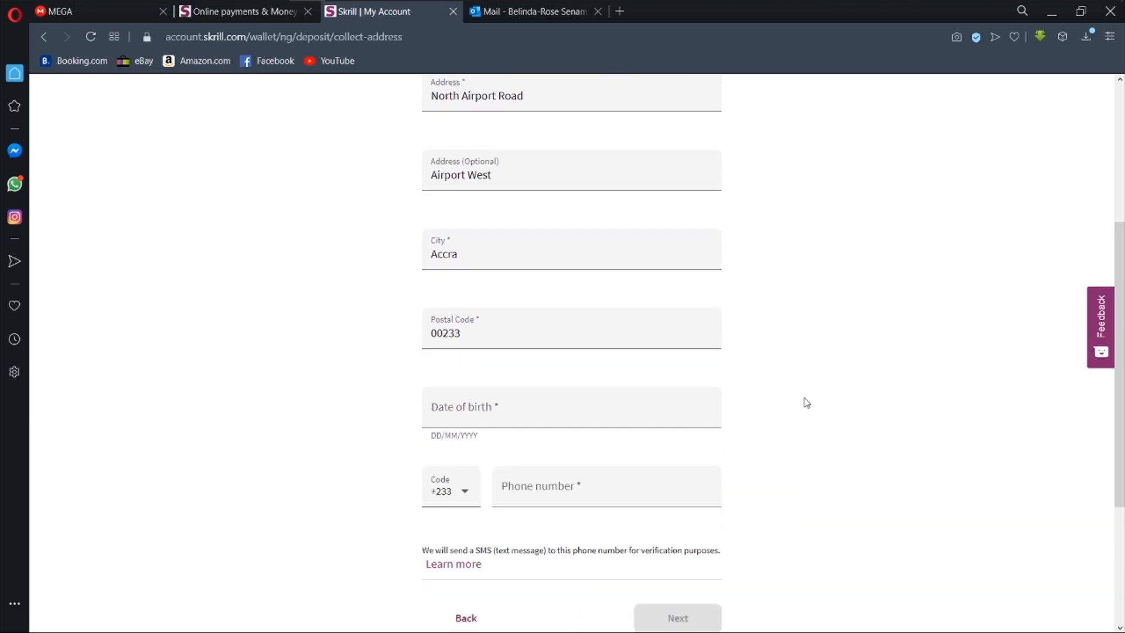
left_click(571, 407)
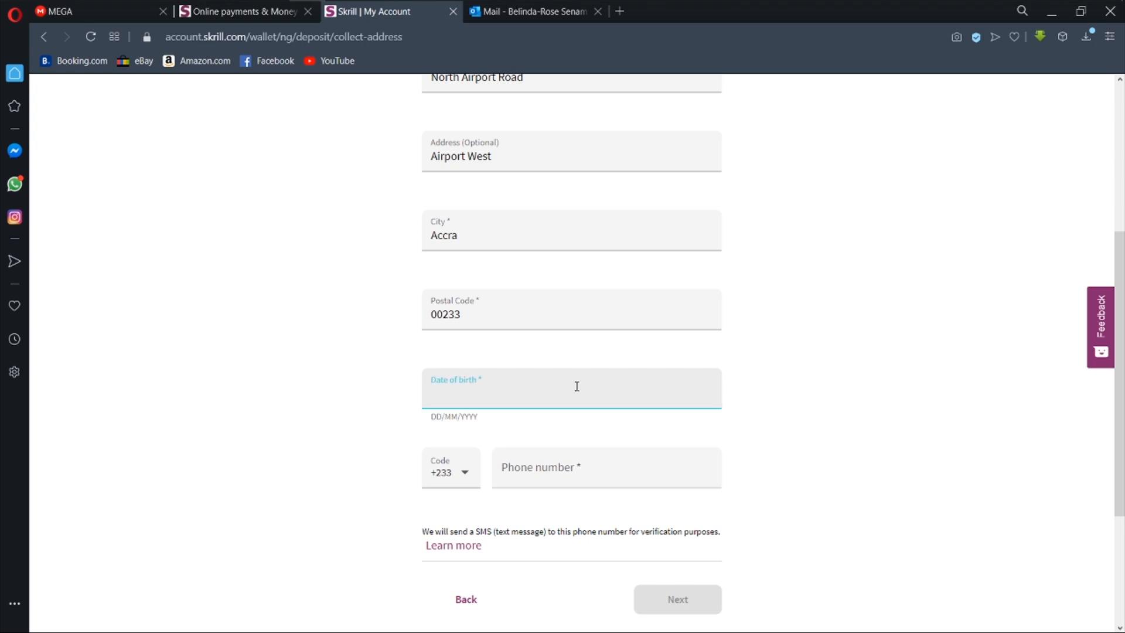
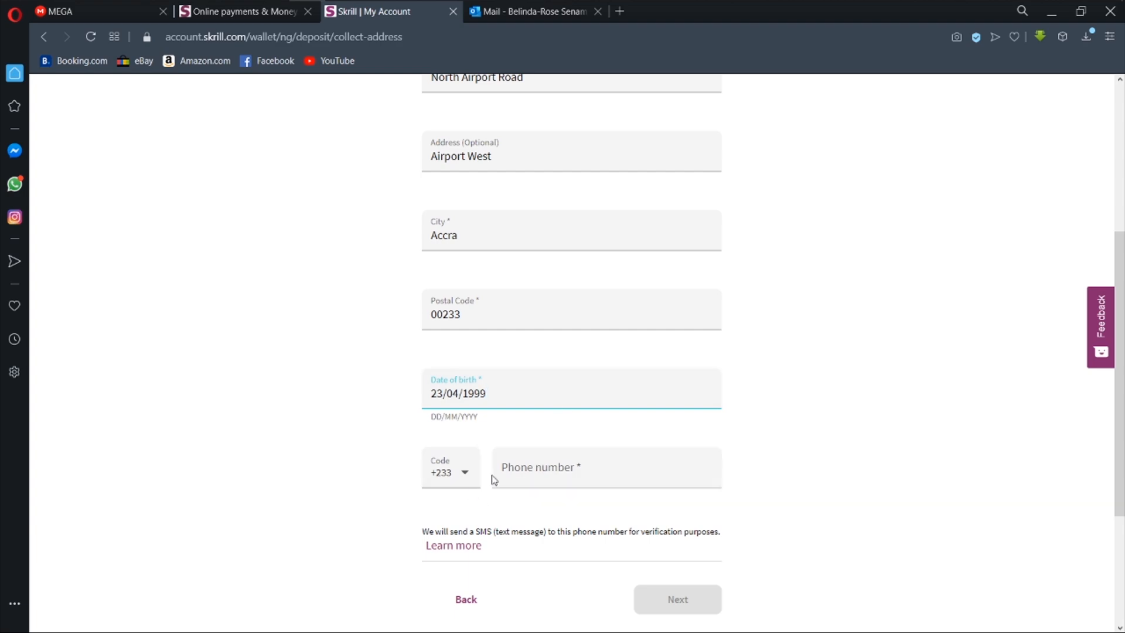
Enter the phone number and submit the details with Next.
left_click(606, 468)
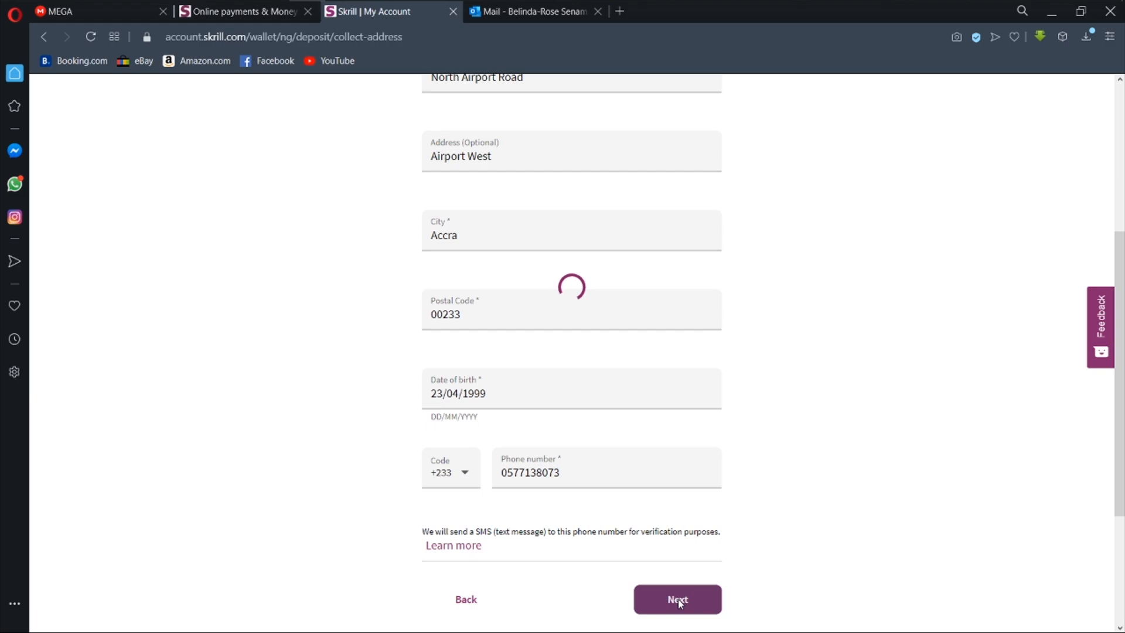
left_click(676, 599)
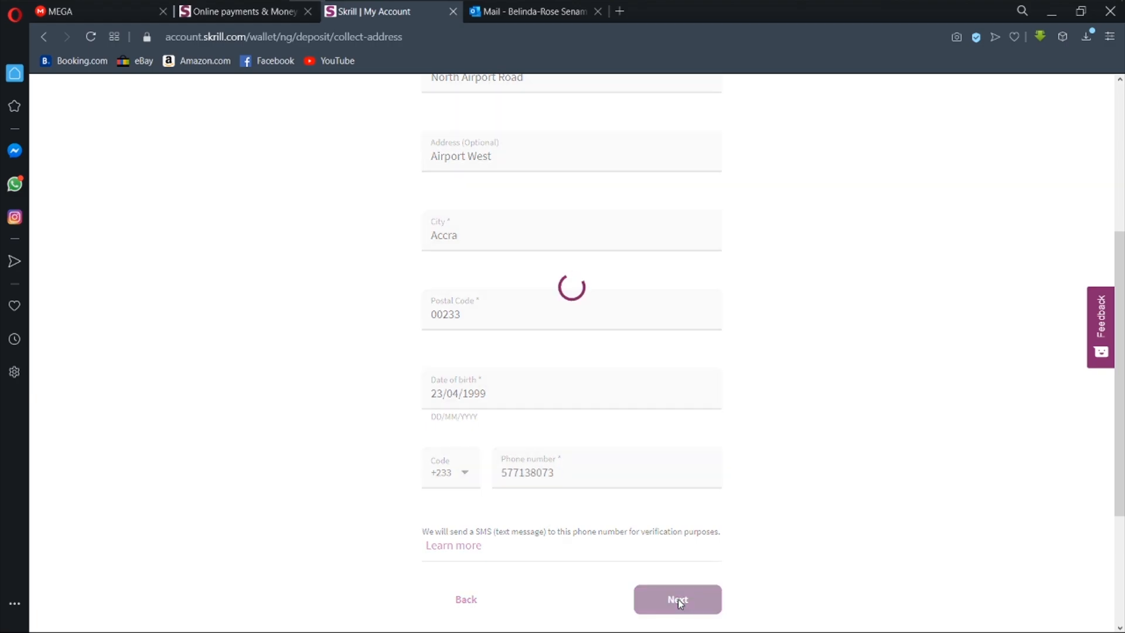
left_click(676, 599)
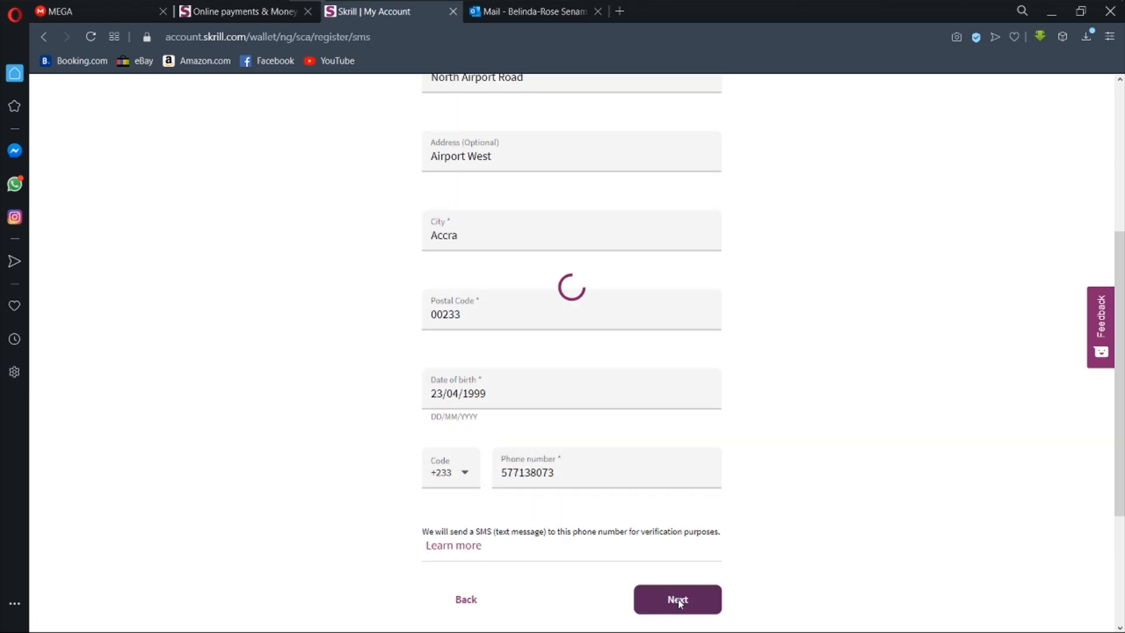
left_click(677, 598)
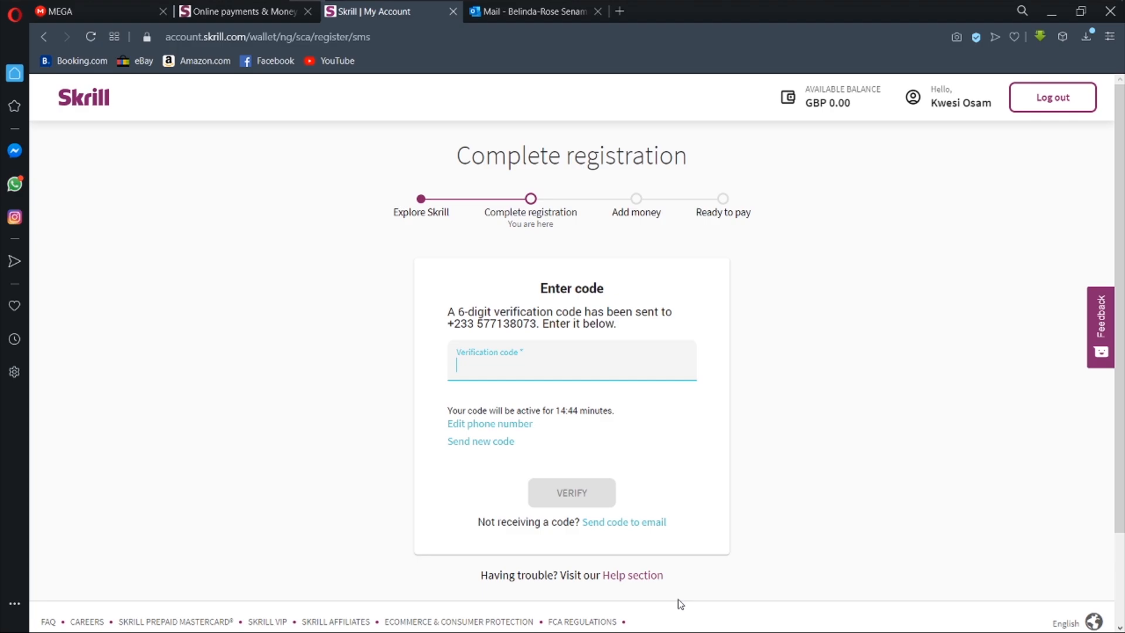
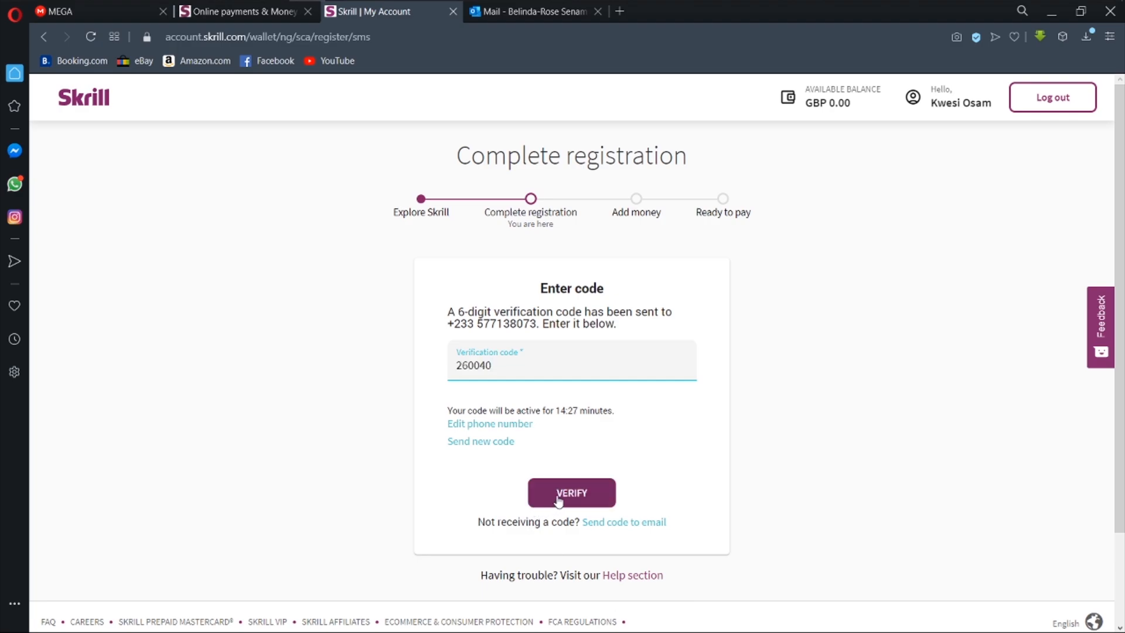
left_click(571, 494)
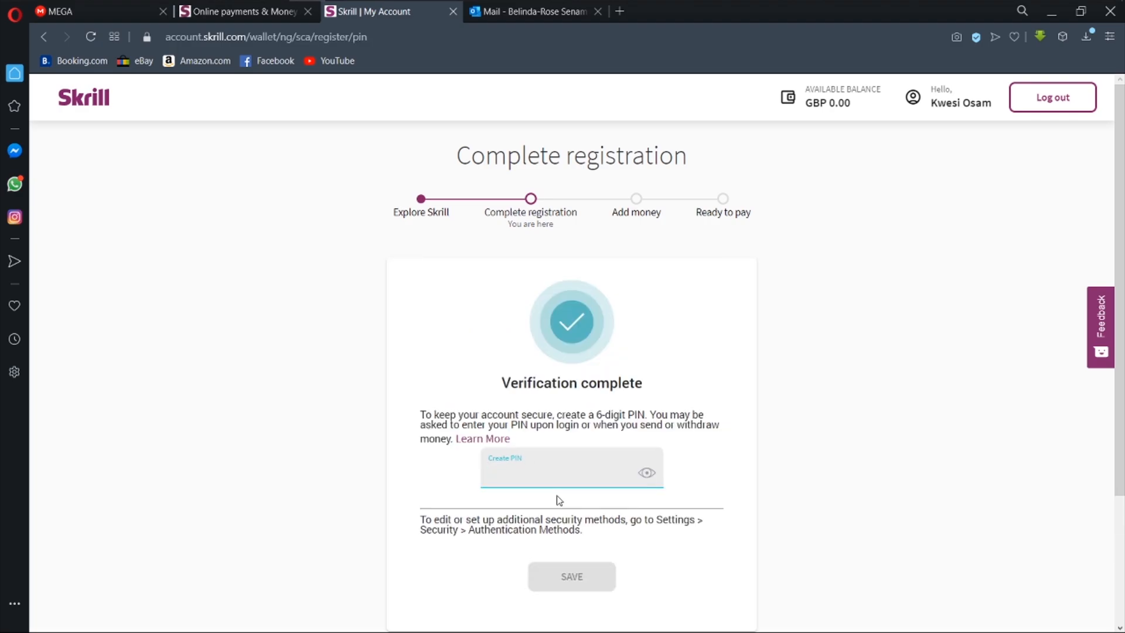
left_click(561, 473)
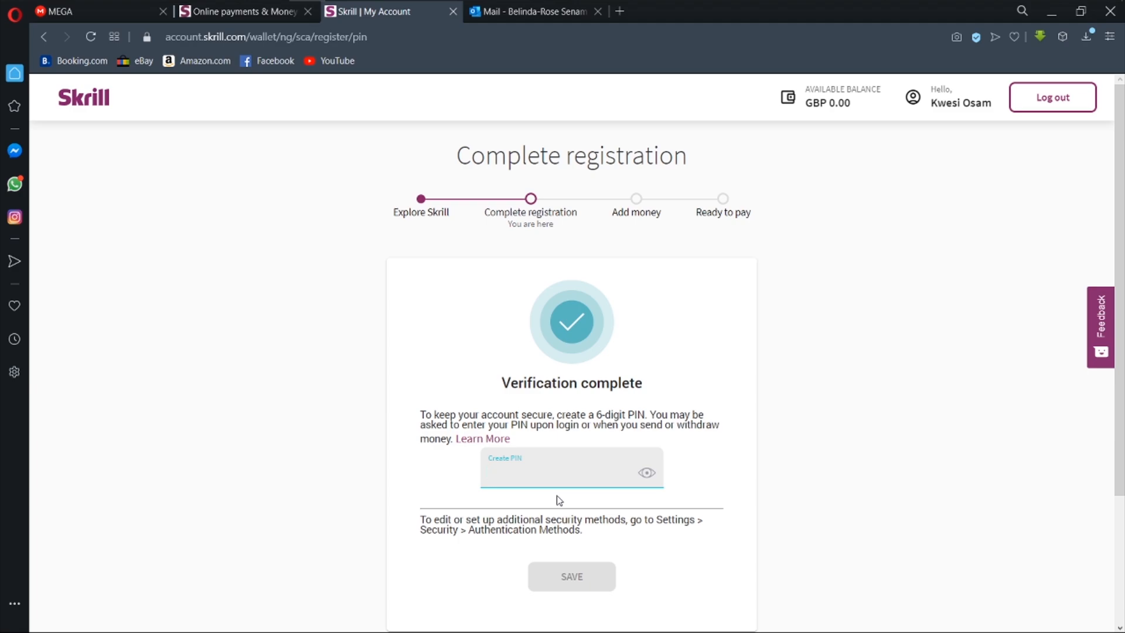
scroll("down", 3)
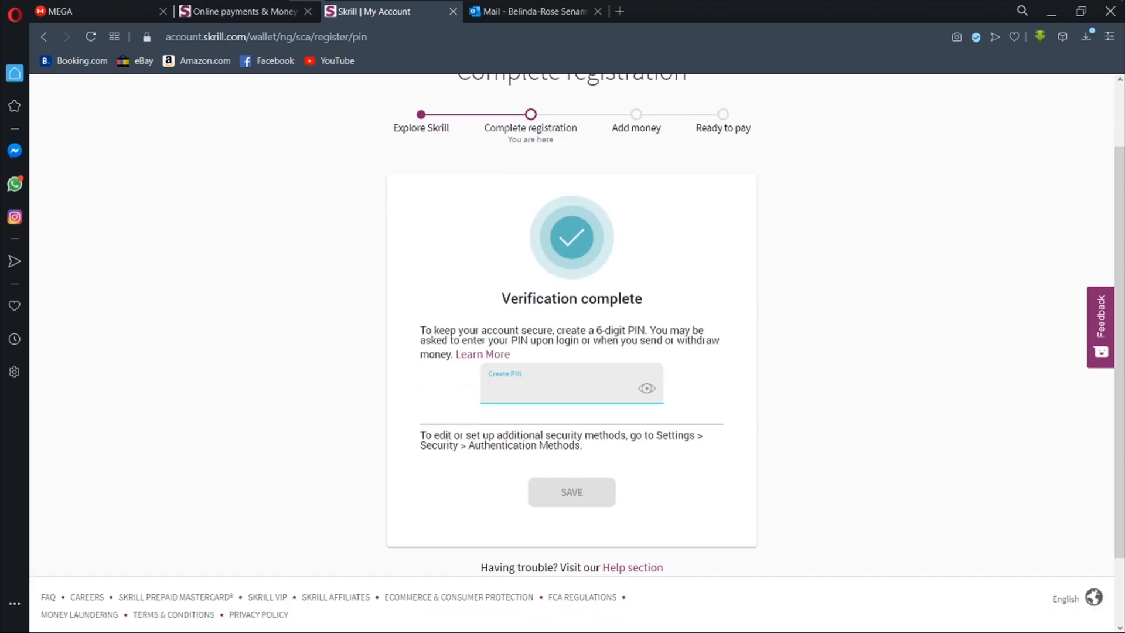
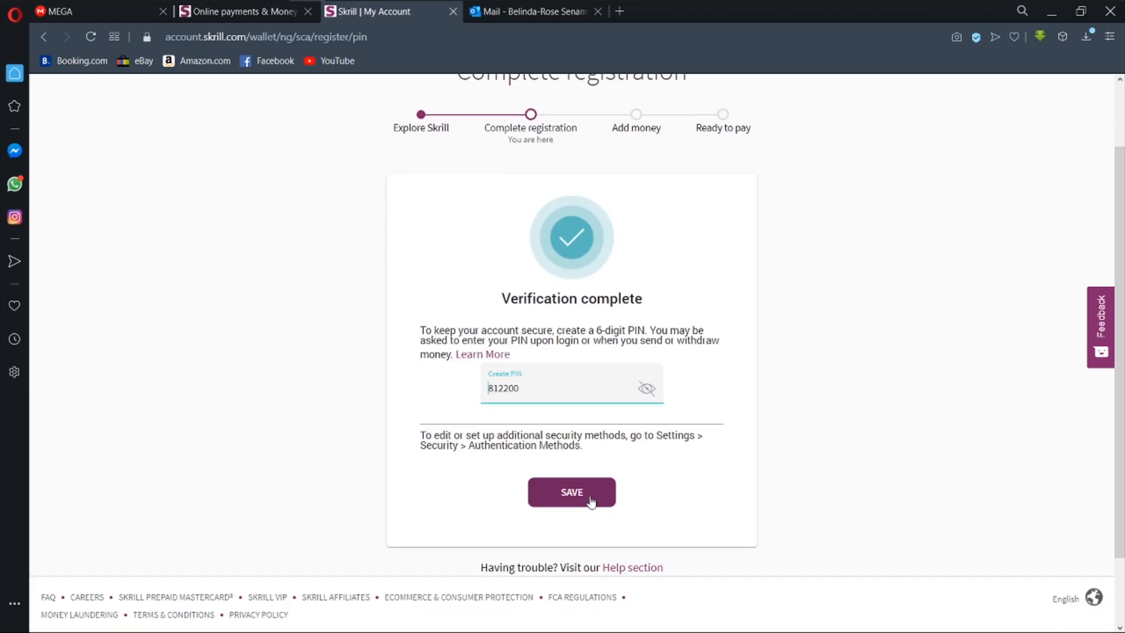
left_click(571, 493)
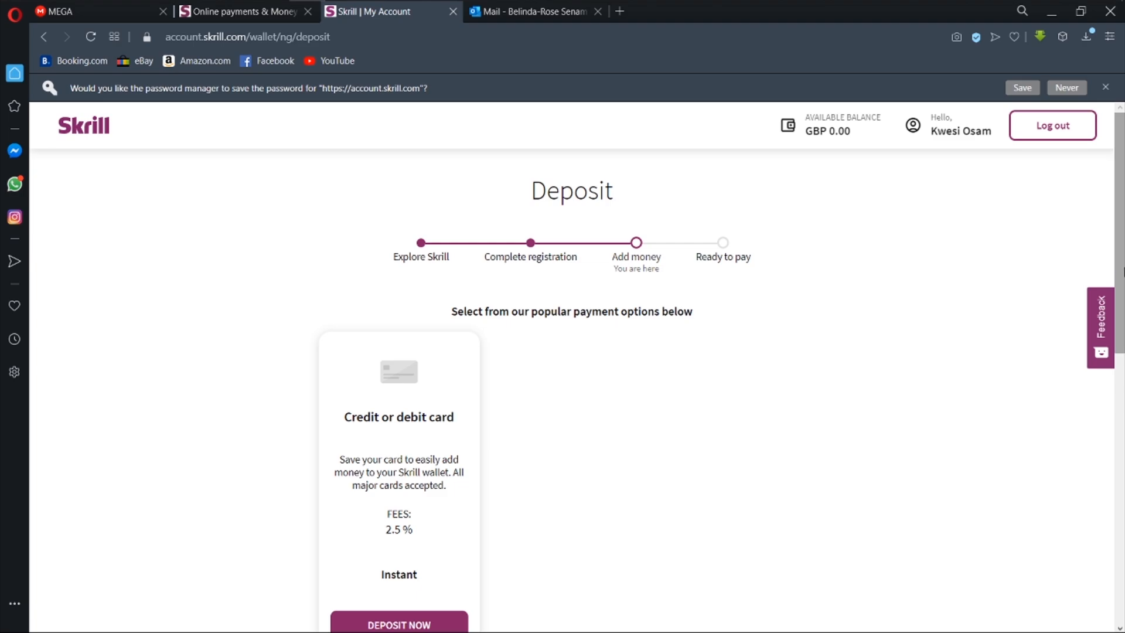
scroll("down", 3)
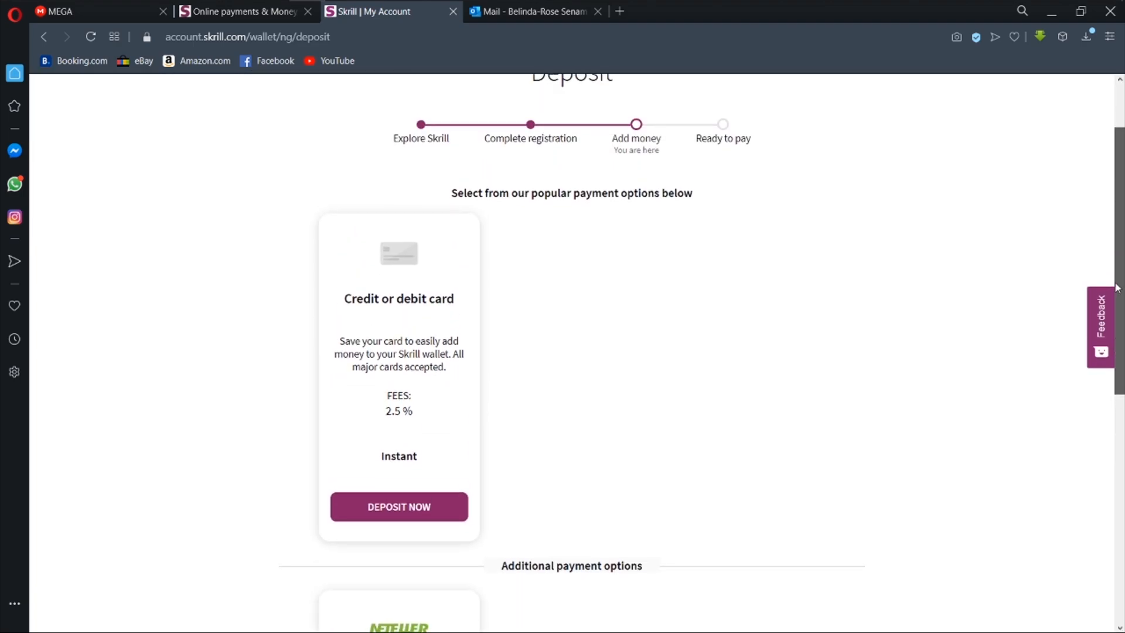
scroll("up", 3)
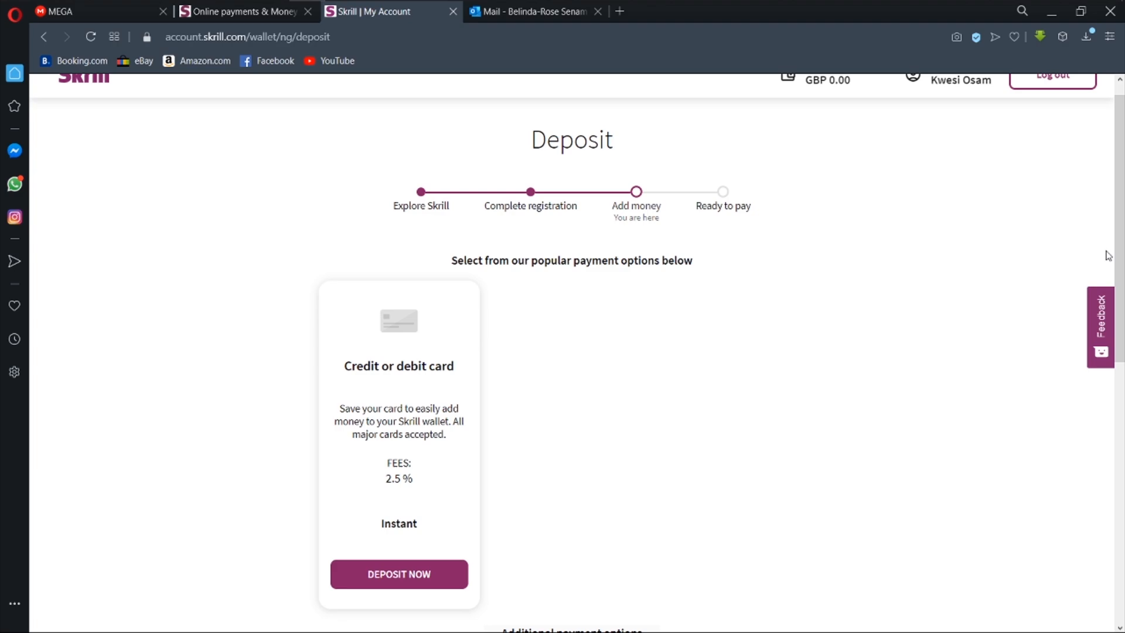
mouse_move(304, 513)
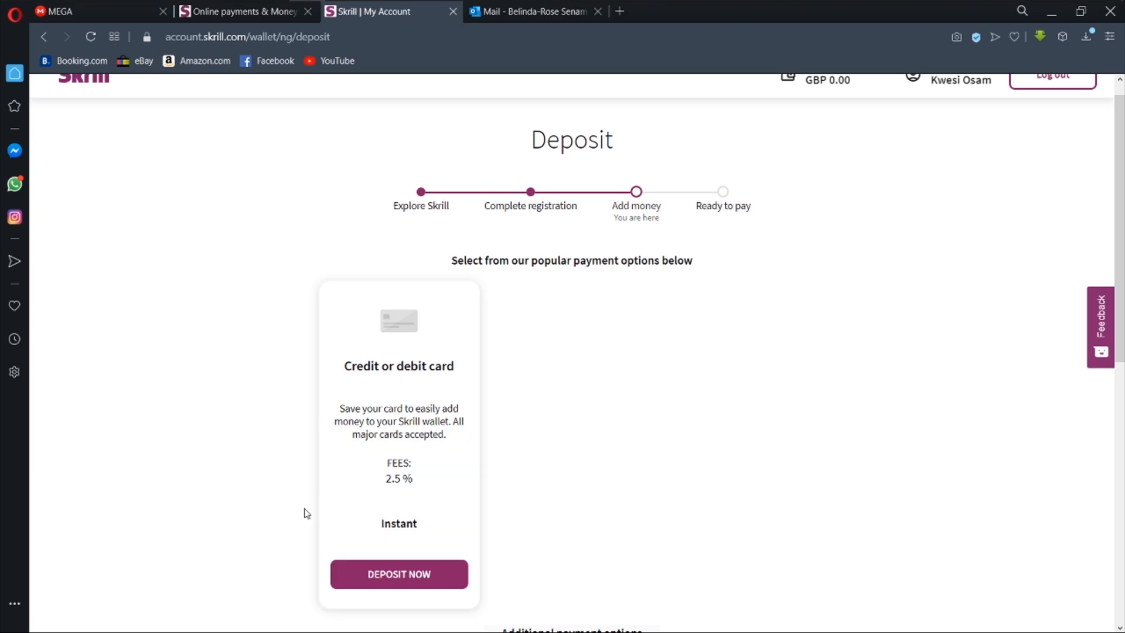
mouse_move(205, 404)
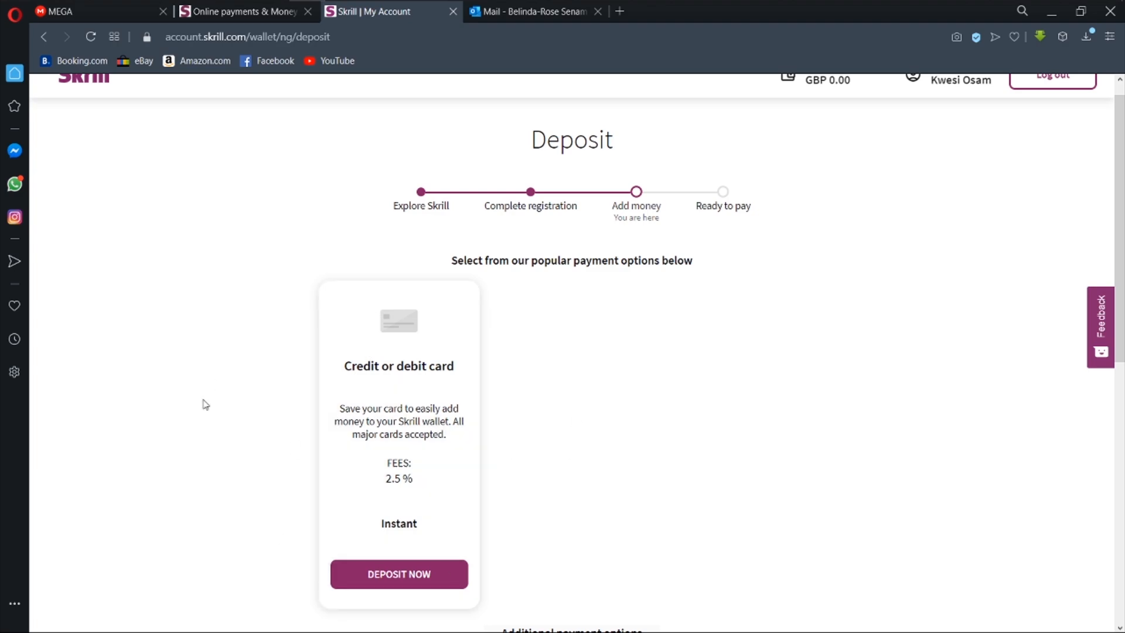
mouse_move(398, 381)
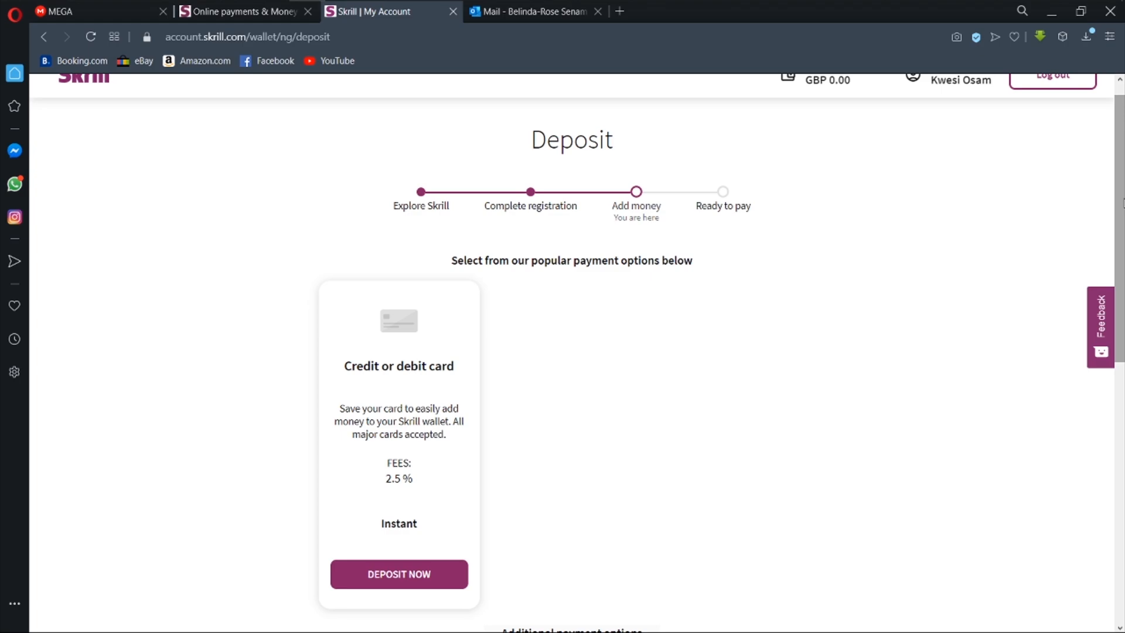
scroll("down", 3)
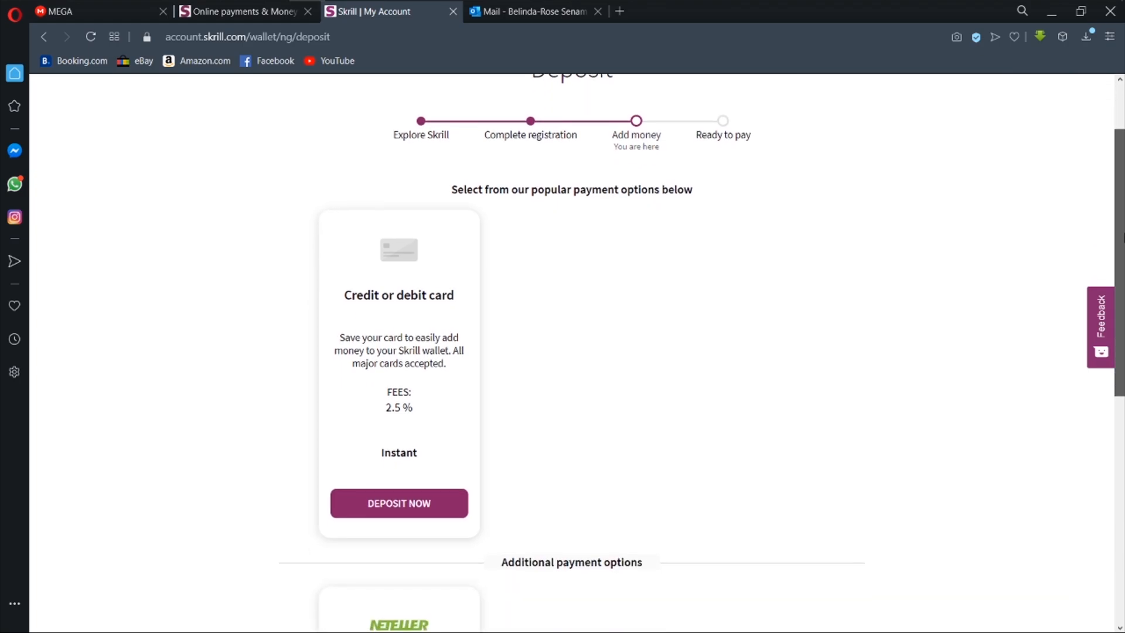
scroll("down", 3)
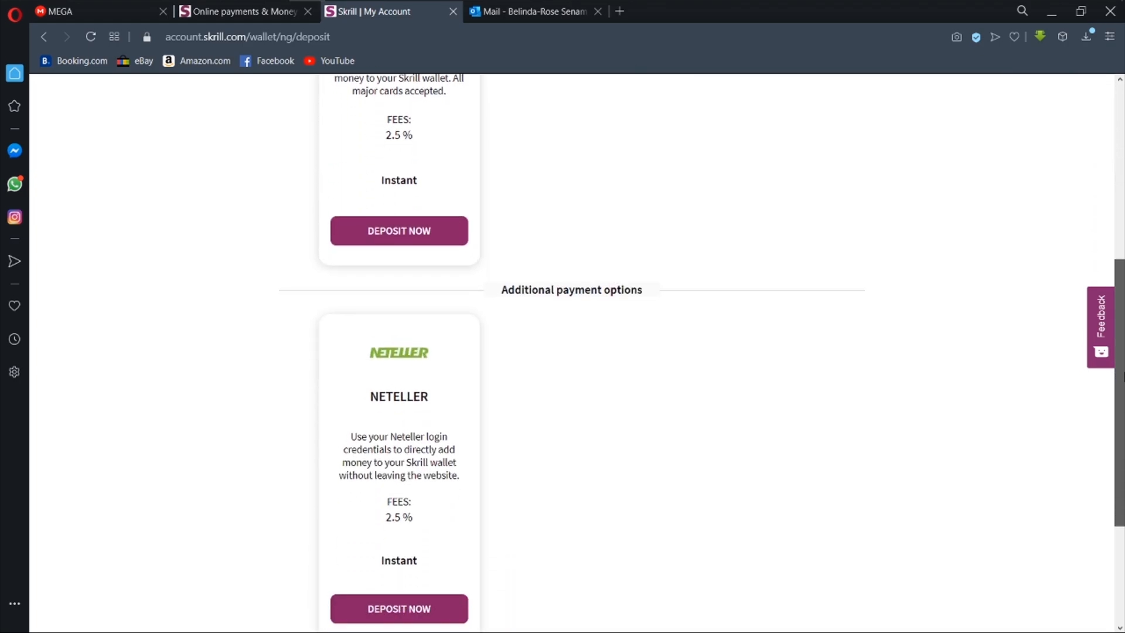
scroll("down", 3)
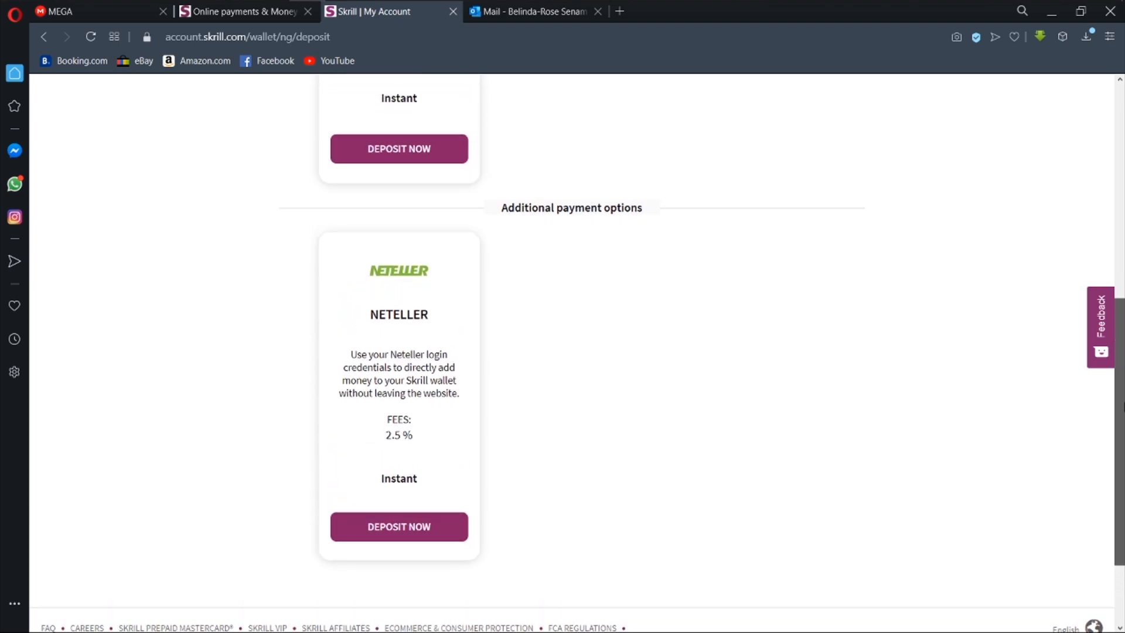
scroll("up", 3)
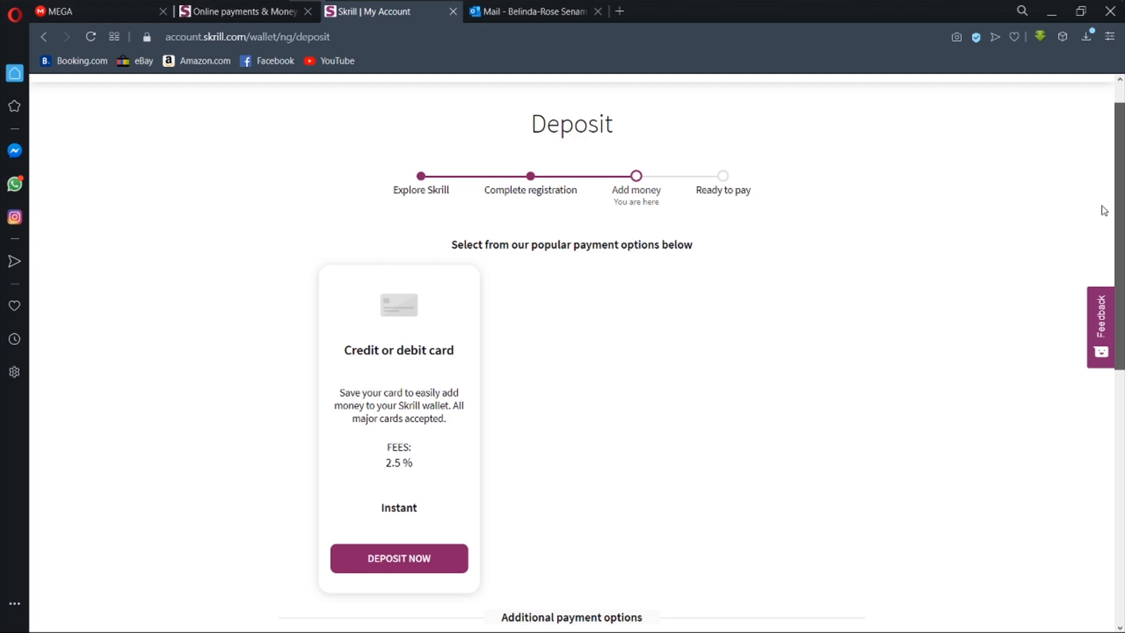
scroll("up", 3)
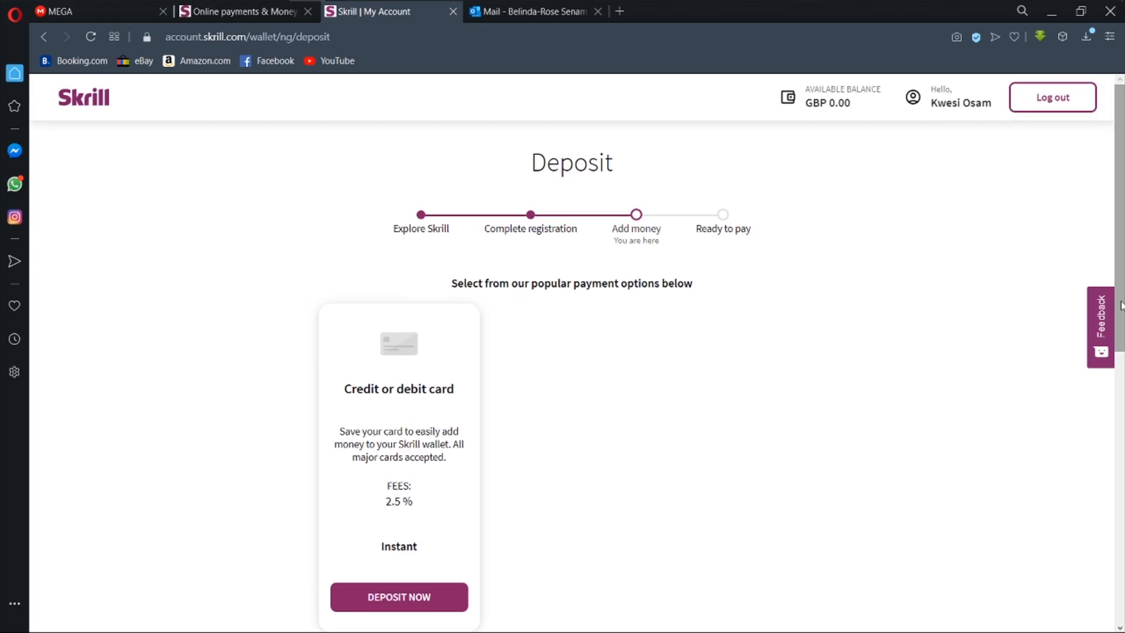
mouse_move(729, 228)
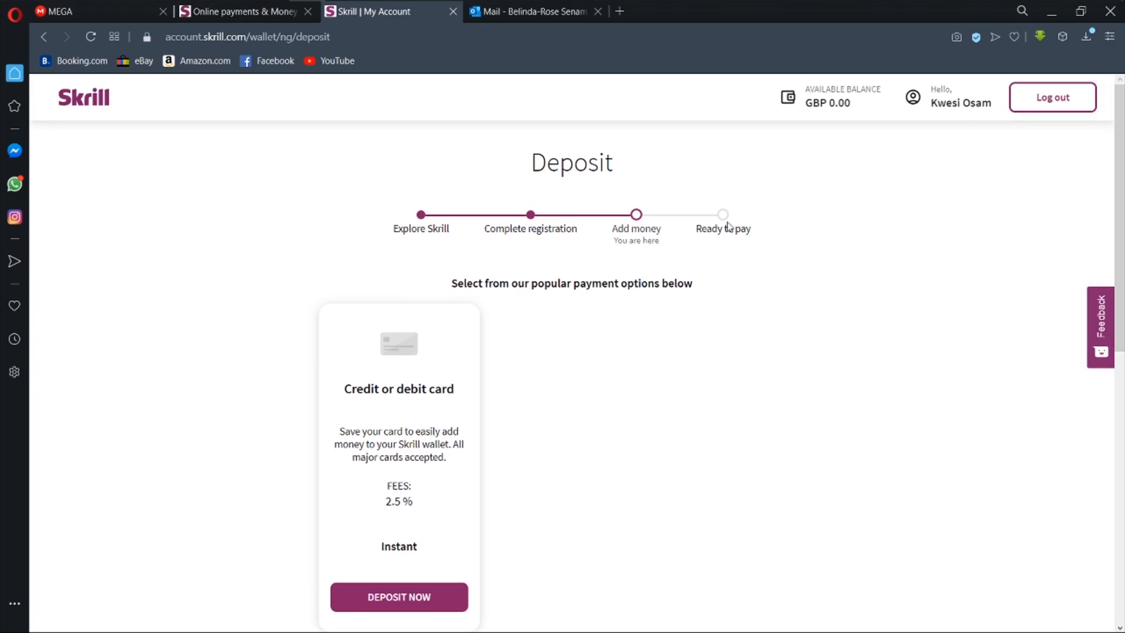
mouse_move(968, 171)
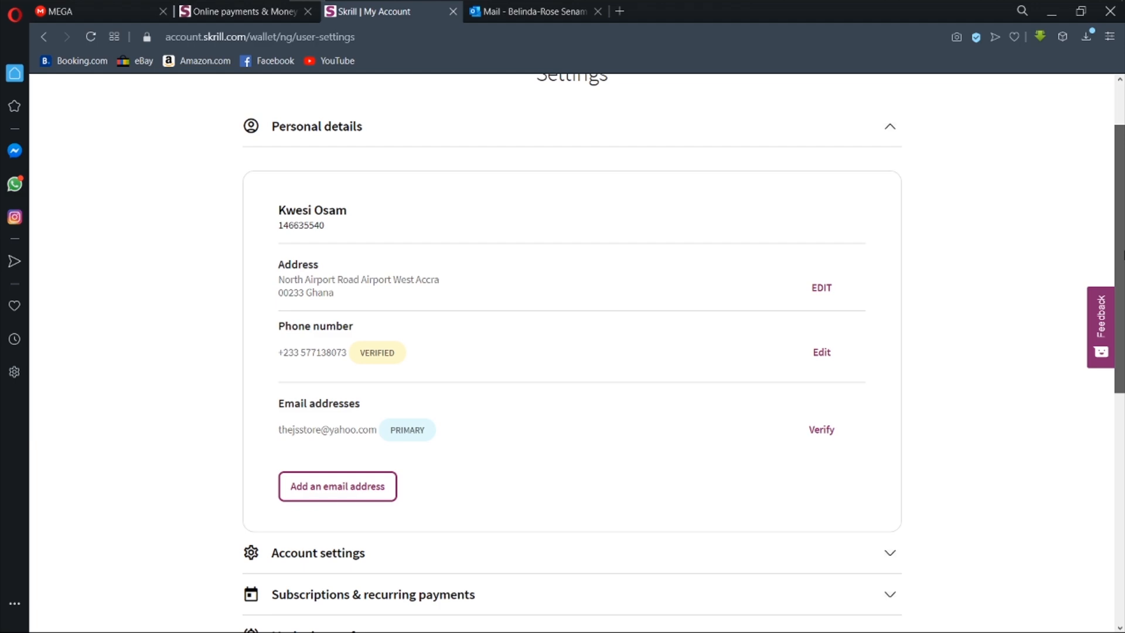
Scroll to Settings' Verification section and start verifying the account.
scroll("up", 3)
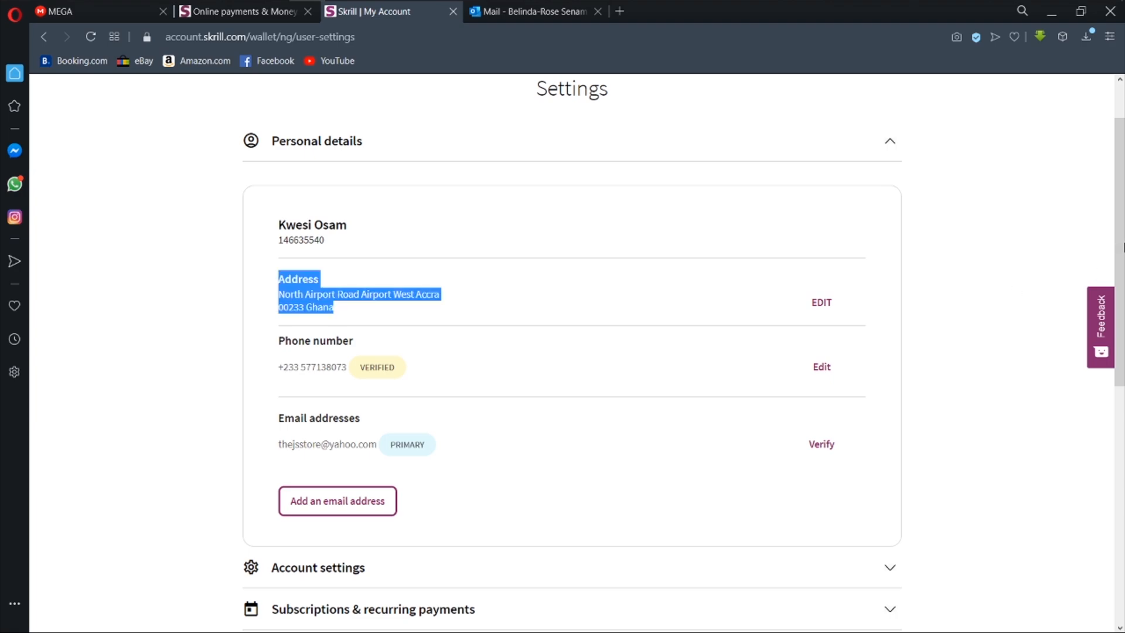
scroll("down", 3)
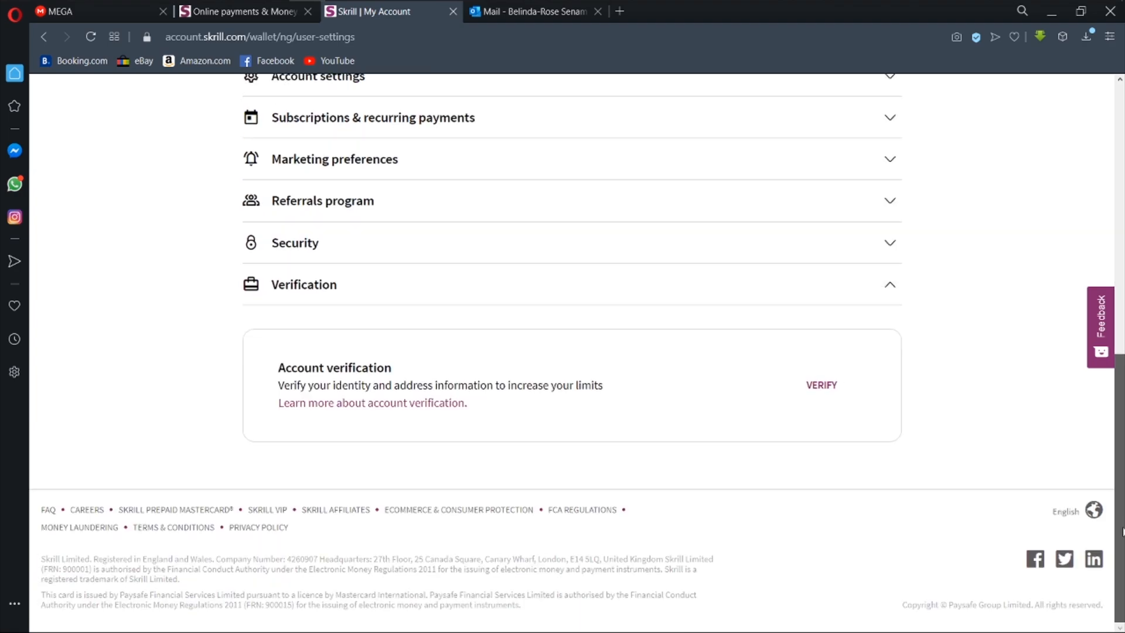
mouse_move(766, 282)
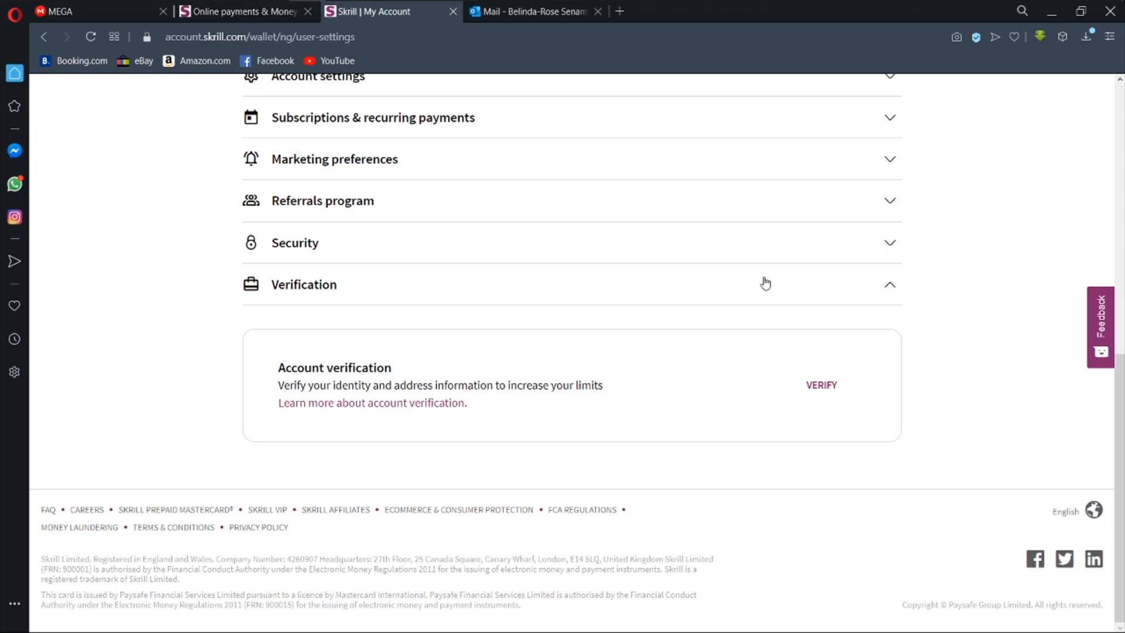
mouse_move(273, 380)
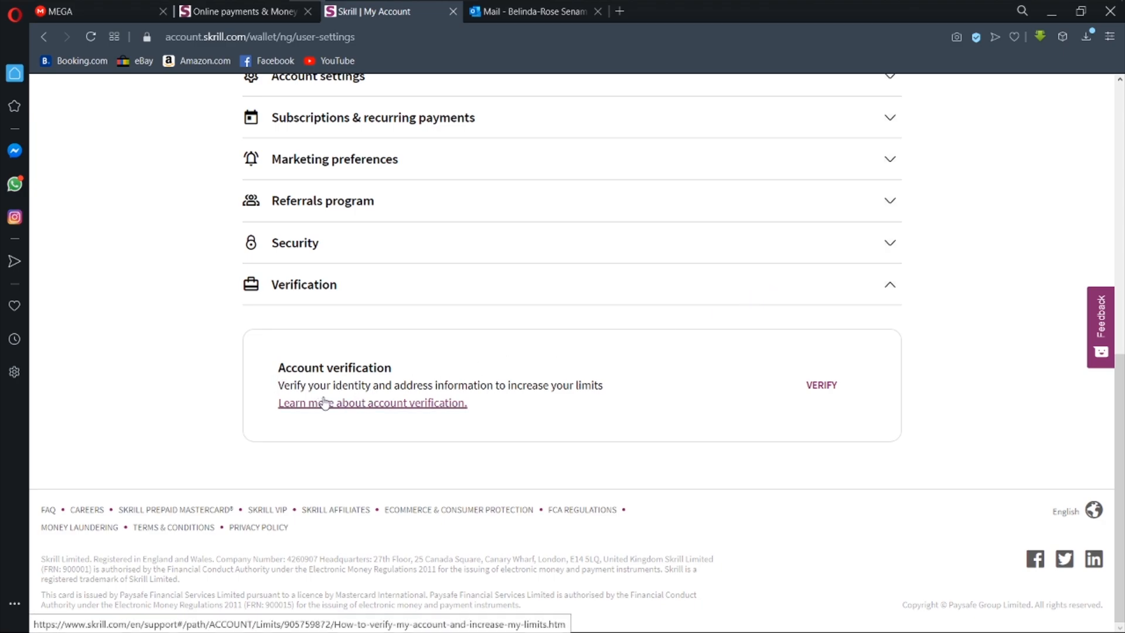
mouse_move(534, 388)
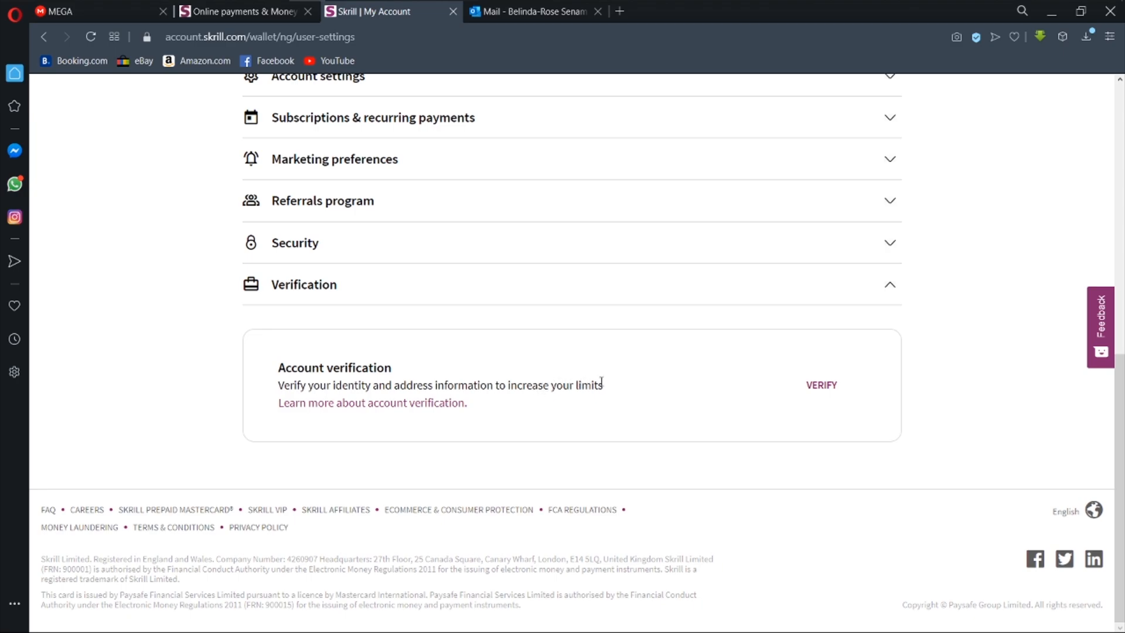
mouse_move(612, 389)
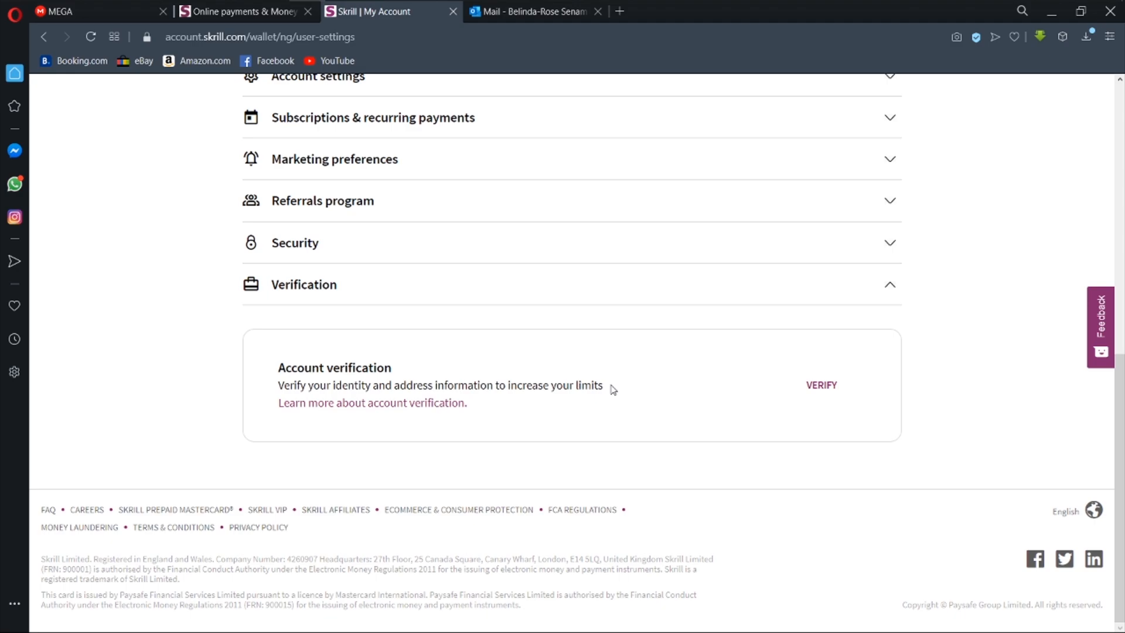
mouse_move(821, 384)
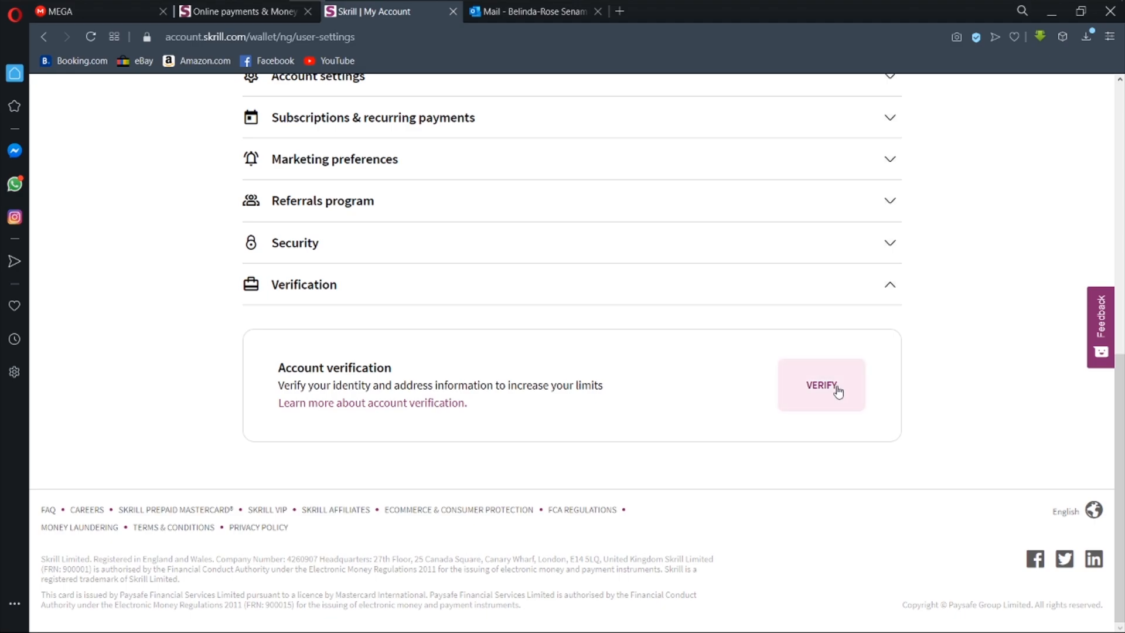
left_click(820, 384)
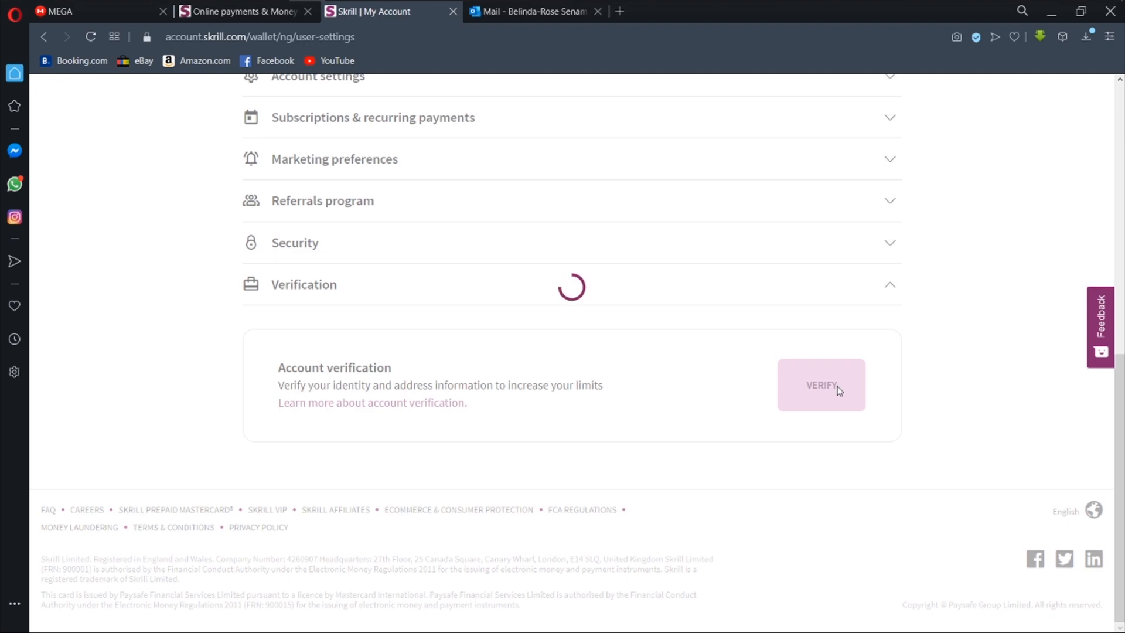
Load the Verify your Account page, which says no verification is needed and asks for a deposit.
left_click(821, 384)
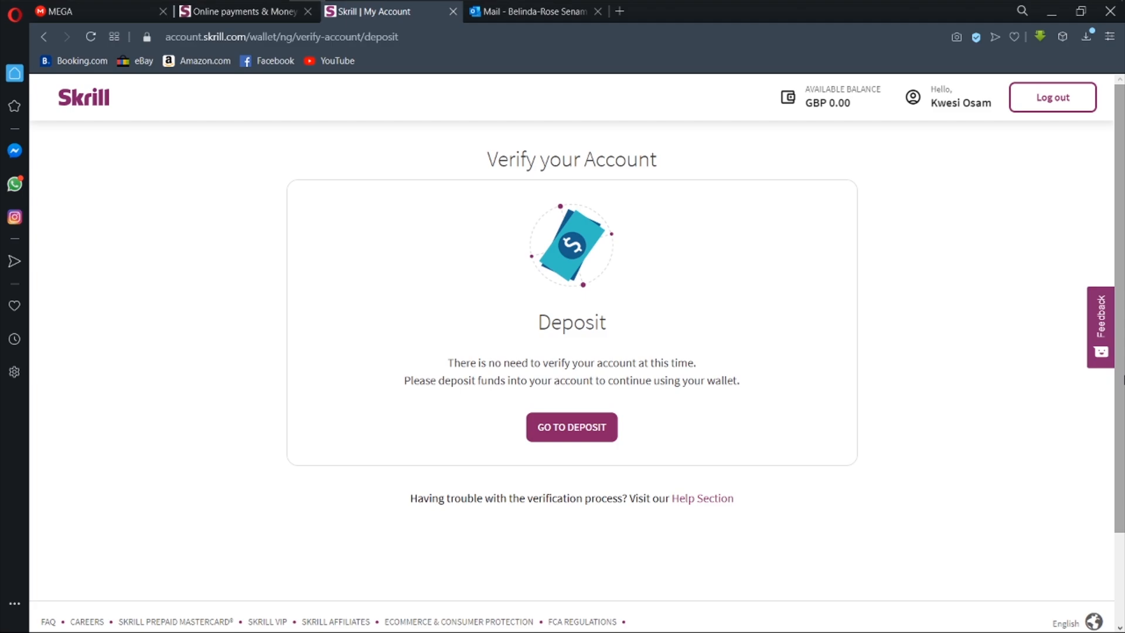
mouse_move(728, 503)
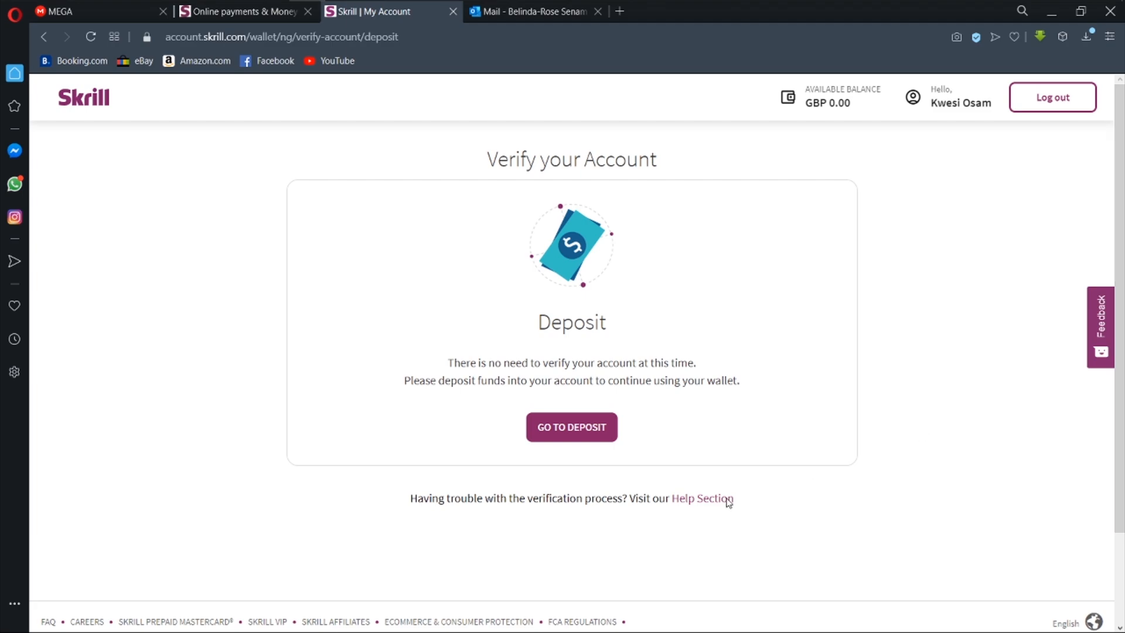
mouse_move(924, 248)
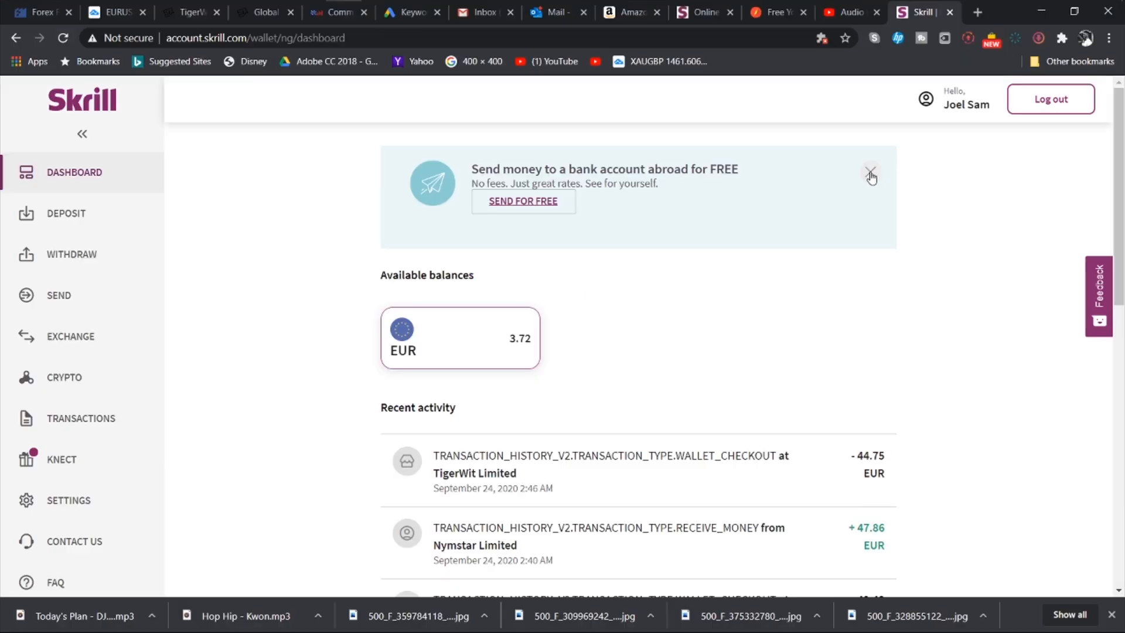
Dismiss the send-money-abroad promo and scroll through recent TigerWit and Nymstar activity on the EUR 3.72 dashboard.
left_click(871, 175)
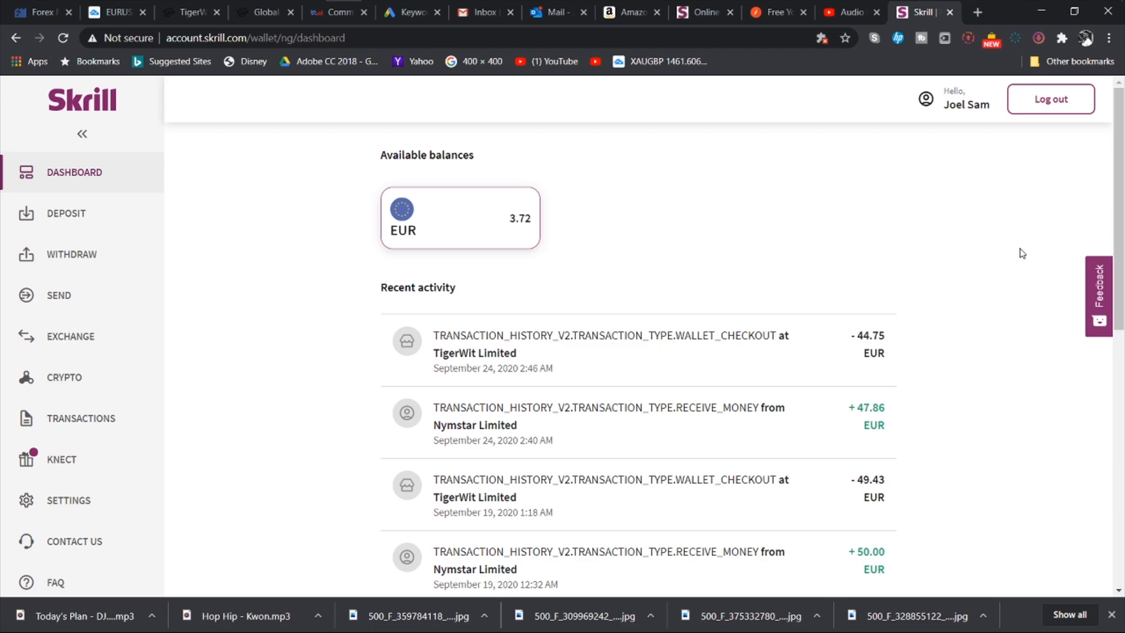
mouse_move(480, 247)
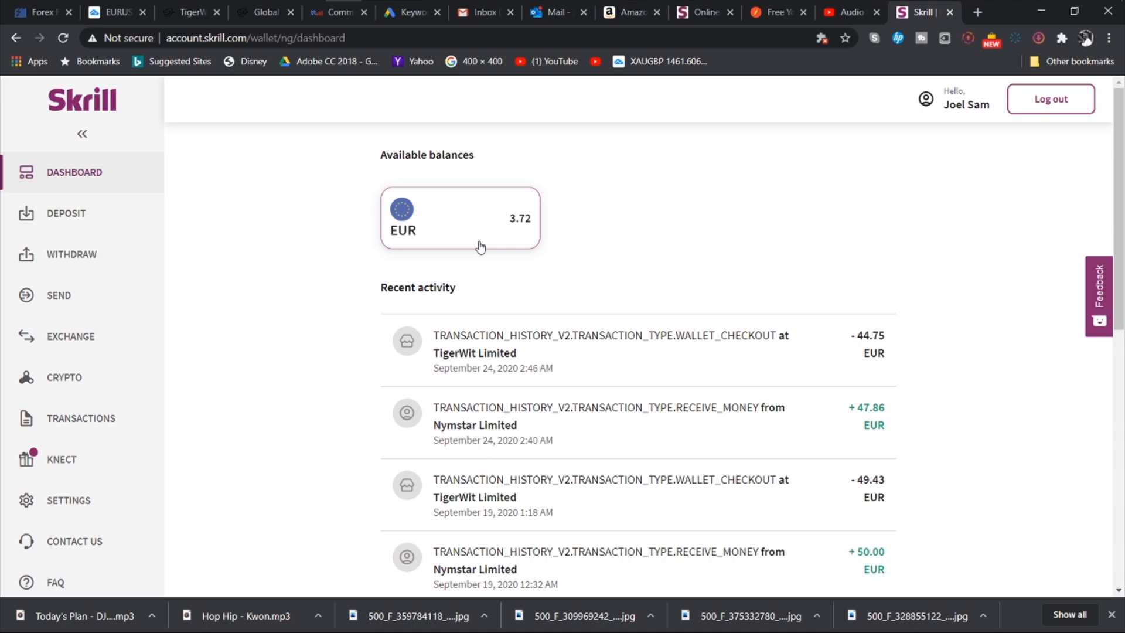
mouse_move(528, 234)
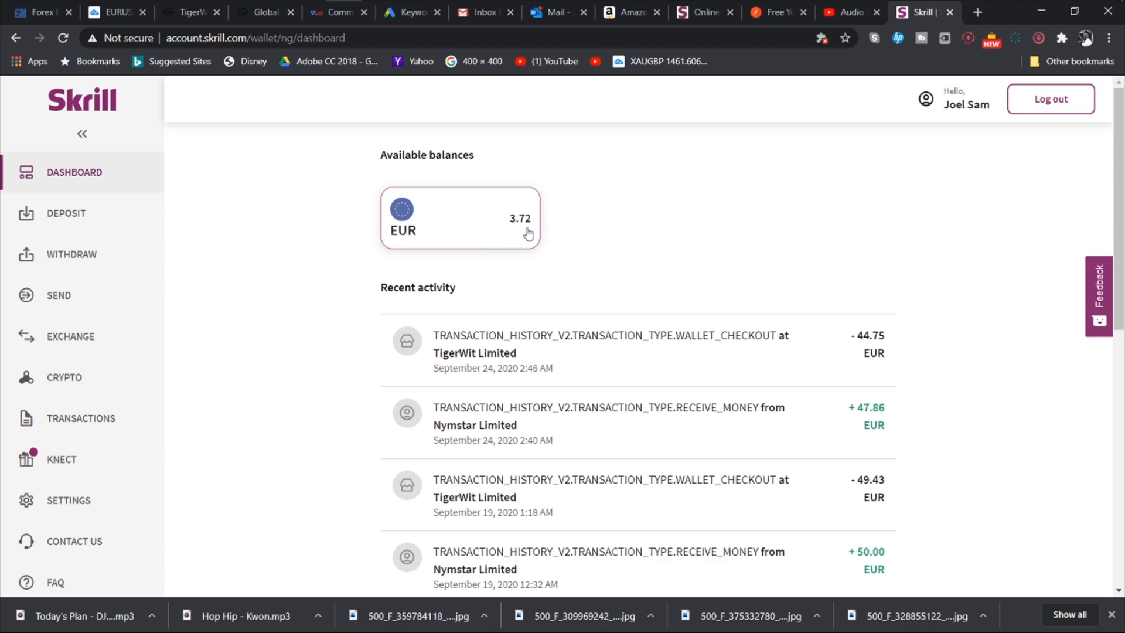
mouse_move(415, 243)
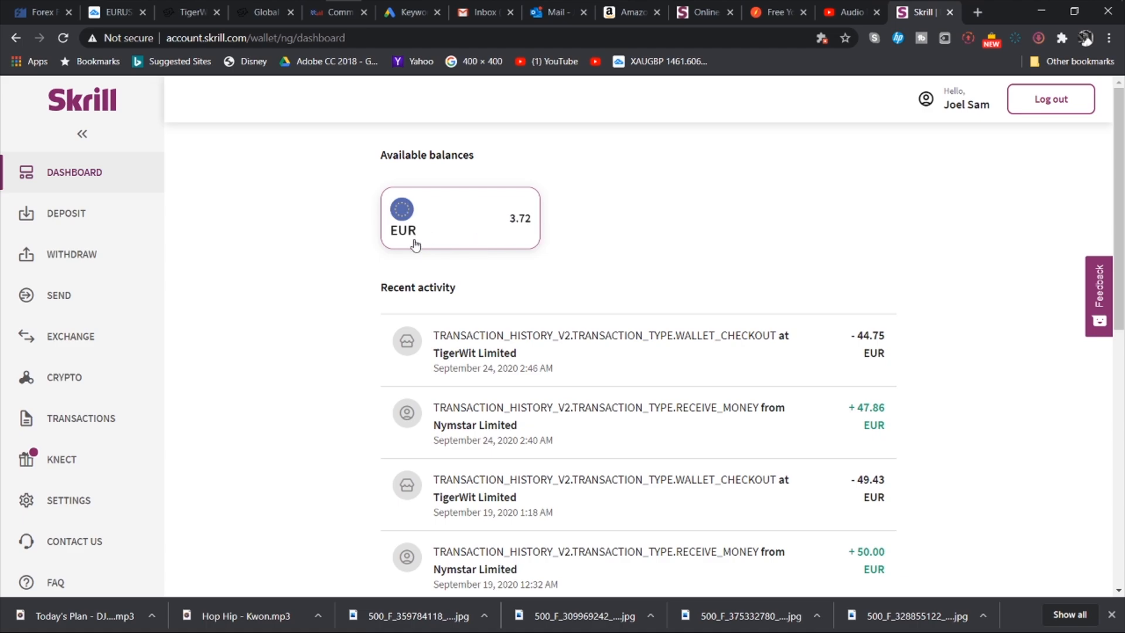
mouse_move(1119, 269)
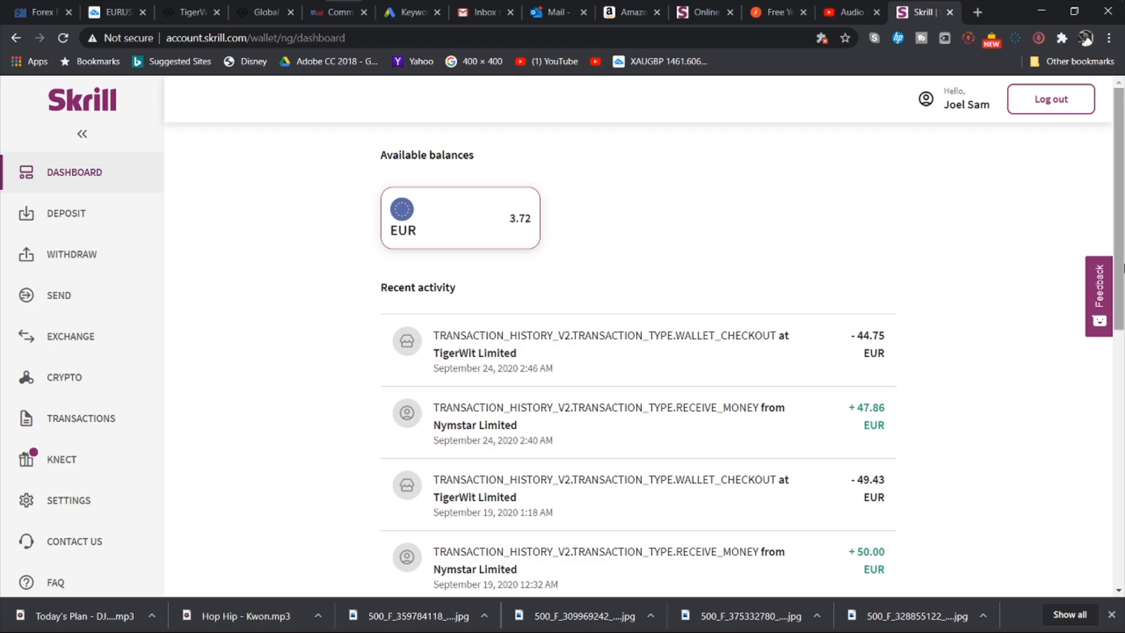
scroll("down", 3)
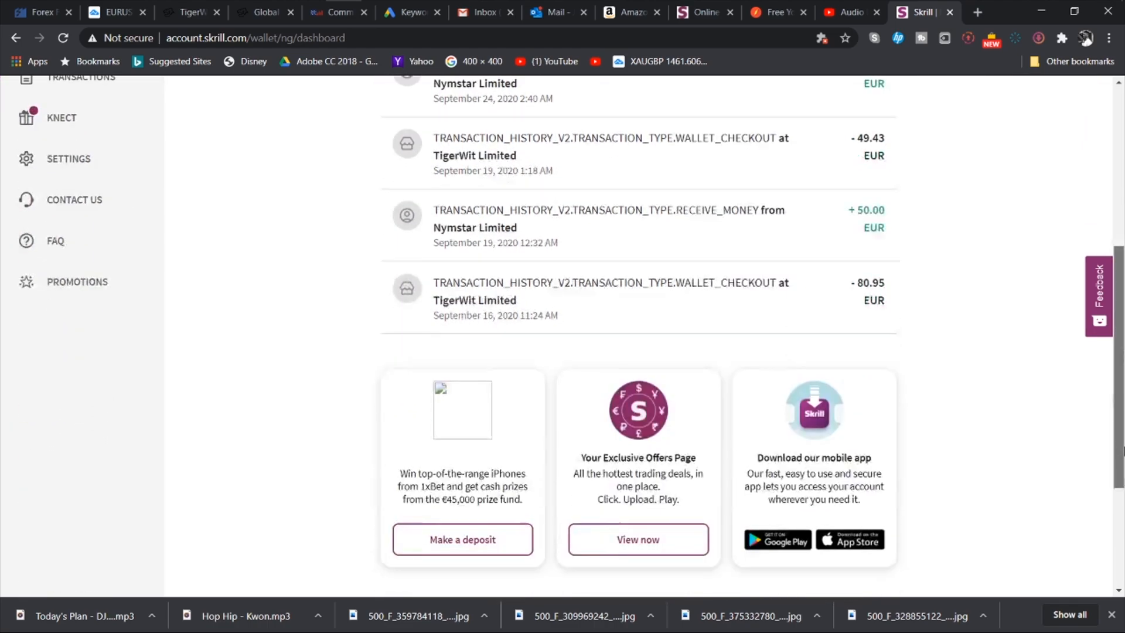
scroll("up", 3)
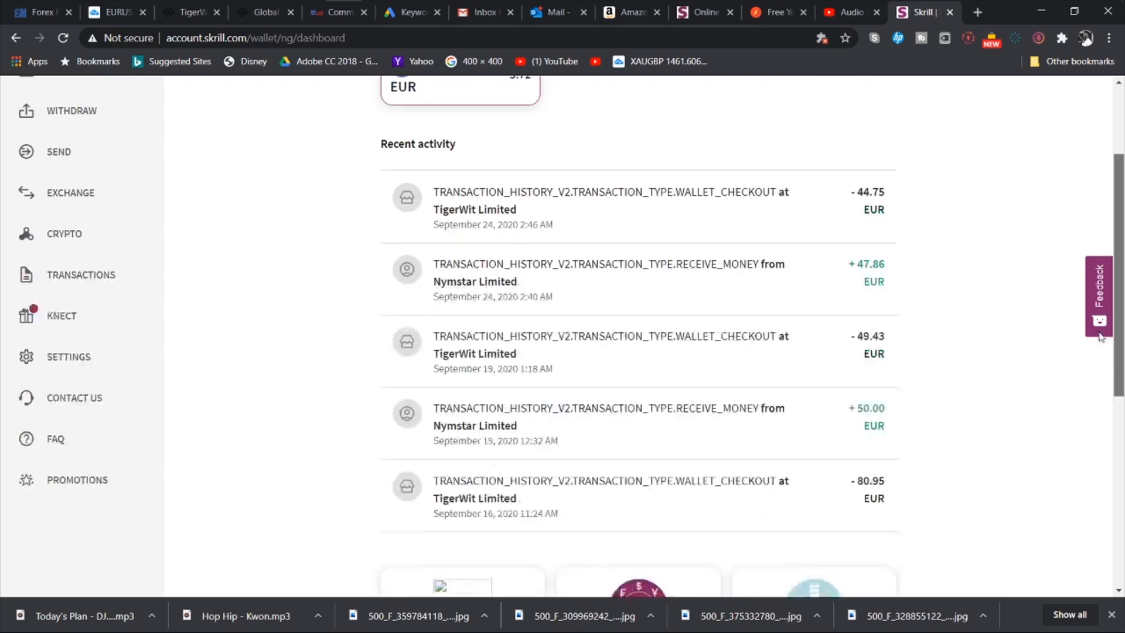
scroll("down", 3)
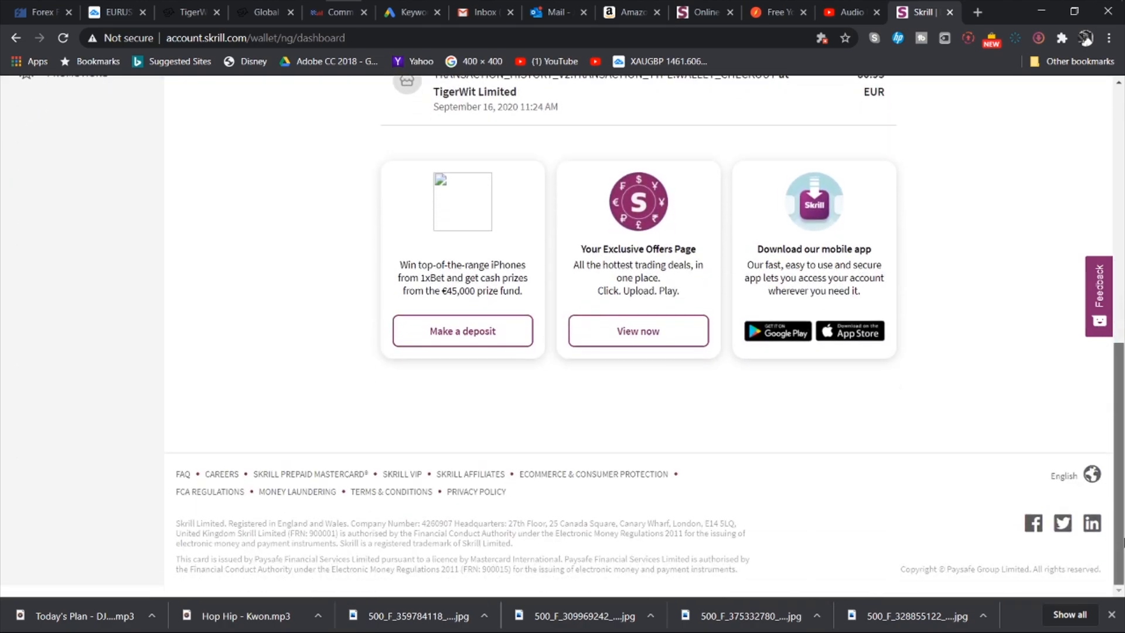
scroll("up", 3)
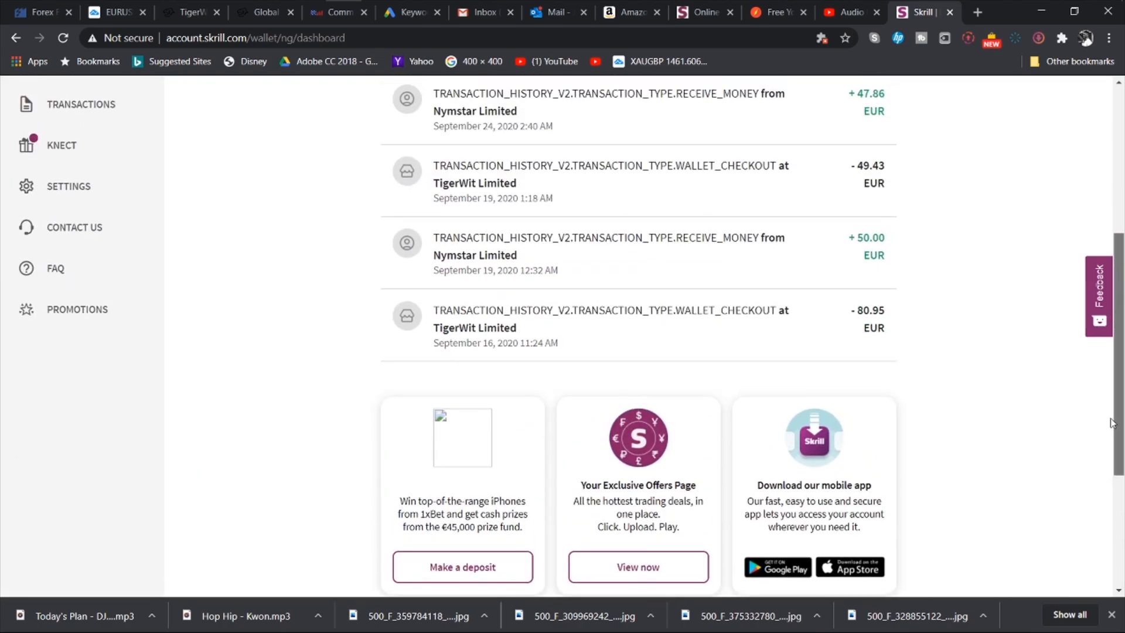
scroll("up", 3)
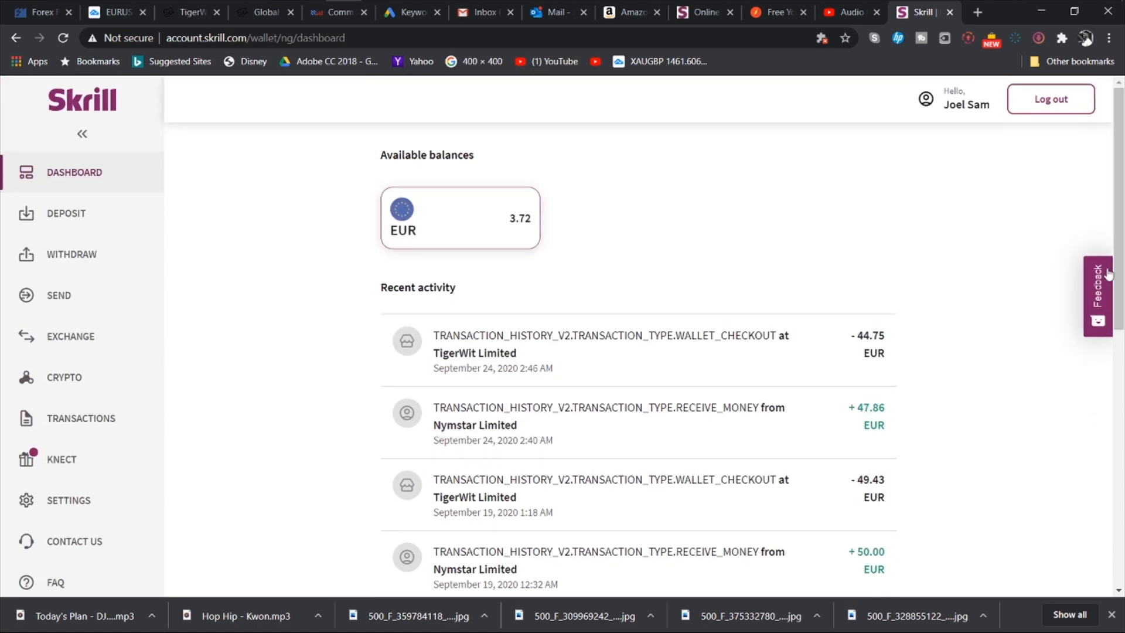
Review the Deposit page's card and NETELLER options, then move to the Withdraw page.
left_click(65, 213)
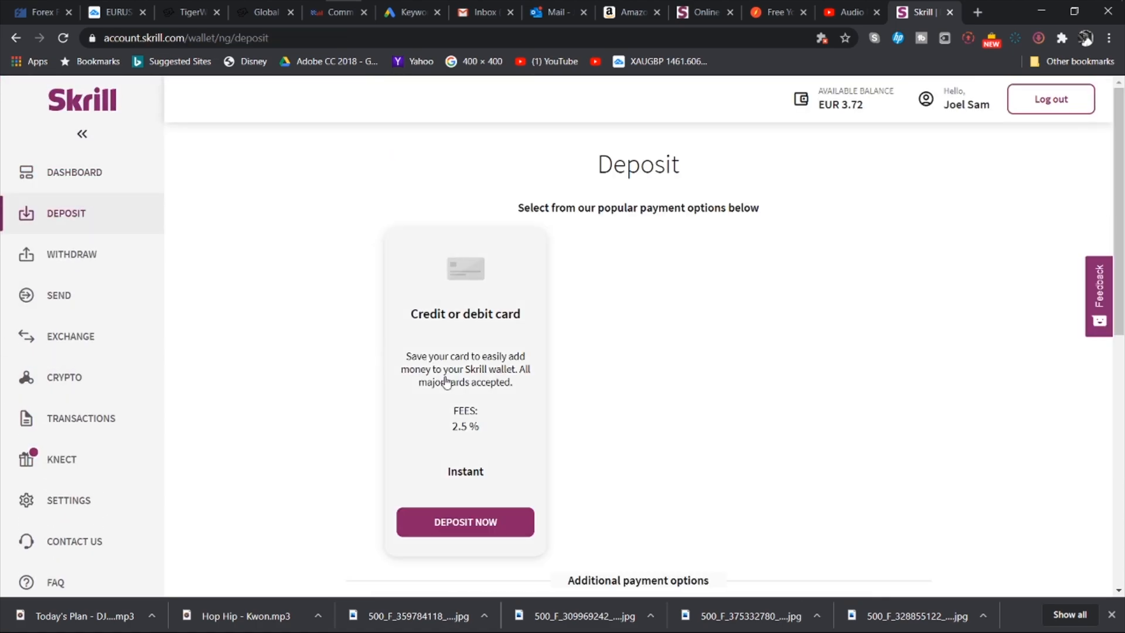
mouse_move(120, 237)
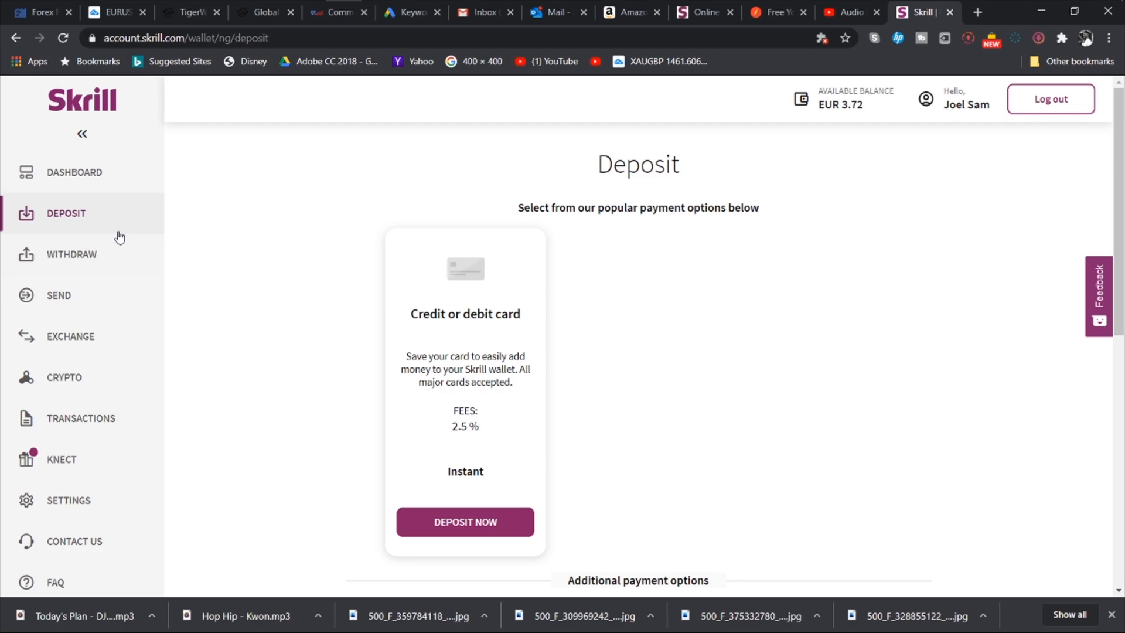
mouse_move(948, 233)
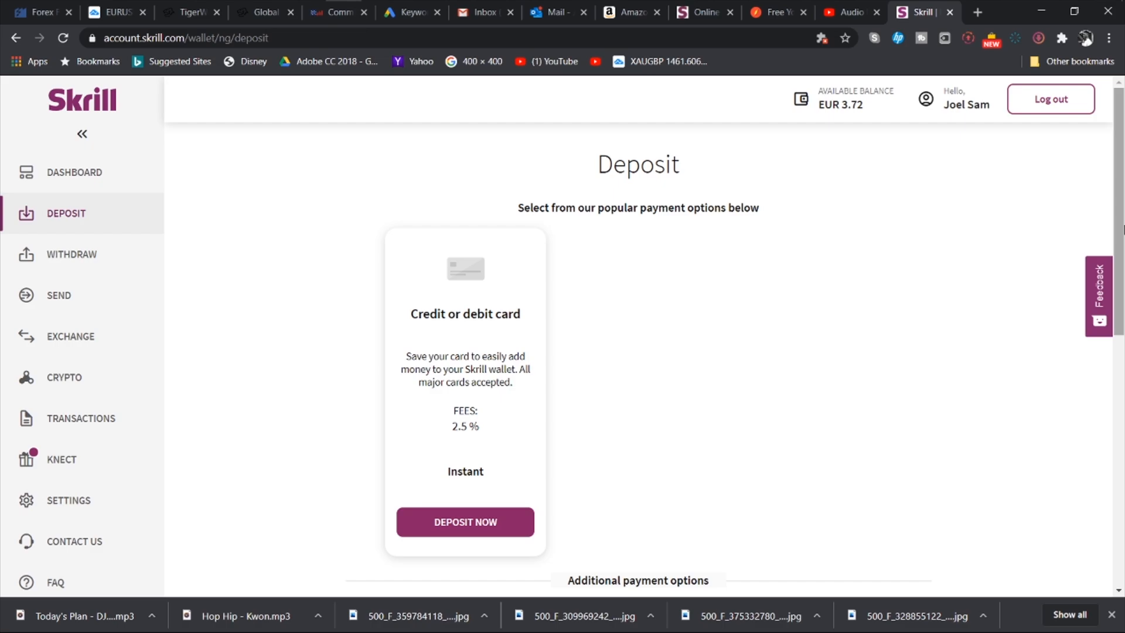
scroll("down", 3)
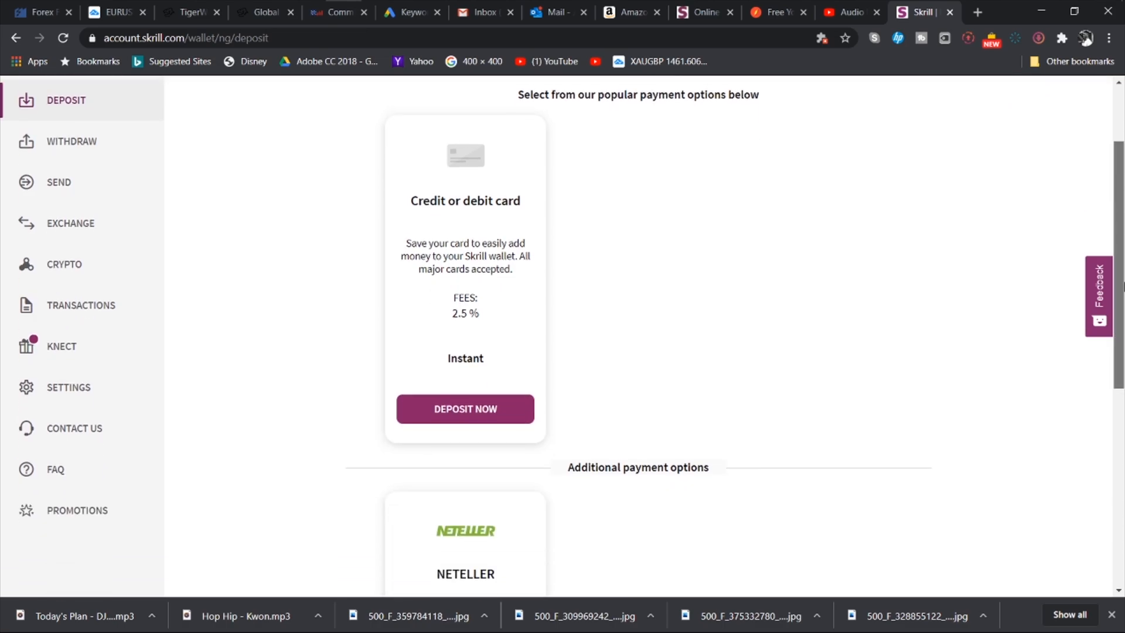
scroll("down", 3)
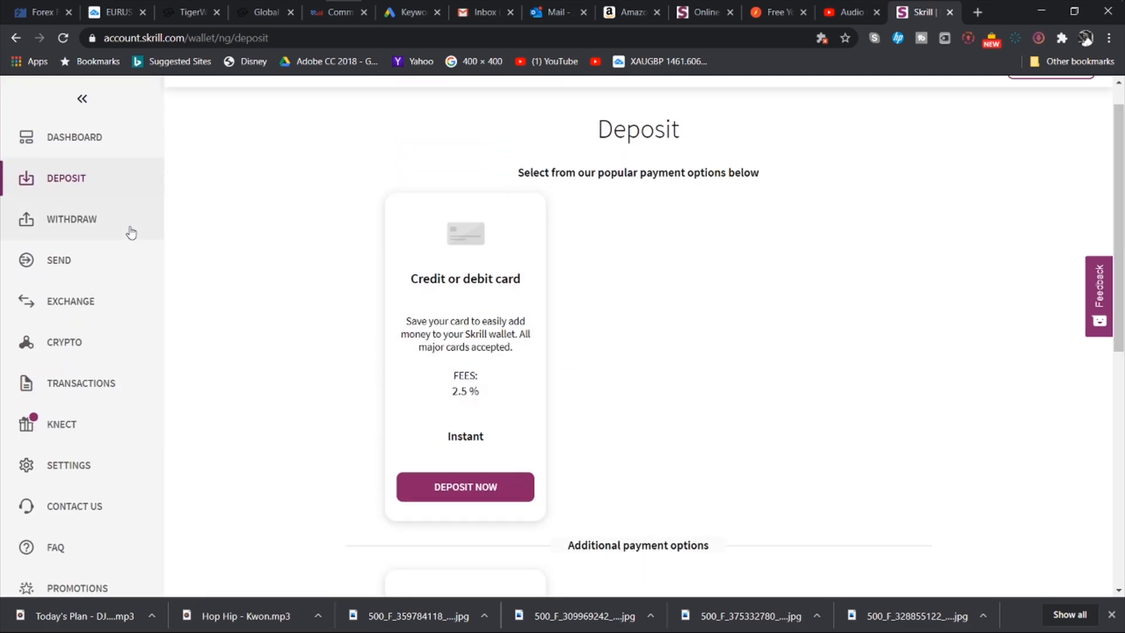
left_click(72, 220)
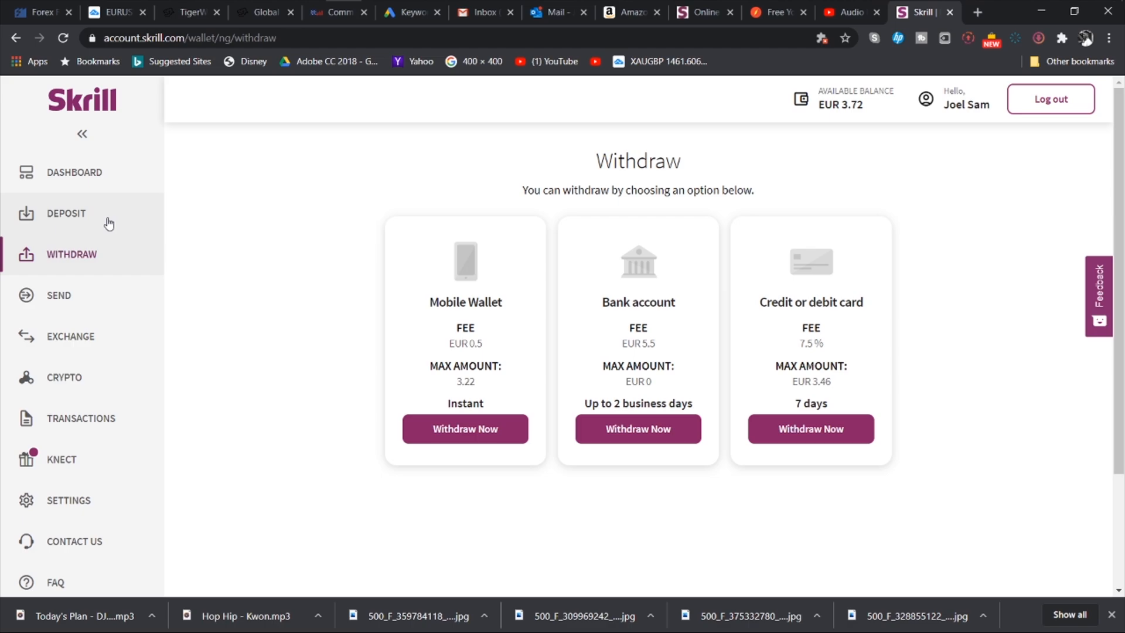
mouse_move(504, 376)
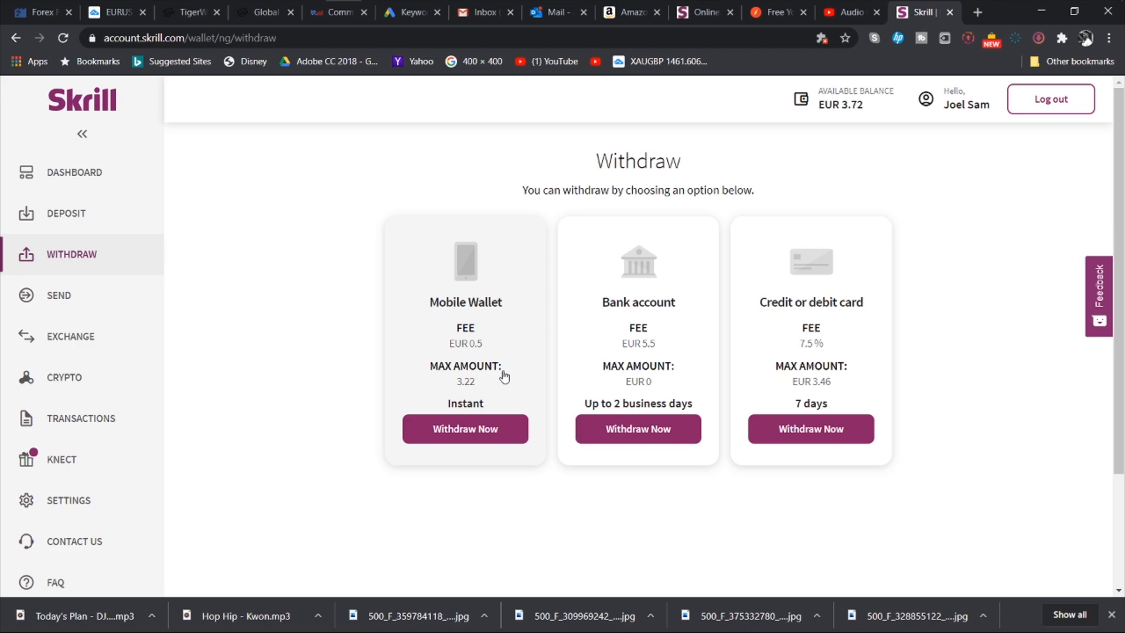
mouse_move(579, 329)
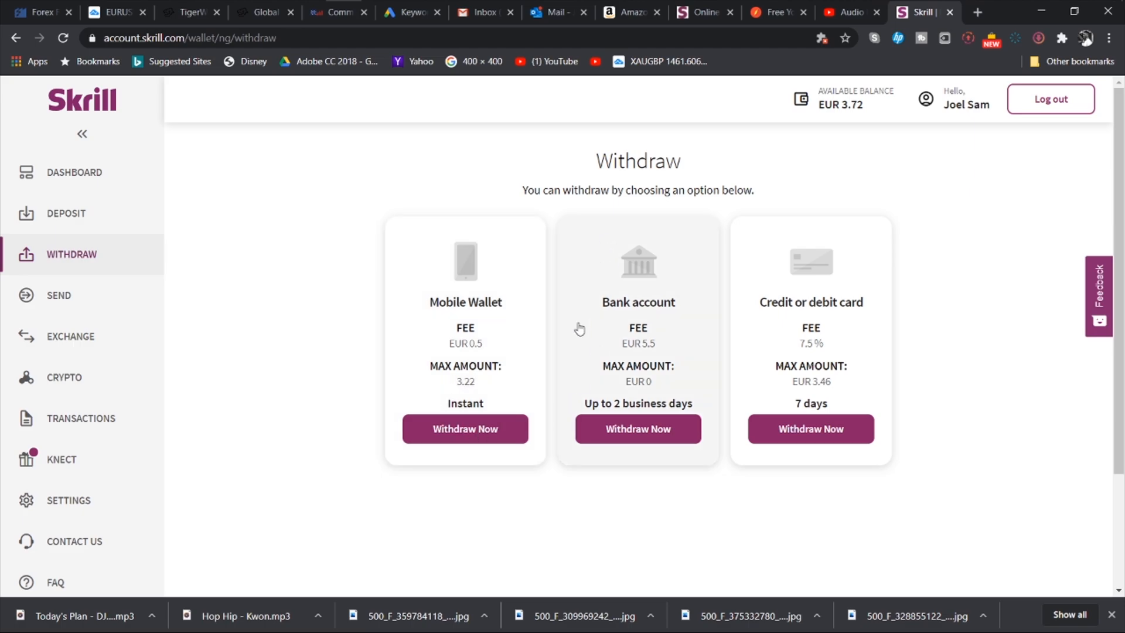
mouse_move(410, 414)
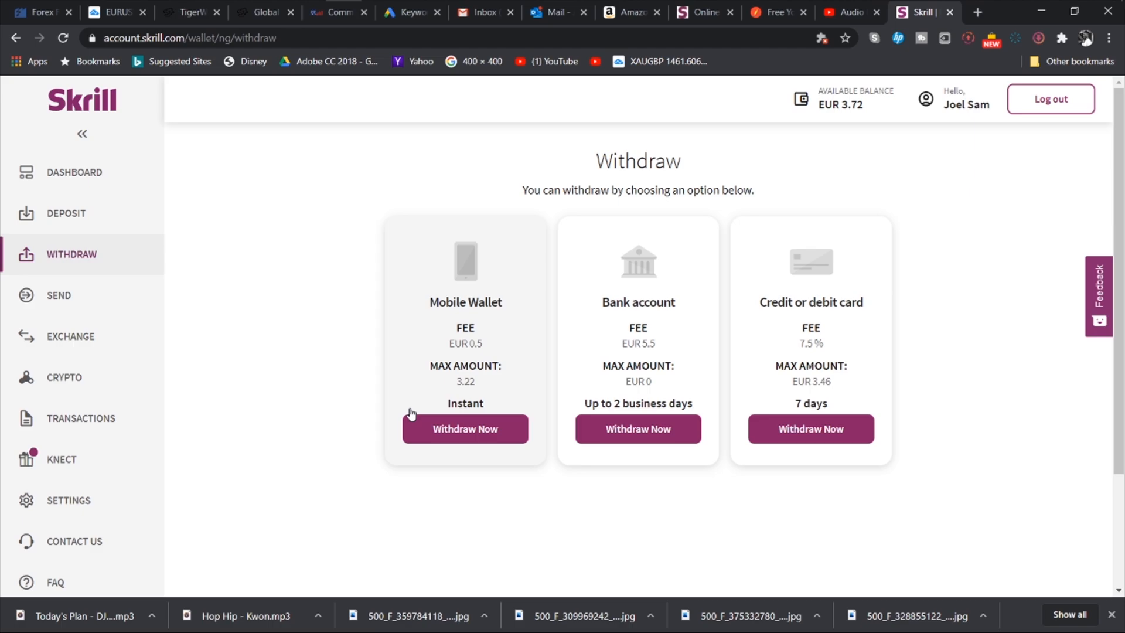
mouse_move(942, 319)
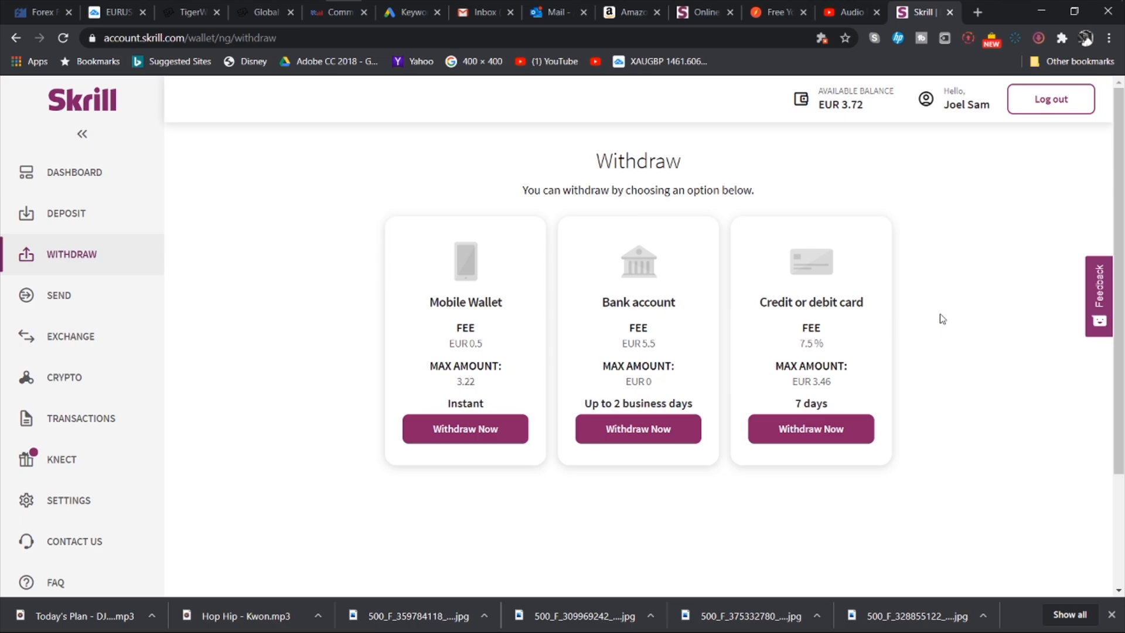
mouse_move(830, 352)
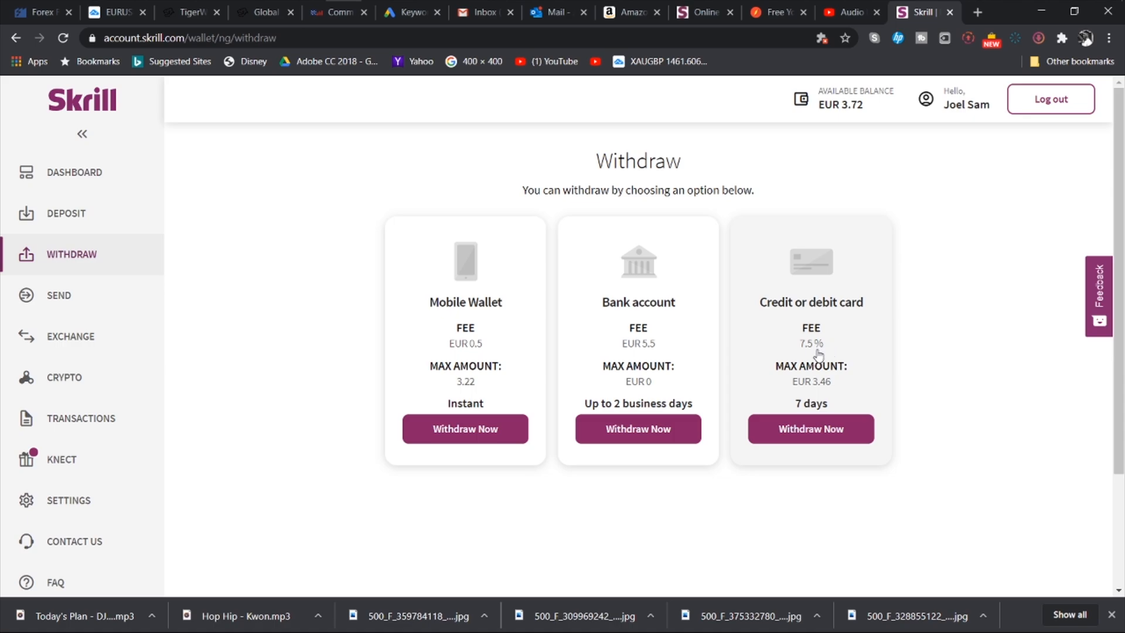
mouse_move(769, 373)
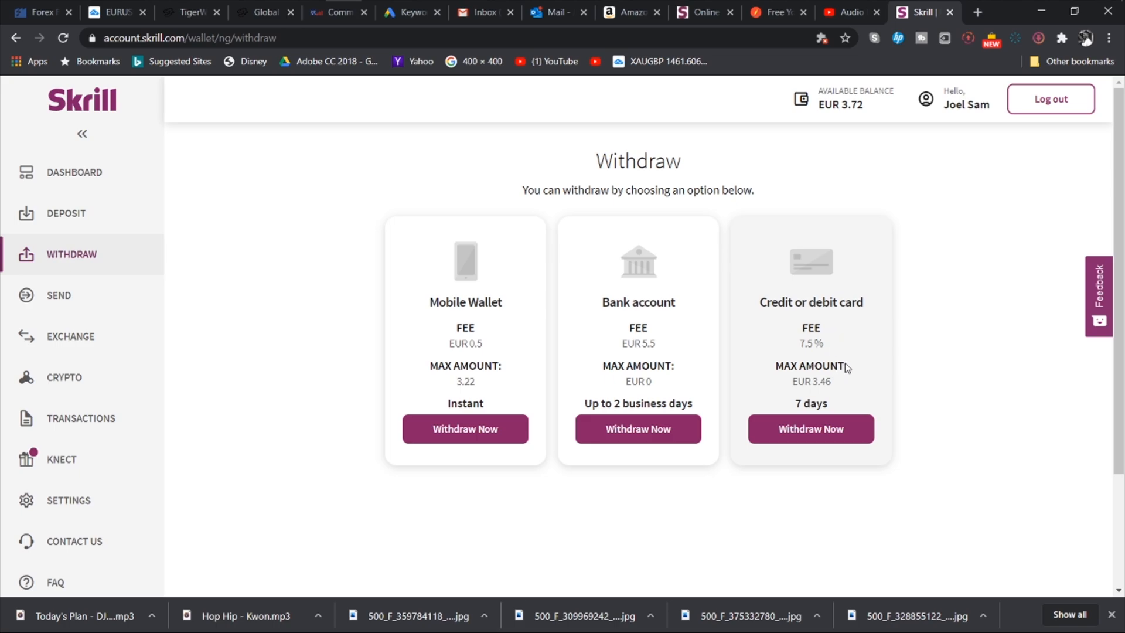
mouse_move(804, 408)
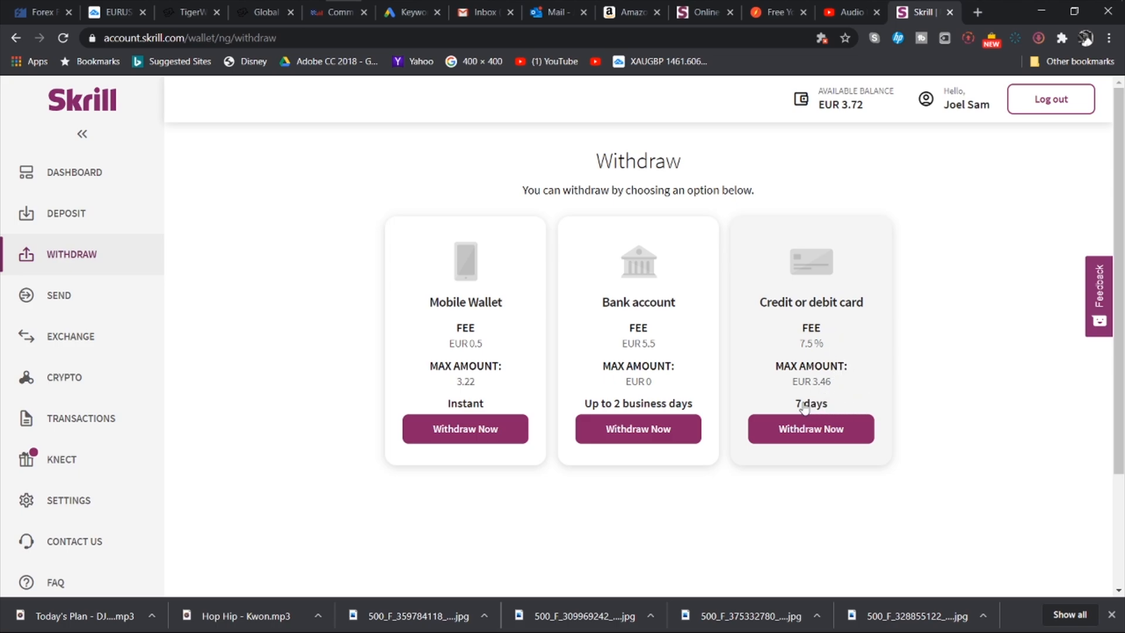
mouse_move(622, 343)
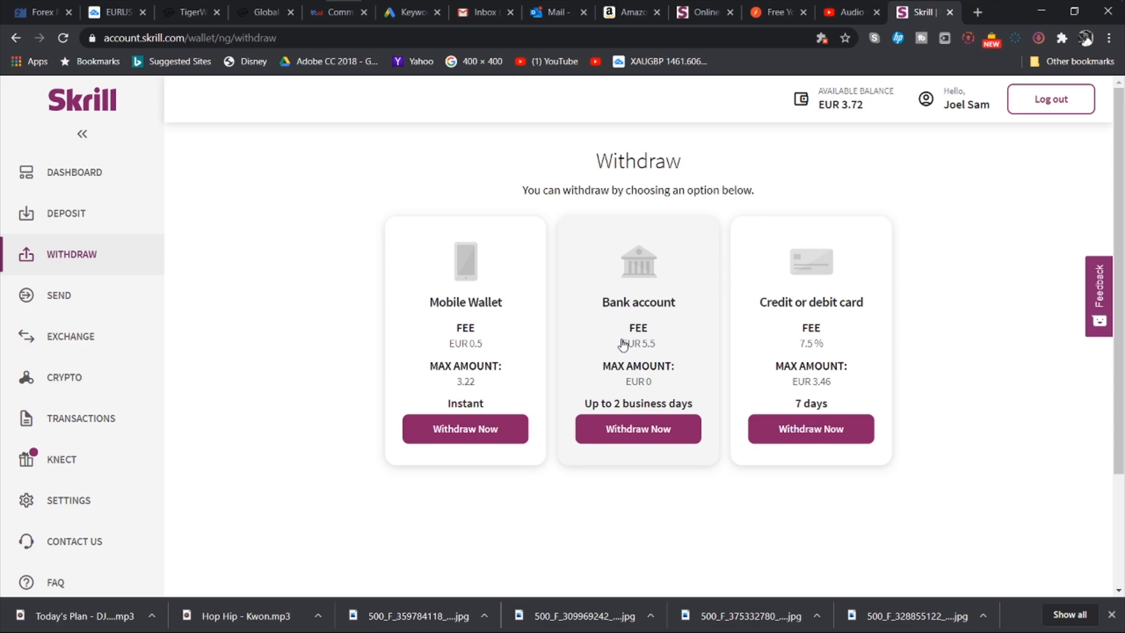
mouse_move(713, 397)
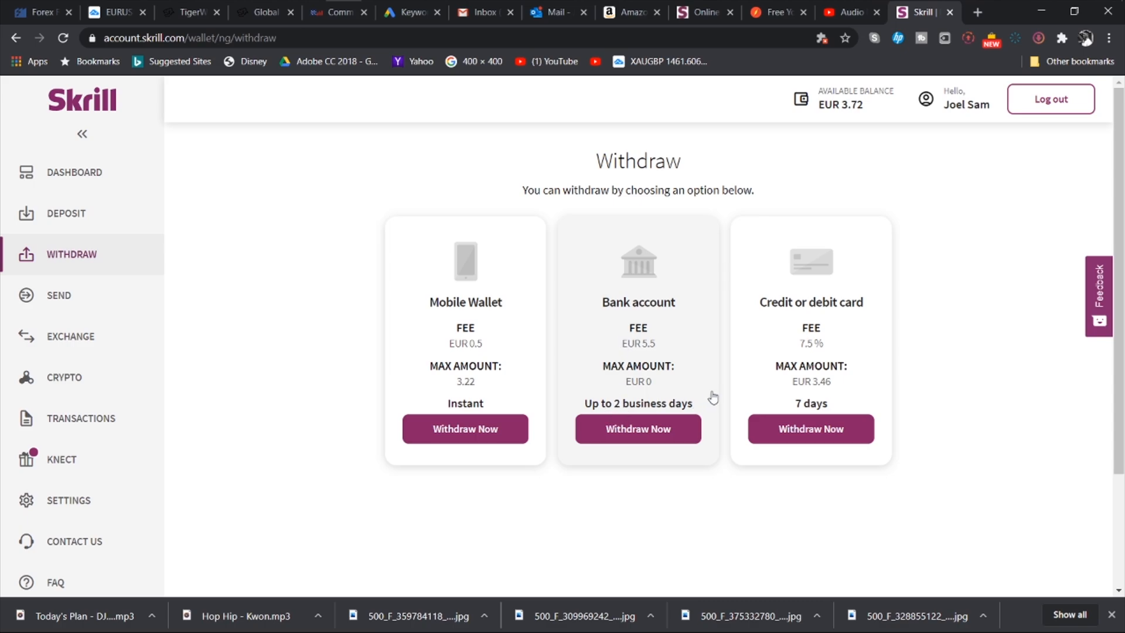
mouse_move(502, 382)
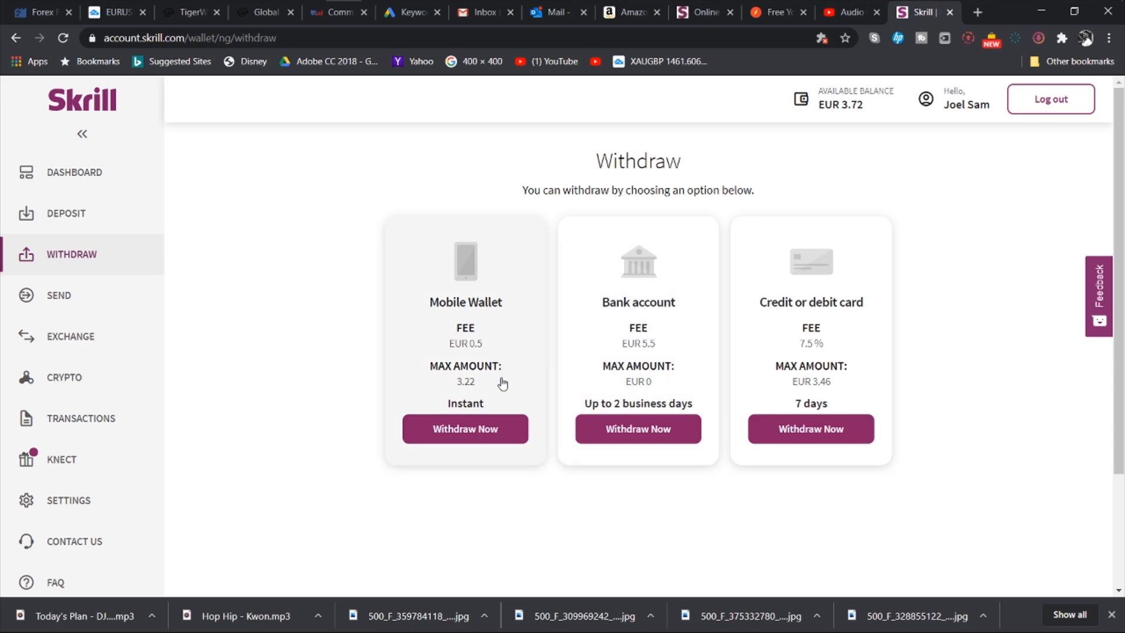
mouse_move(482, 411)
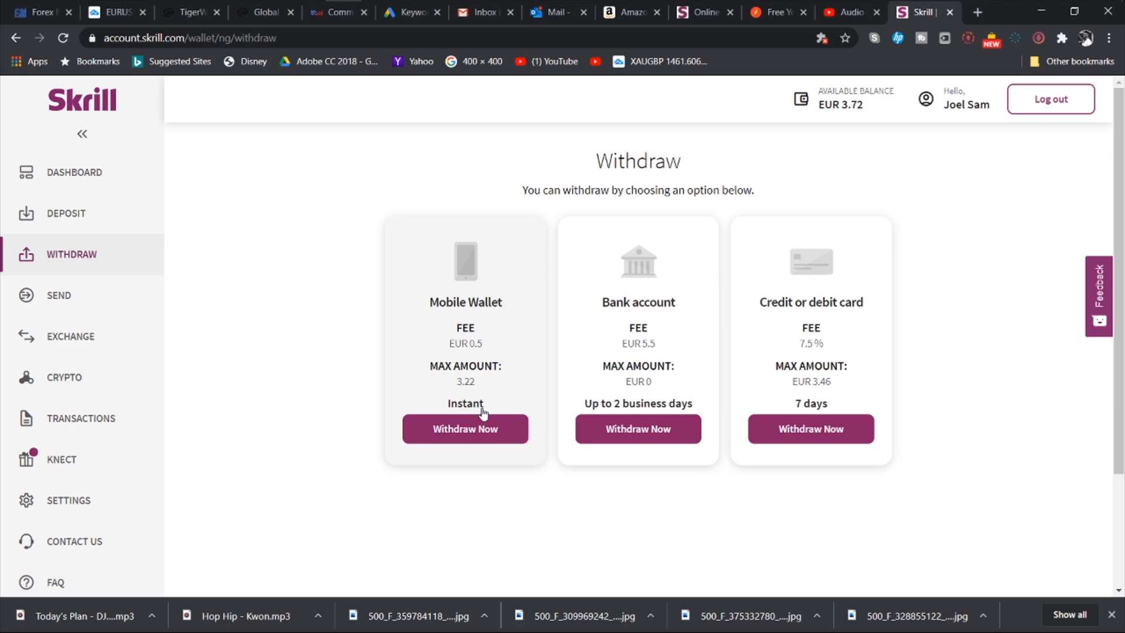
mouse_move(1098, 429)
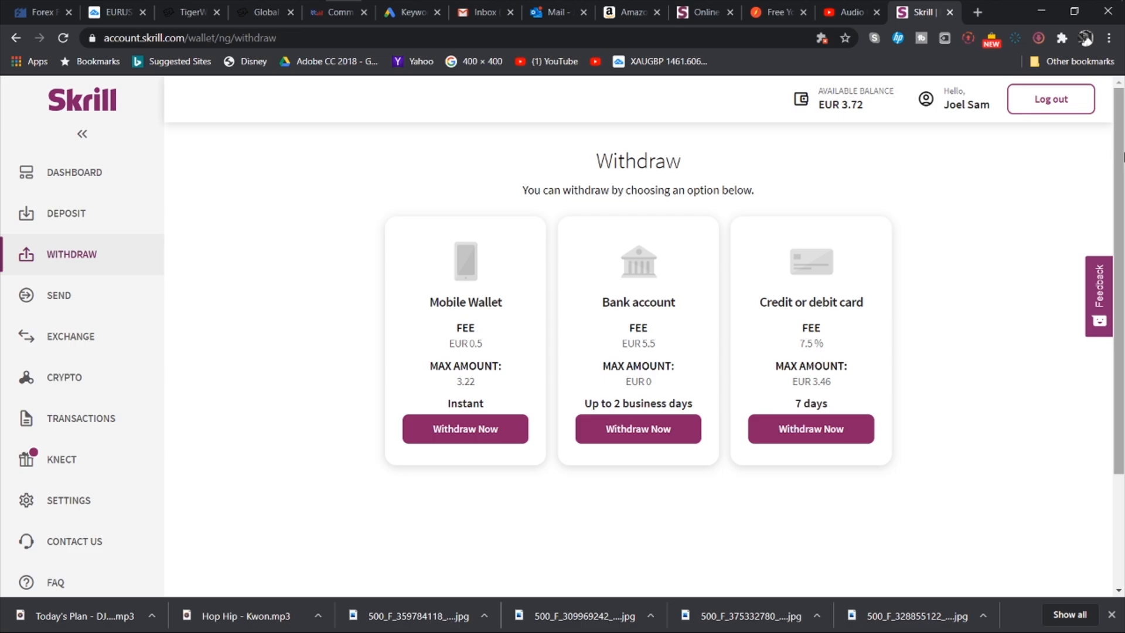
mouse_move(439, 158)
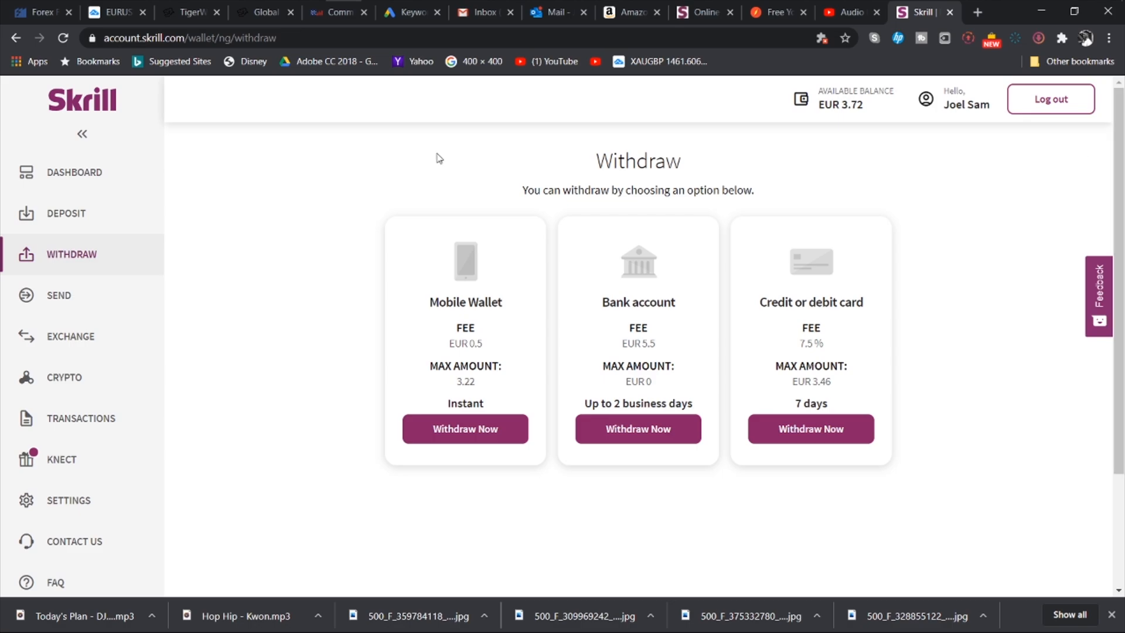
mouse_move(77, 312)
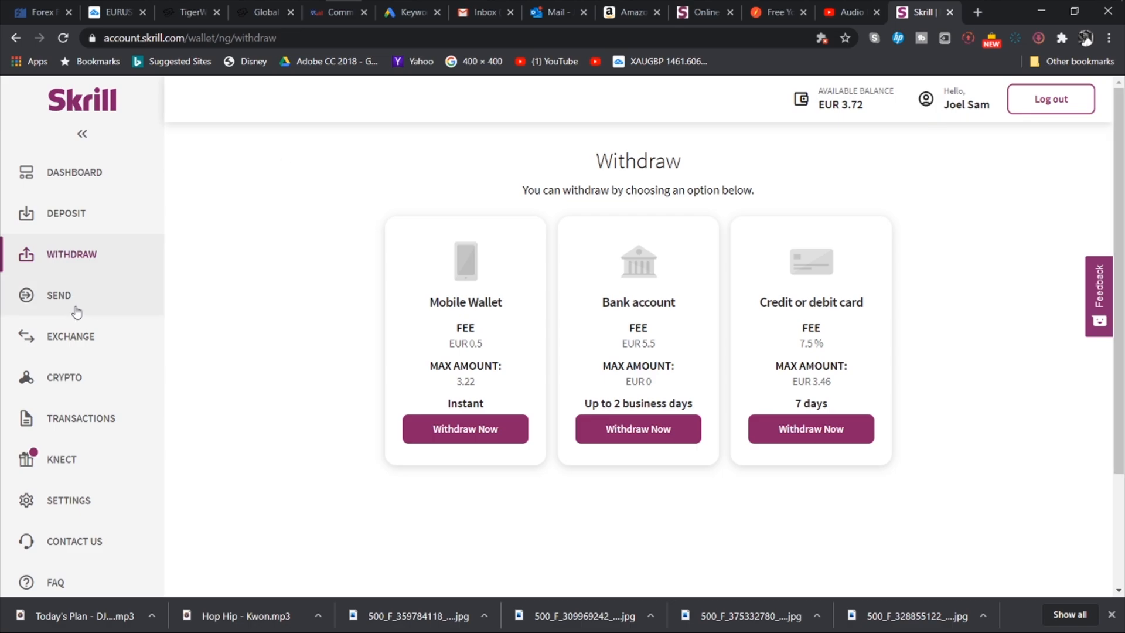
Review the Send money page's Skrill to Skrill and international transfer options down to the footer.
left_click(58, 296)
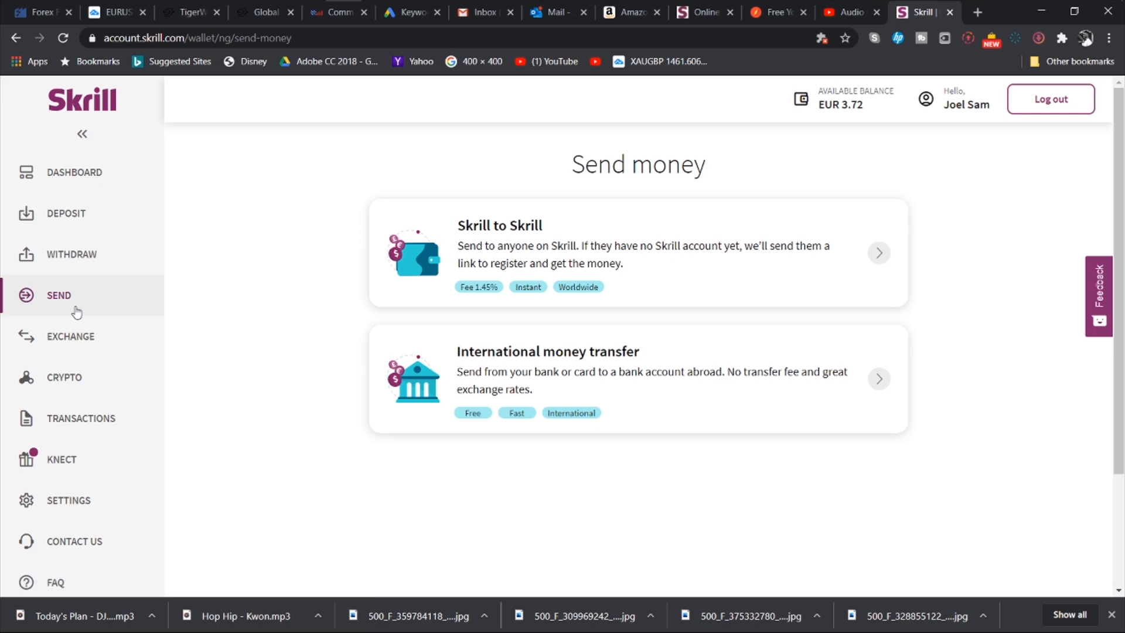
mouse_move(177, 266)
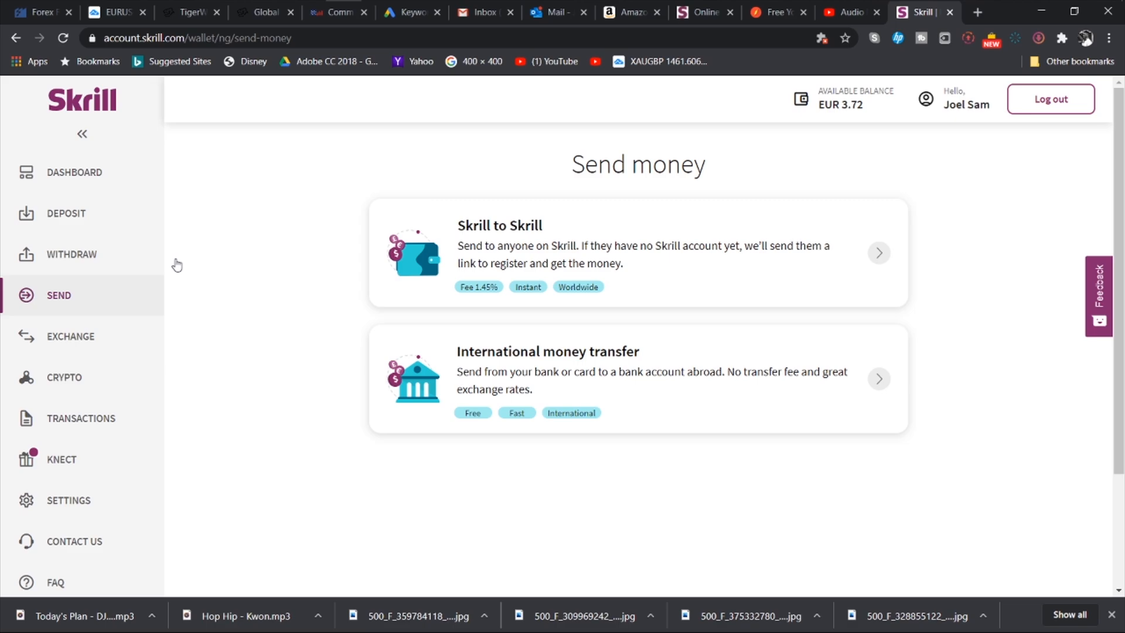
mouse_move(680, 252)
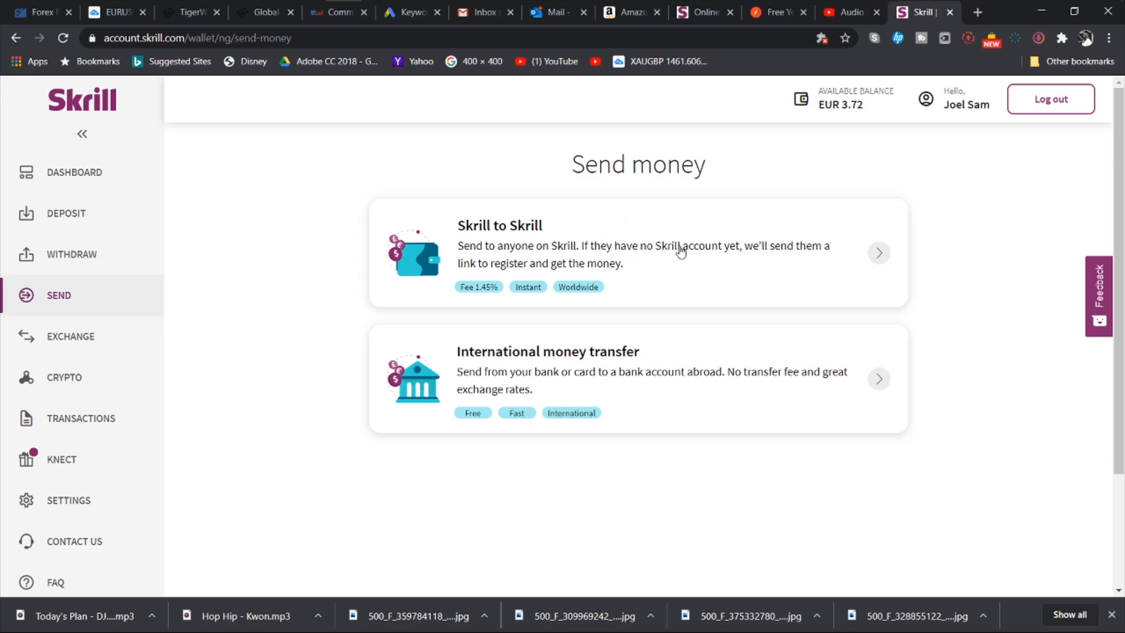
mouse_move(580, 277)
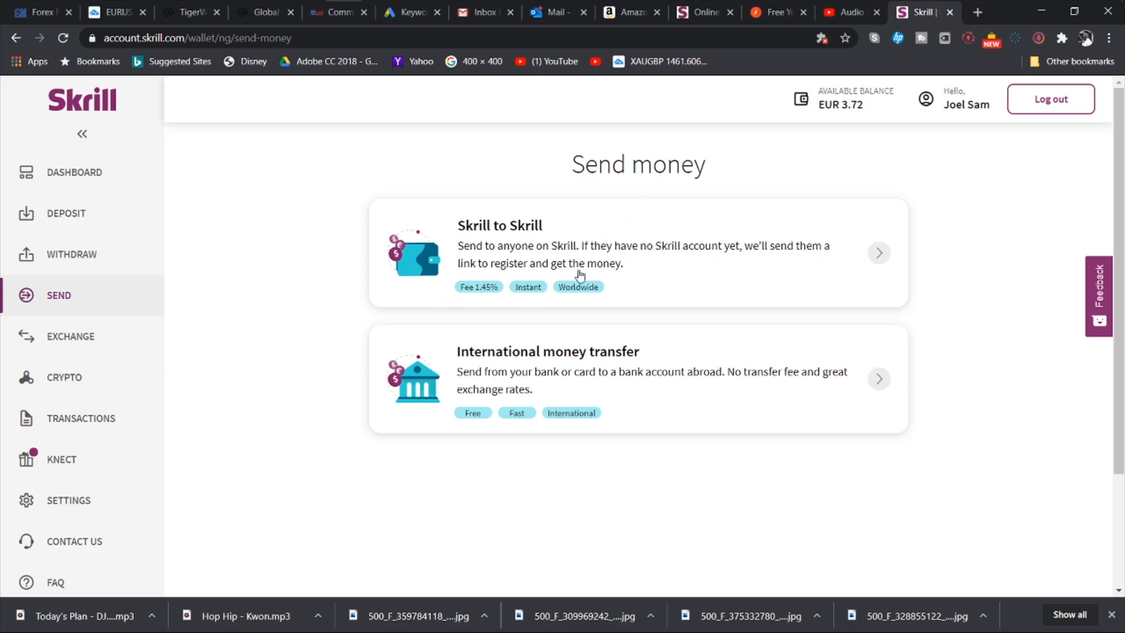
mouse_move(481, 362)
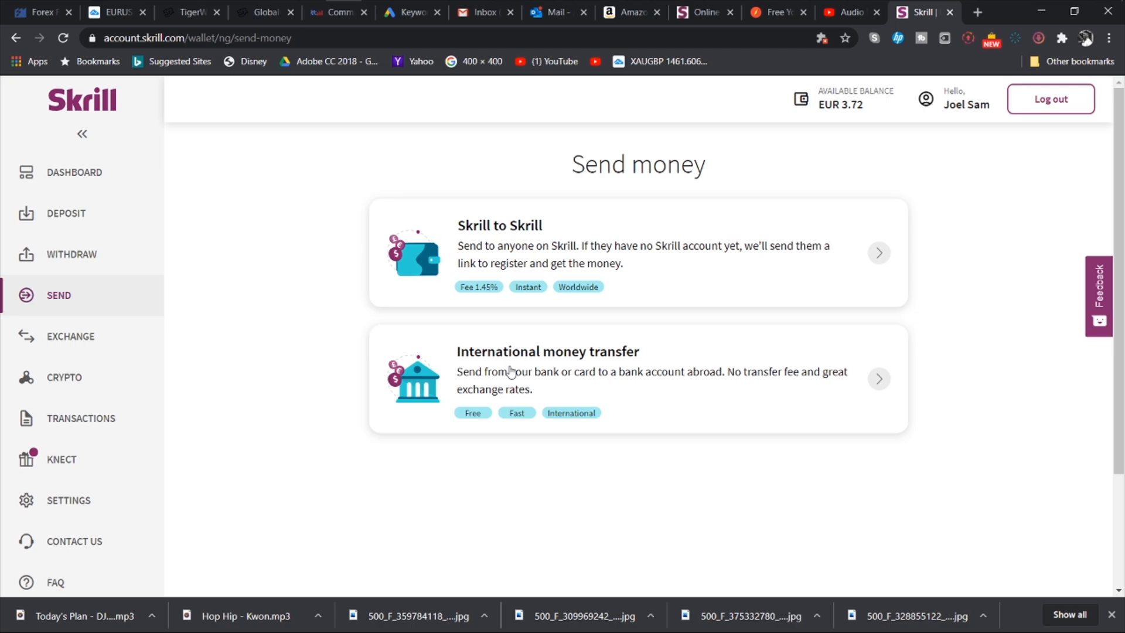
mouse_move(776, 371)
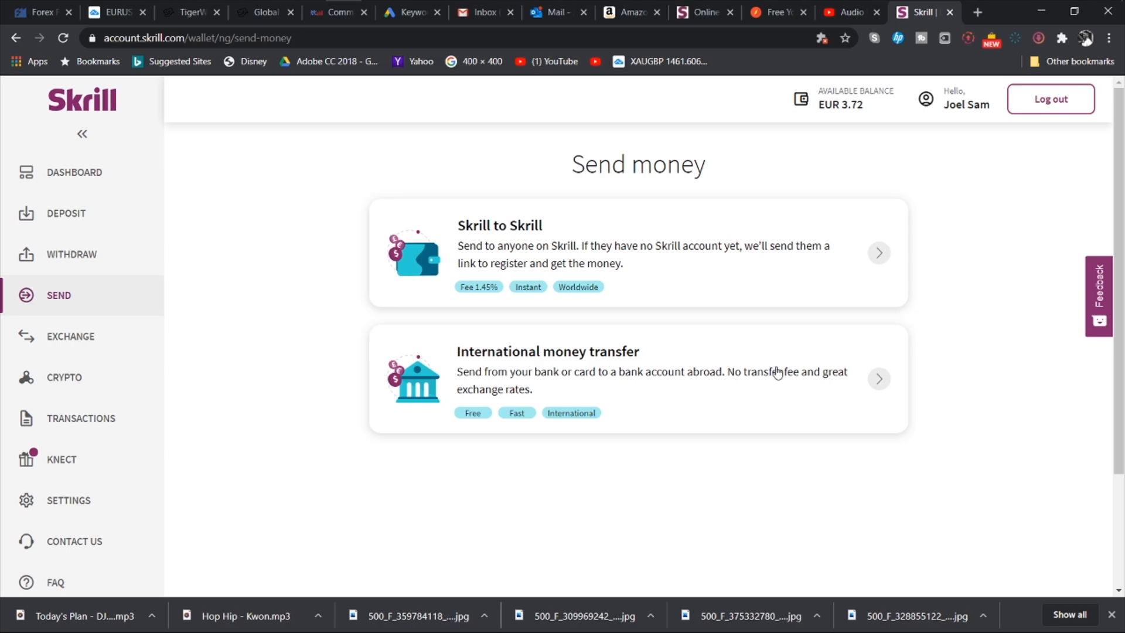
mouse_move(568, 428)
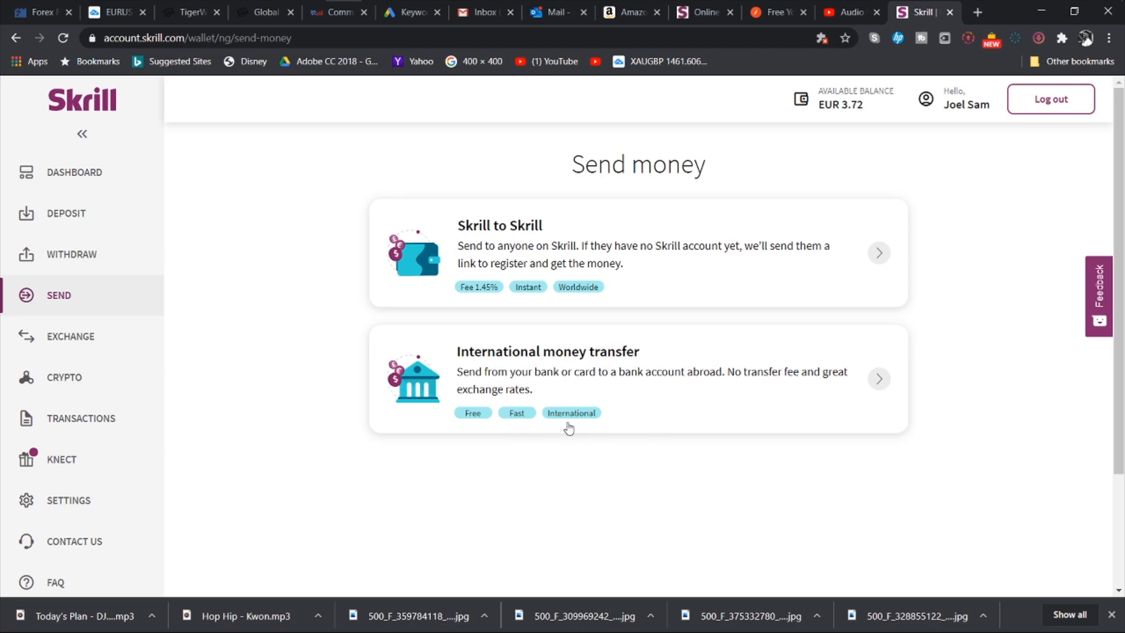
mouse_move(749, 411)
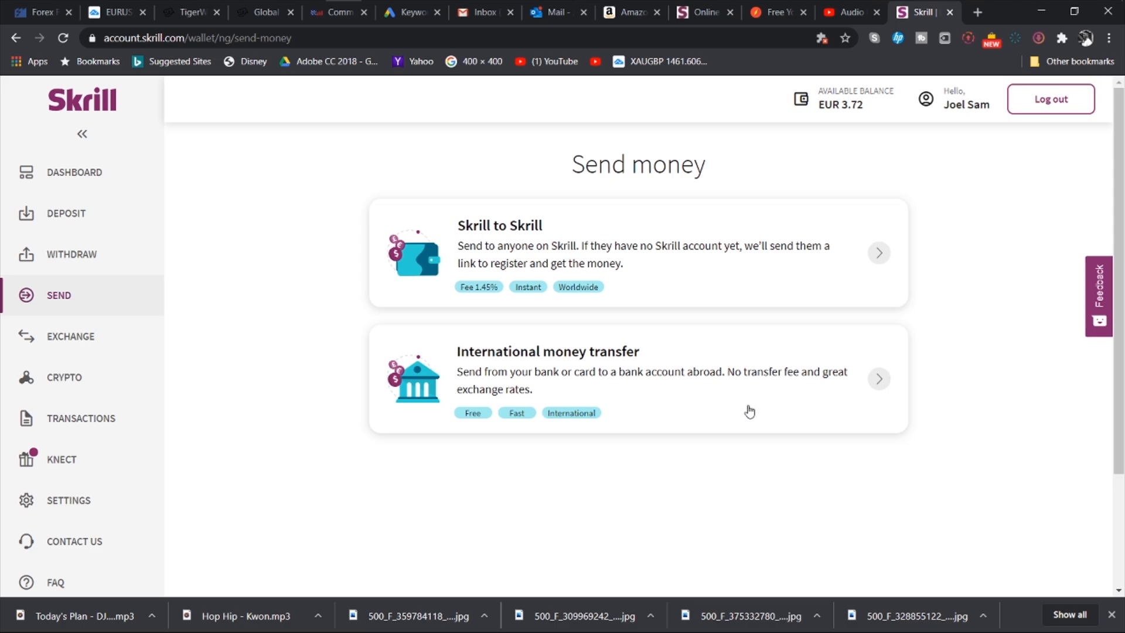
mouse_move(604, 408)
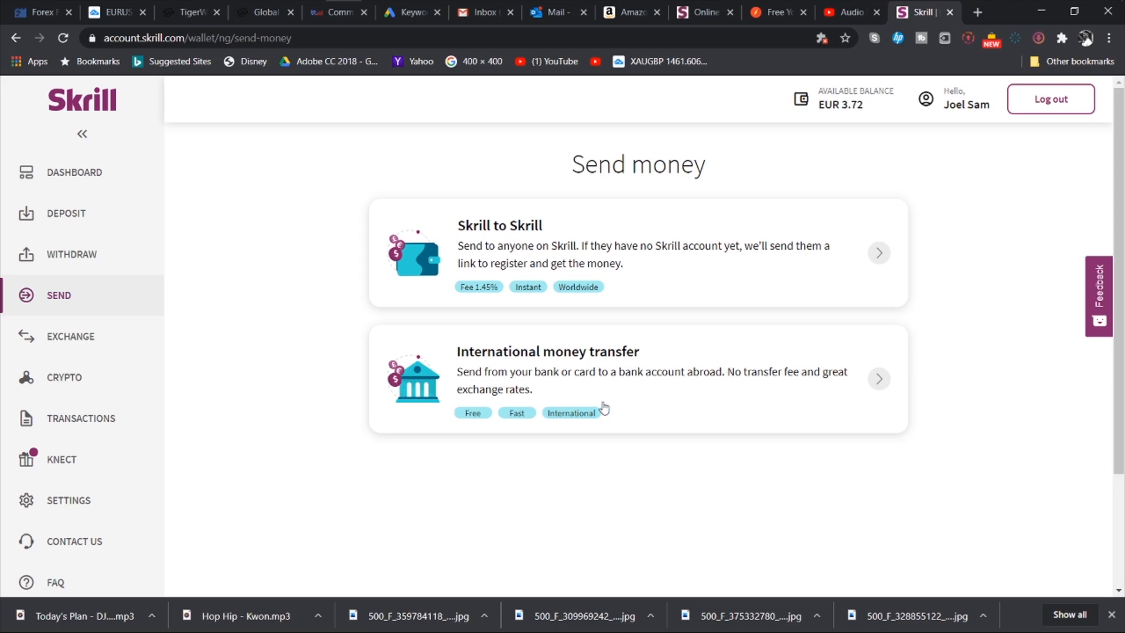
mouse_move(481, 304)
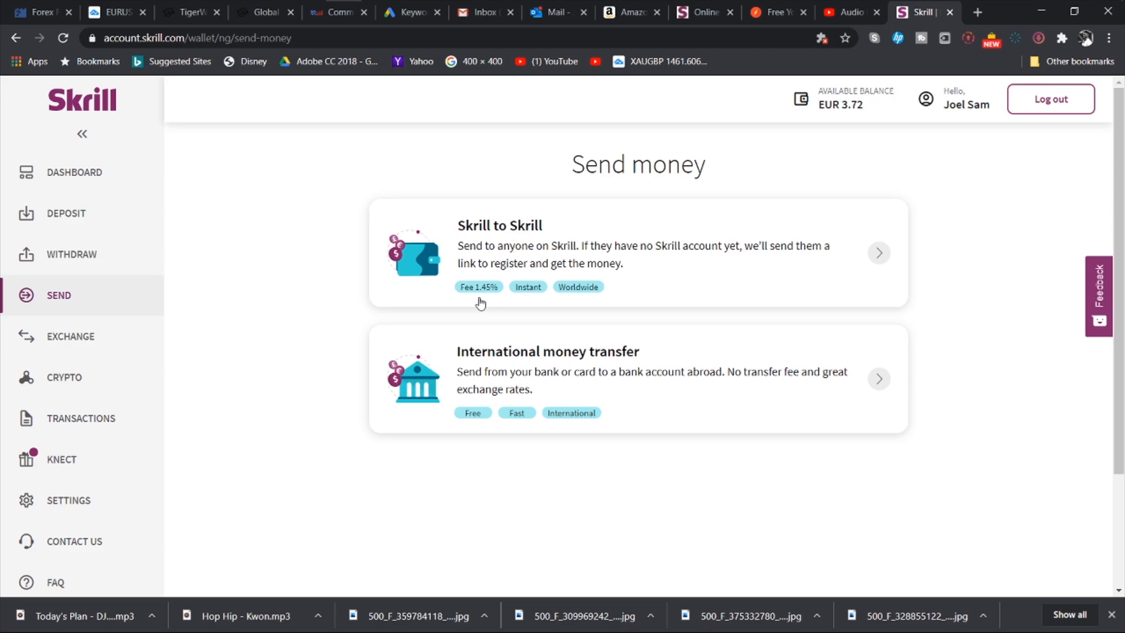
mouse_move(476, 301)
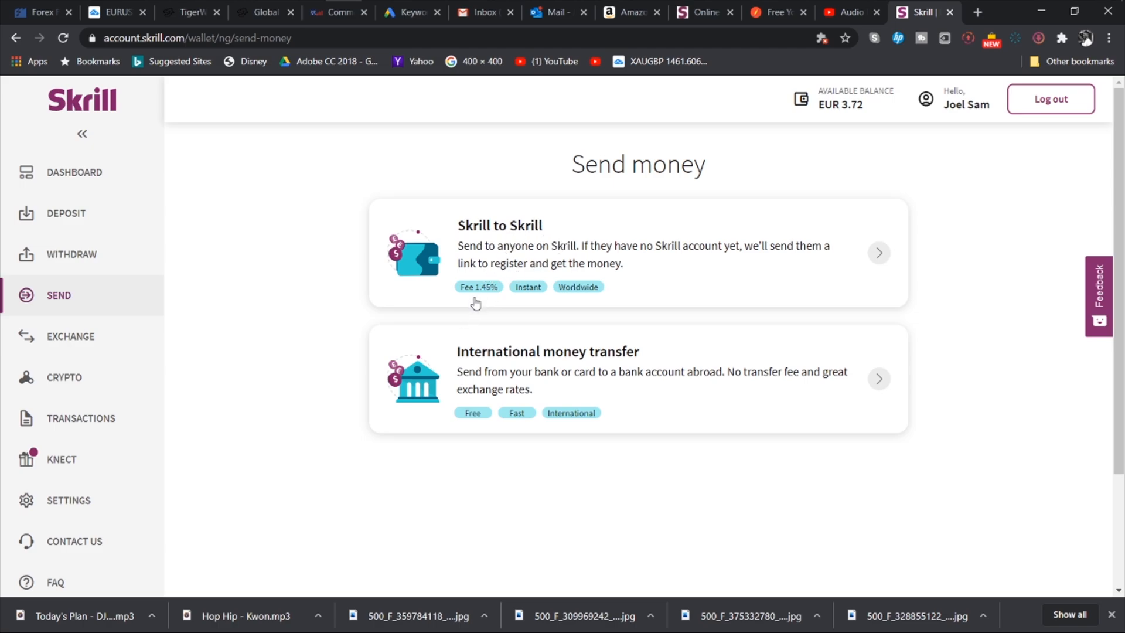
mouse_move(1017, 303)
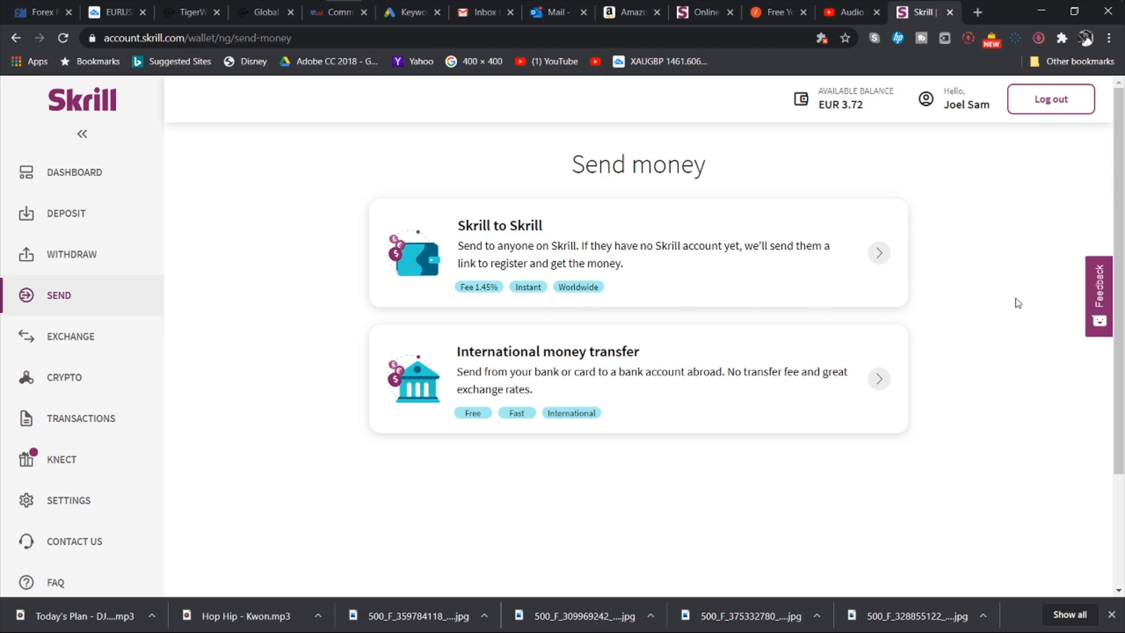
scroll("down", 3)
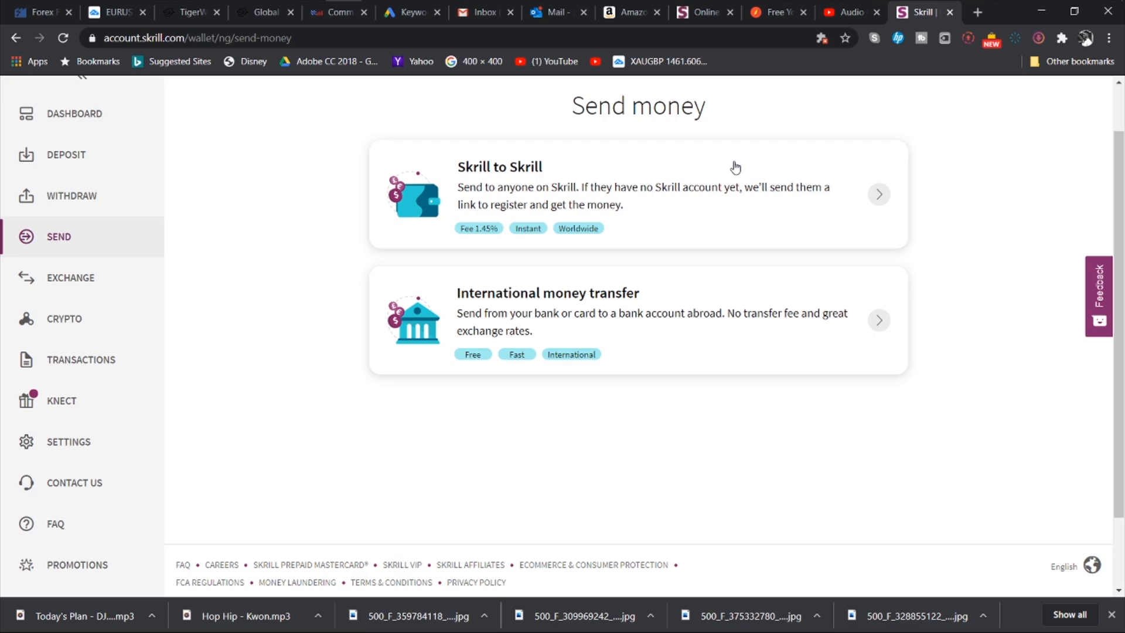
mouse_move(560, 376)
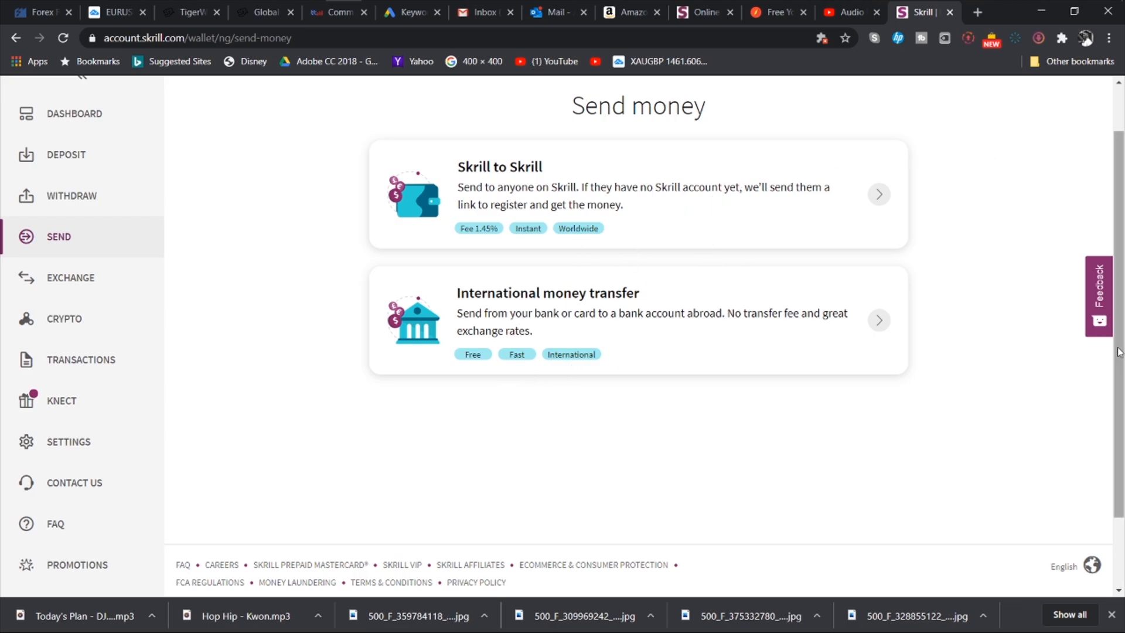
scroll("down", 3)
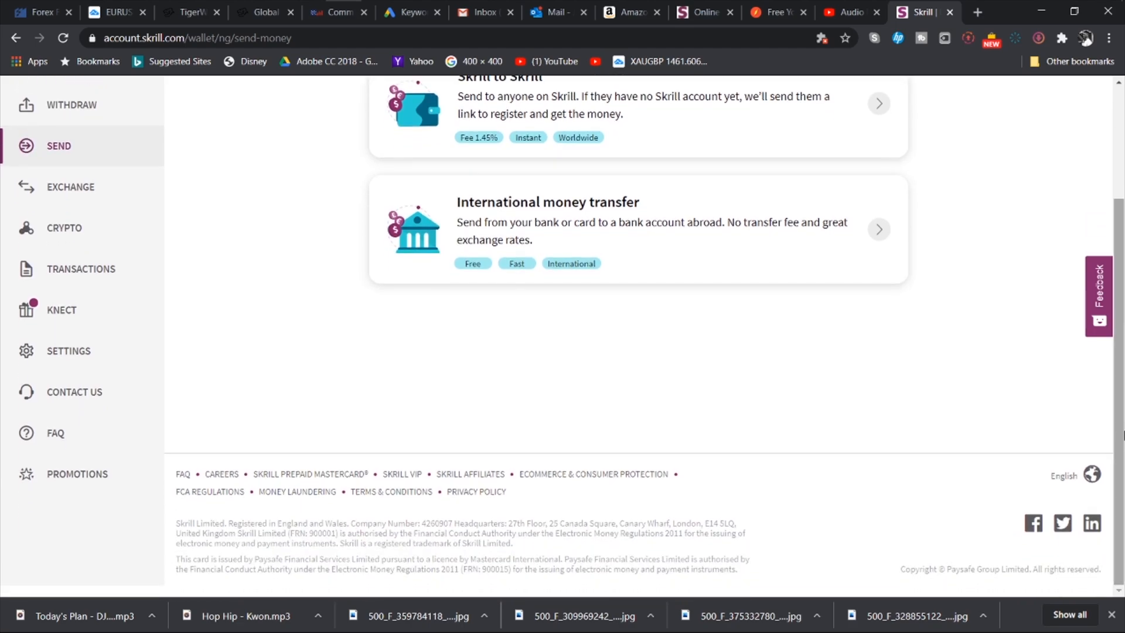
On the Exchange page, convert 1,000 EUR into CAD, previewing 1,489.85 CAD.
left_click(69, 187)
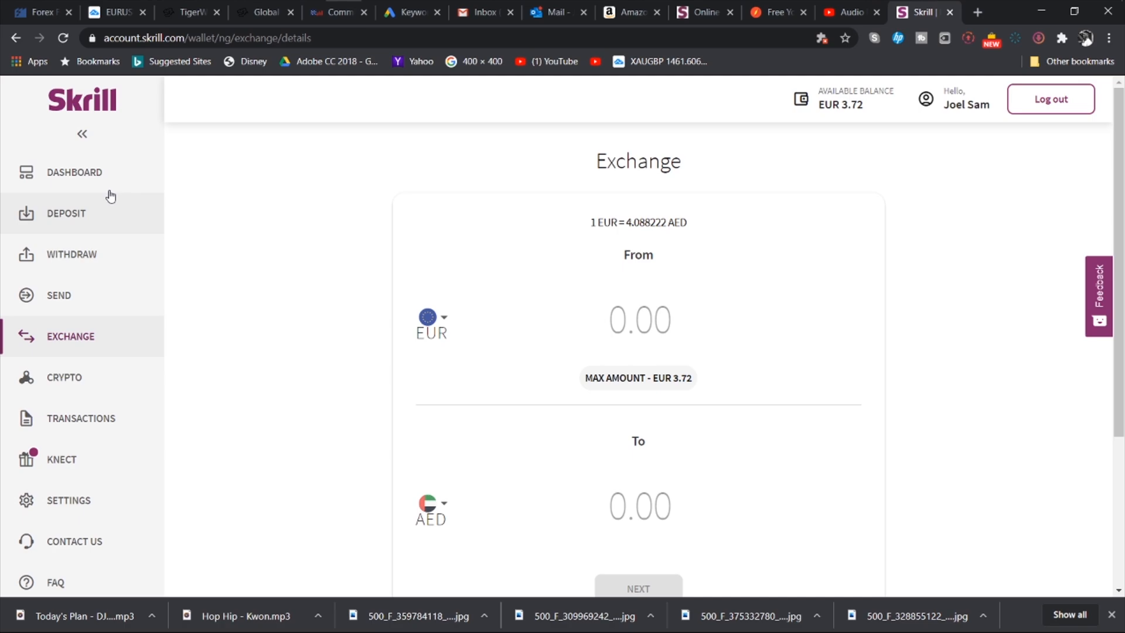
scroll("down", 3)
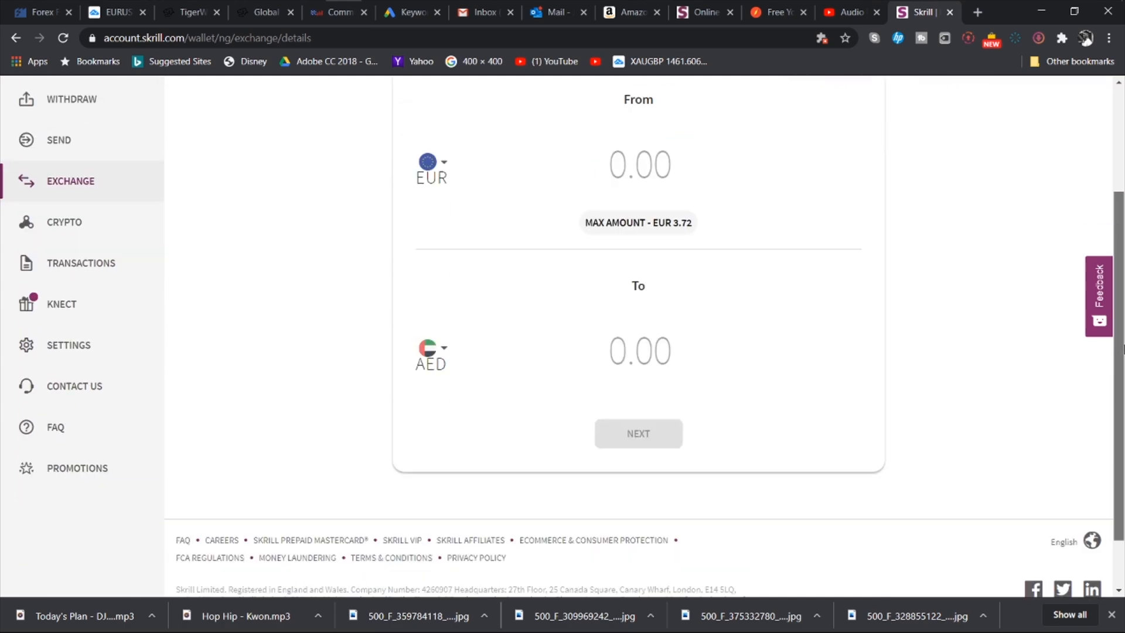
scroll("up", 3)
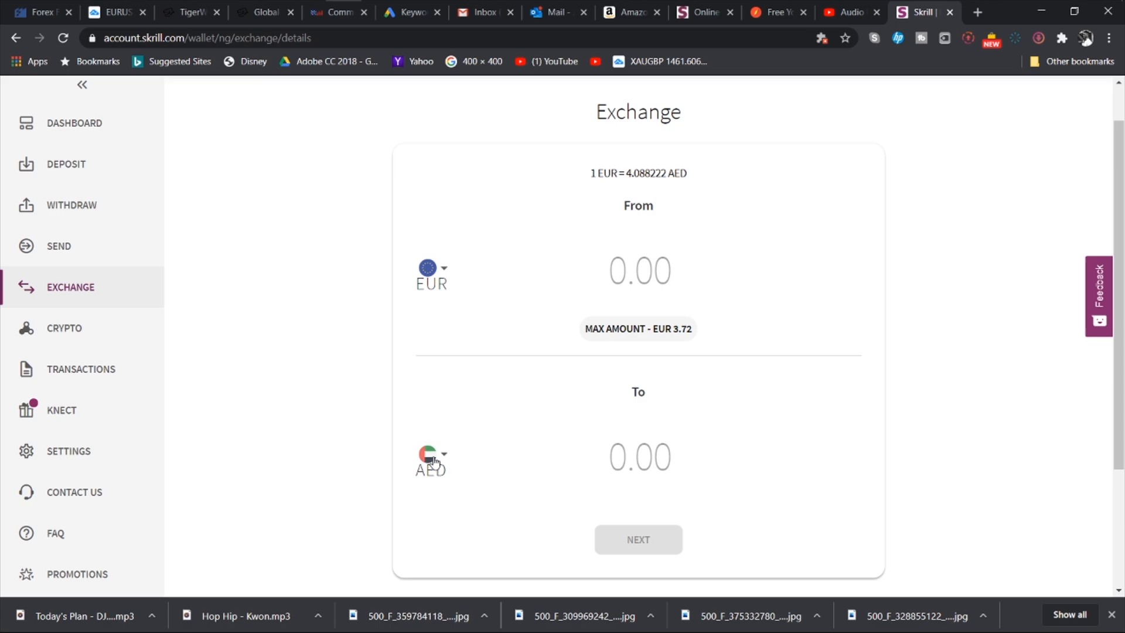
mouse_move(437, 459)
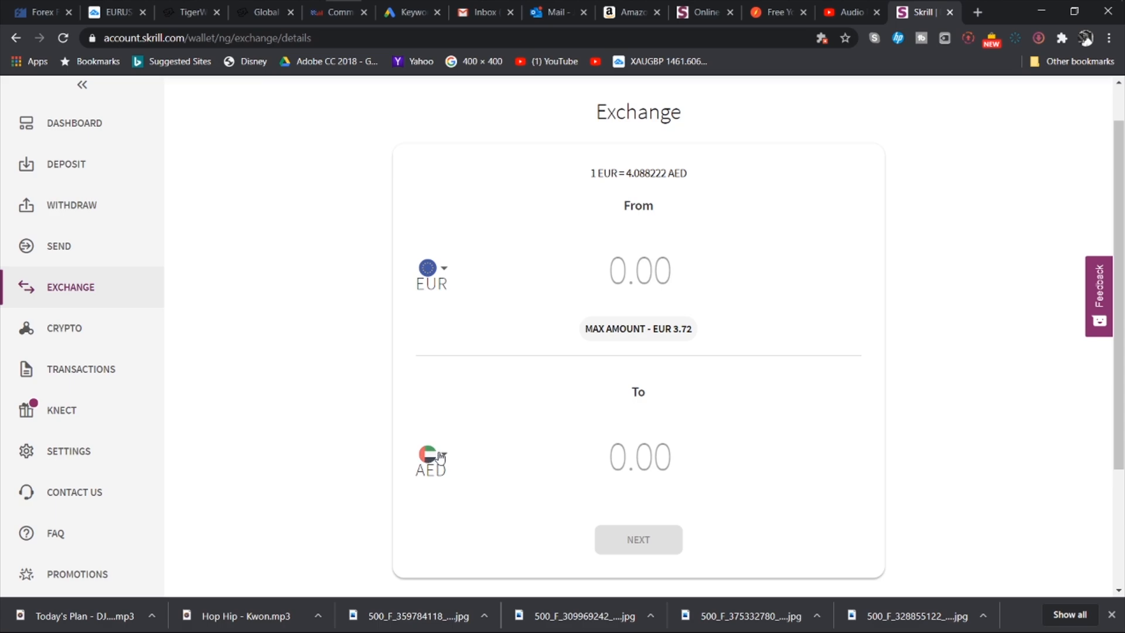
left_click(433, 267)
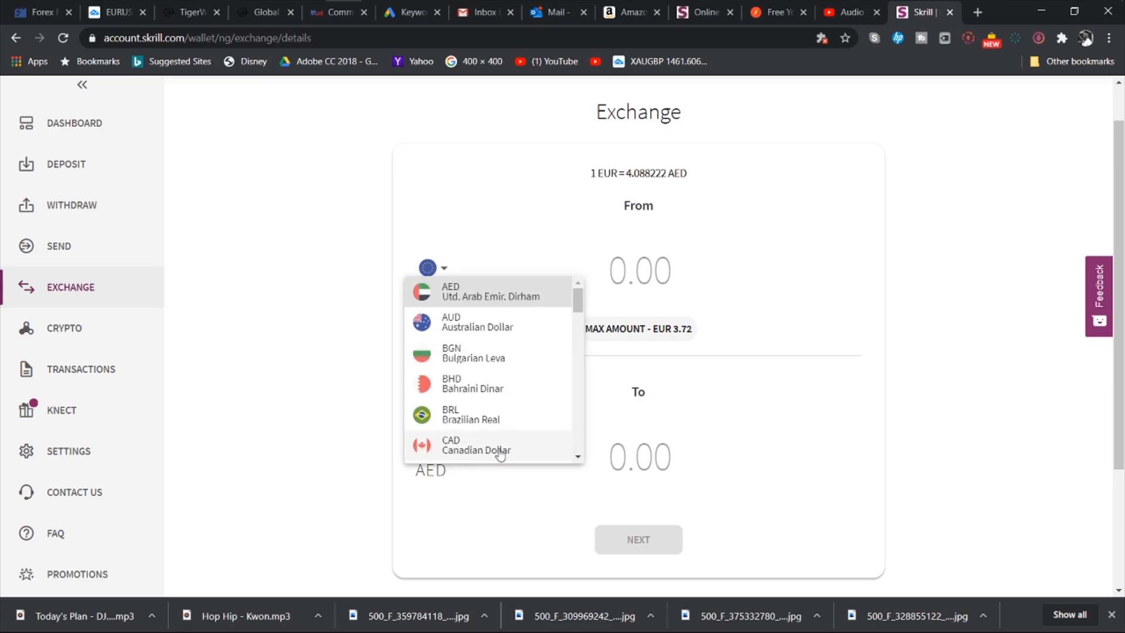
left_click(474, 445)
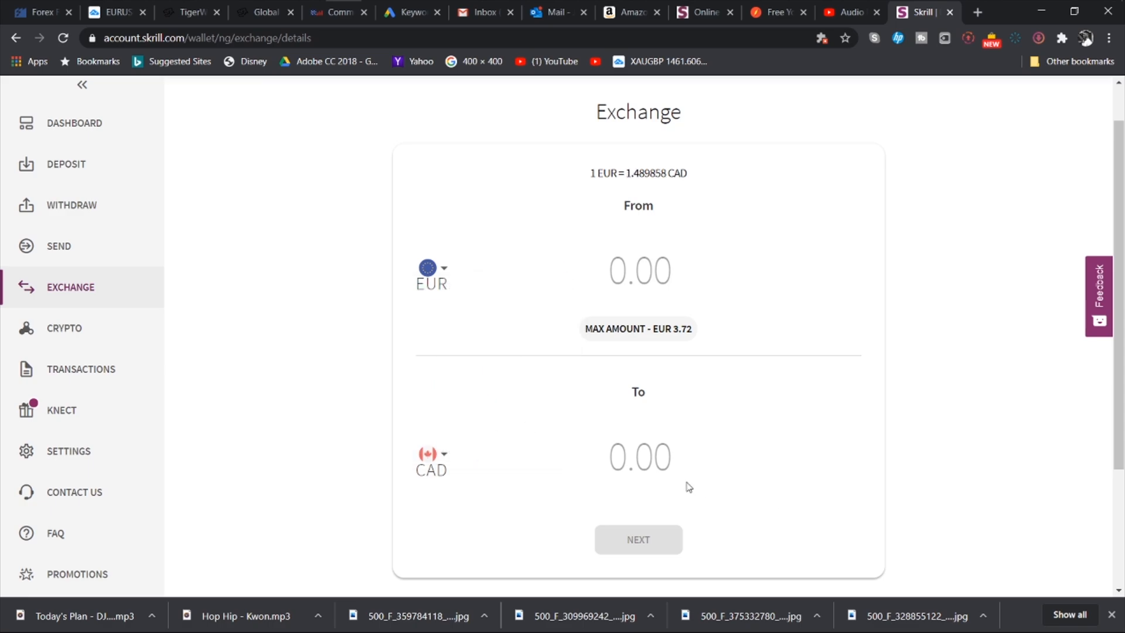
left_click(638, 279)
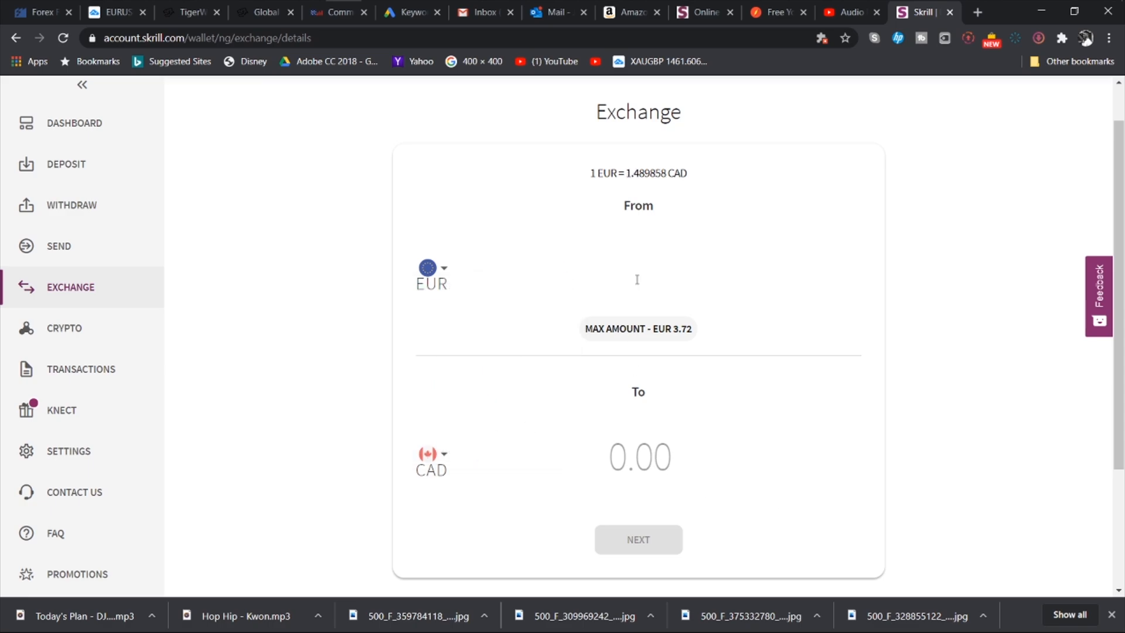
type("100")
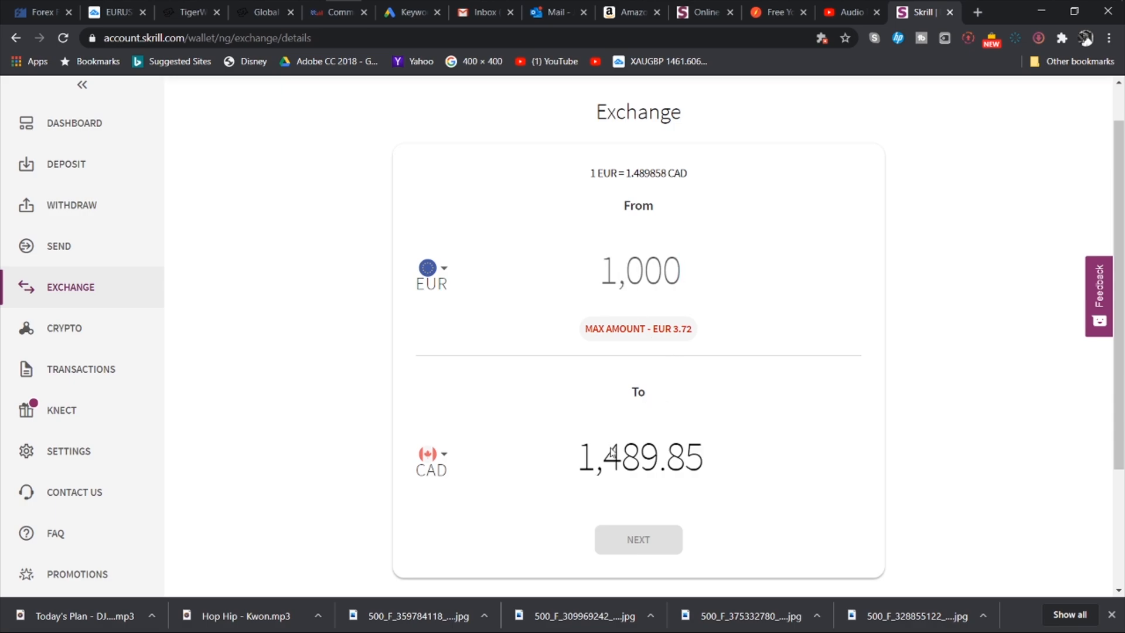
mouse_move(622, 486)
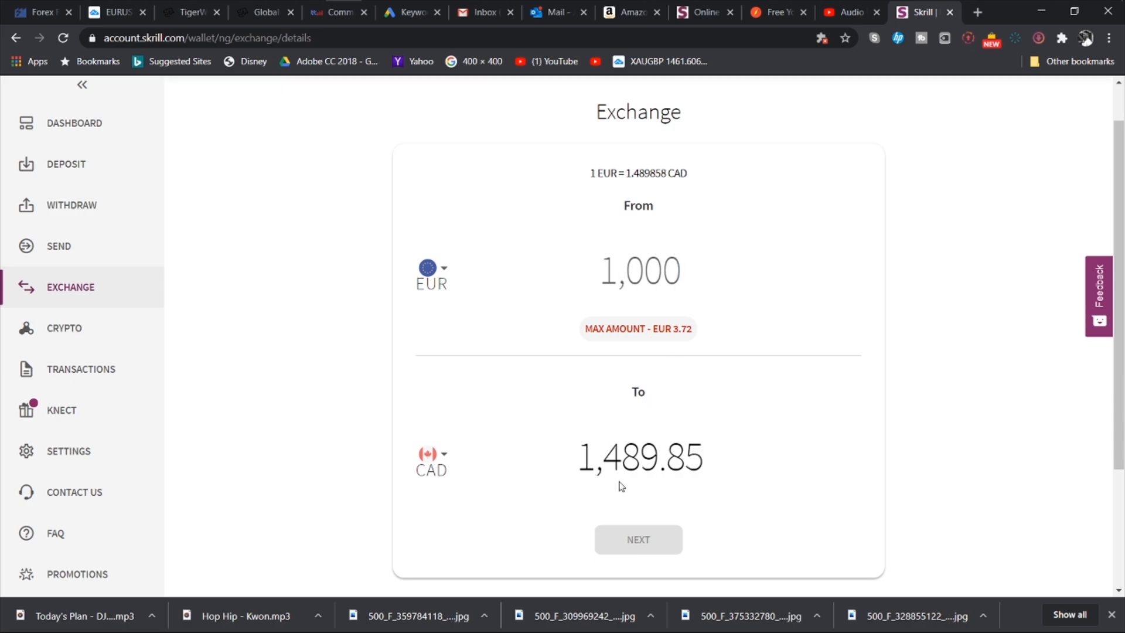
left_click(639, 271)
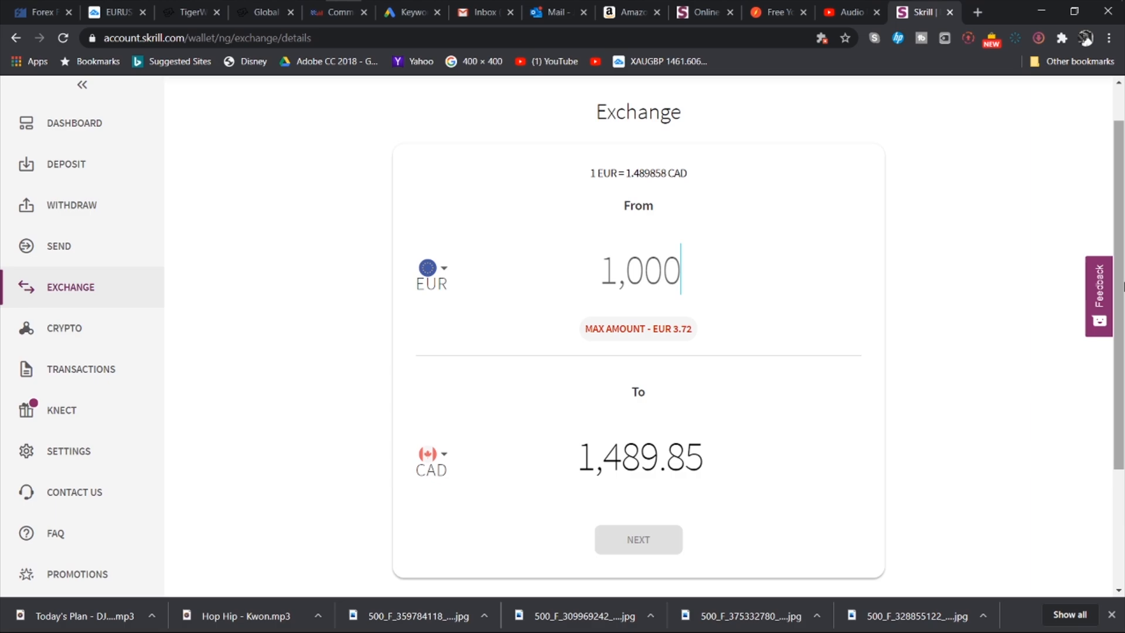
scroll("down", 3)
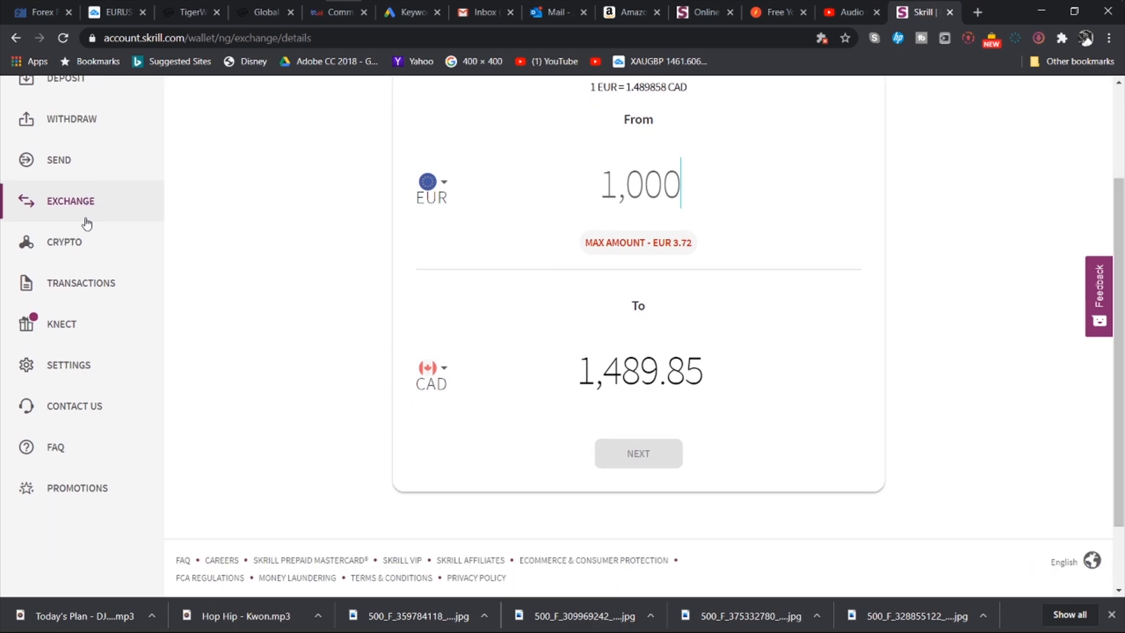
Review the Crypto dashboard's investment, auto-order and app options and the BTC/ETH/XRP/BCH/LTC watchlist.
left_click(63, 241)
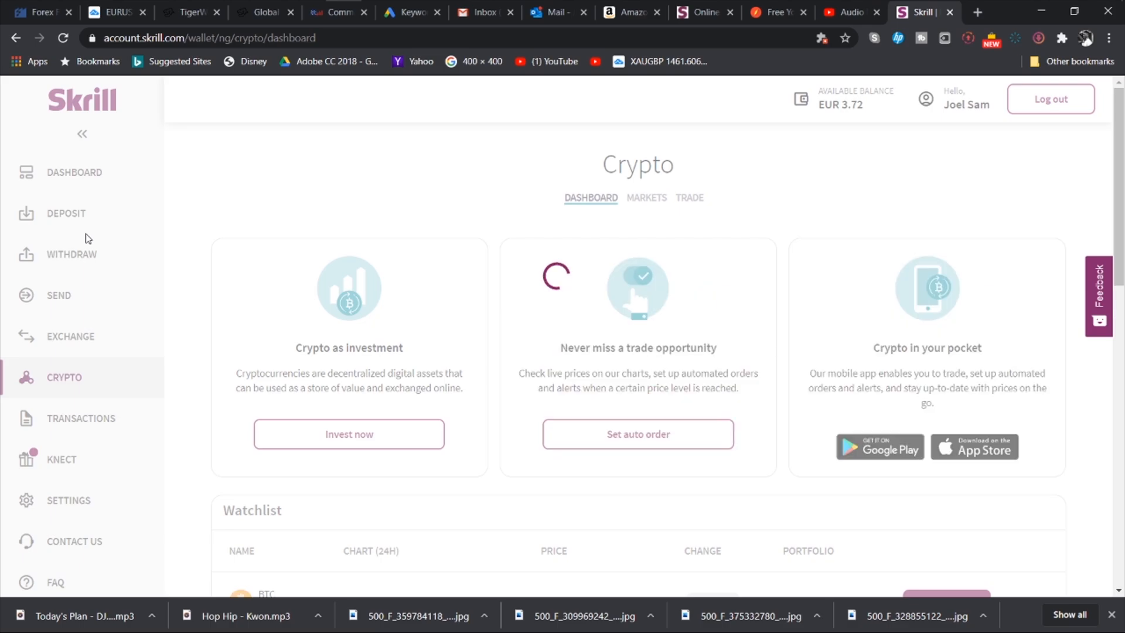
mouse_move(86, 254)
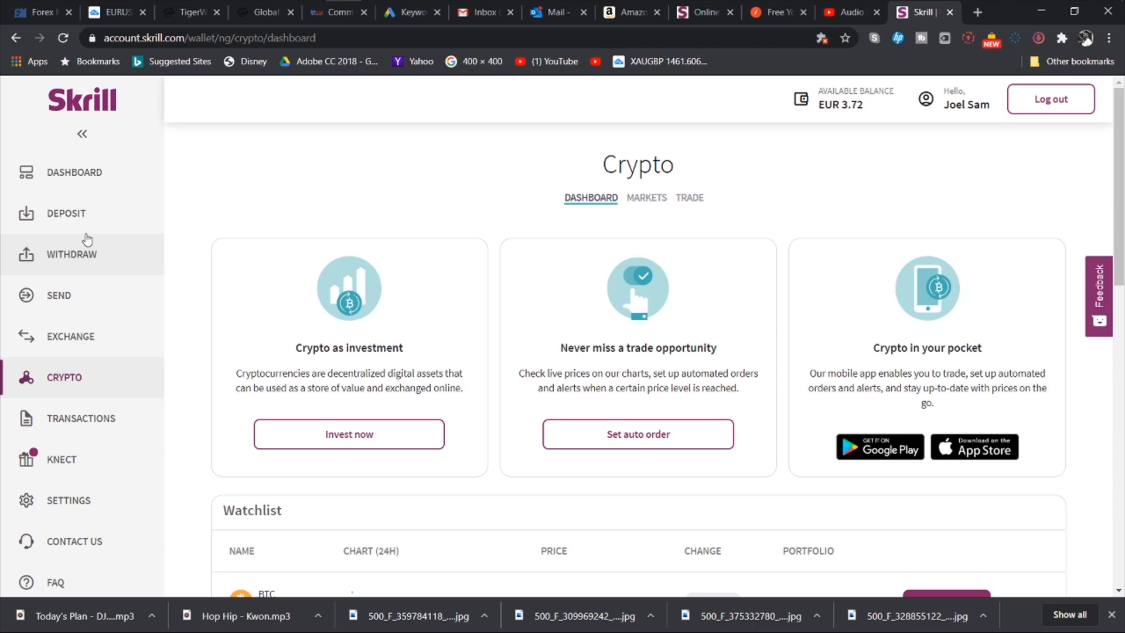
mouse_move(334, 257)
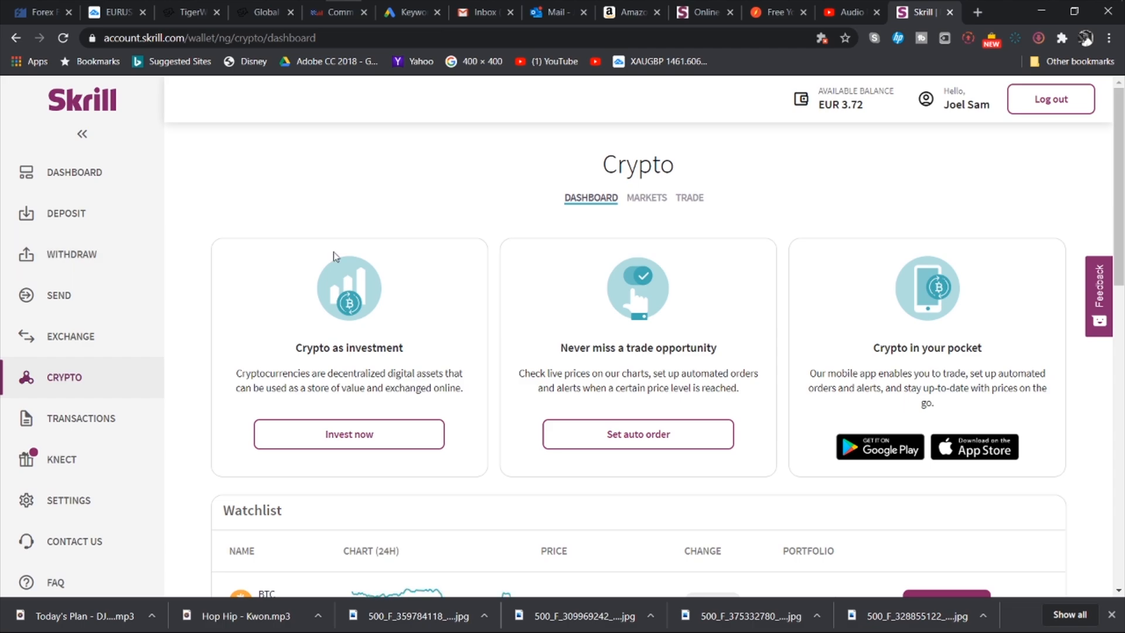
scroll("down", 3)
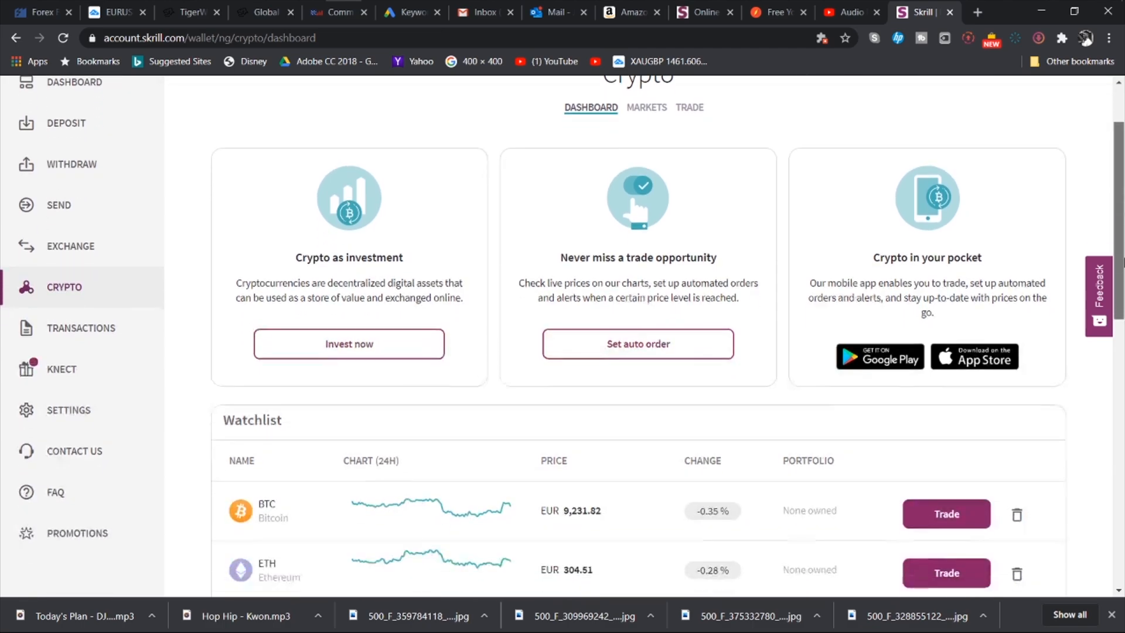
scroll("down", 3)
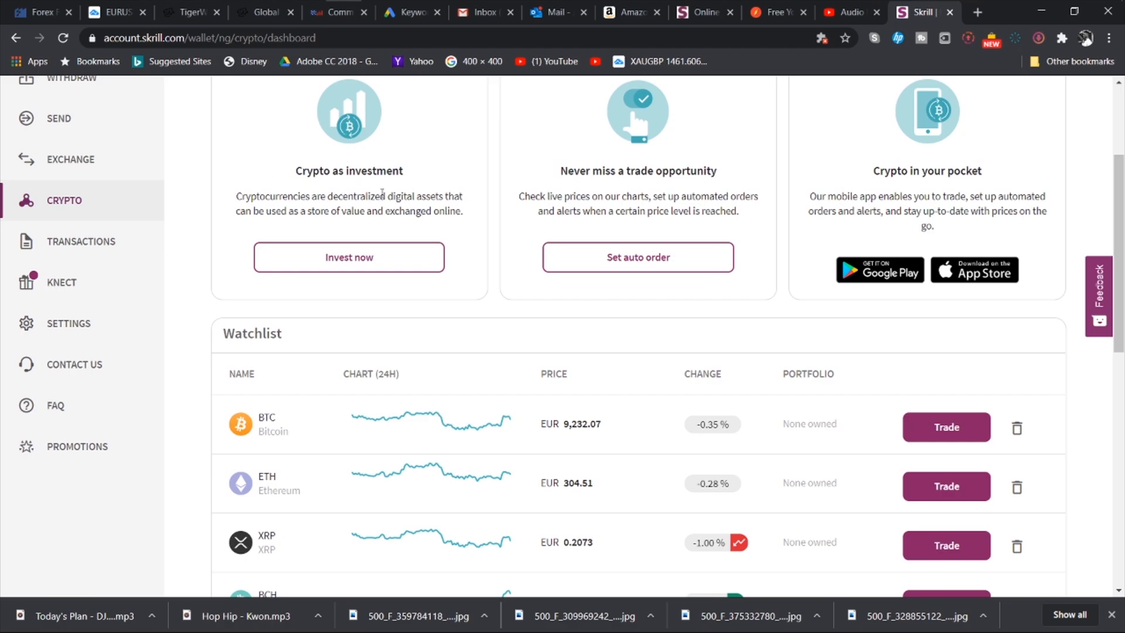
mouse_move(310, 172)
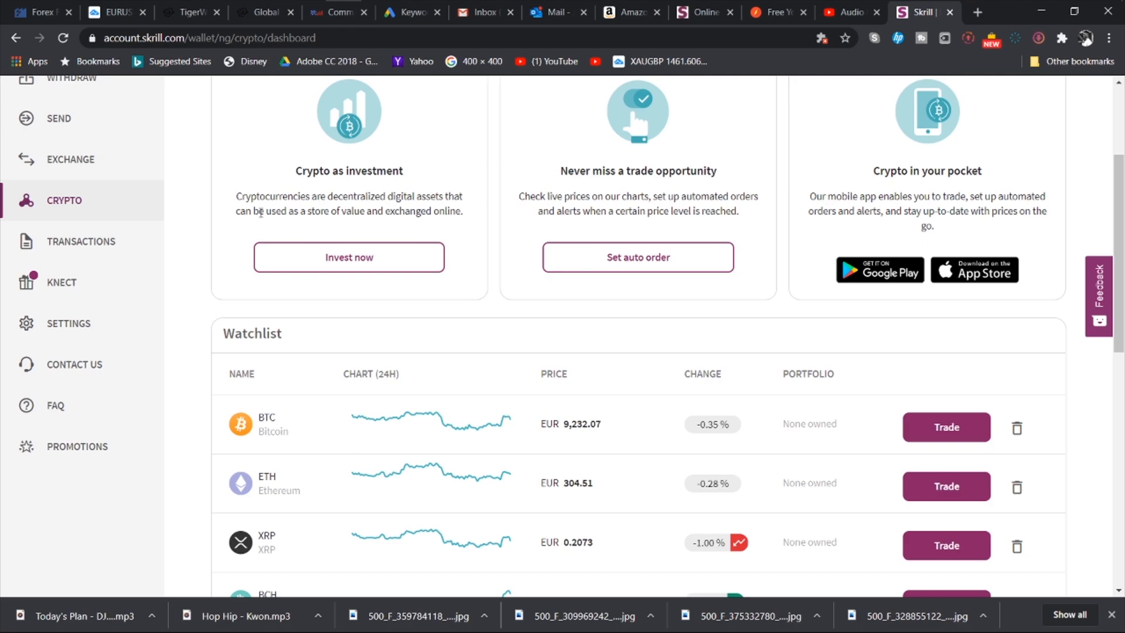
mouse_move(661, 165)
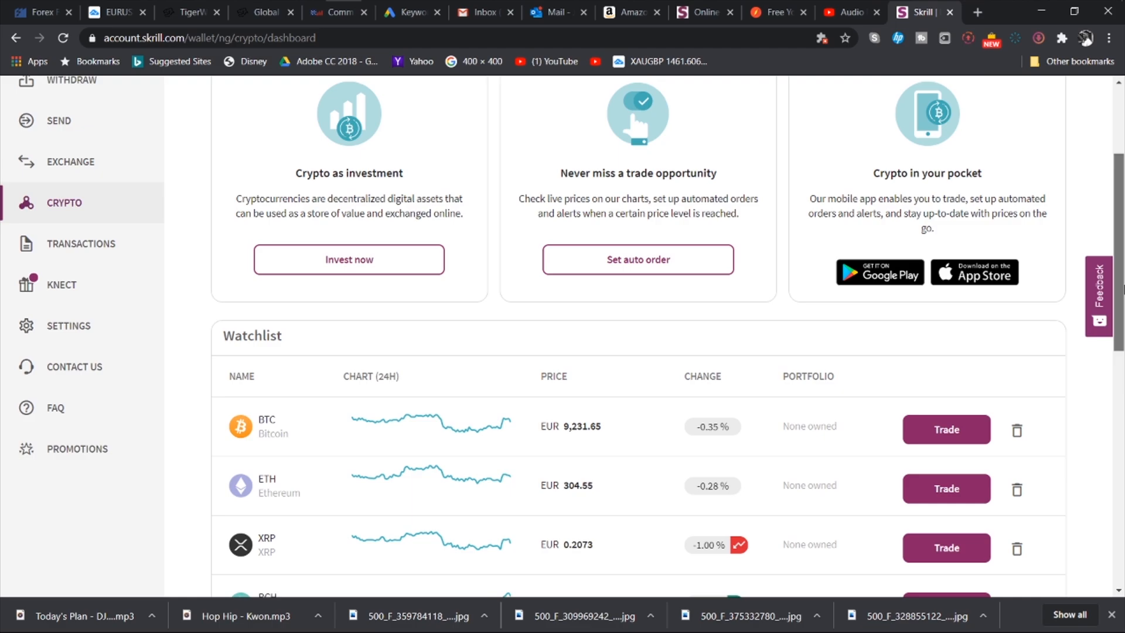
scroll("down", 3)
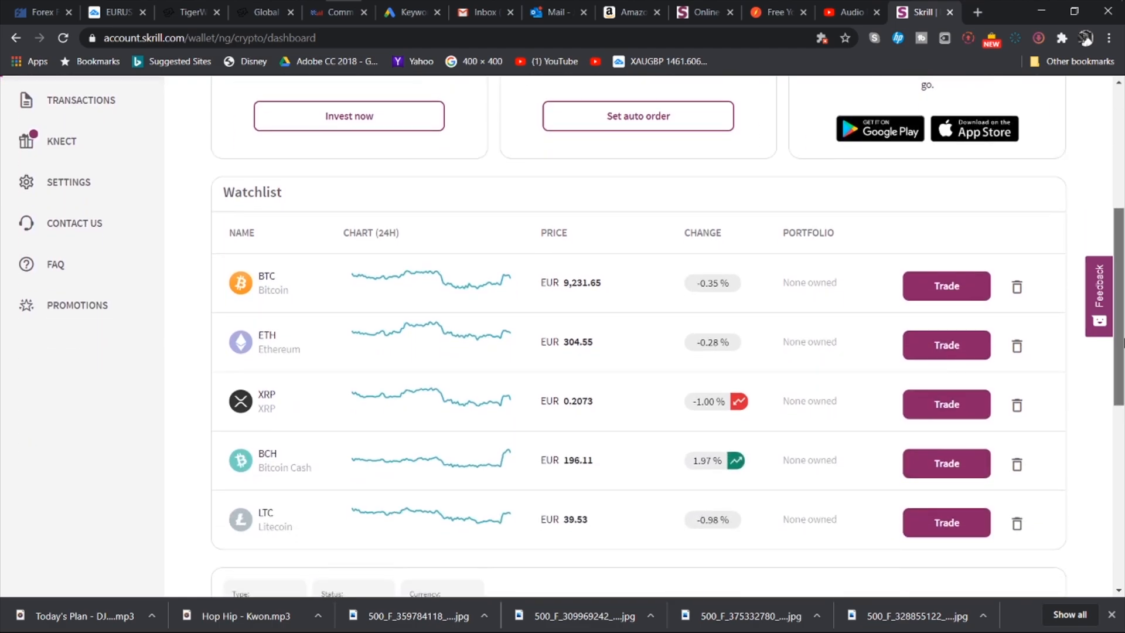
scroll("down", 3)
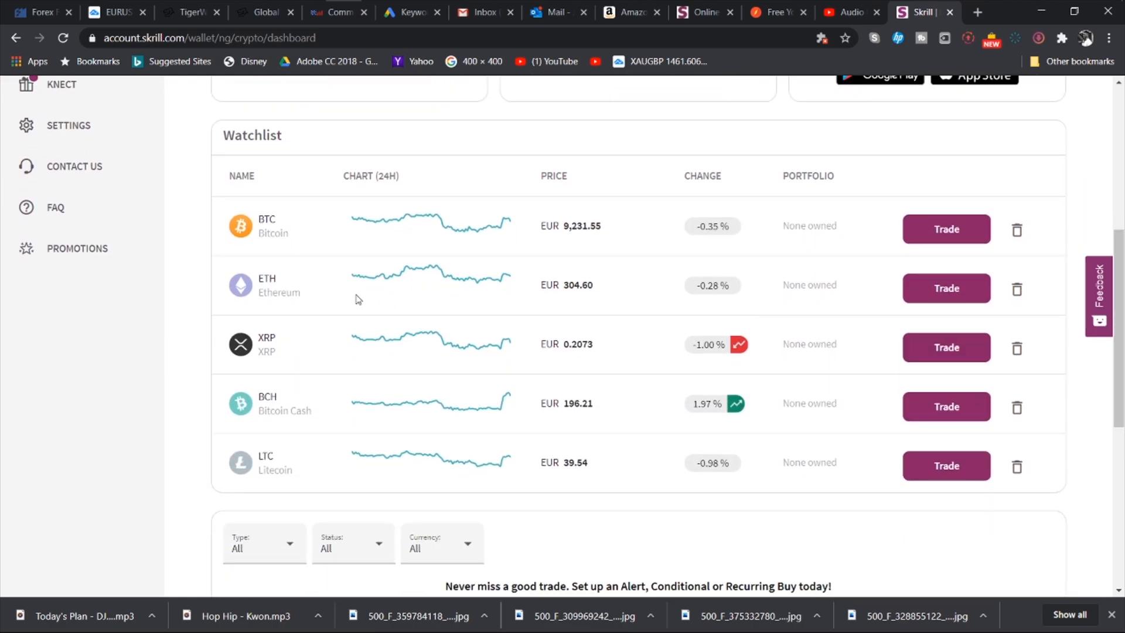
mouse_move(389, 348)
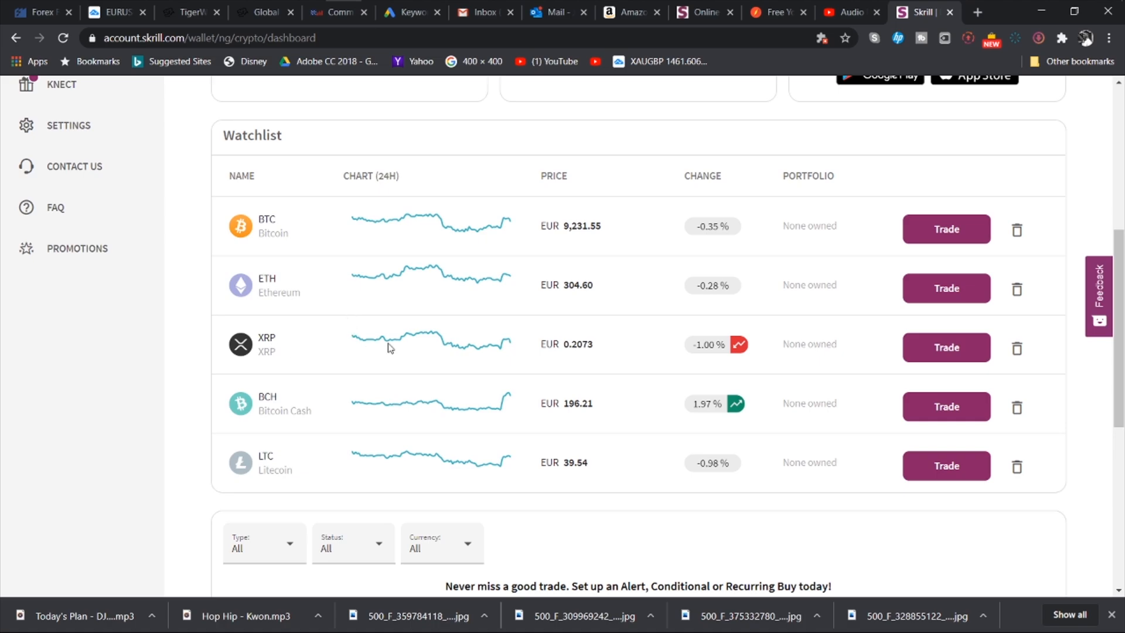
mouse_move(254, 486)
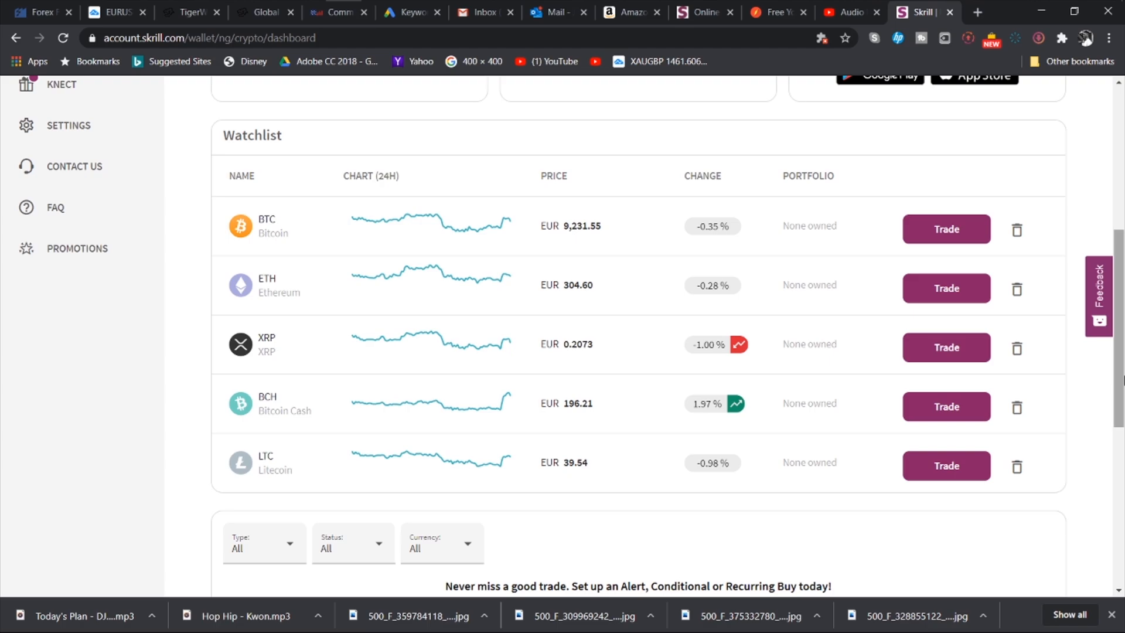
scroll("down", 3)
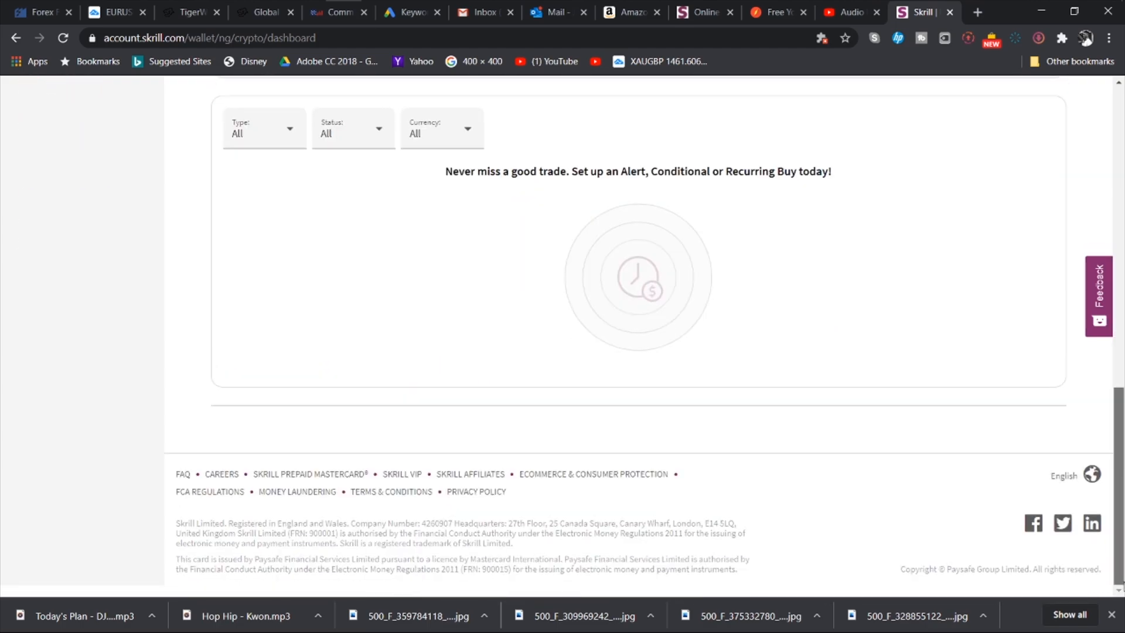
scroll("up", 3)
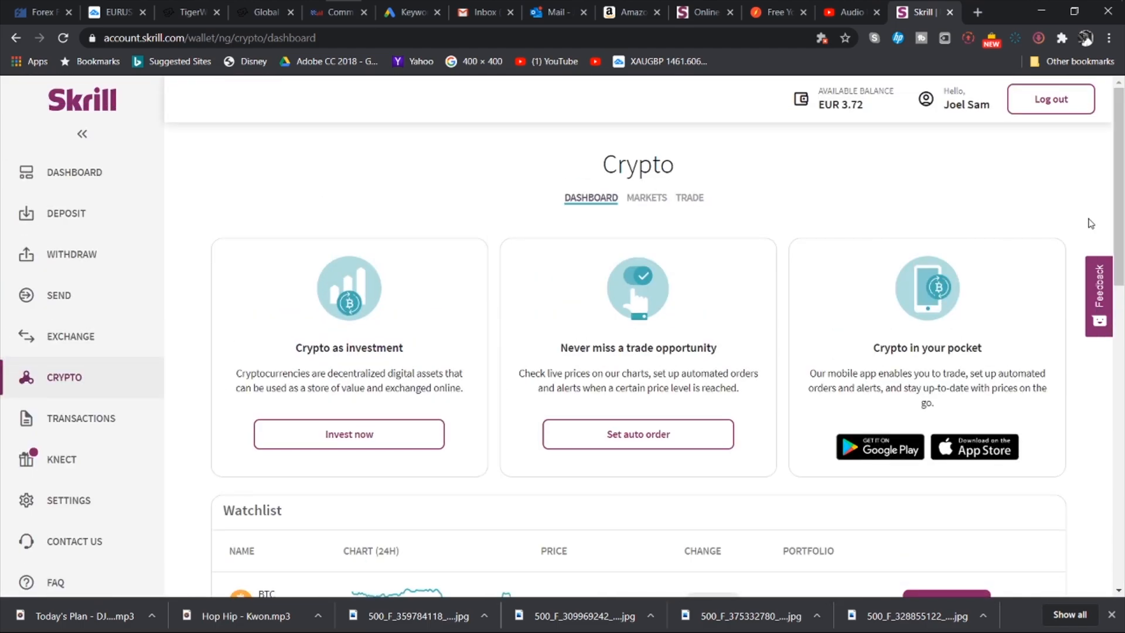
Show transactions 11–20 on the second page of the Transactions history.
left_click(81, 418)
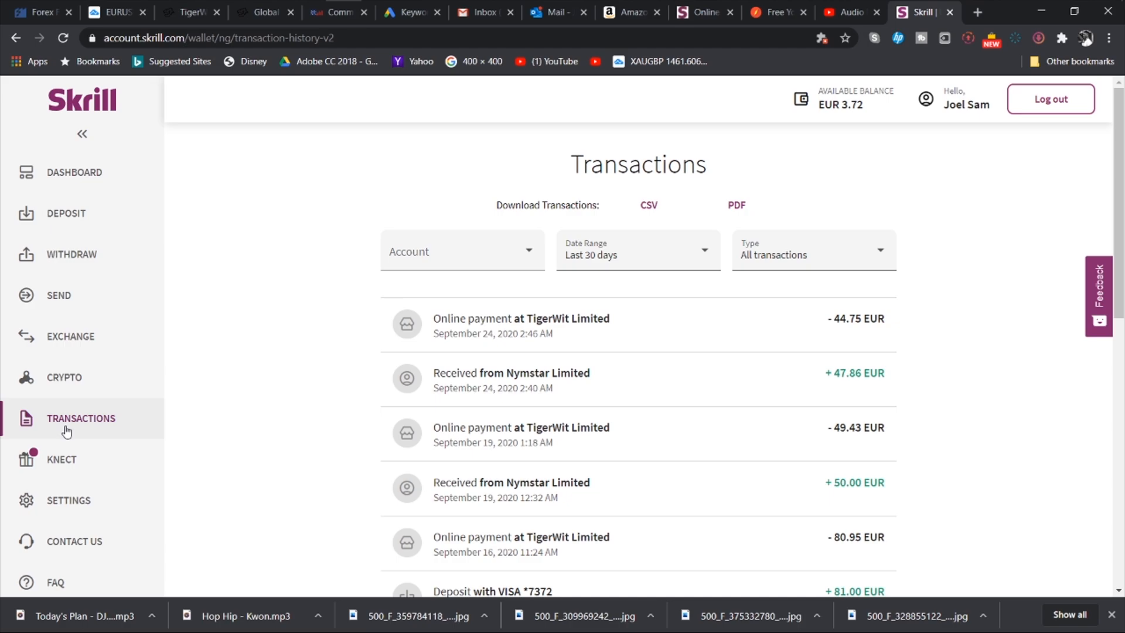
mouse_move(301, 412)
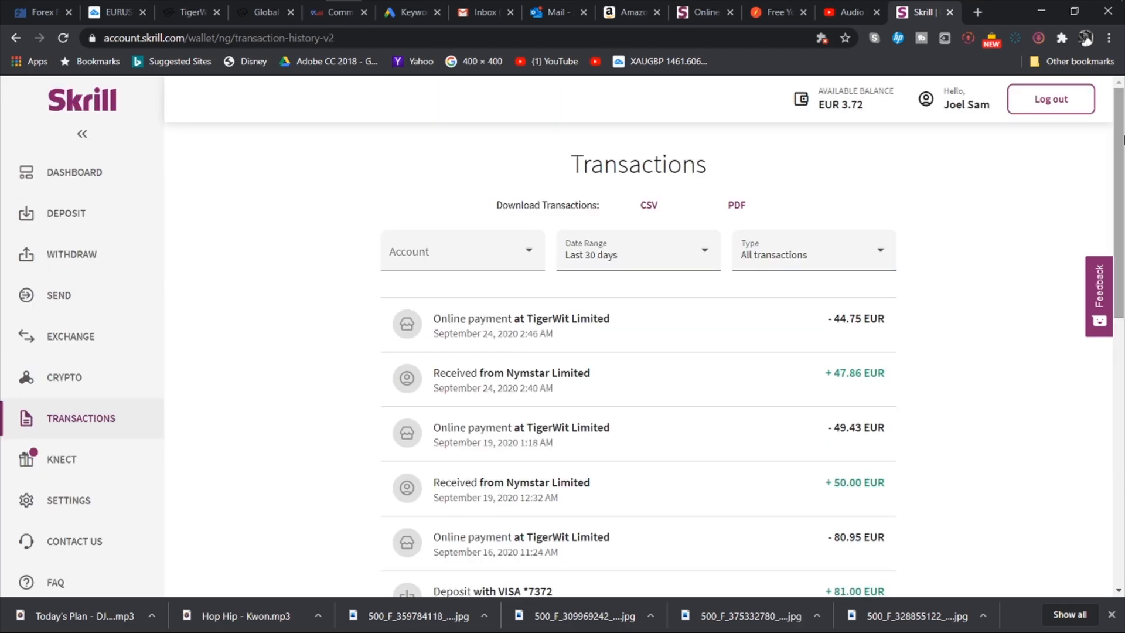
scroll("down", 3)
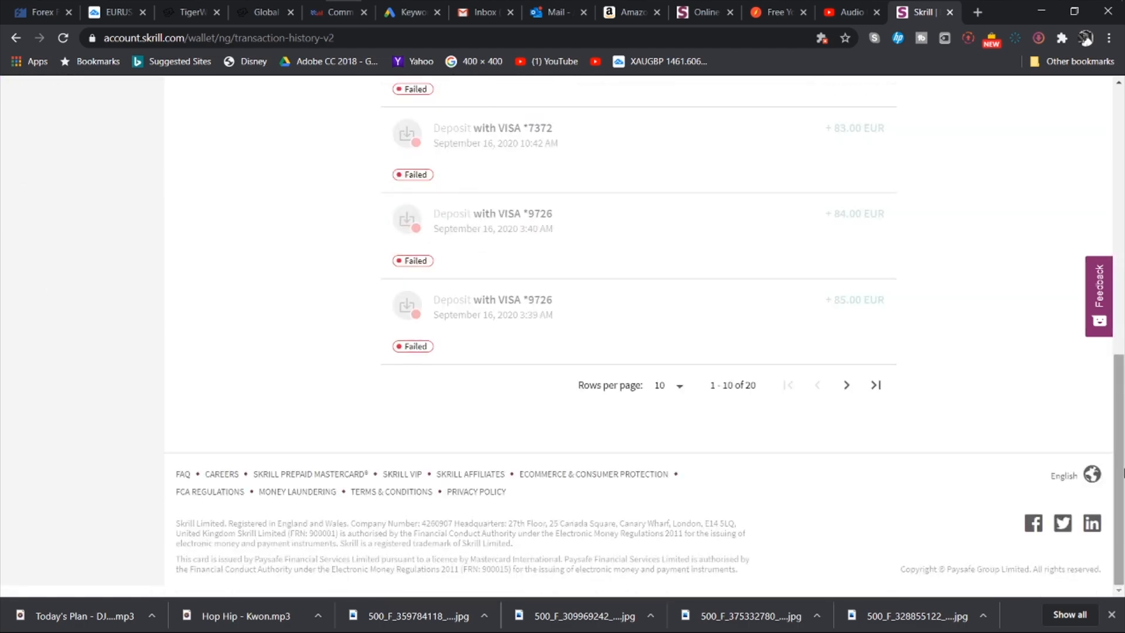
left_click(846, 385)
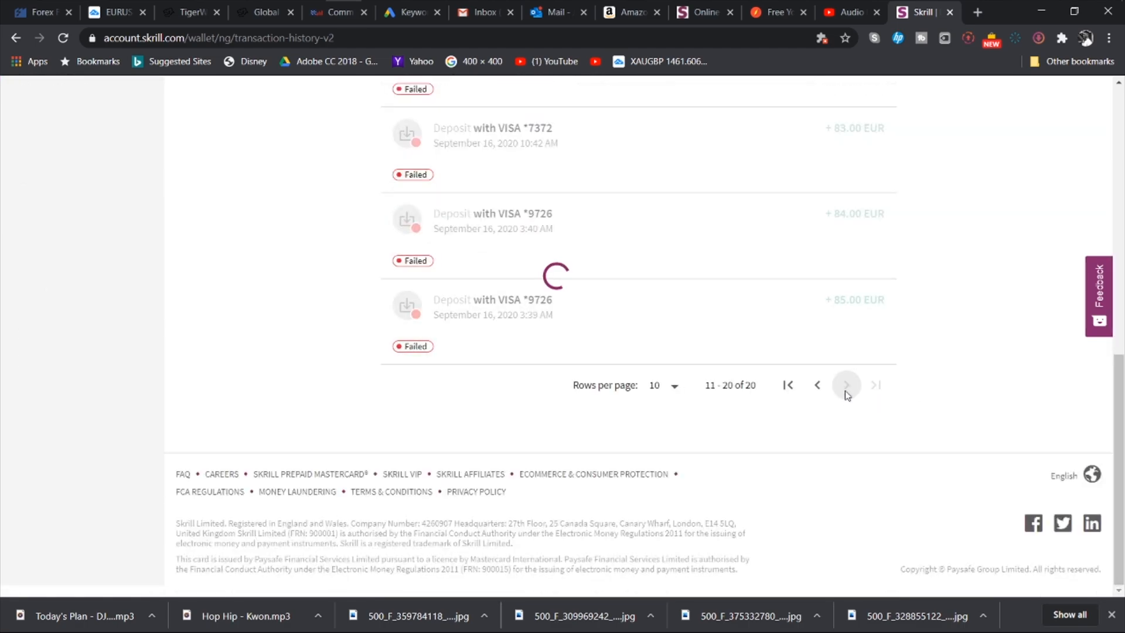
left_click(845, 385)
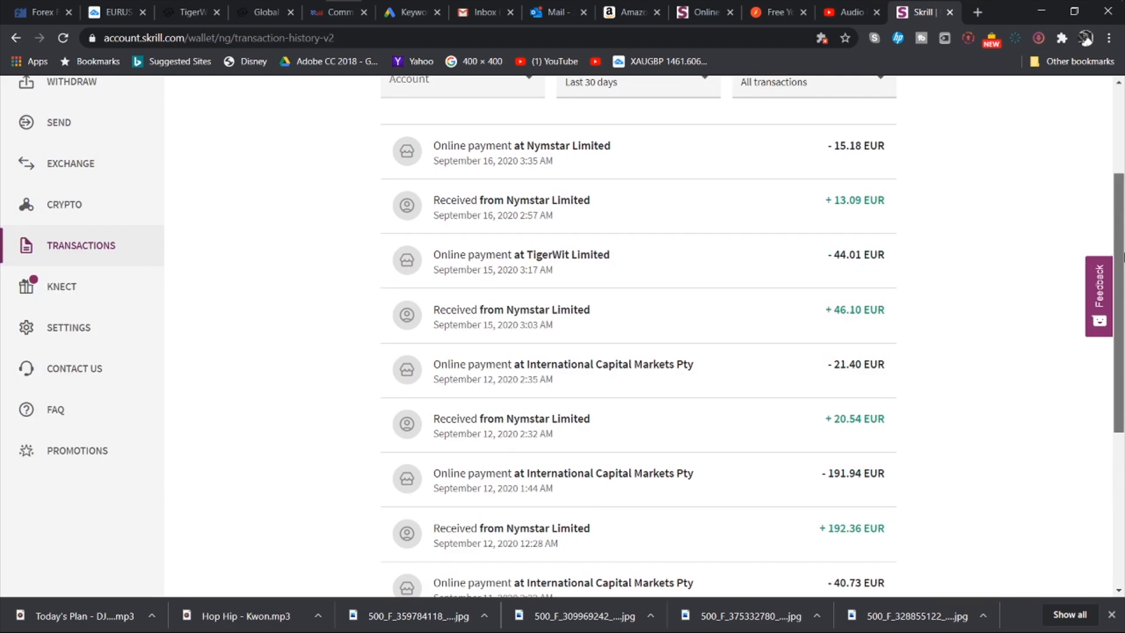
scroll("up", 3)
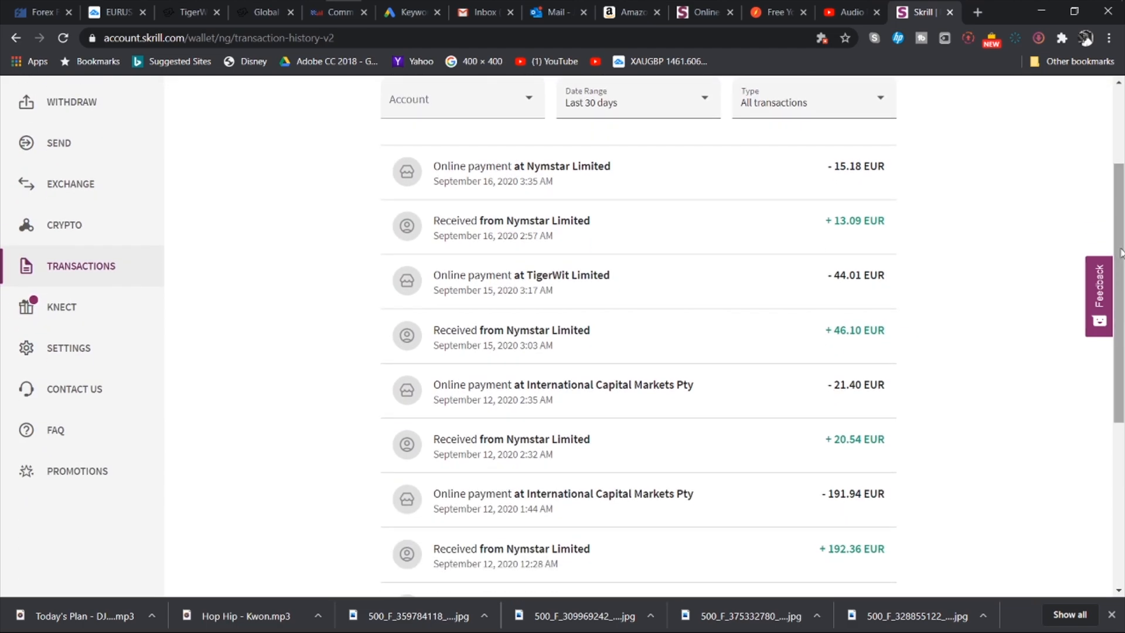
mouse_move(107, 338)
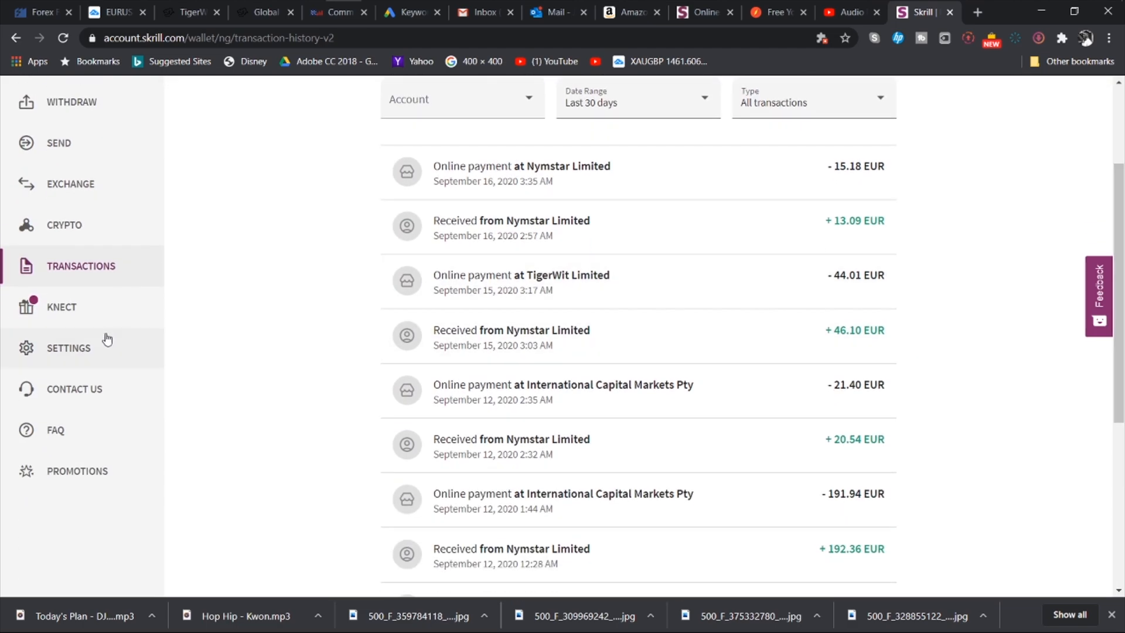
mouse_move(84, 366)
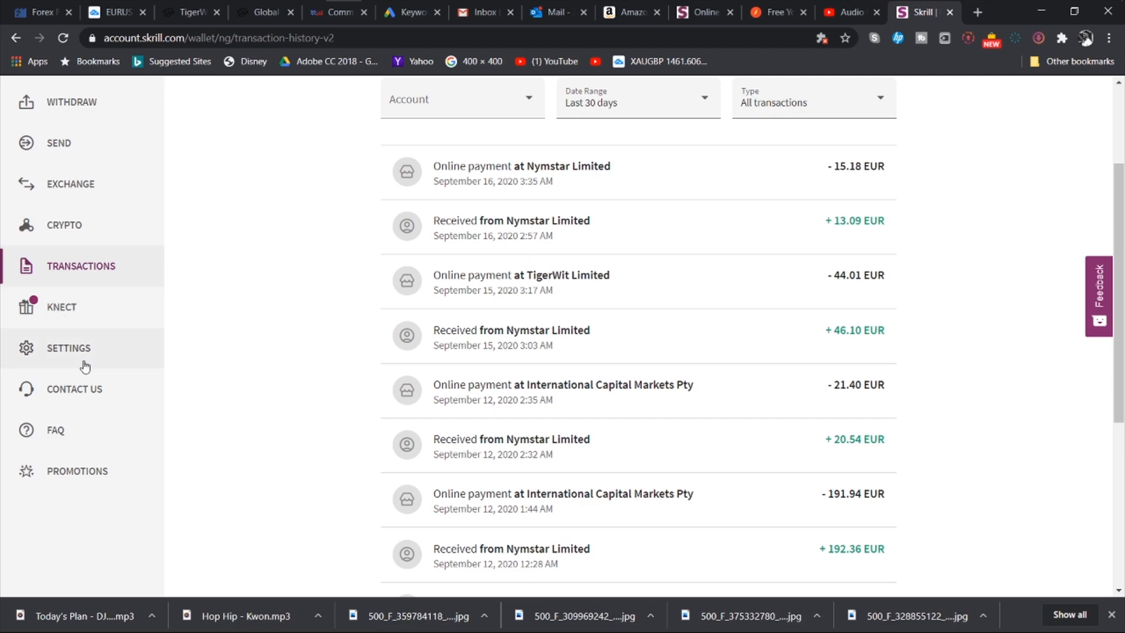
Review the Settings page through Account settings, Subscriptions and Referrals.
left_click(68, 348)
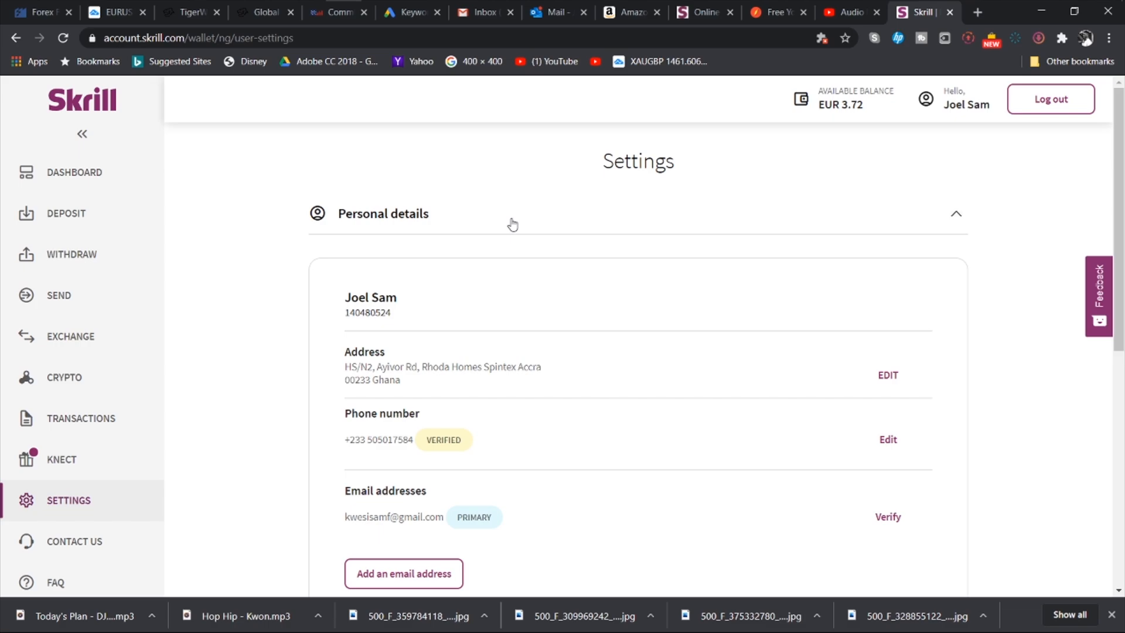
scroll("down", 3)
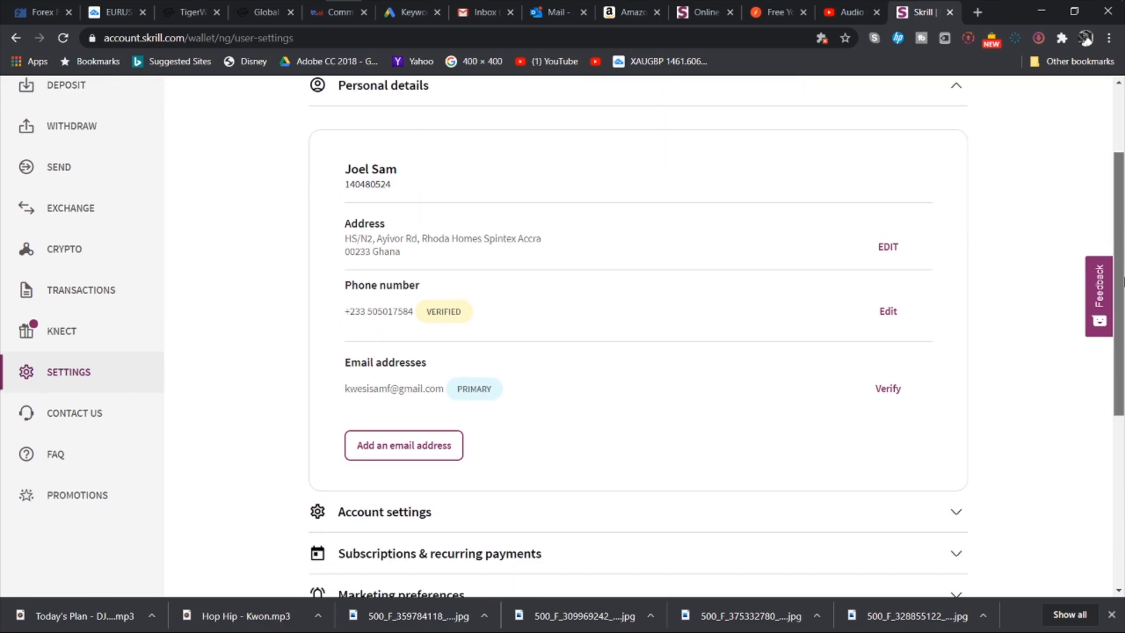
scroll("down", 3)
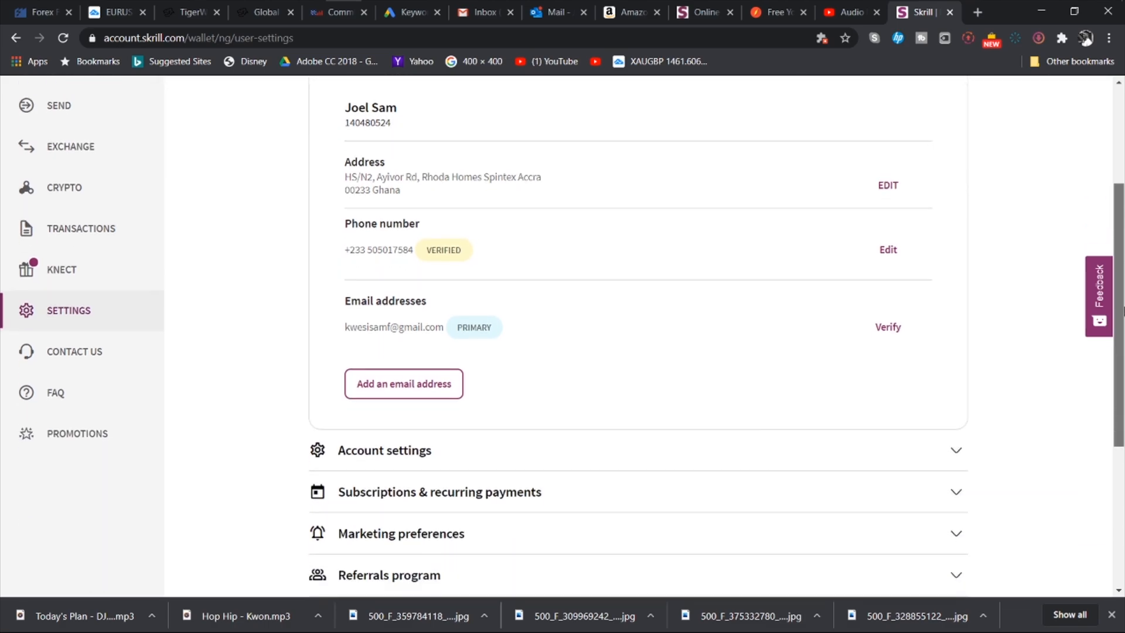
scroll("down", 3)
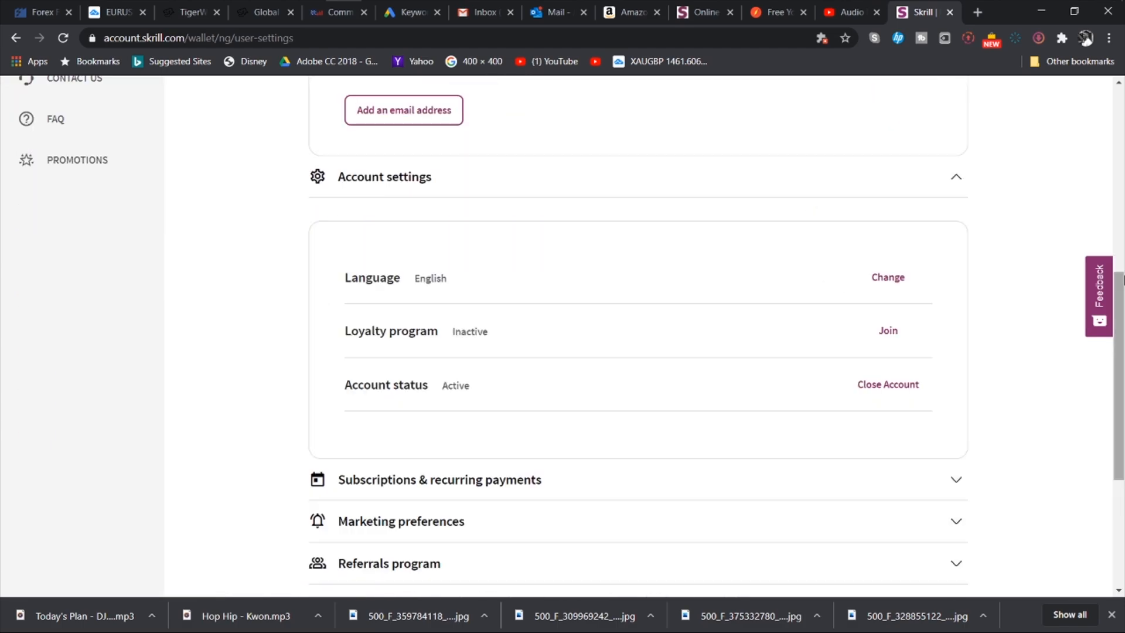
scroll("down", 3)
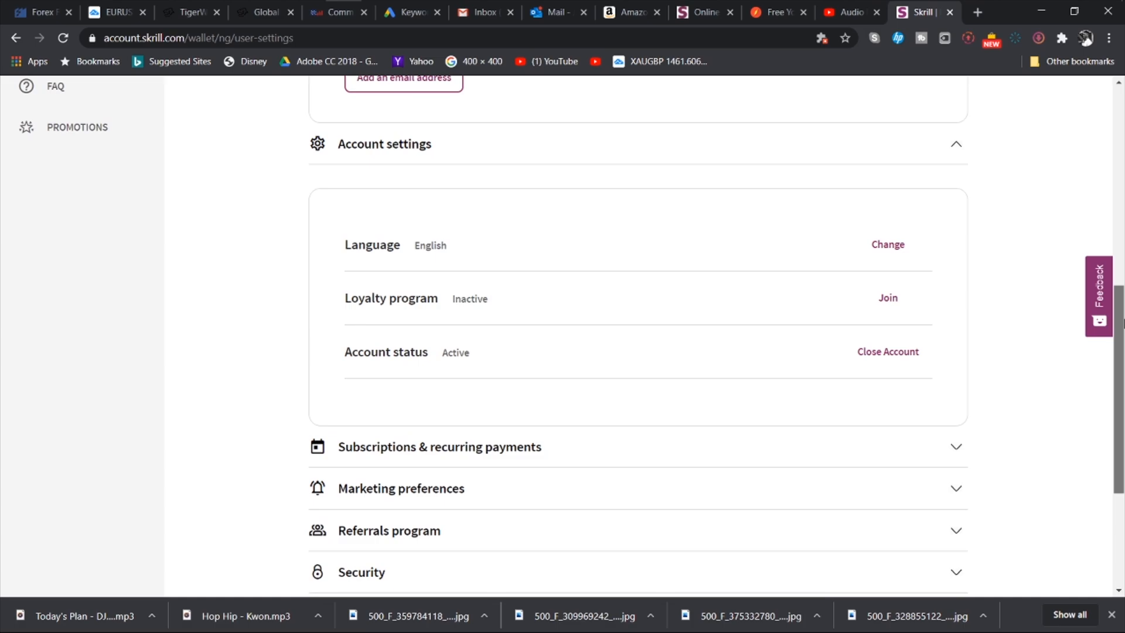
scroll("down", 3)
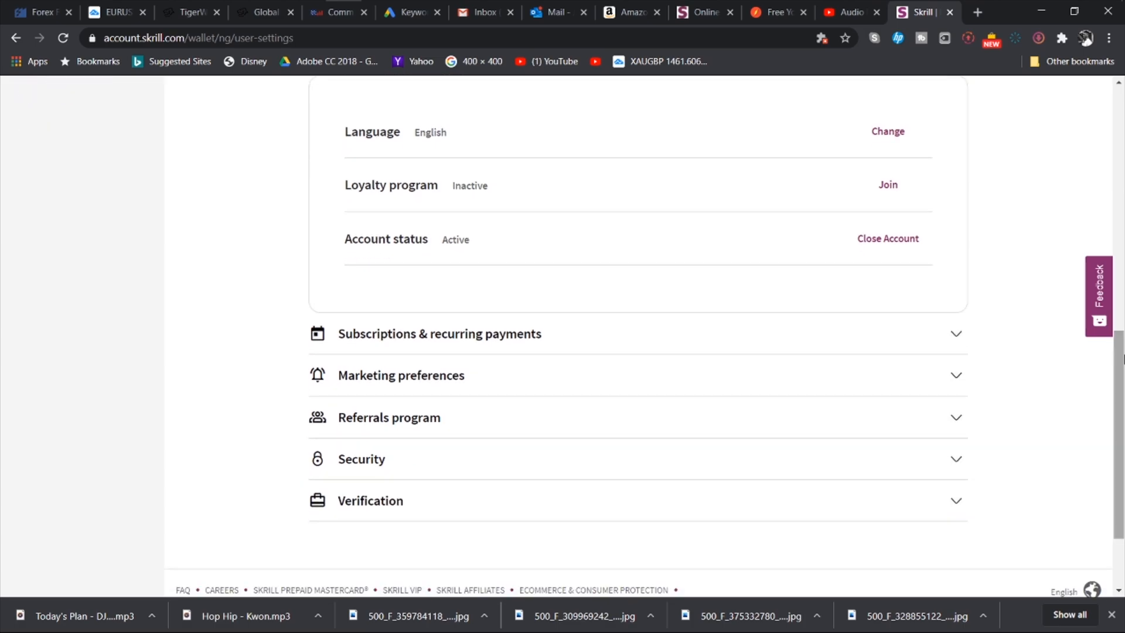
mouse_move(513, 283)
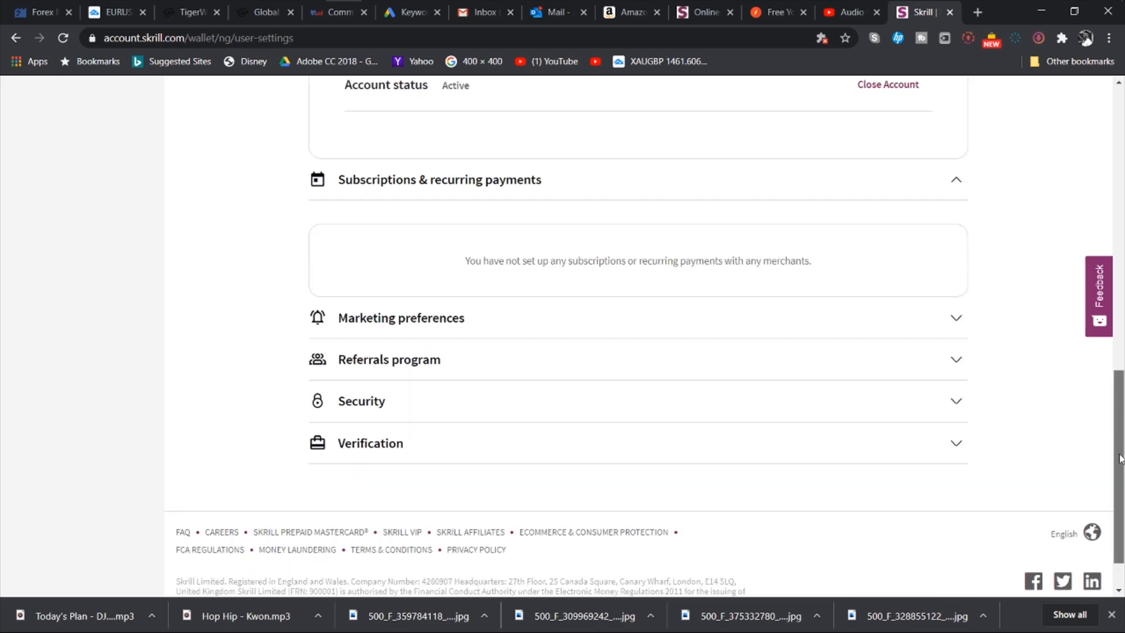
scroll("down", 3)
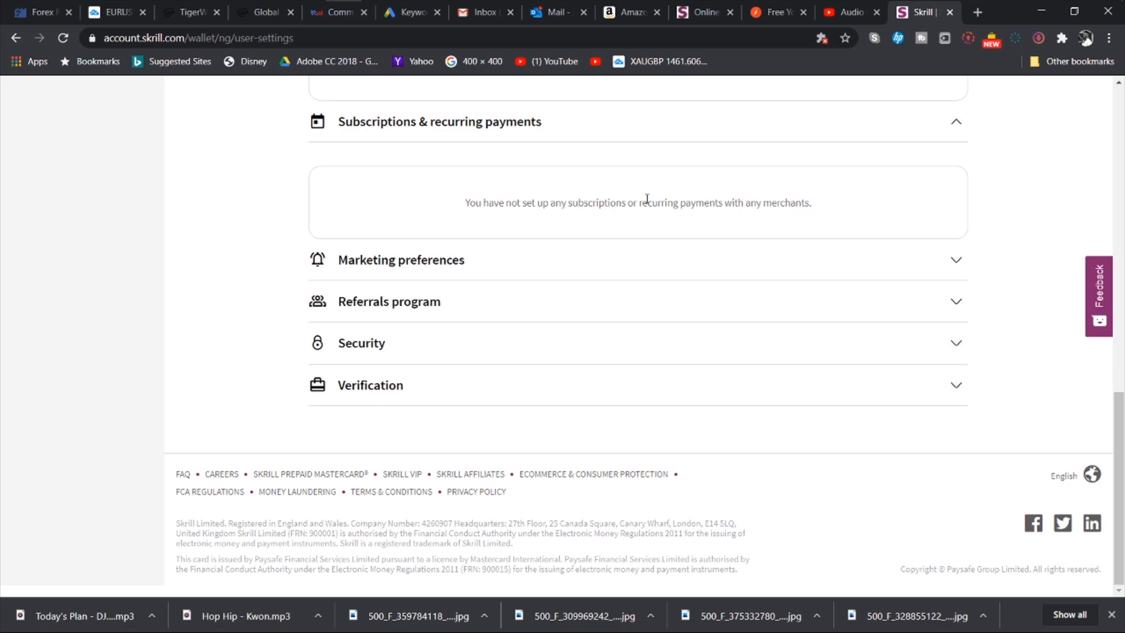
mouse_move(718, 203)
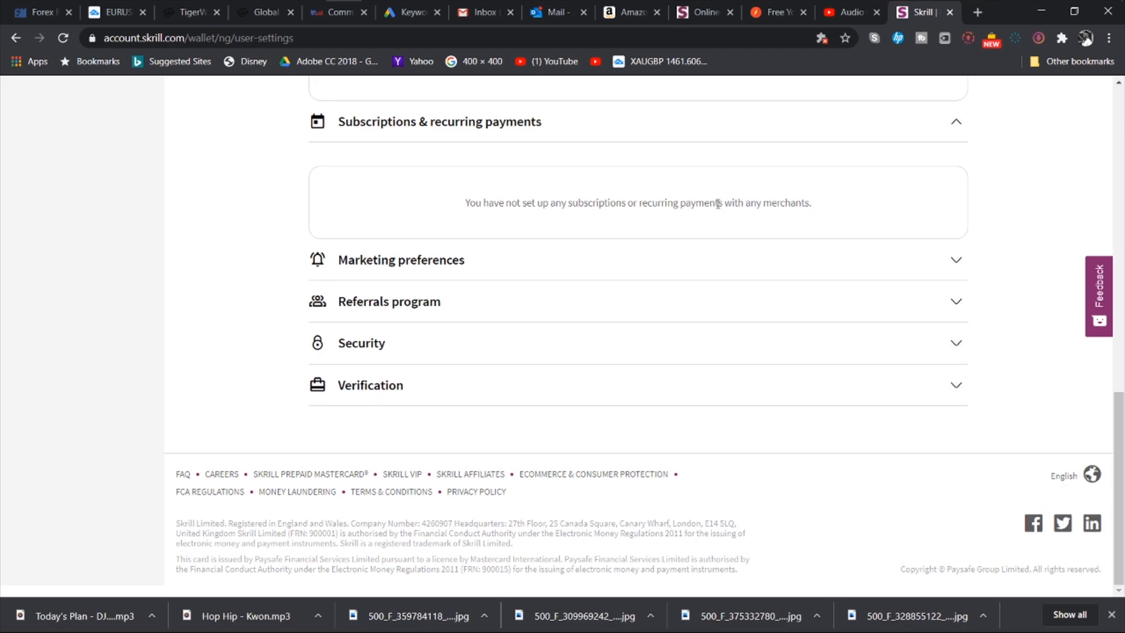
Expand Marketing preferences and Security, then view the Verification summary of the fully verified account.
left_click(400, 260)
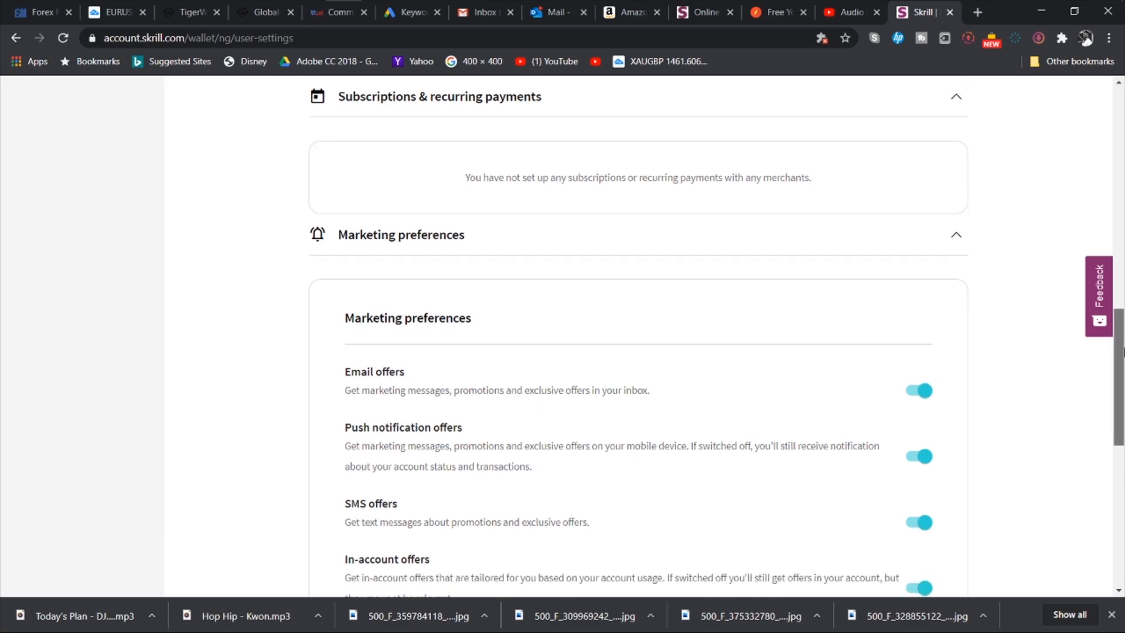
scroll("down", 3)
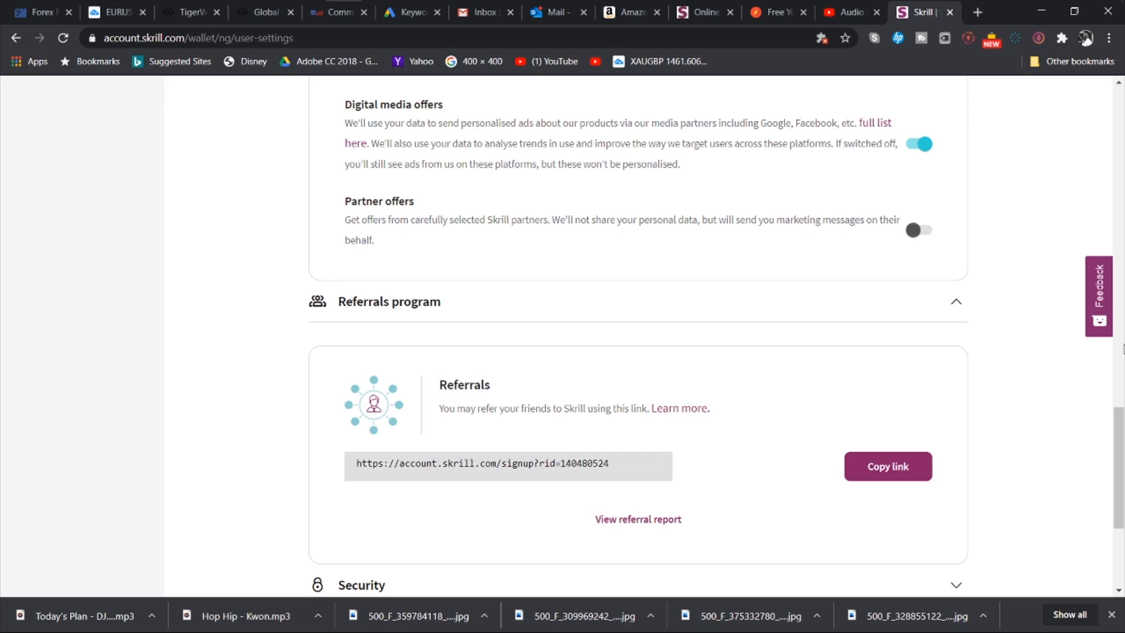
scroll("down", 3)
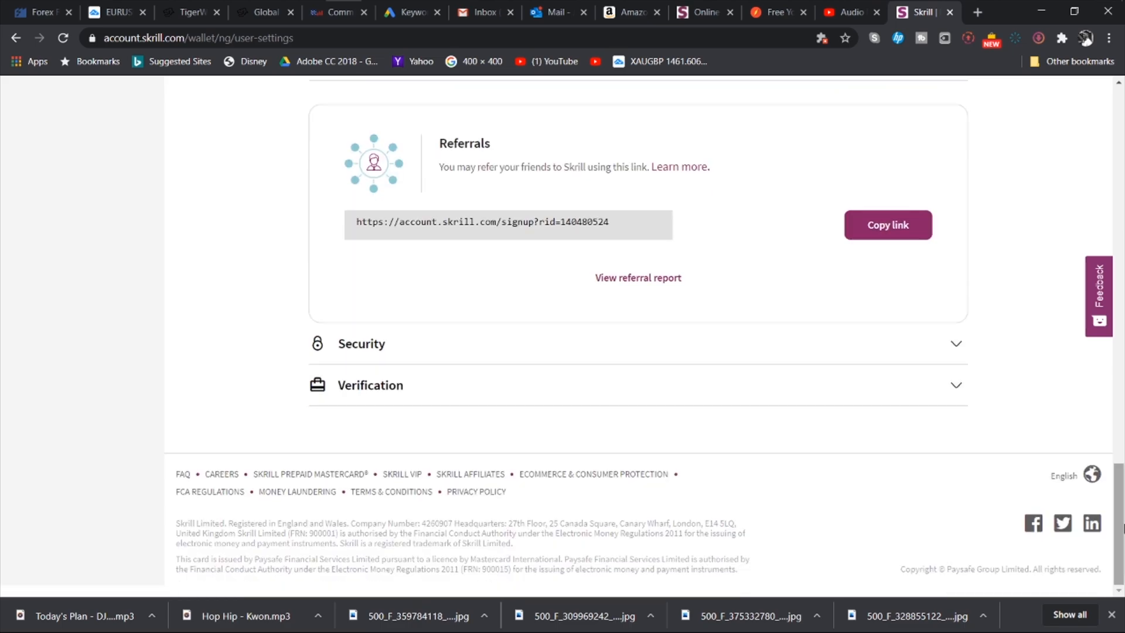
mouse_move(613, 344)
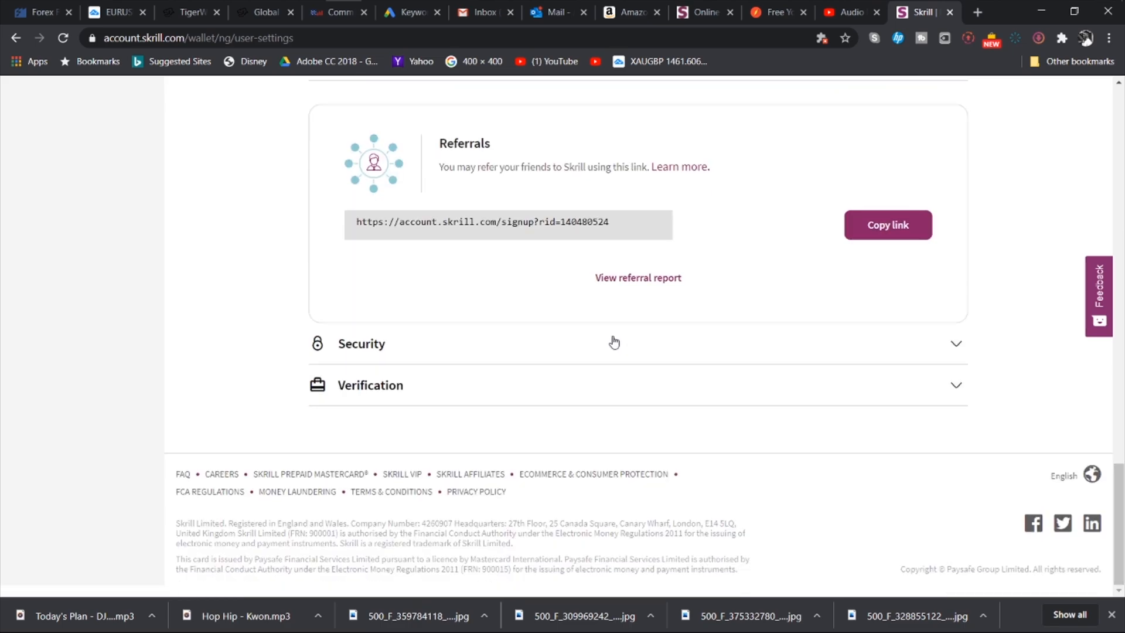
left_click(613, 344)
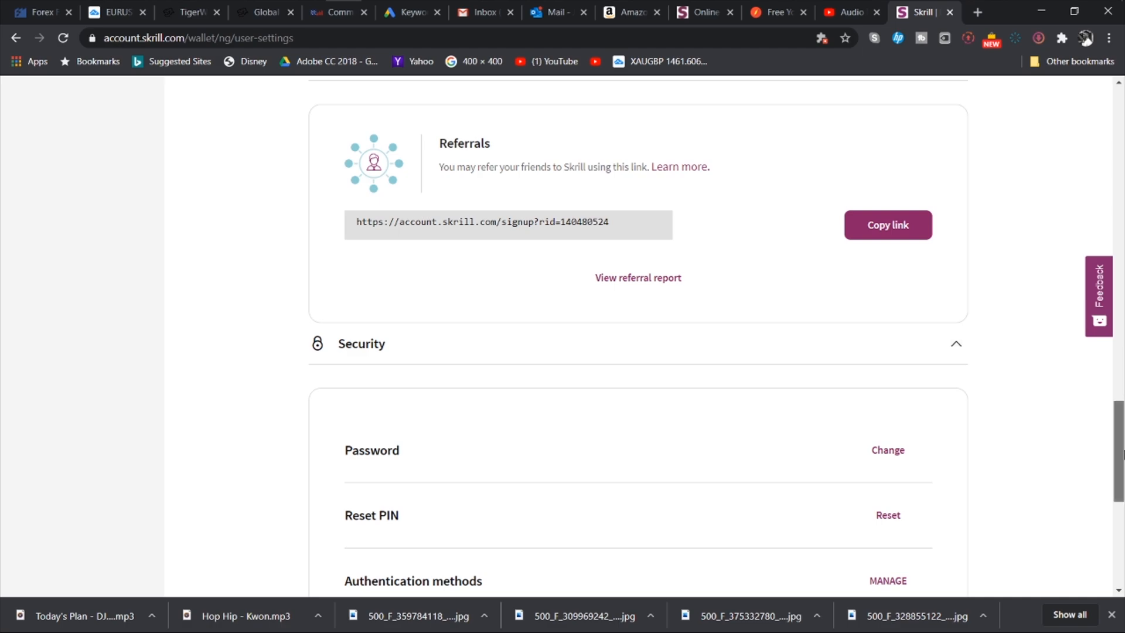
scroll("down", 3)
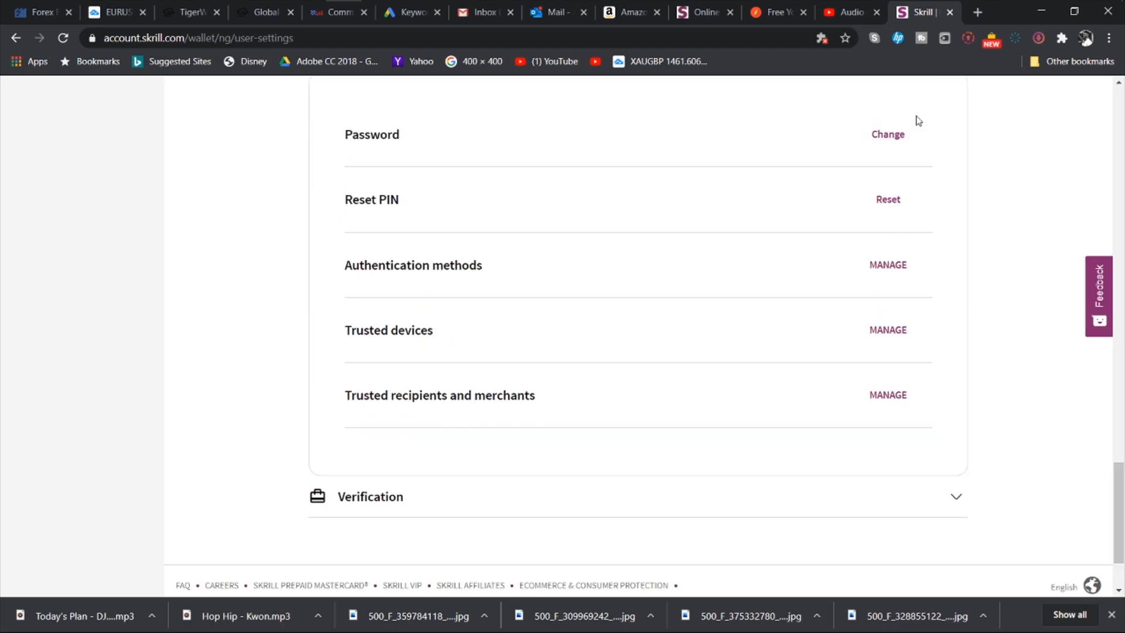
mouse_move(996, 377)
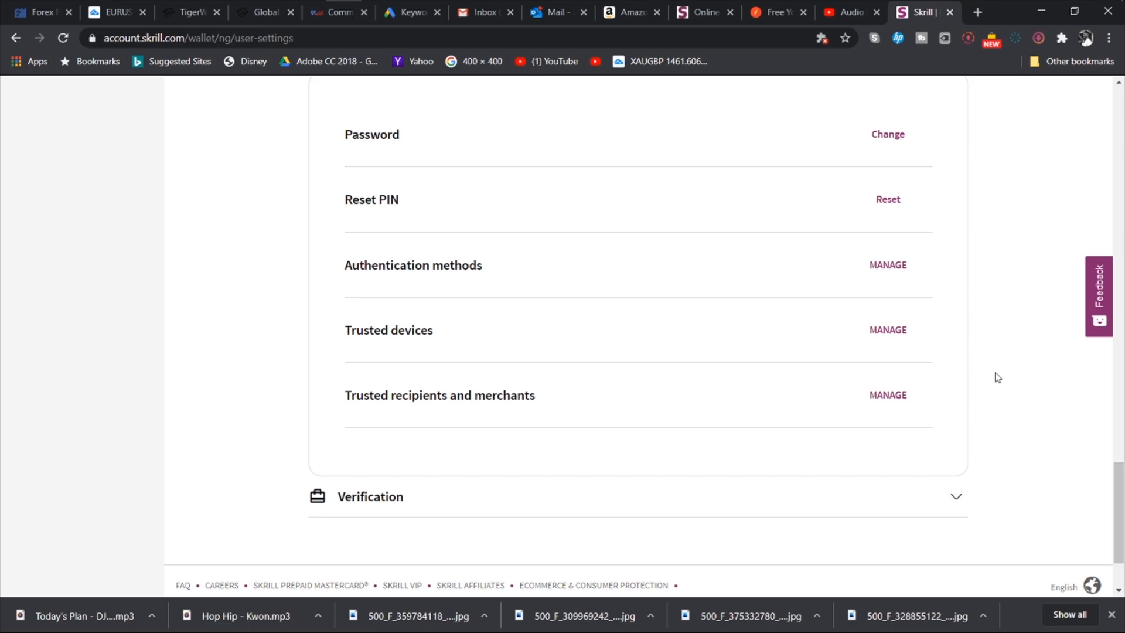
mouse_move(788, 379)
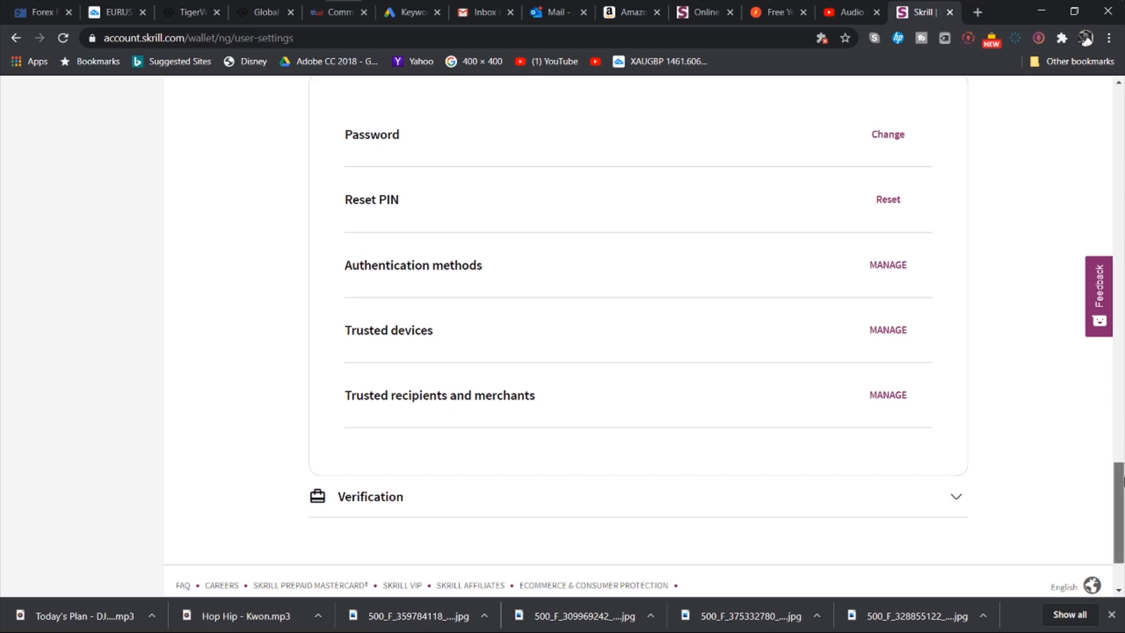
scroll("down", 3)
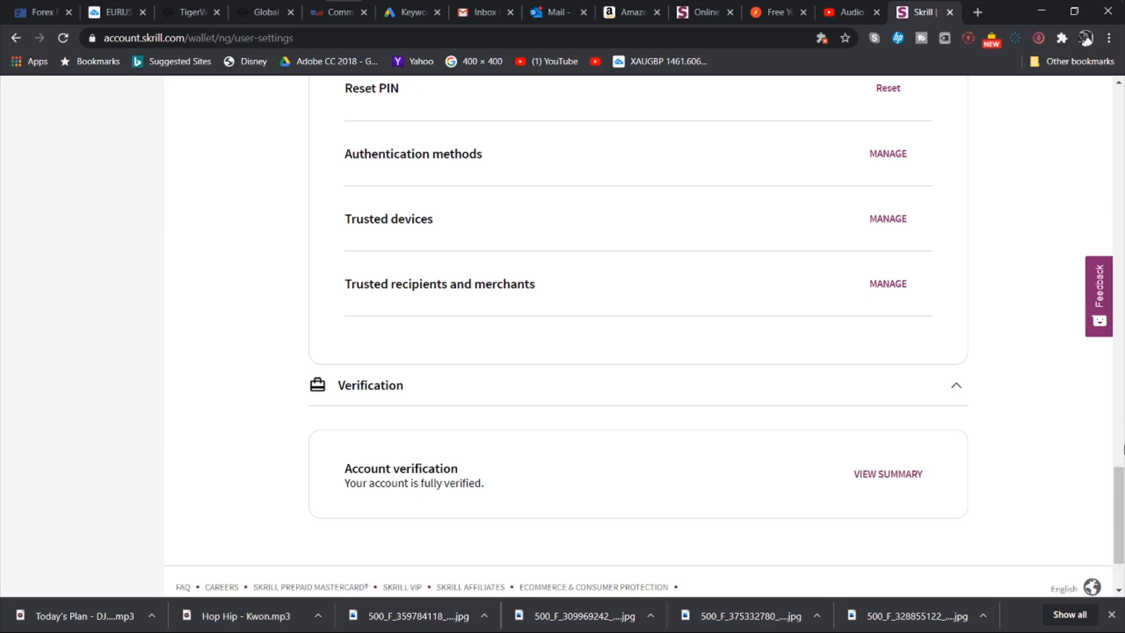
scroll("down", 3)
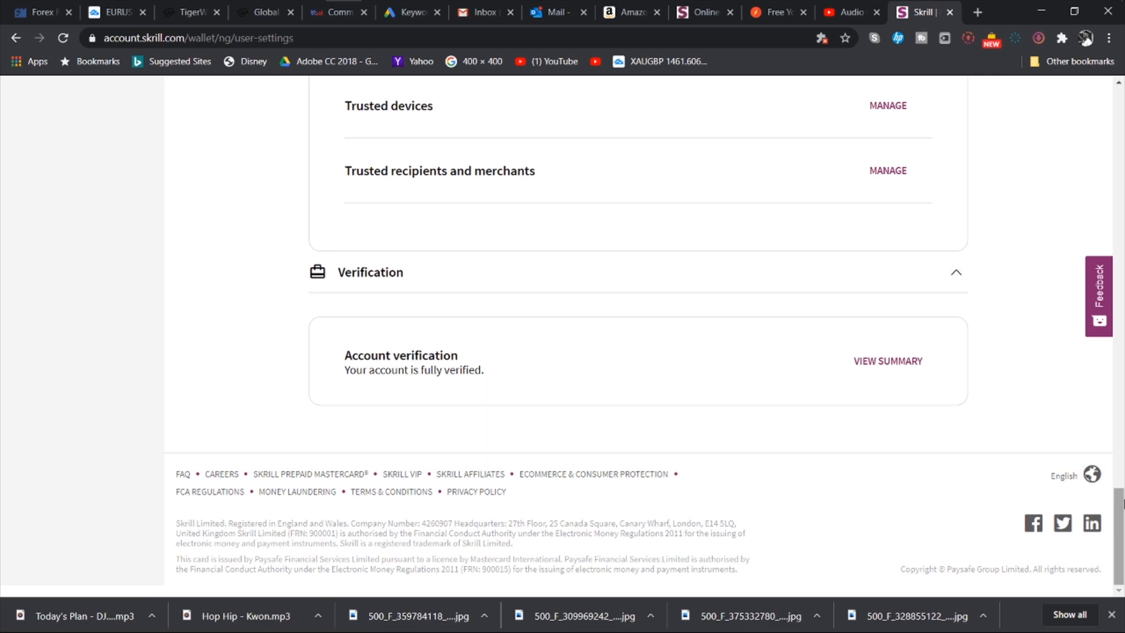
mouse_move(494, 417)
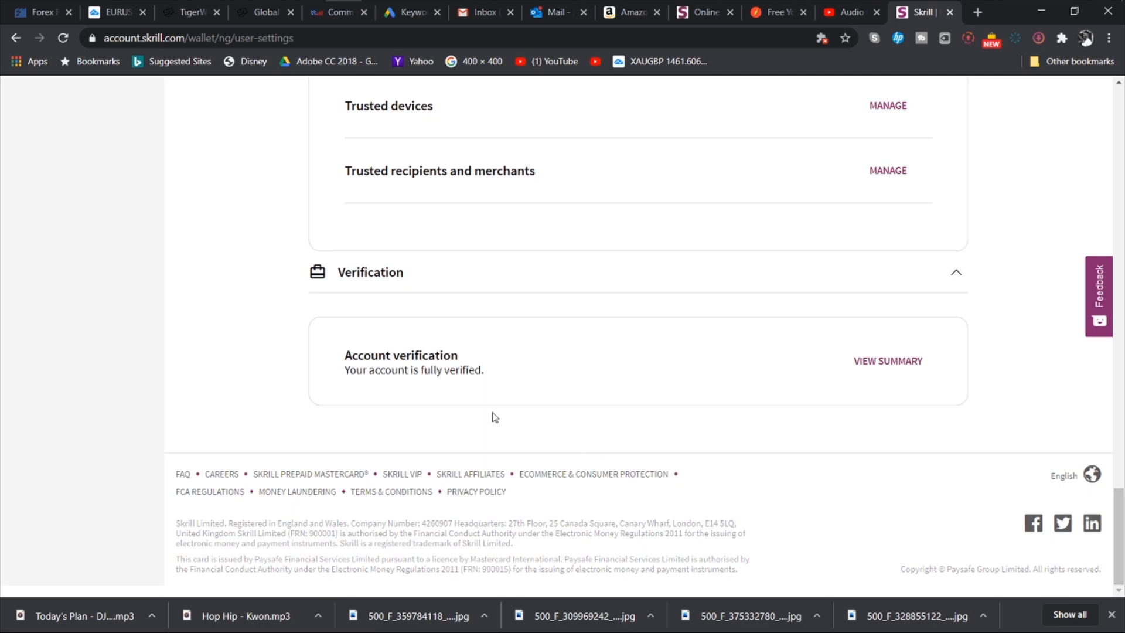
left_click(887, 361)
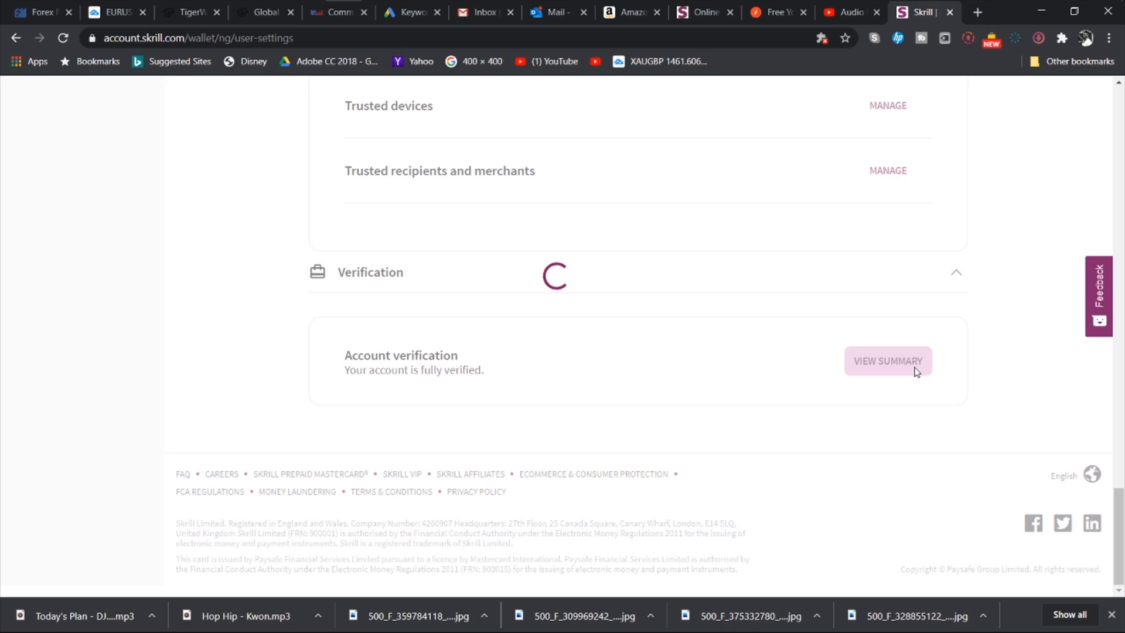
left_click(888, 361)
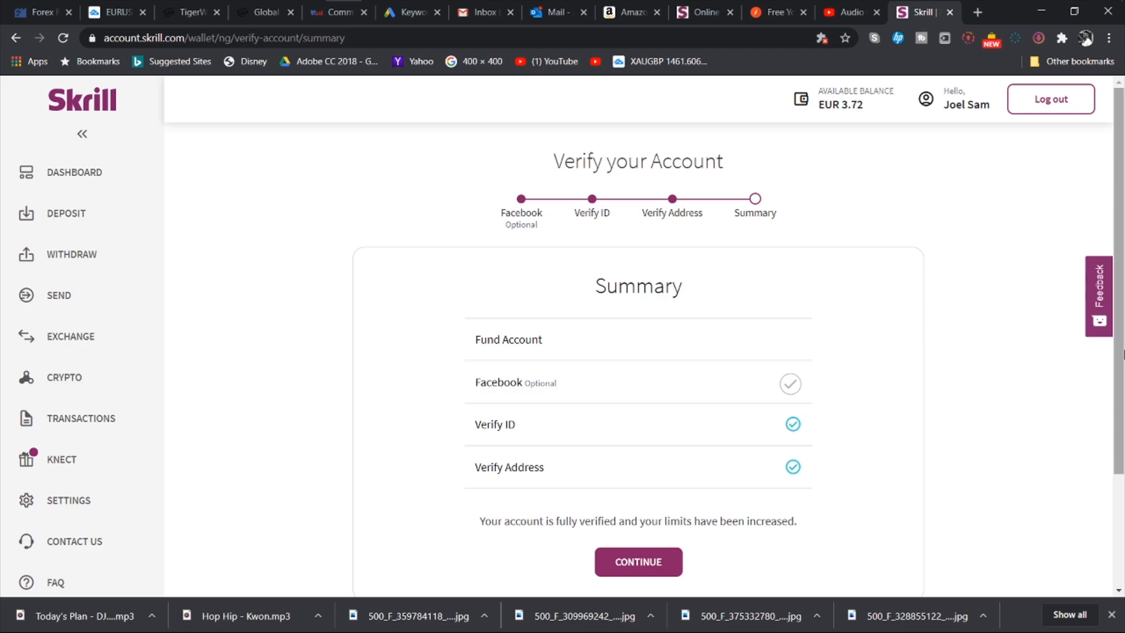
scroll("down", 3)
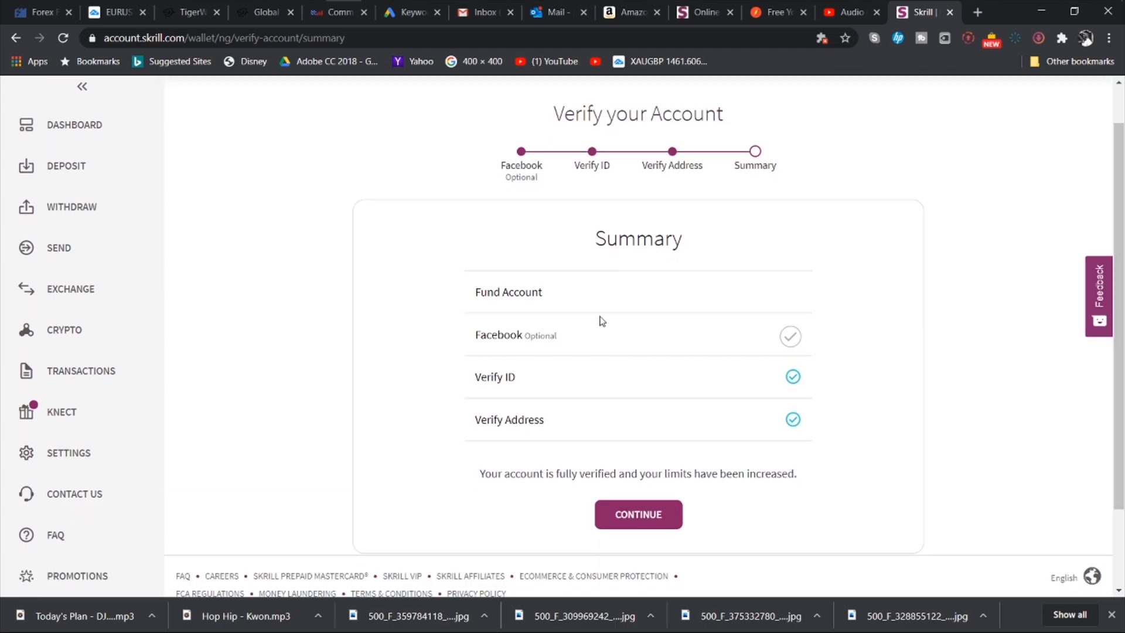
mouse_move(535, 308)
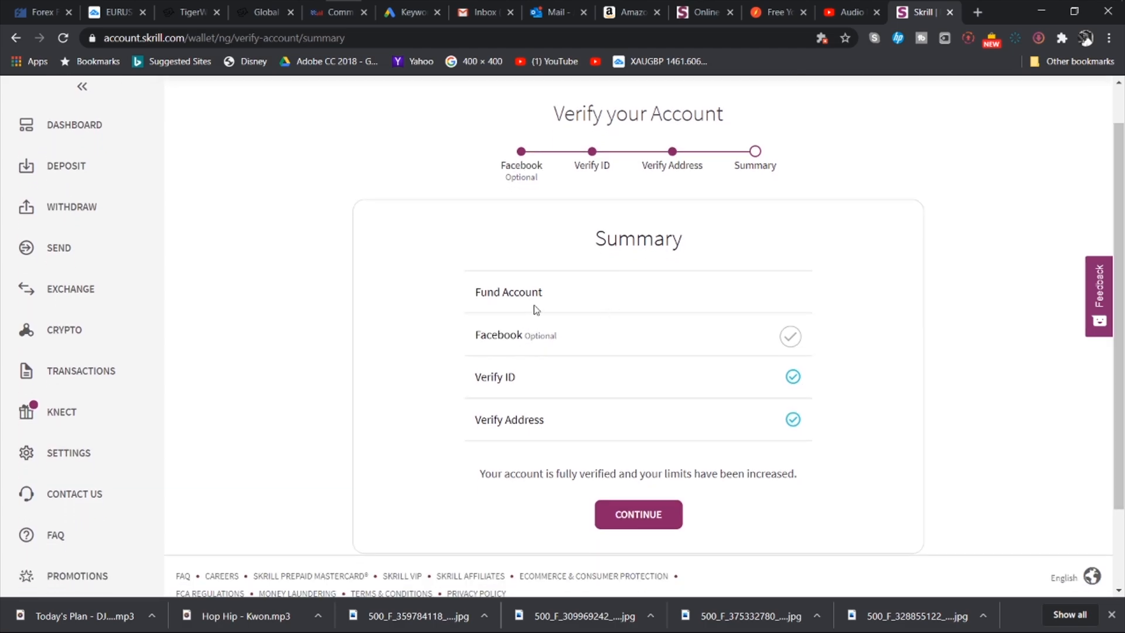
mouse_move(624, 340)
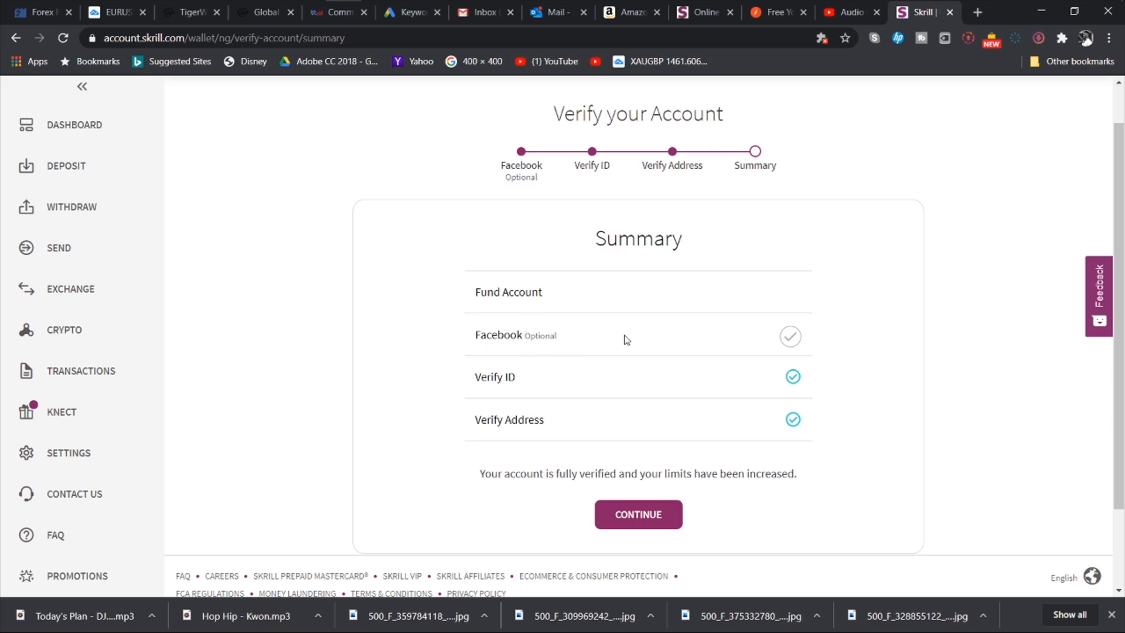
mouse_move(663, 350)
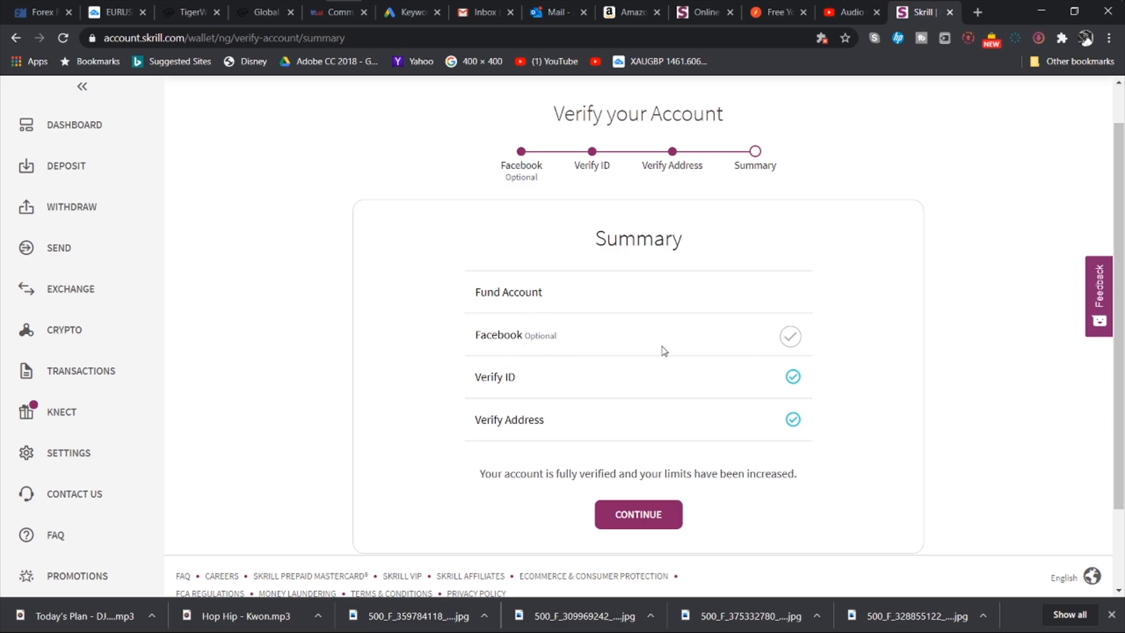
mouse_move(691, 397)
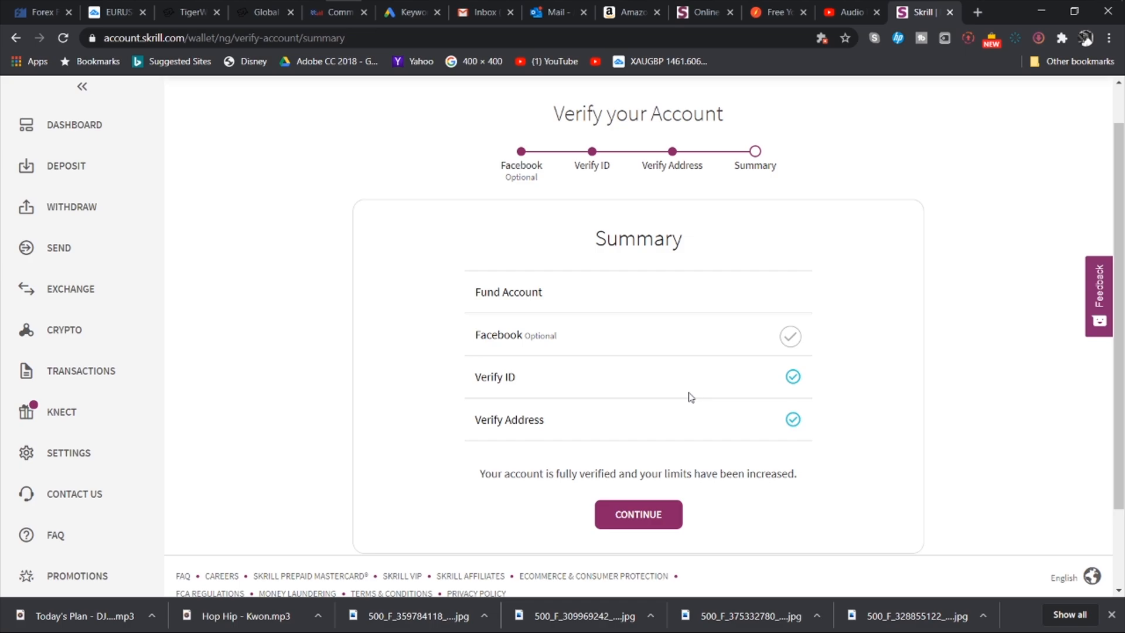
mouse_move(776, 436)
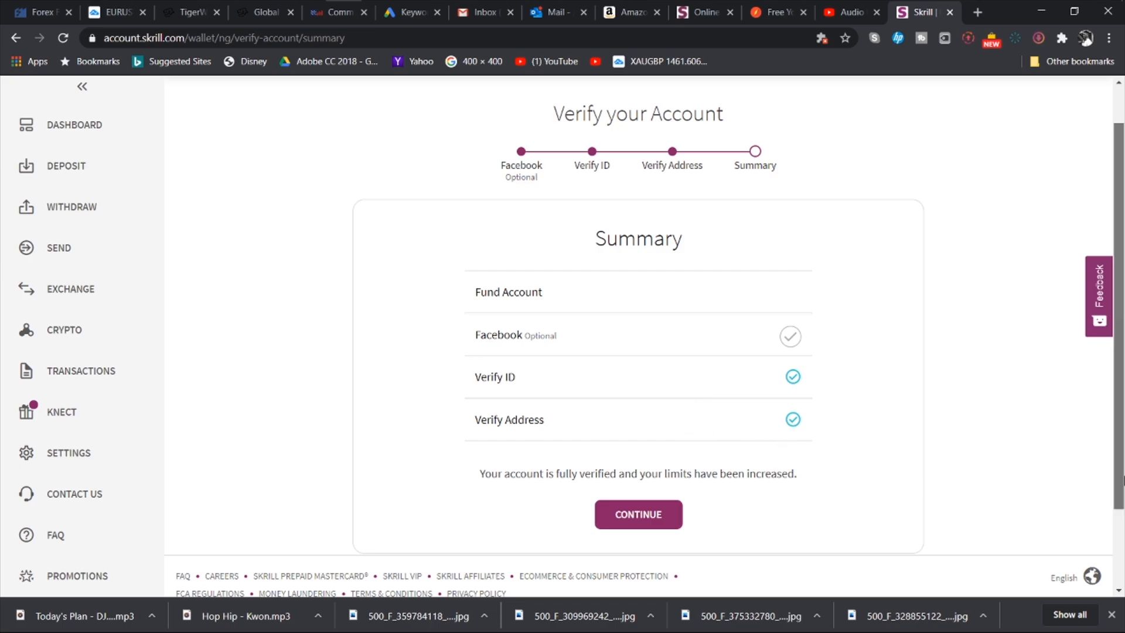
scroll("down", 3)
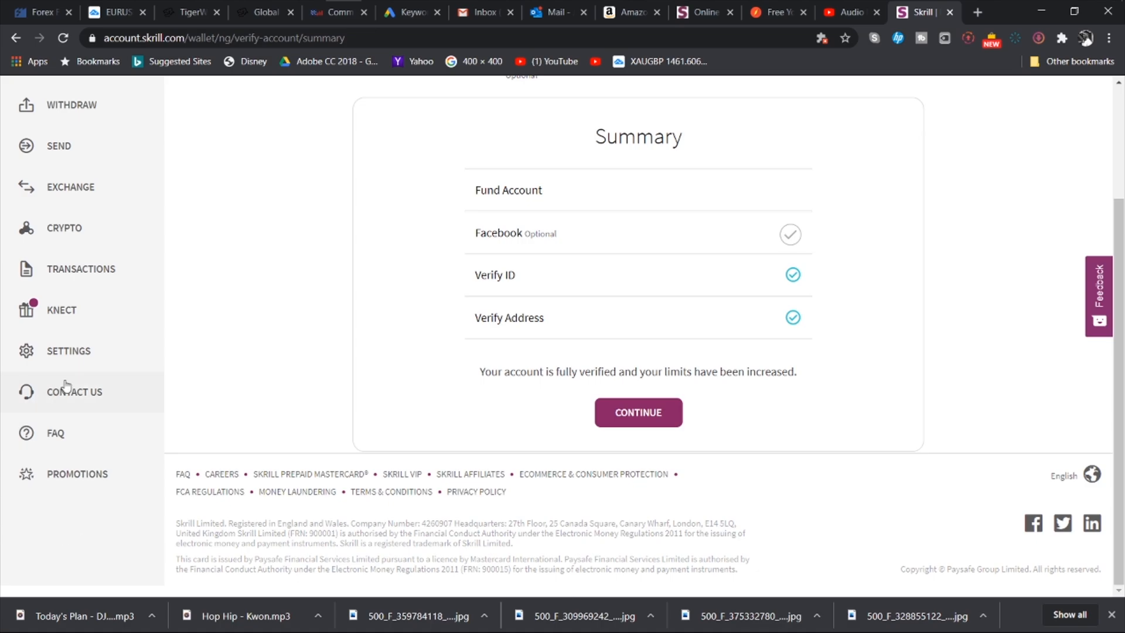
Show the Contact us page listing the closed Payments - Deposits/Money In case.
left_click(74, 391)
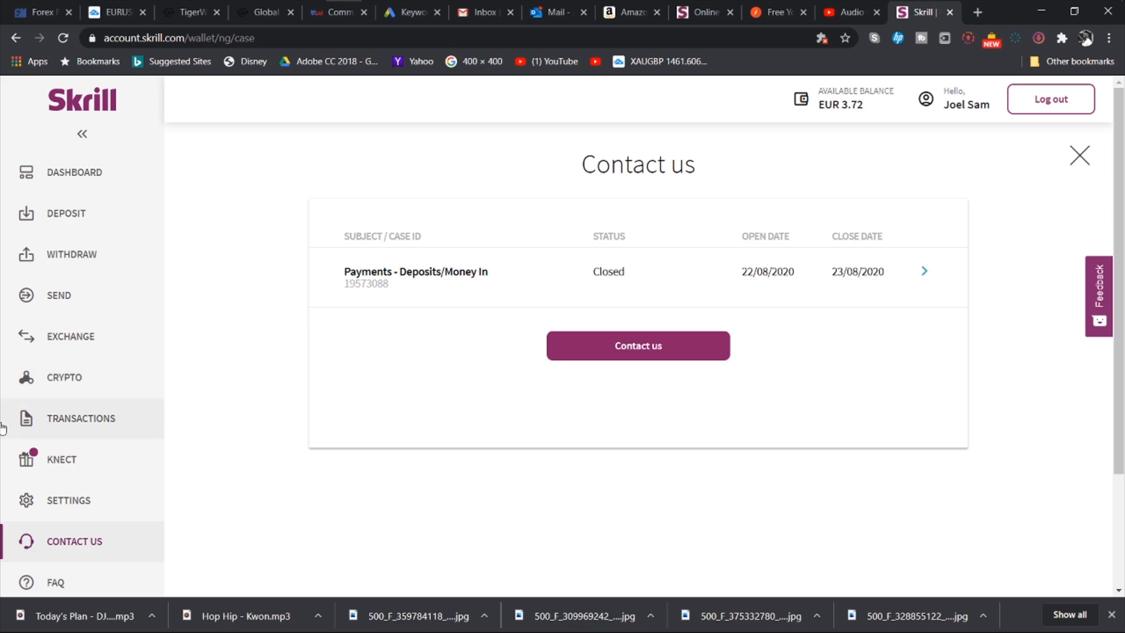
mouse_move(660, 369)
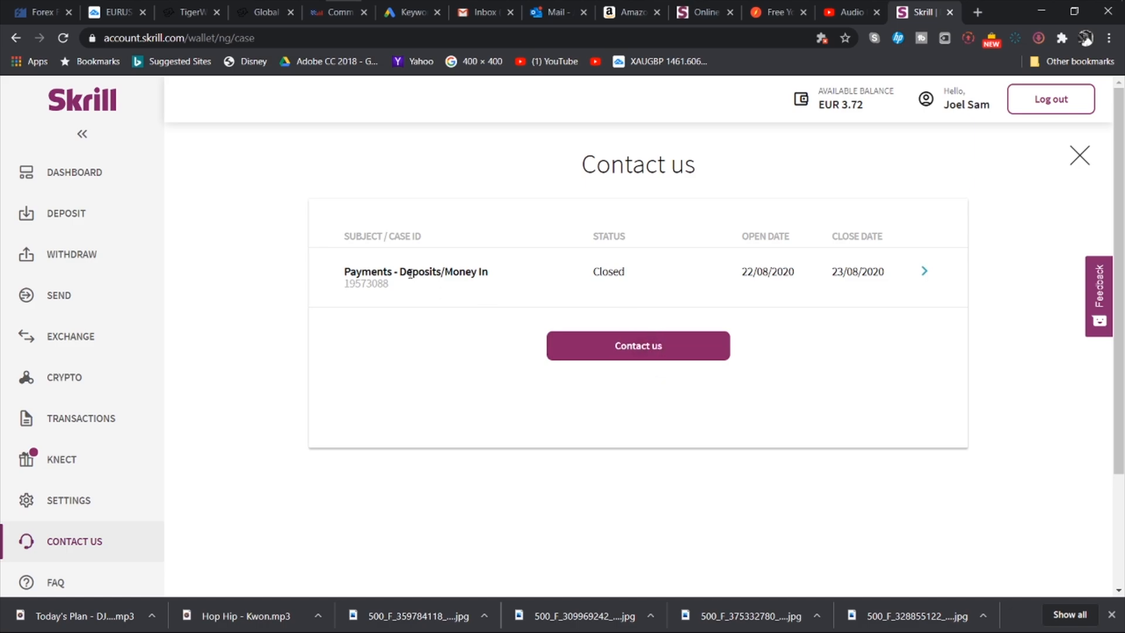
mouse_move(825, 292)
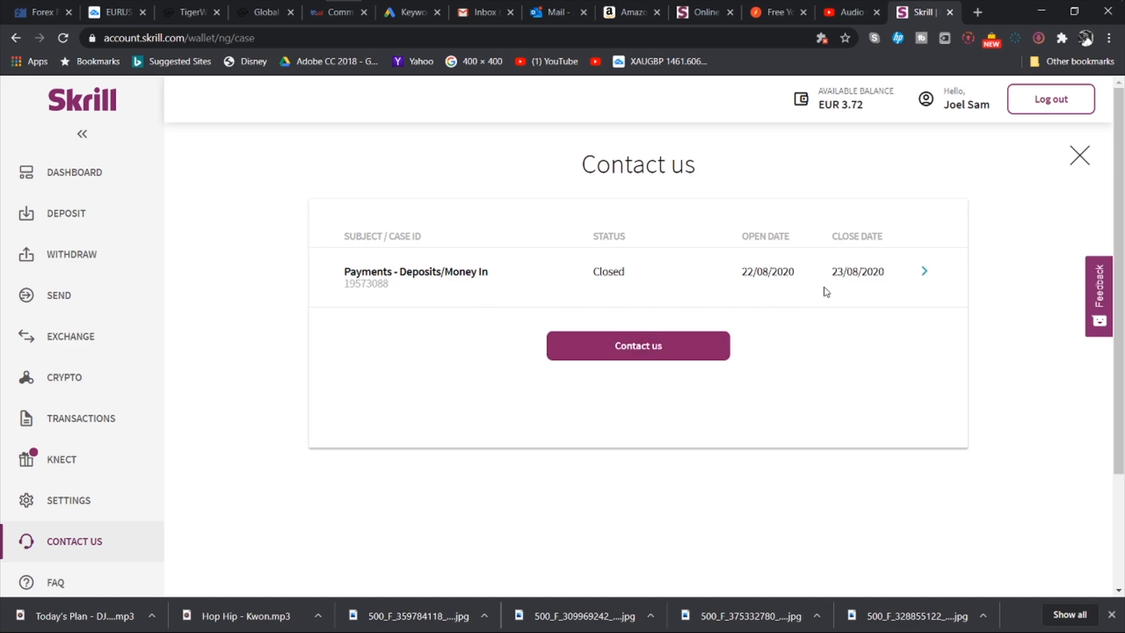
mouse_move(854, 290)
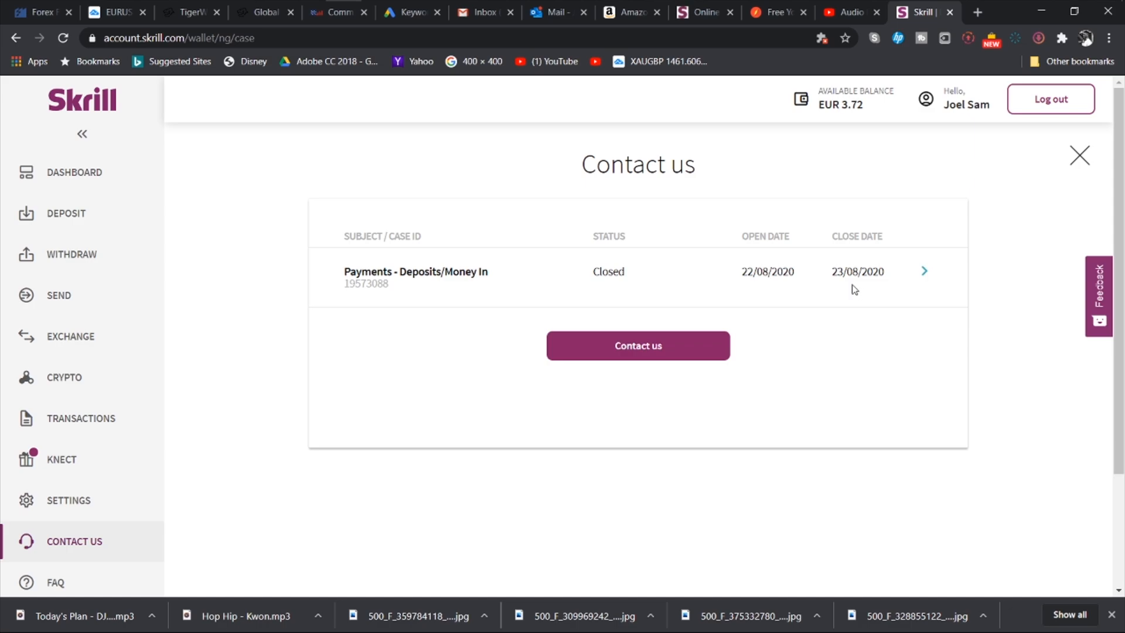
mouse_move(746, 287)
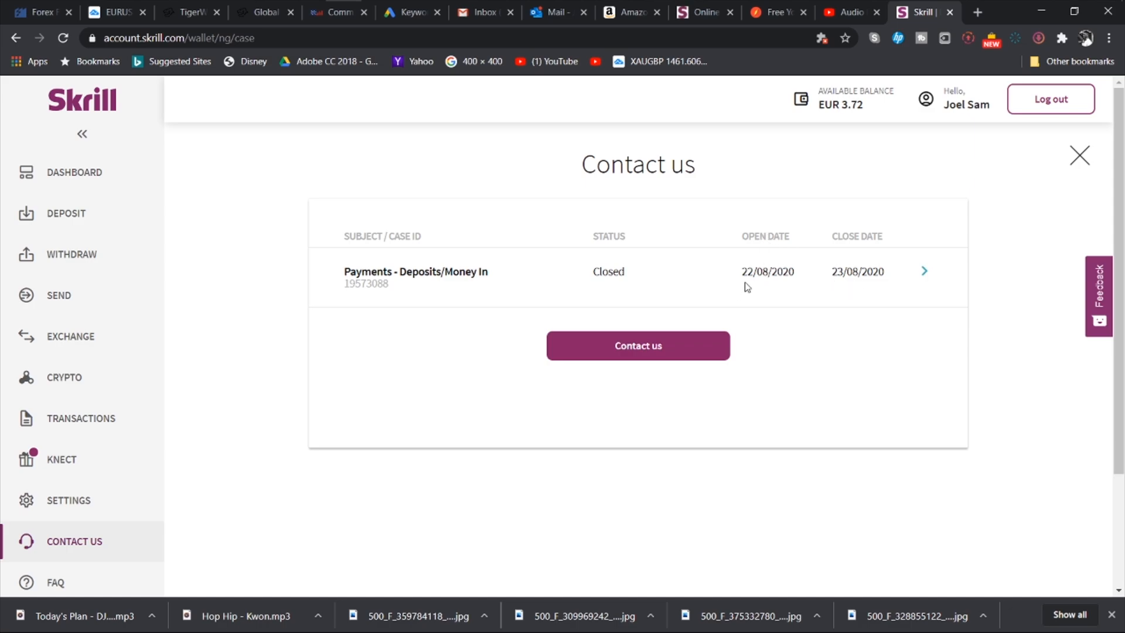
mouse_move(789, 286)
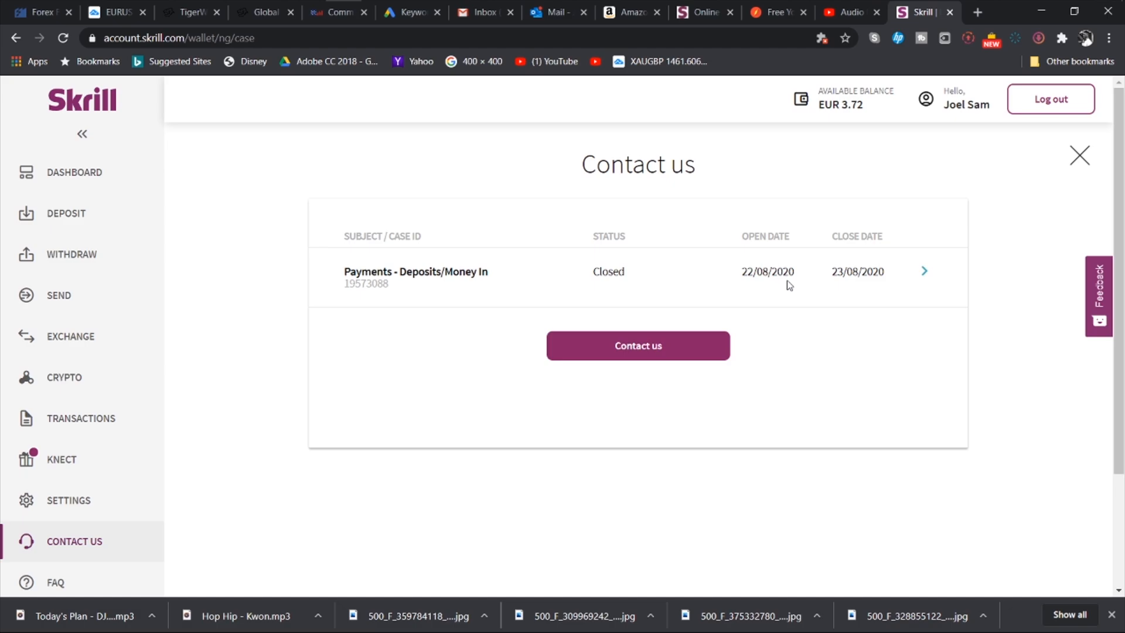
mouse_move(877, 289)
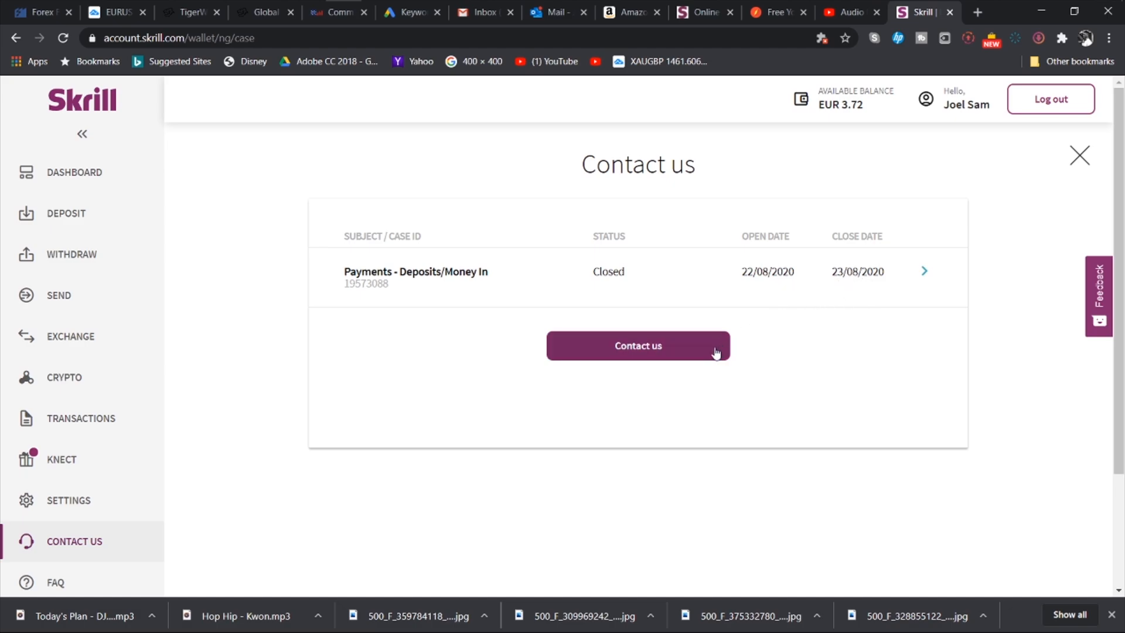
Start a new support case and review its Message us / Call us form fields.
left_click(637, 344)
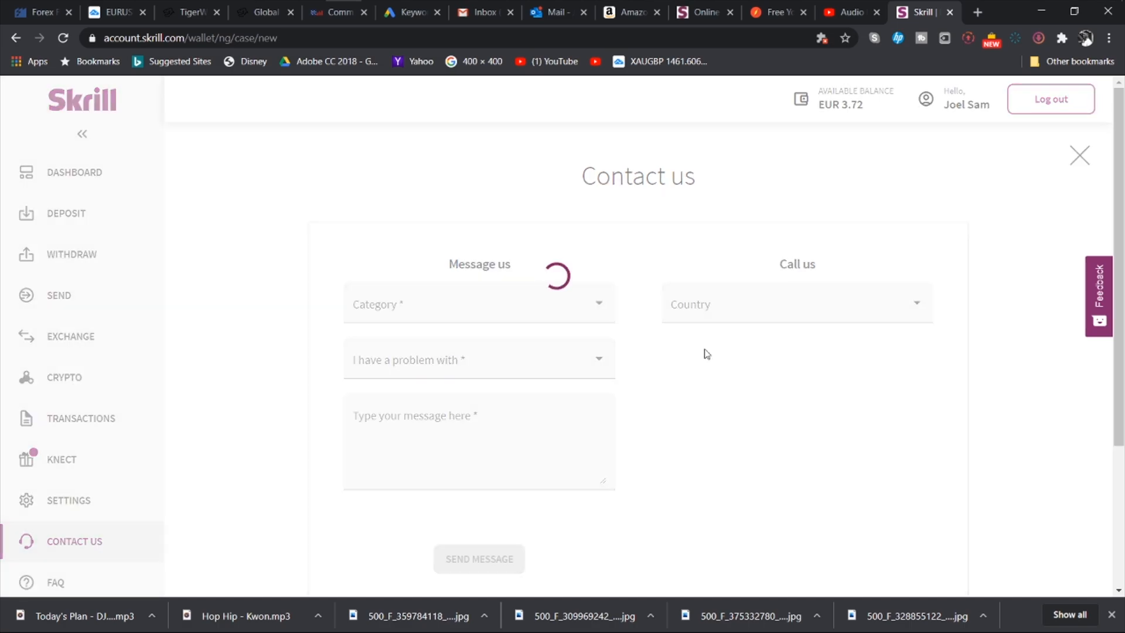
scroll("down", 3)
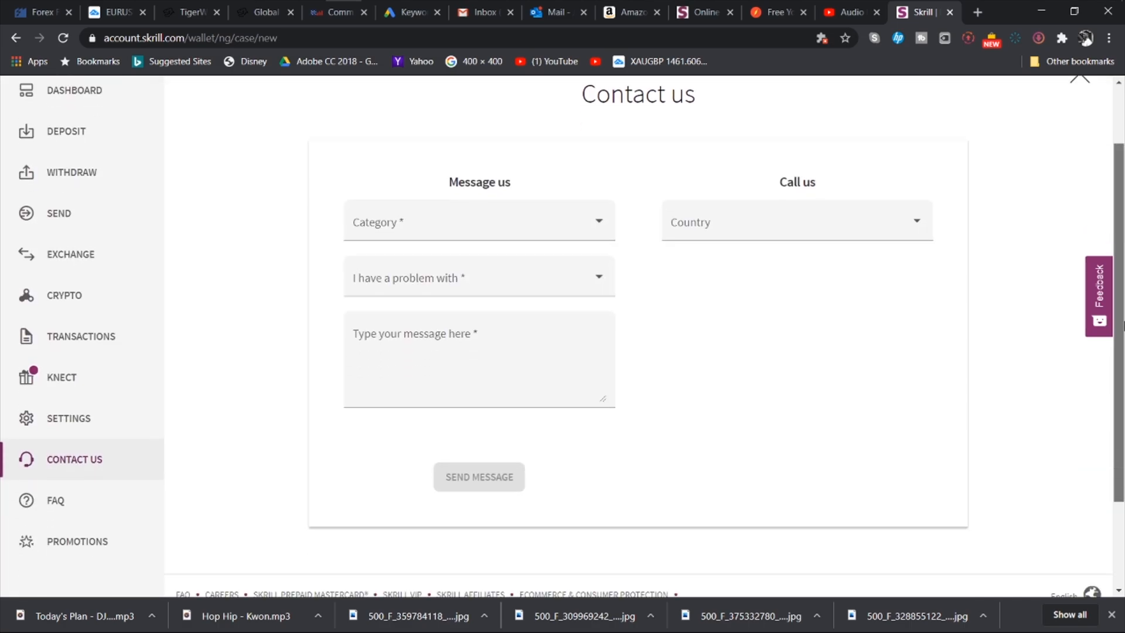
scroll("down", 3)
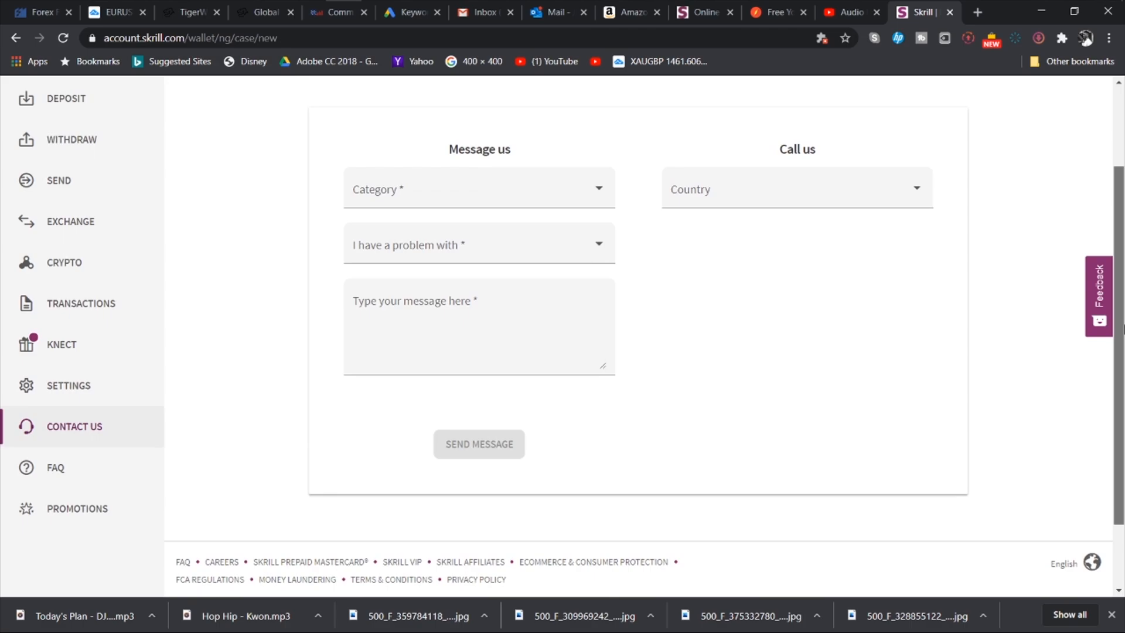
scroll("up", 3)
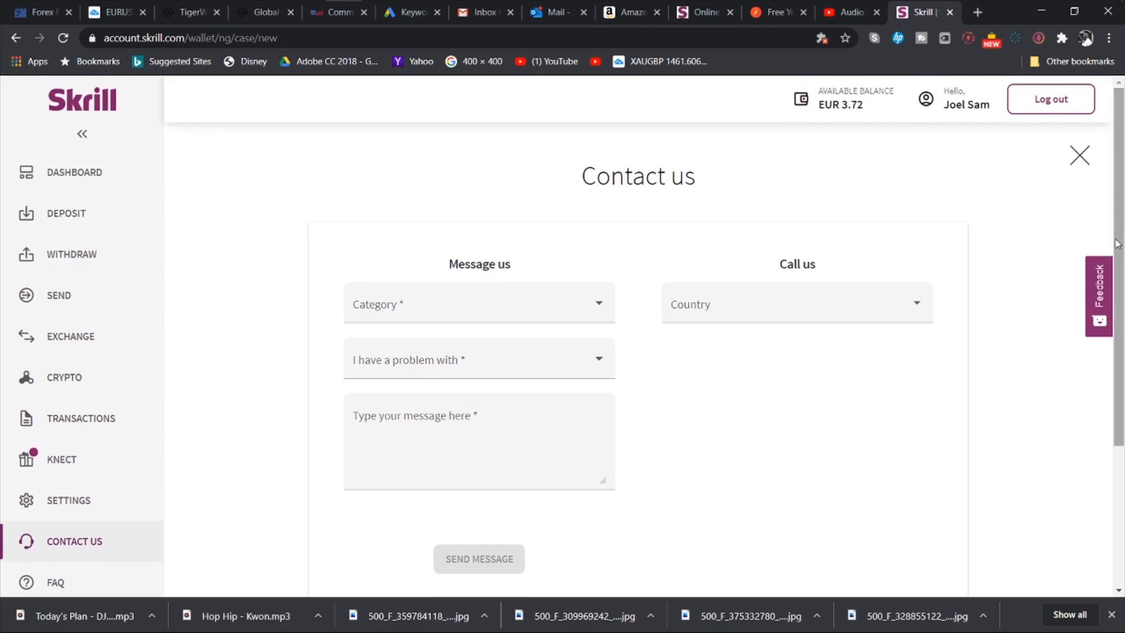
mouse_move(1103, 241)
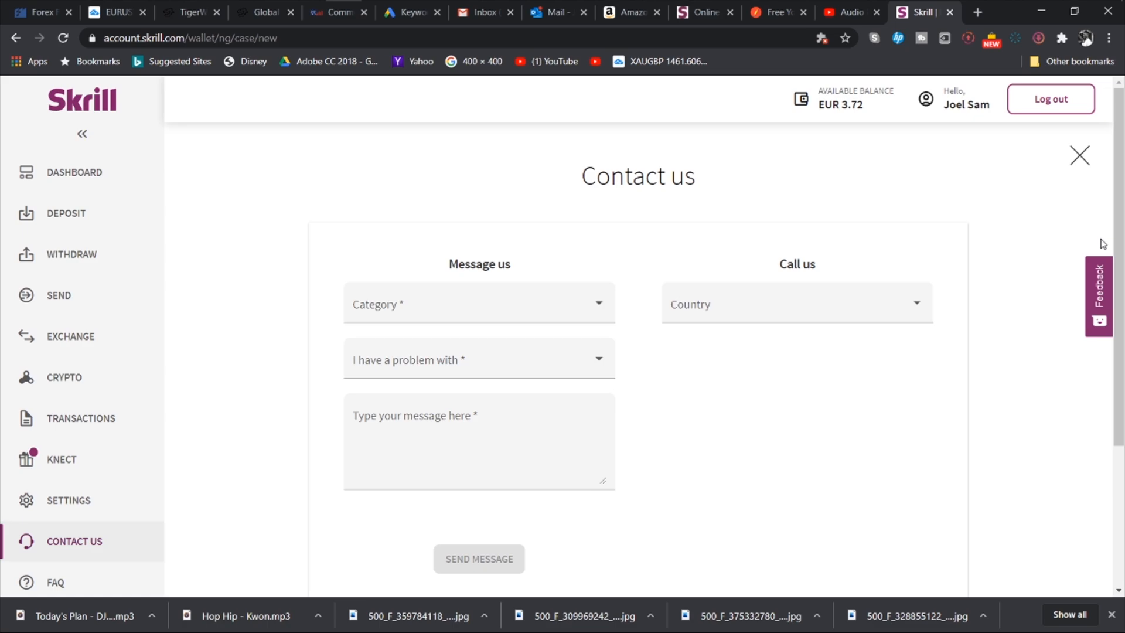
mouse_move(871, 260)
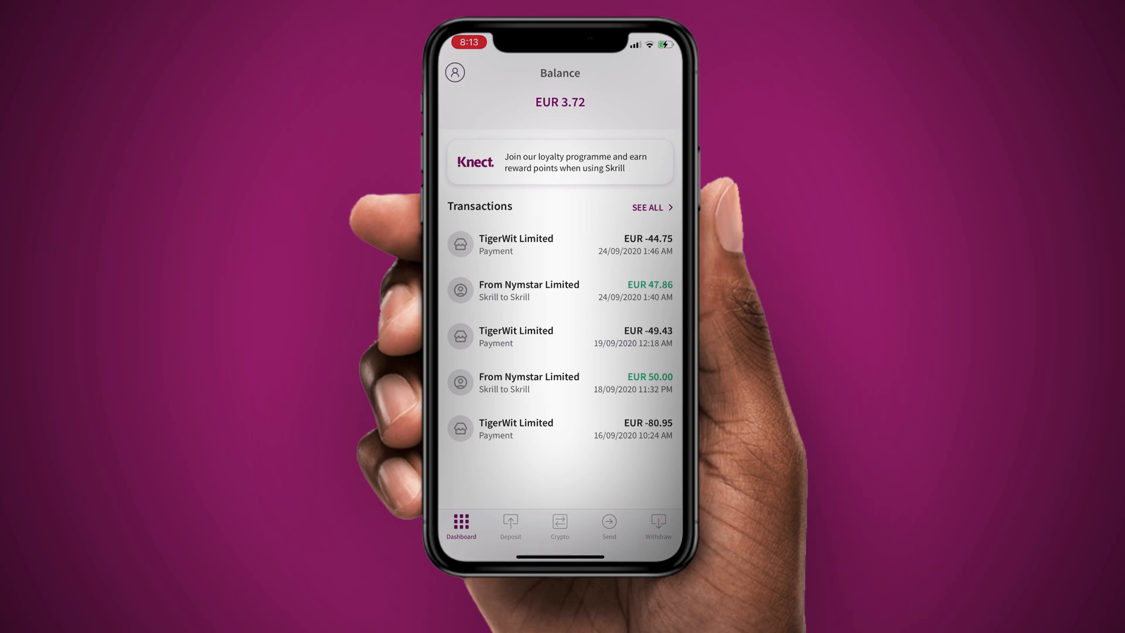
Visit the app's Deposit, Send and Withdraw tabs, return to the Dashboard and go to the profile.
left_click(510, 526)
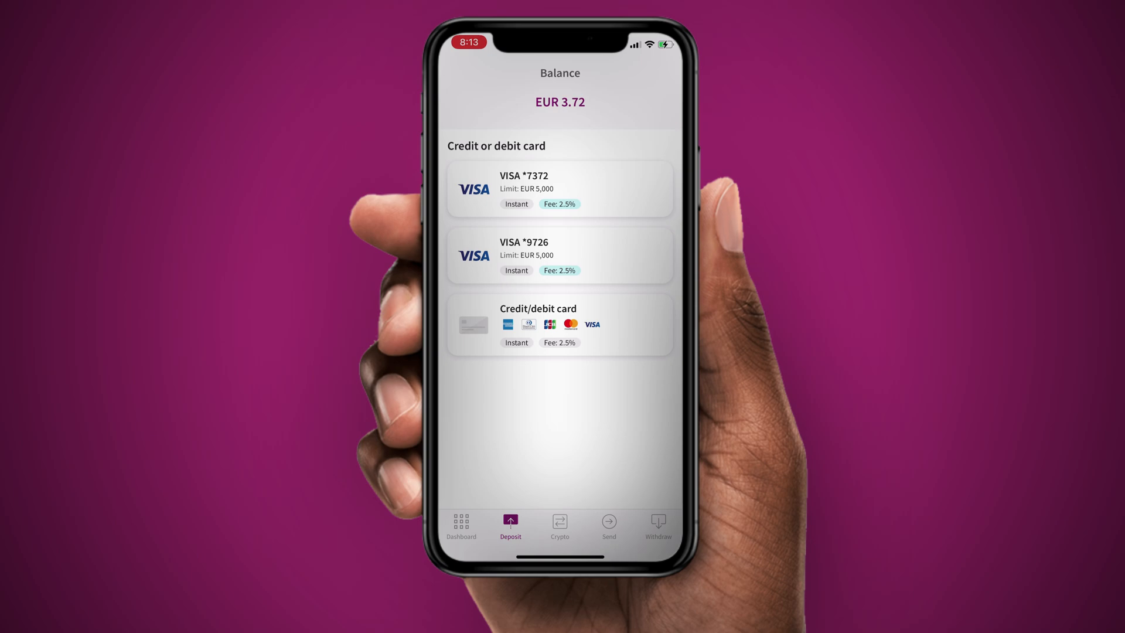
left_click(560, 526)
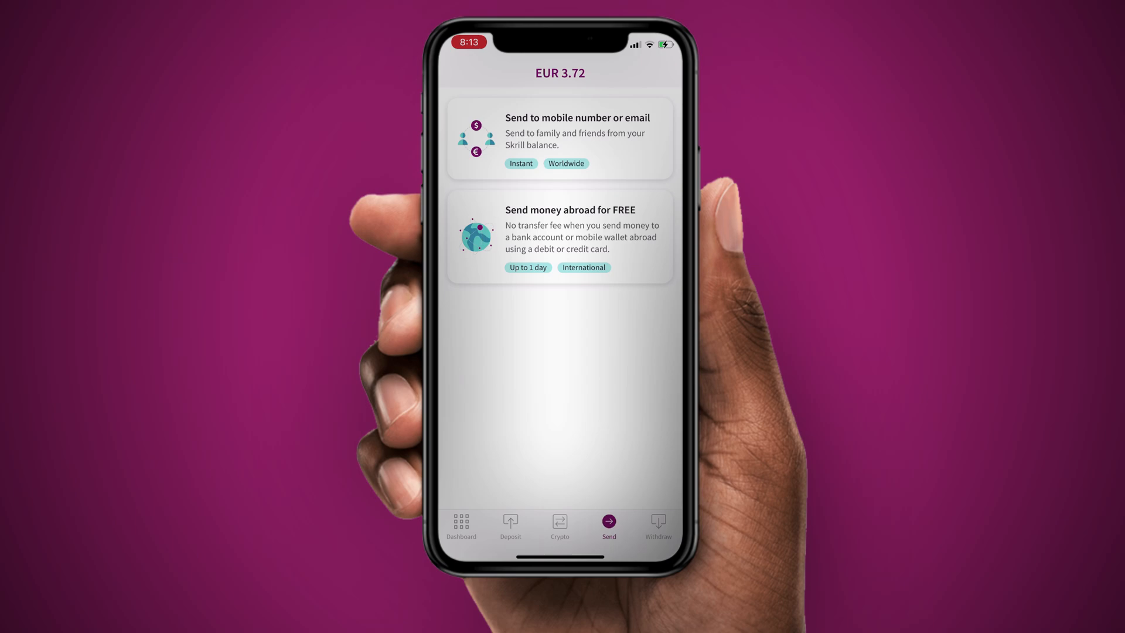
left_click(658, 522)
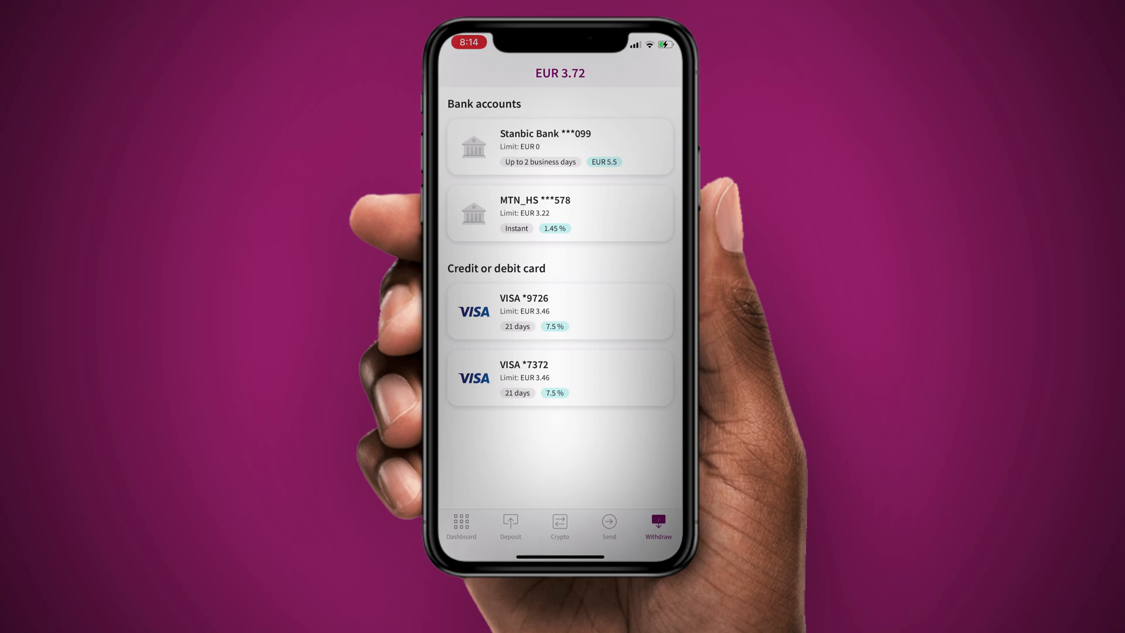
left_click(460, 524)
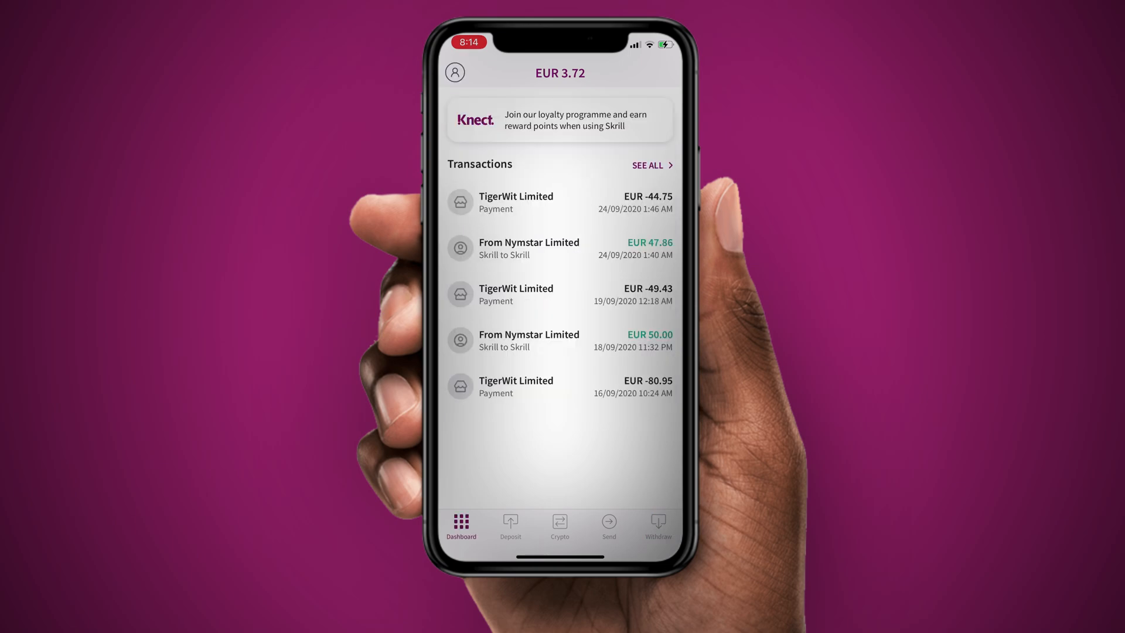
left_click(455, 72)
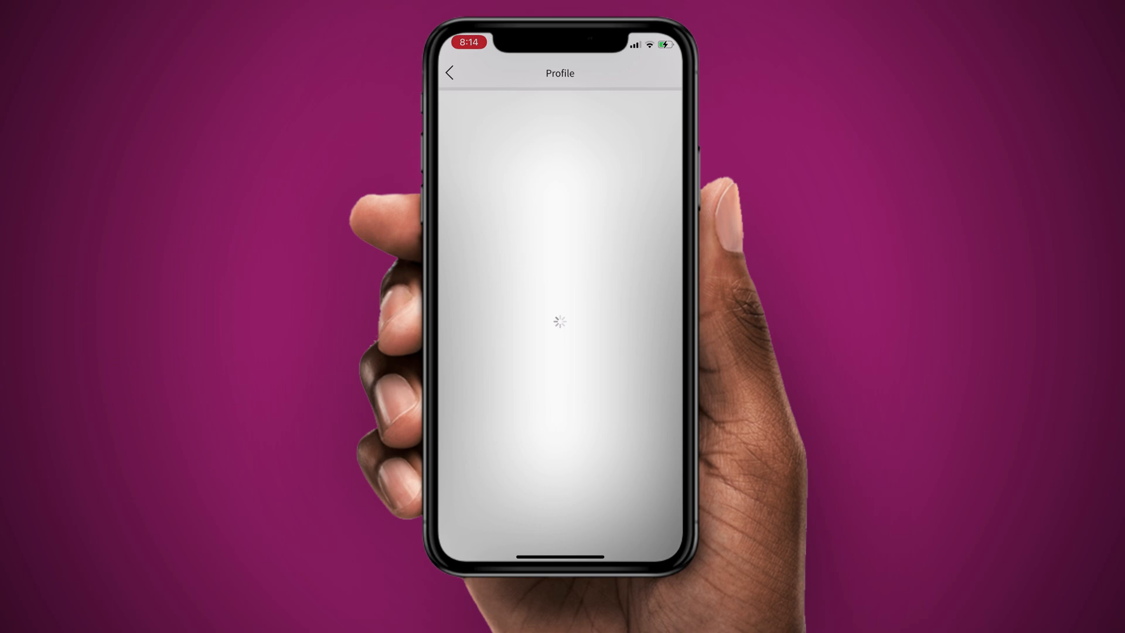